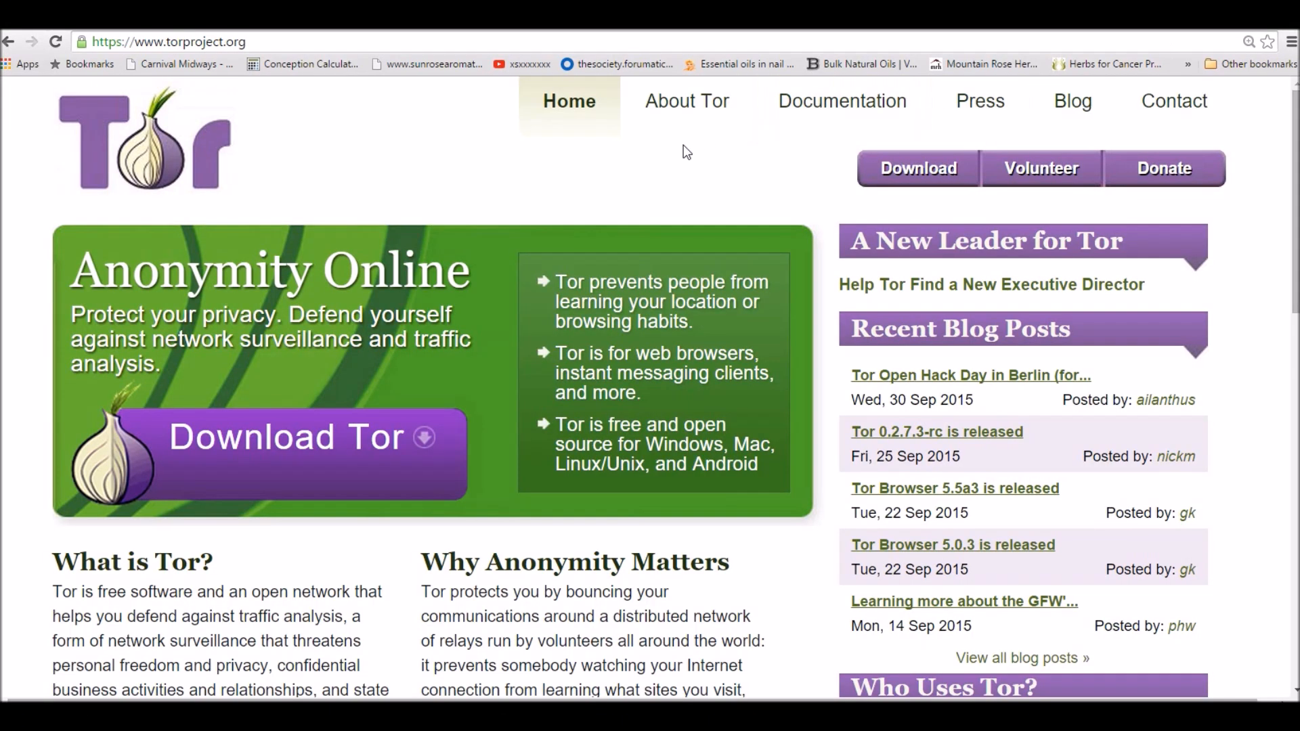
mouse_move(694, 156)
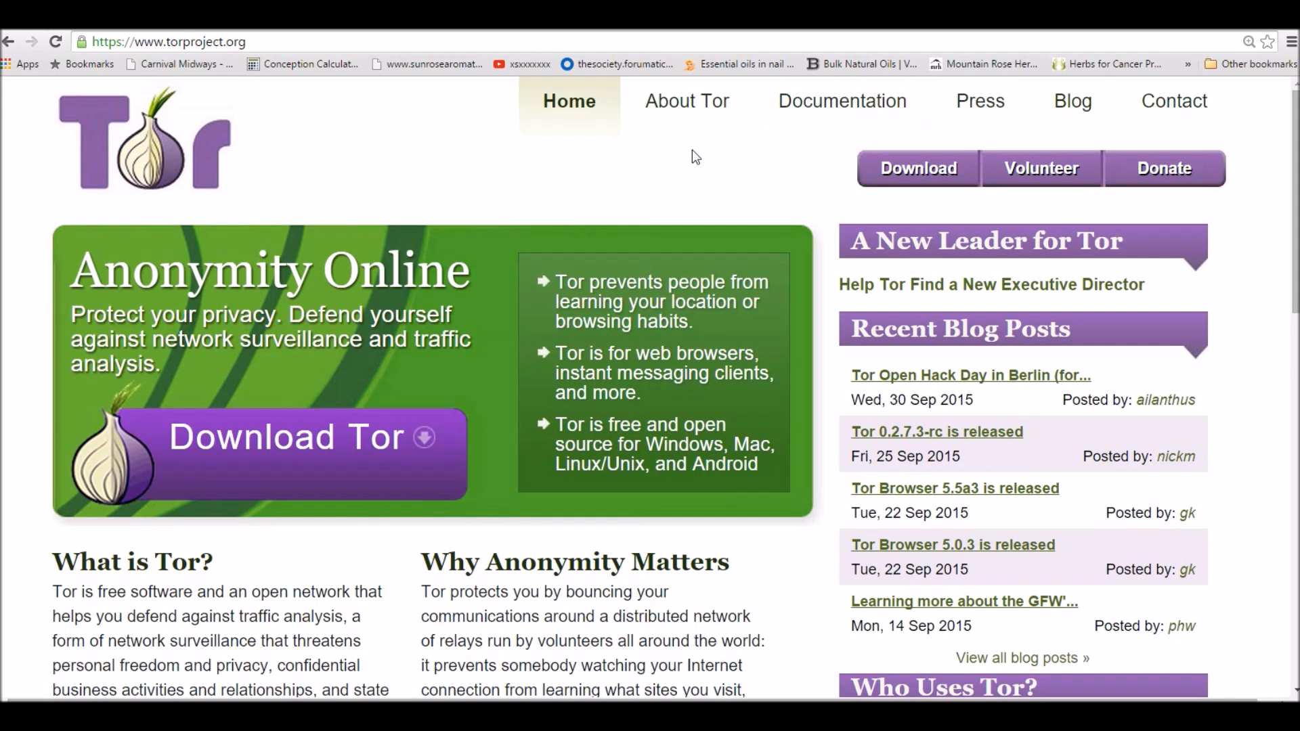
mouse_move(764, 170)
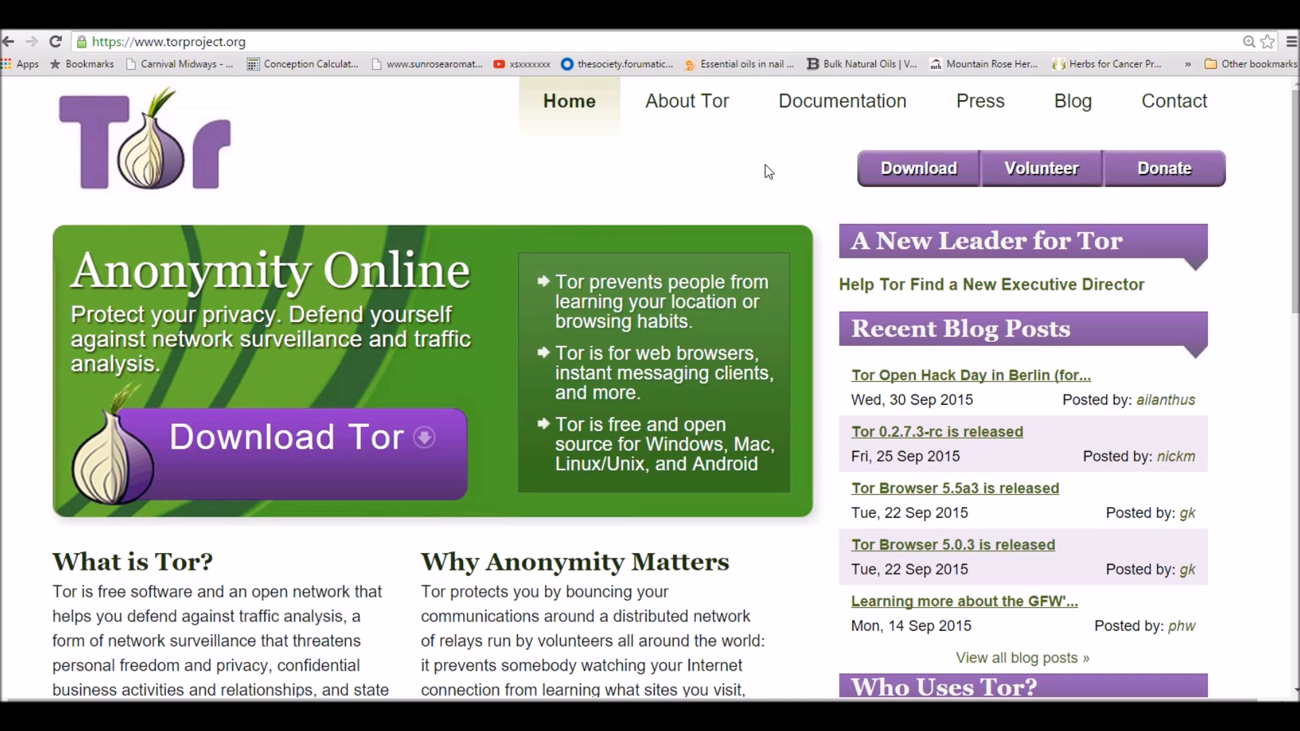
mouse_move(790, 170)
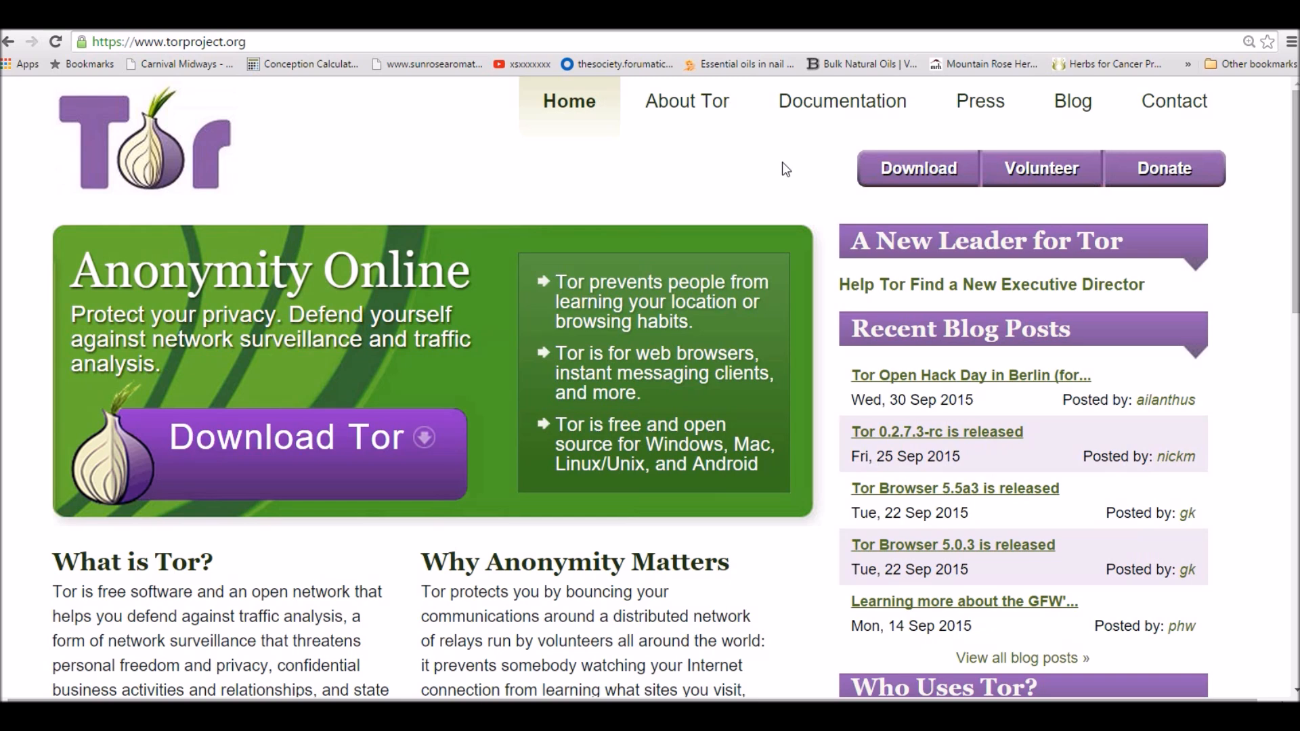
mouse_move(763, 165)
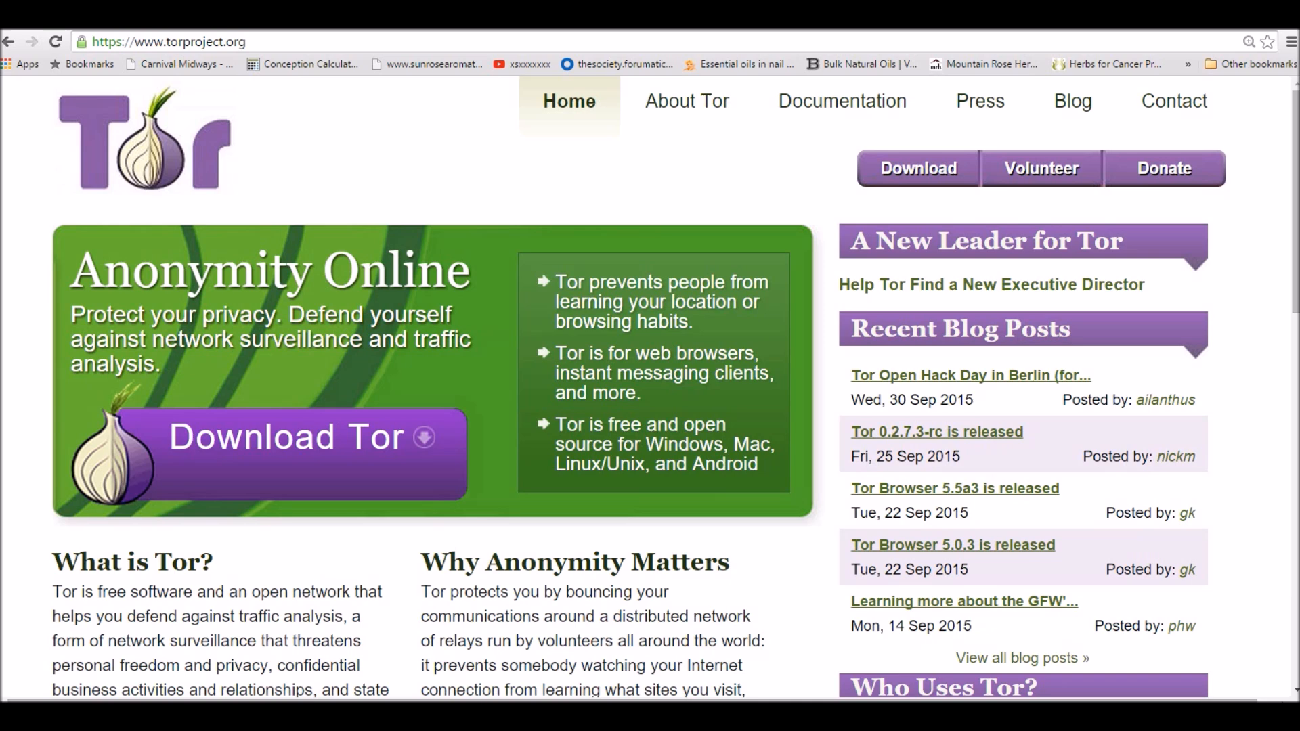
mouse_move(712, 161)
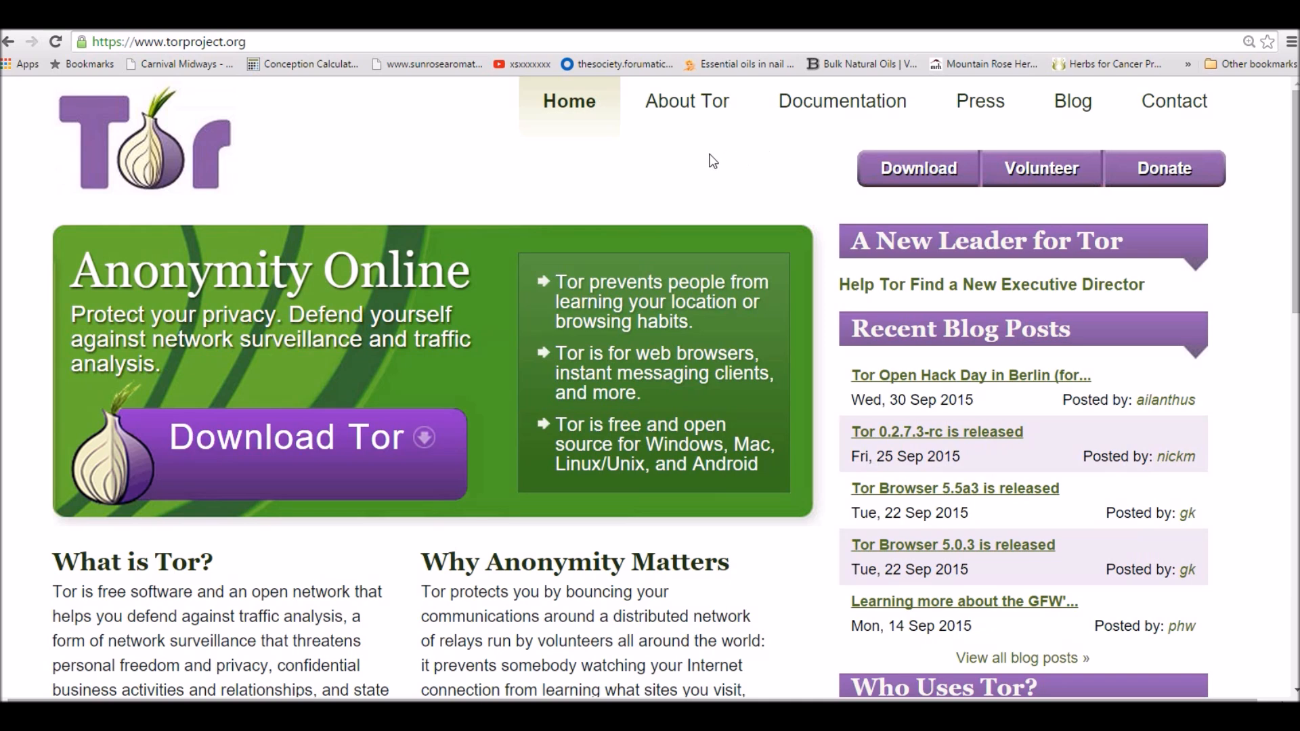
mouse_move(727, 159)
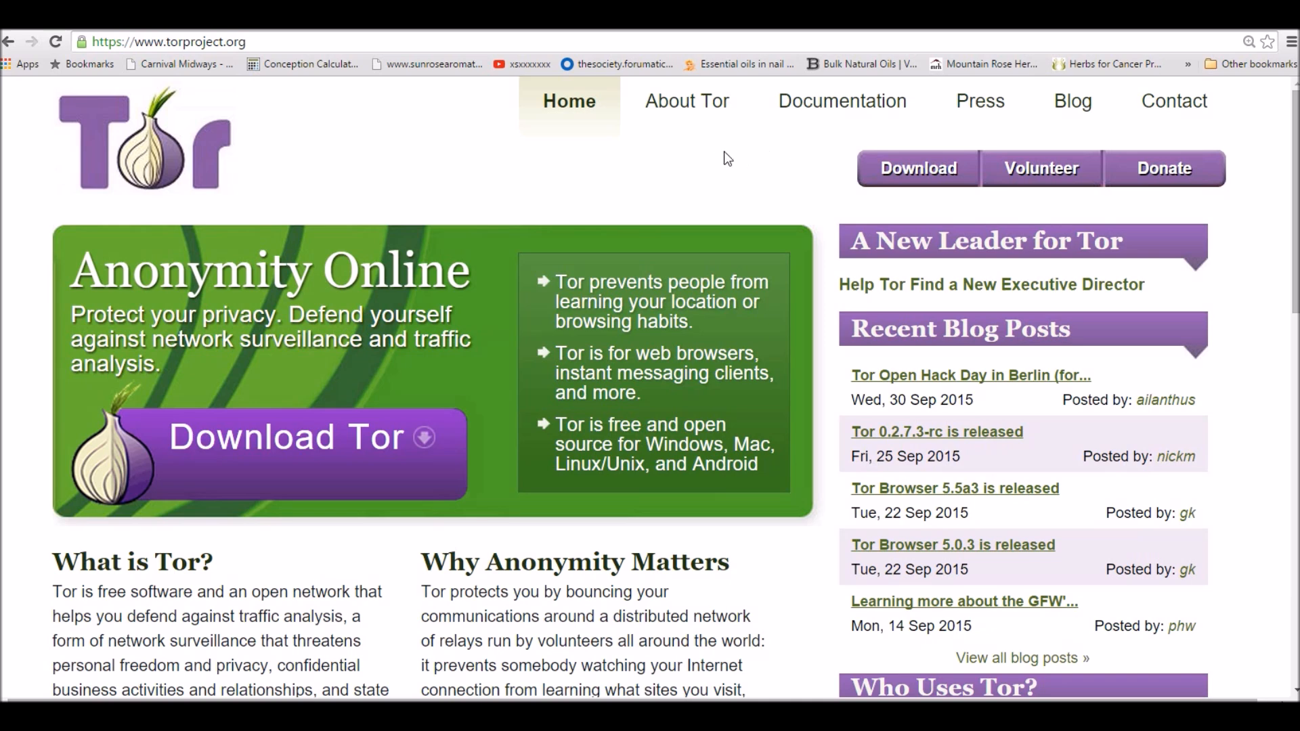
mouse_move(708, 154)
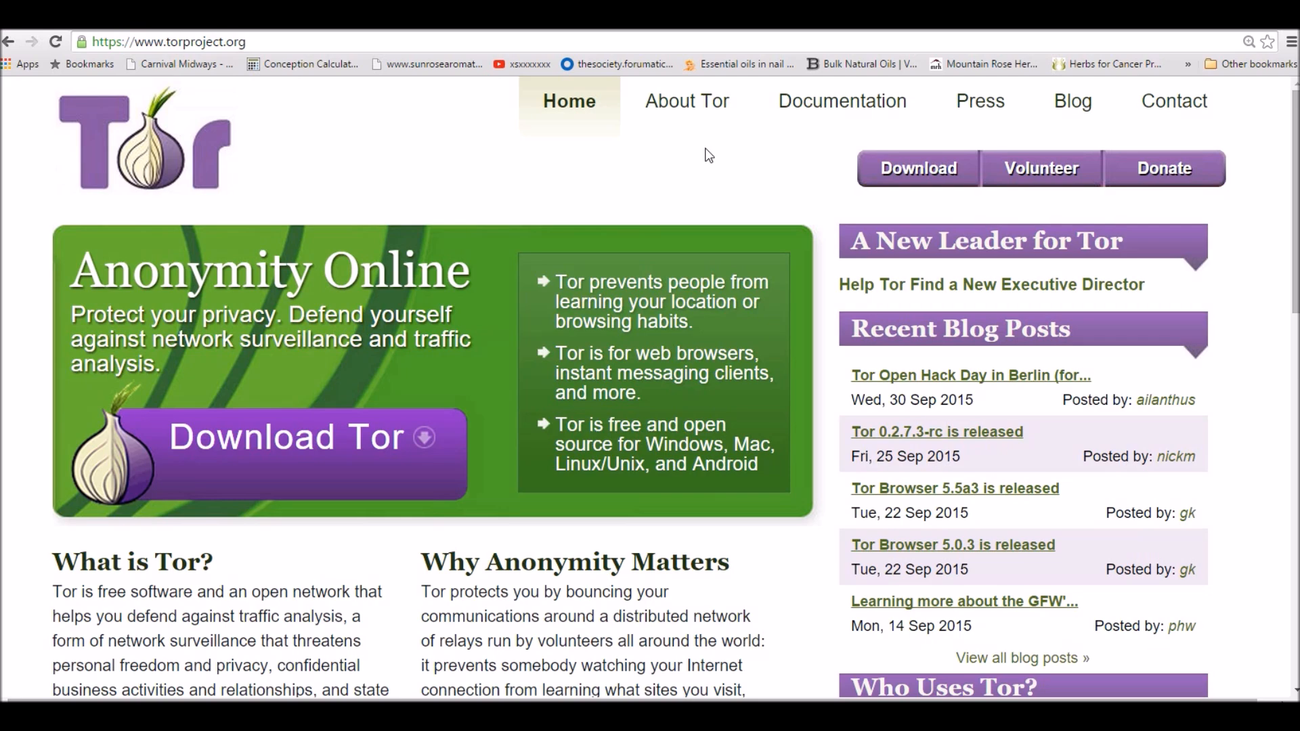
mouse_move(571, 149)
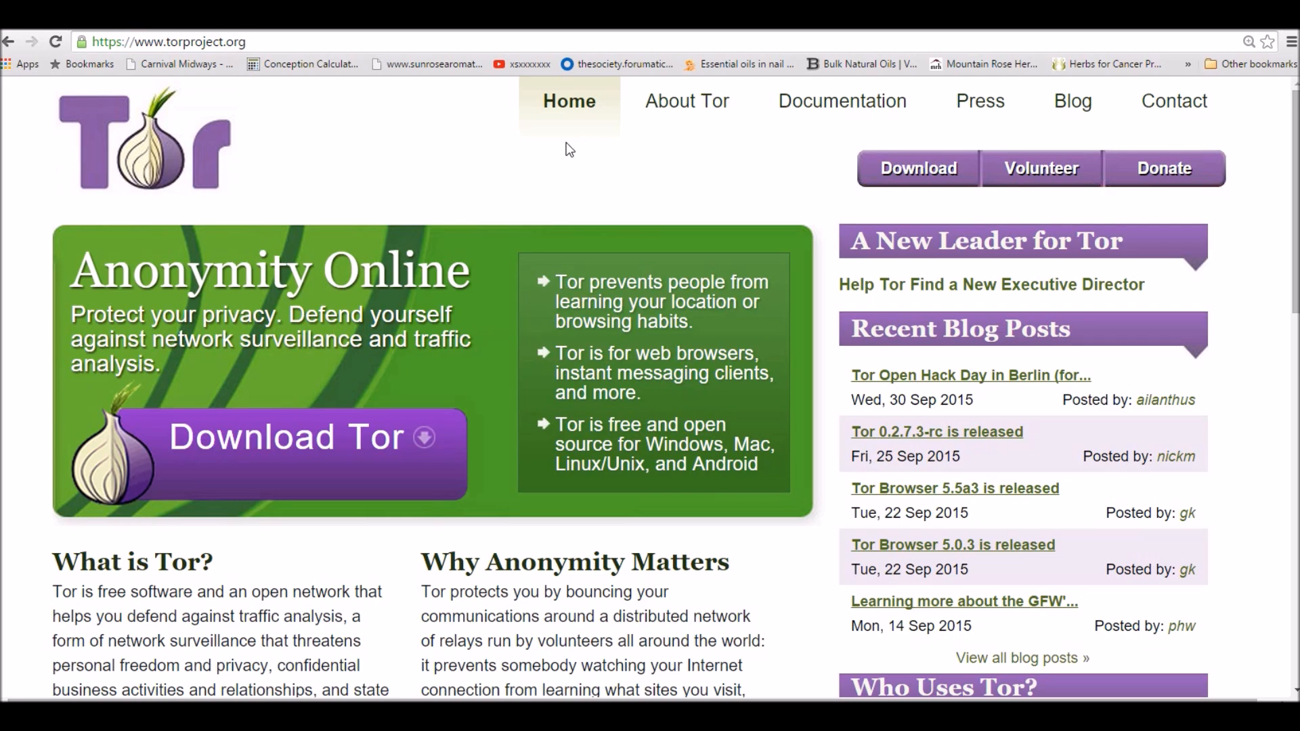
- Open the desktop's Tor Browser folder and launch the Start Tor Browser shortcut
scroll("down", 3)
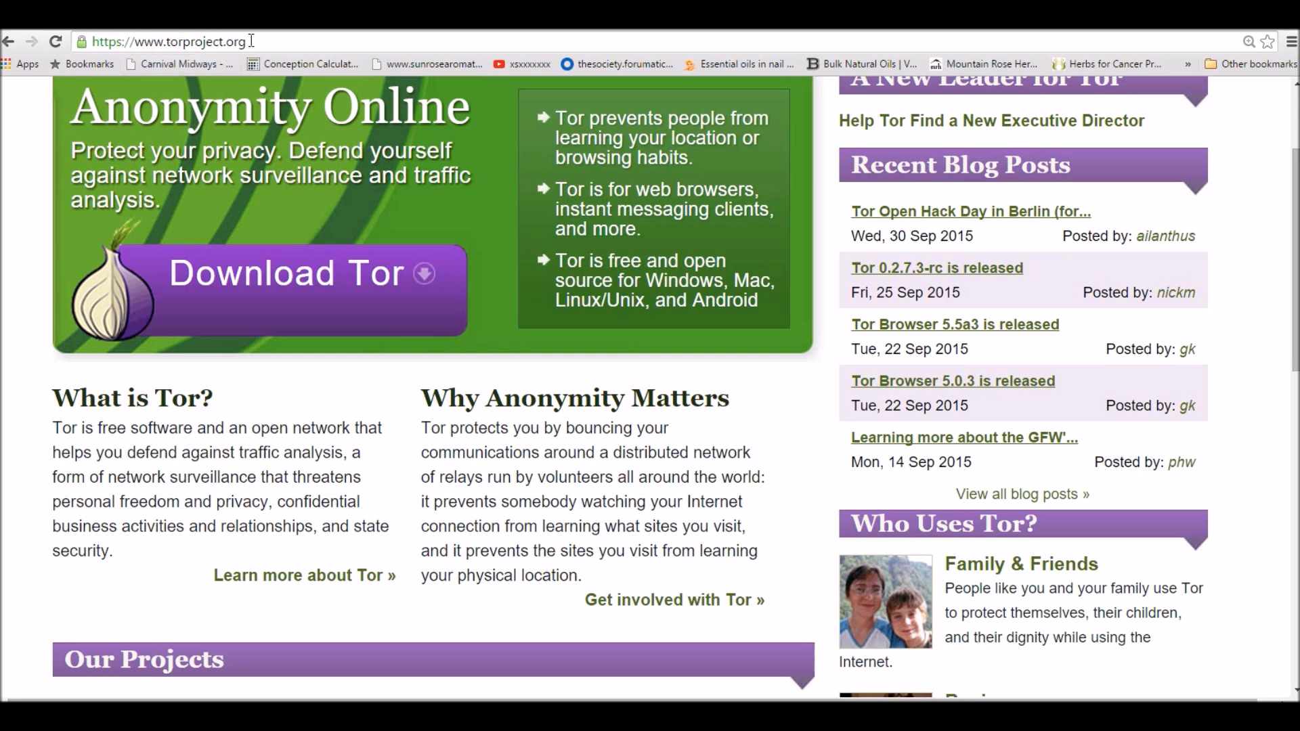
mouse_move(4, 193)
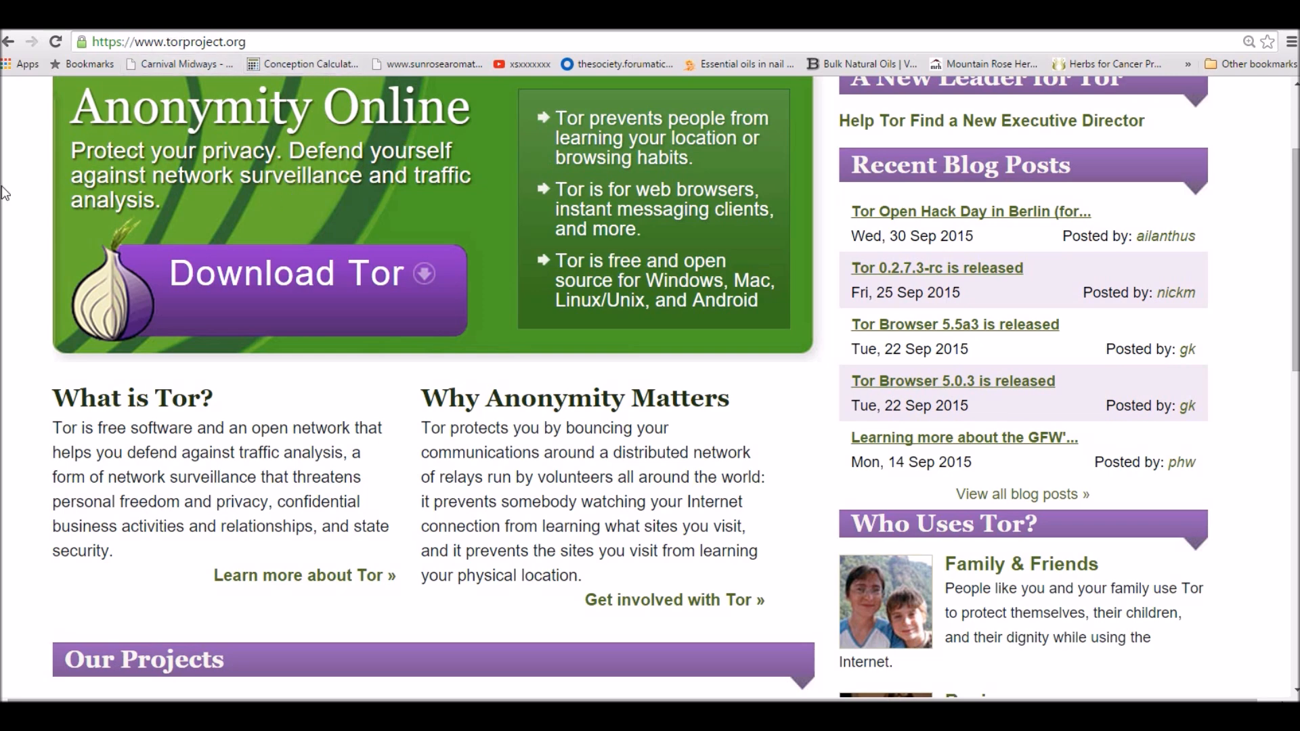
mouse_move(12, 197)
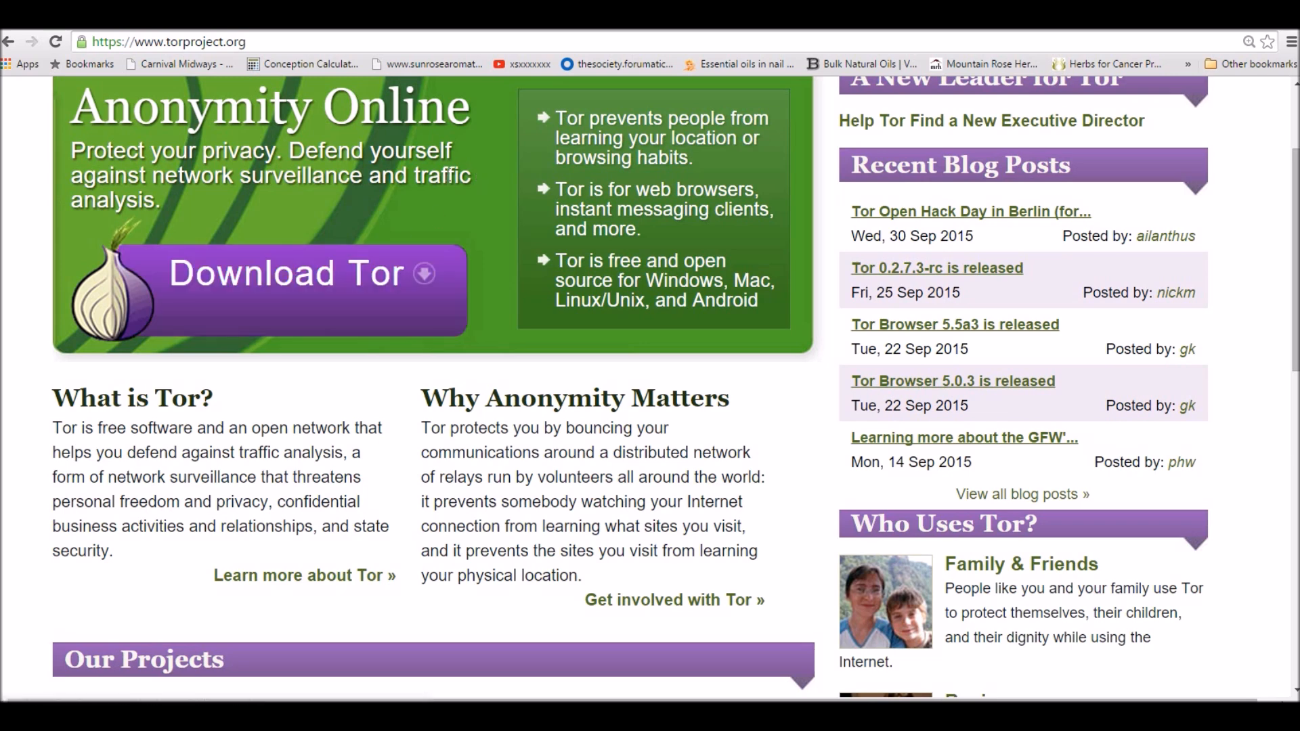
mouse_move(722, 340)
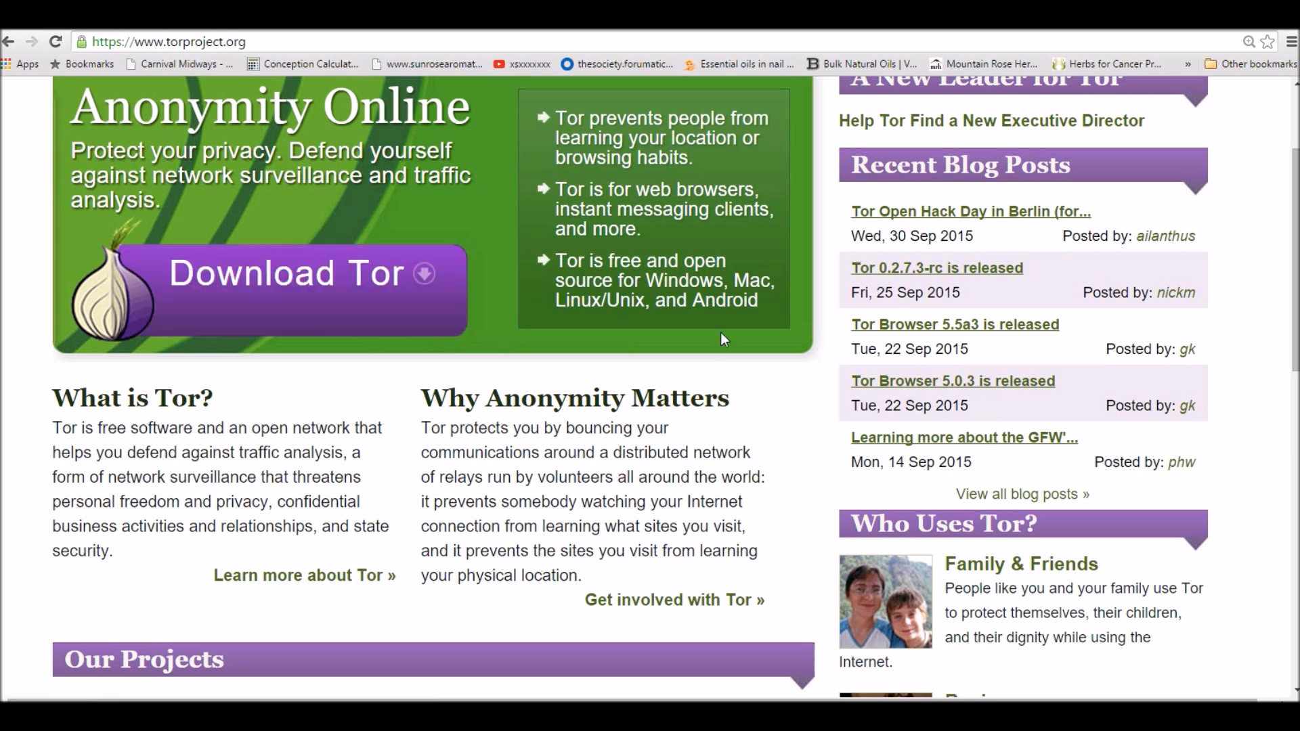
scroll("up", 3)
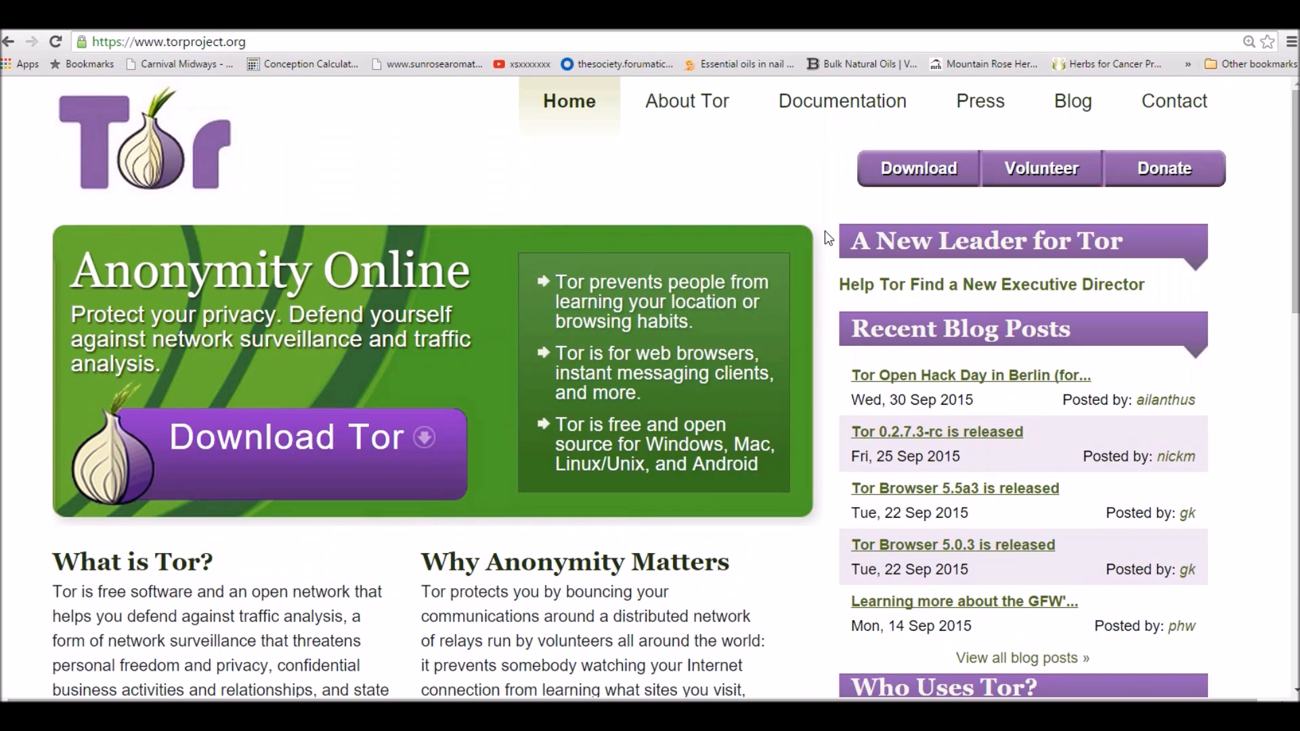
mouse_move(820, 234)
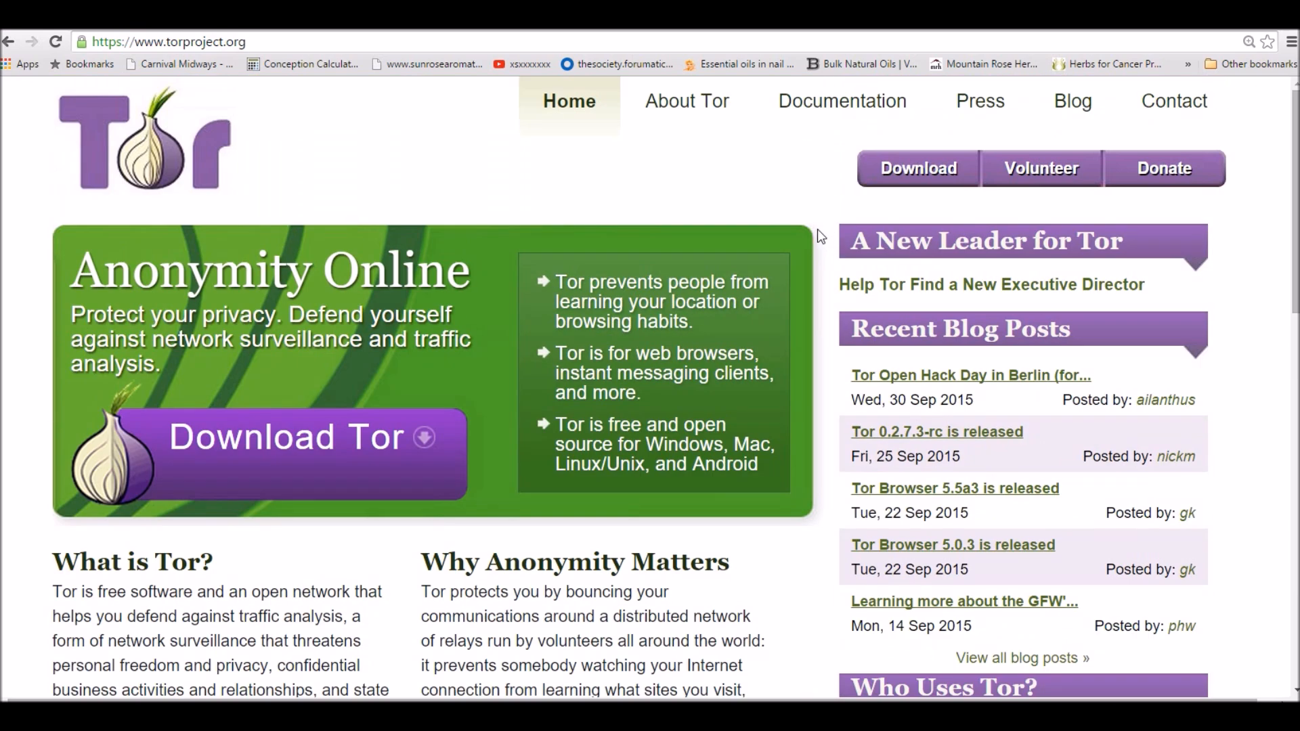
scroll("down", 3)
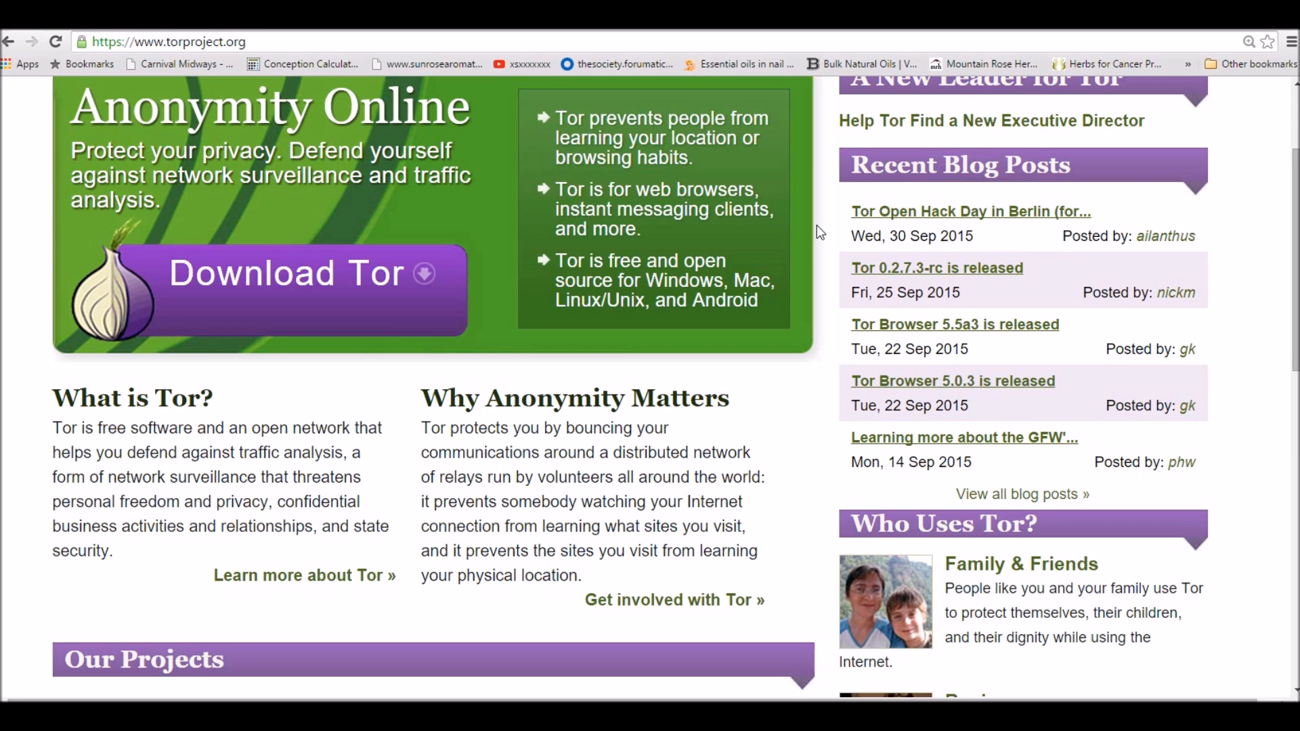
mouse_move(617, 139)
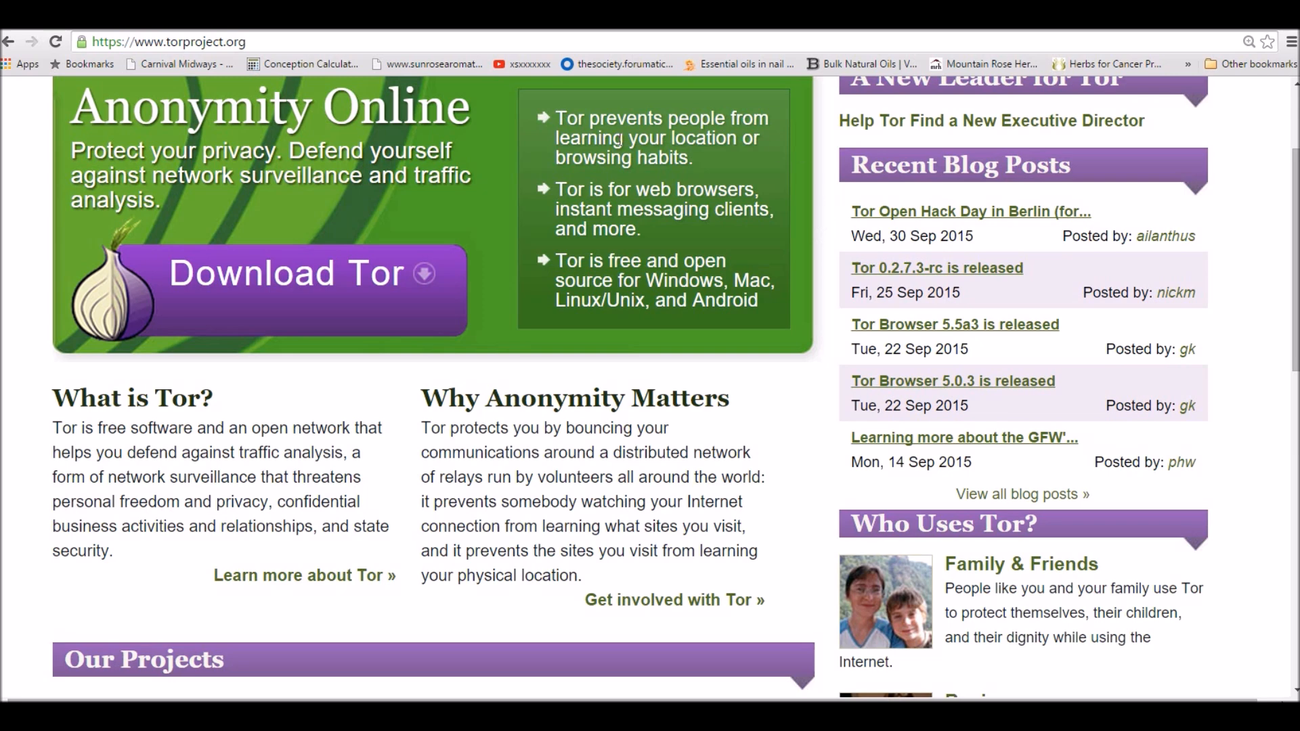
mouse_move(651, 183)
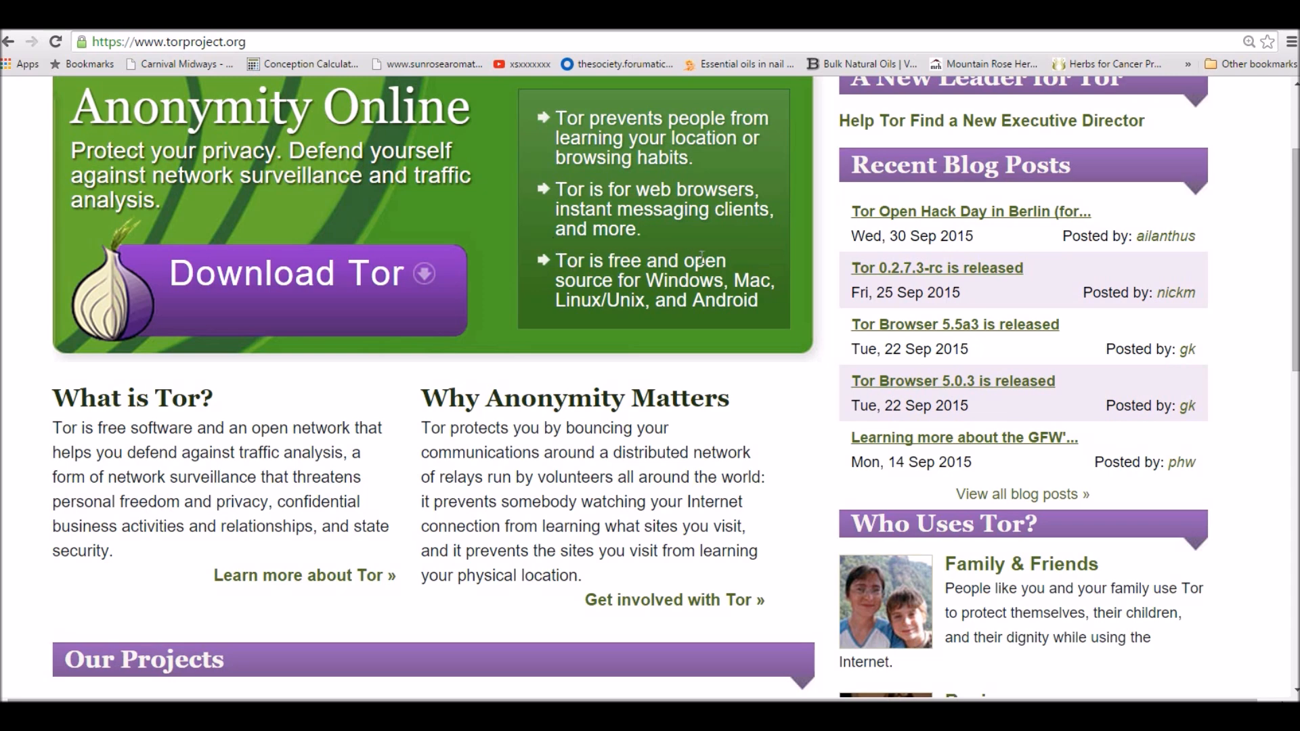
mouse_move(803, 320)
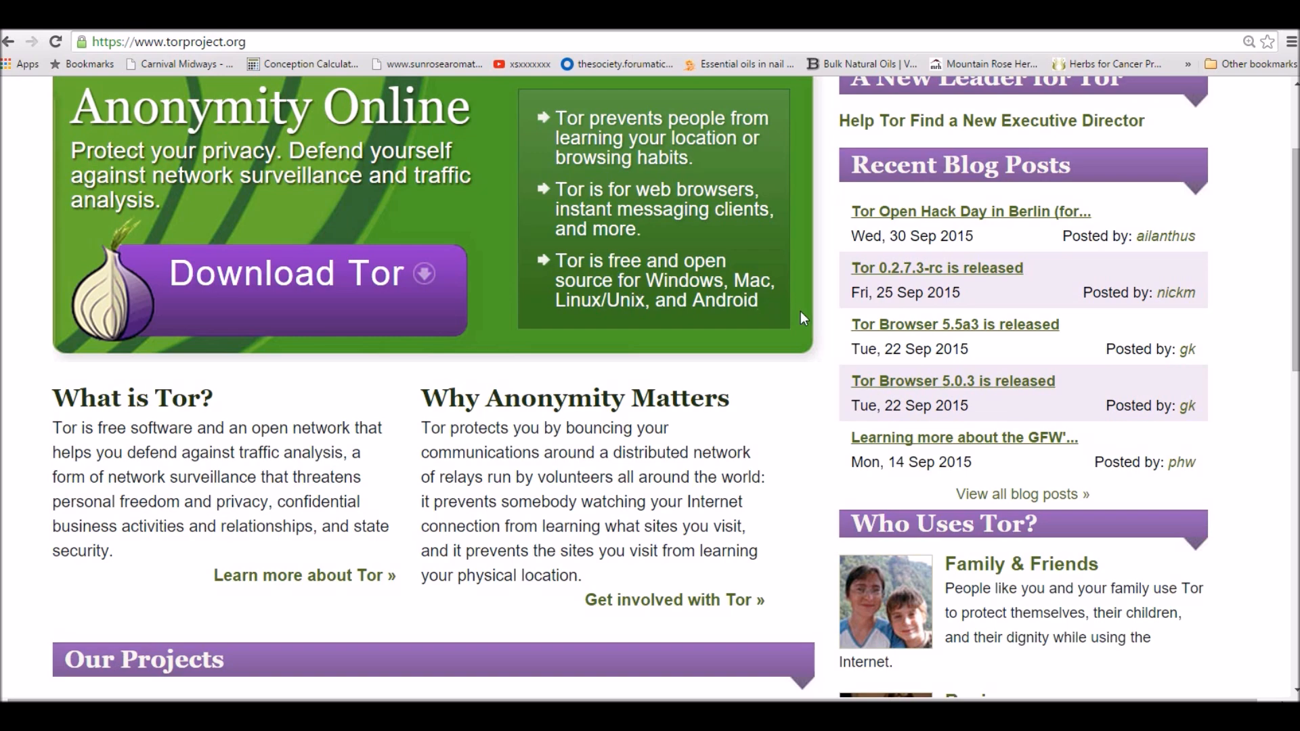
scroll("down", 3)
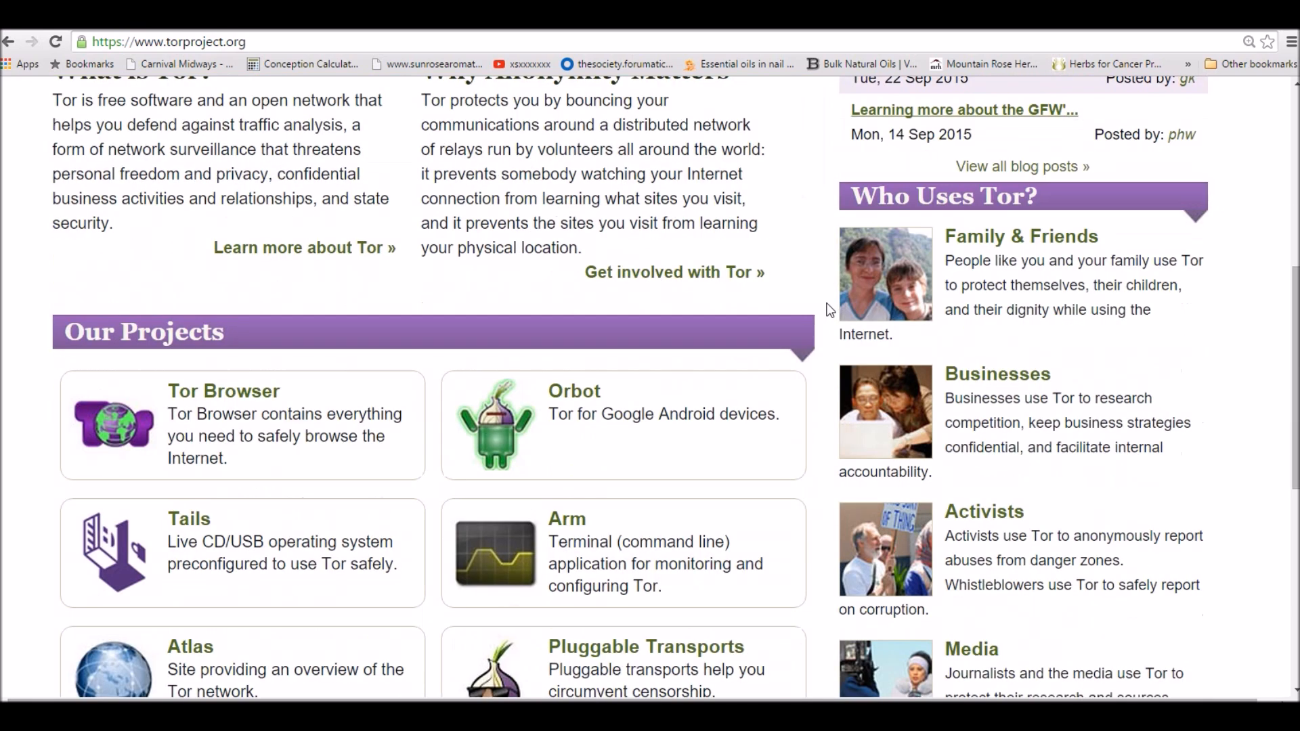
scroll("down", 3)
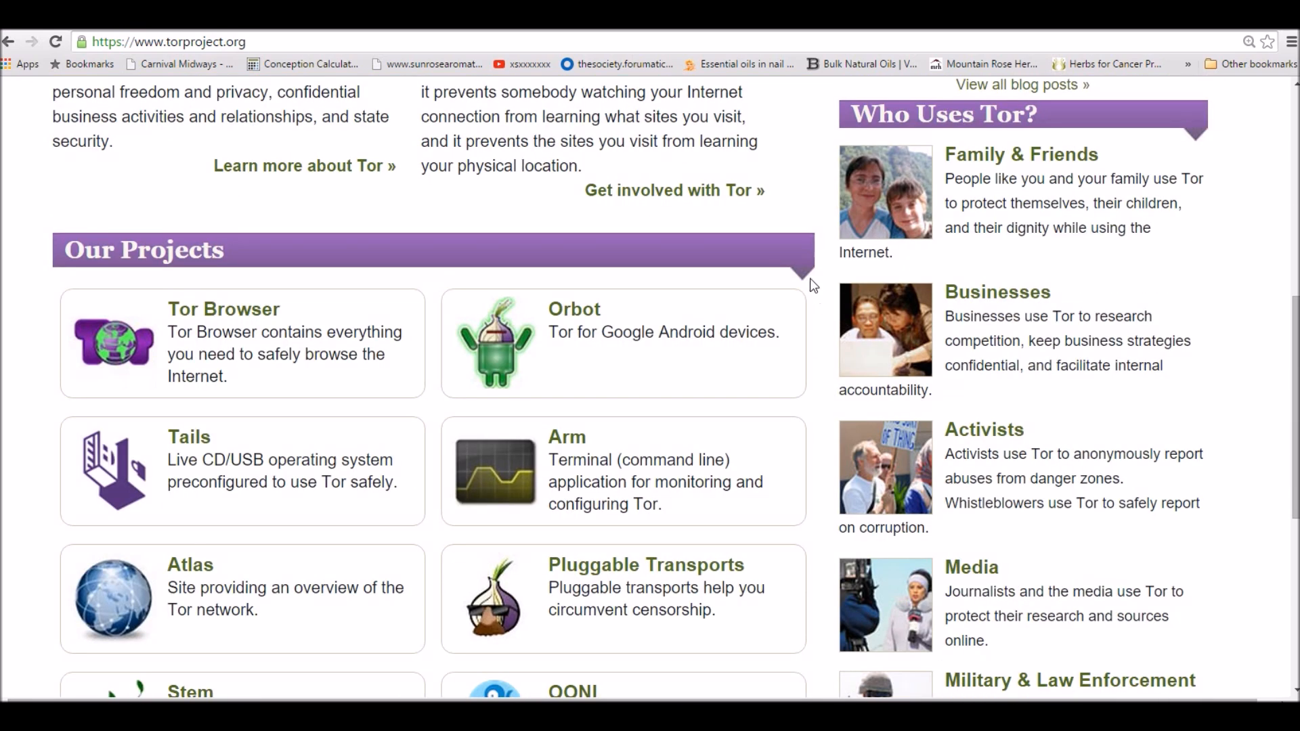
mouse_move(1039, 301)
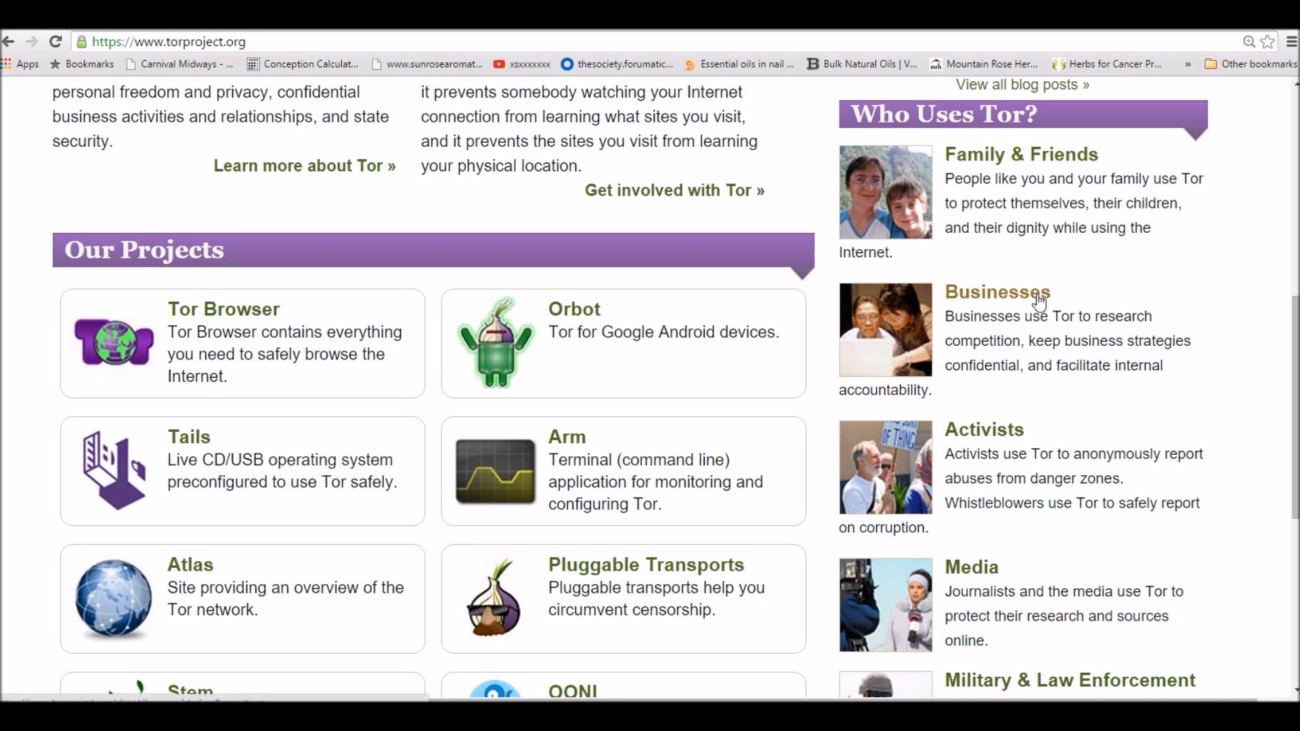
scroll("down", 3)
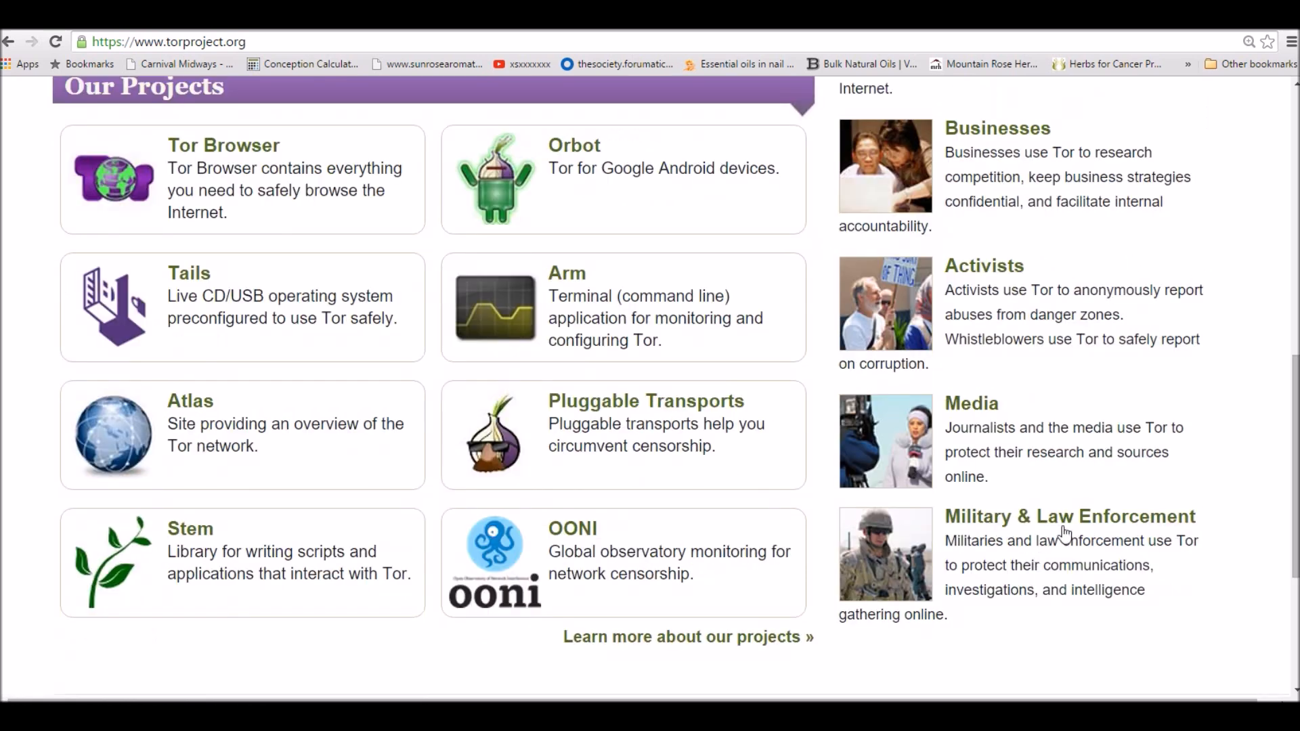
scroll("up", 3)
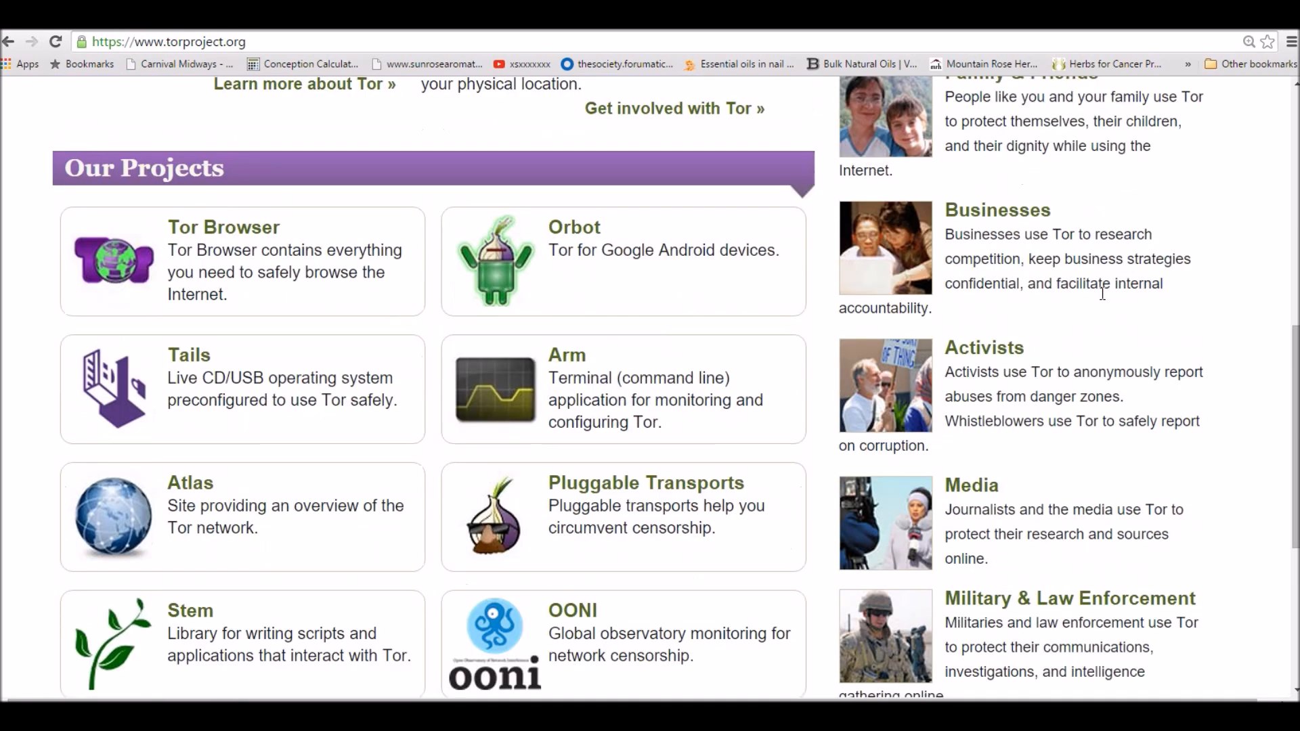
scroll("up", 3)
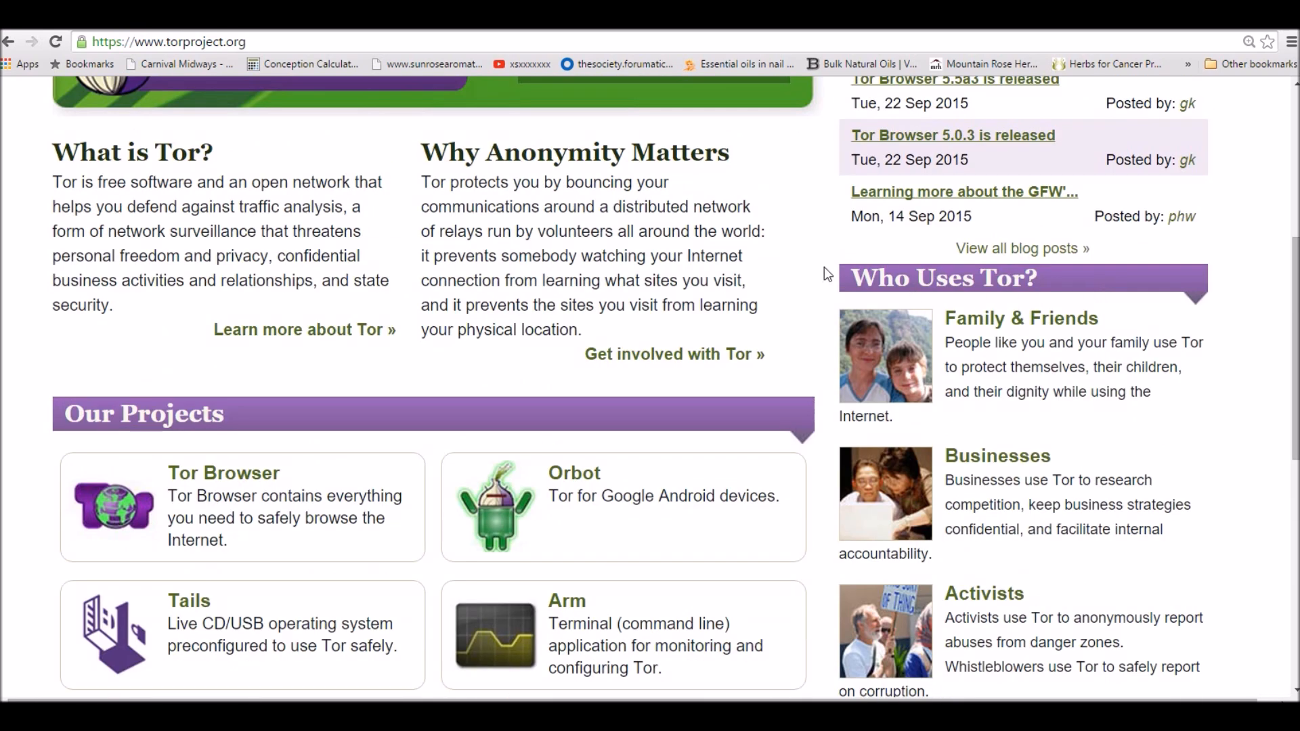
scroll("up", 3)
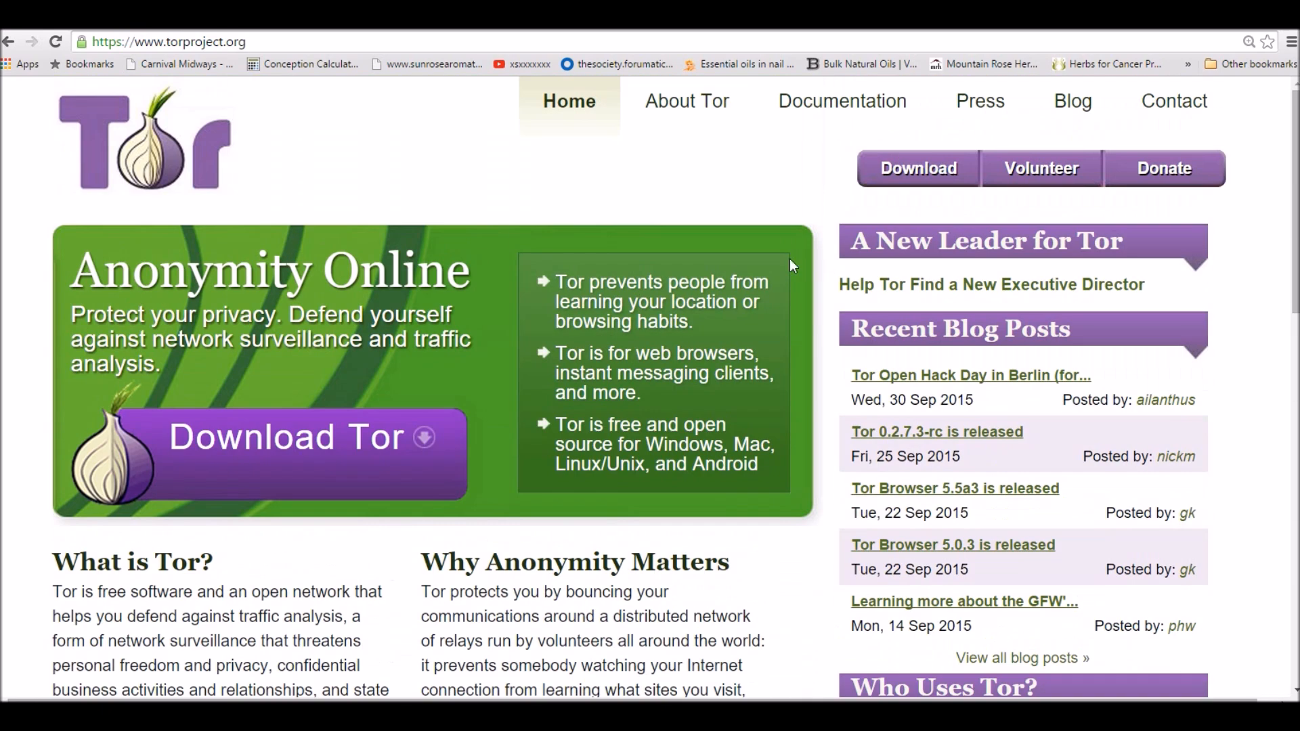
mouse_move(522, 157)
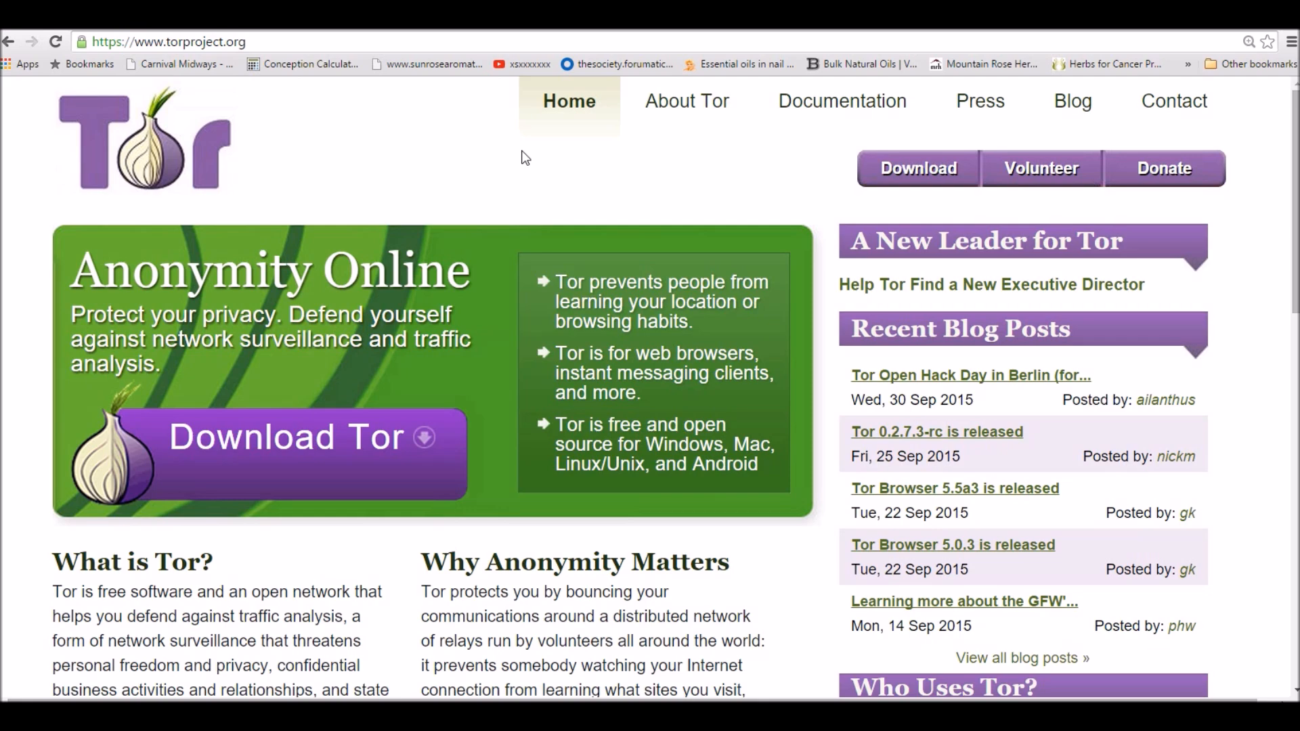
mouse_move(825, 150)
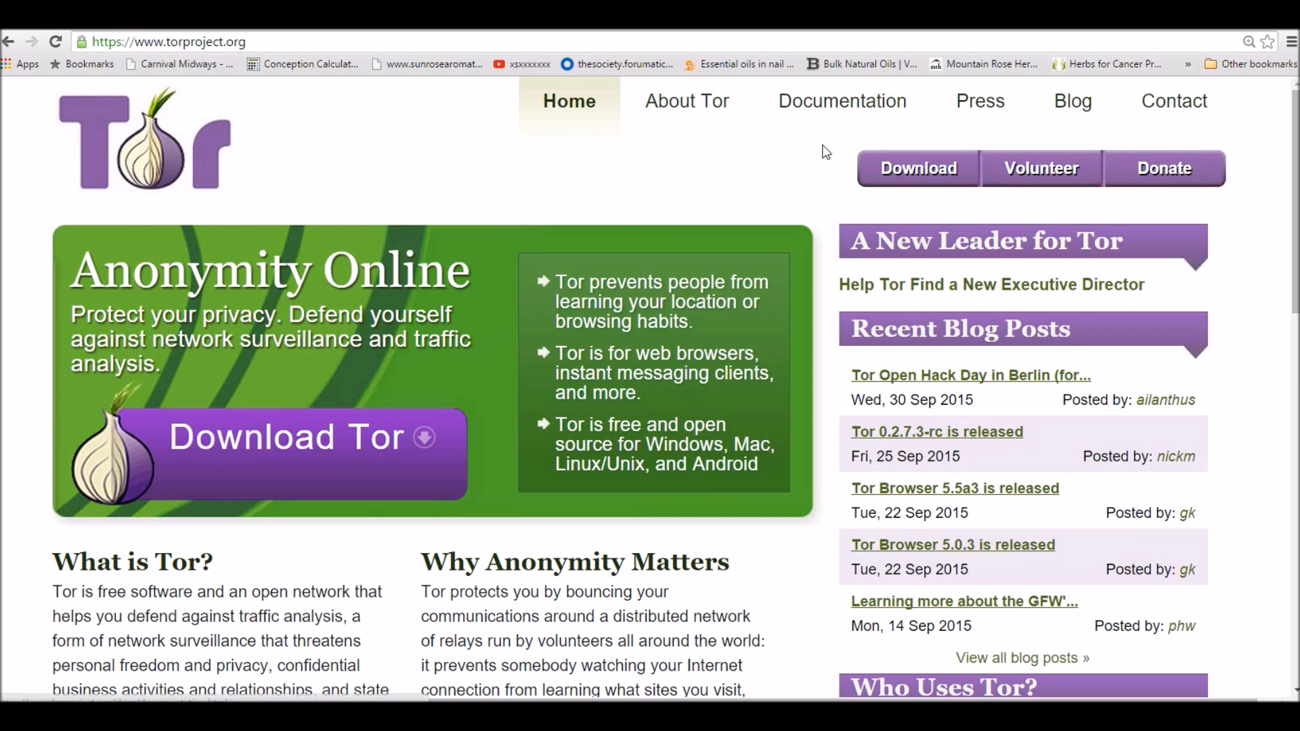
scroll("down", 3)
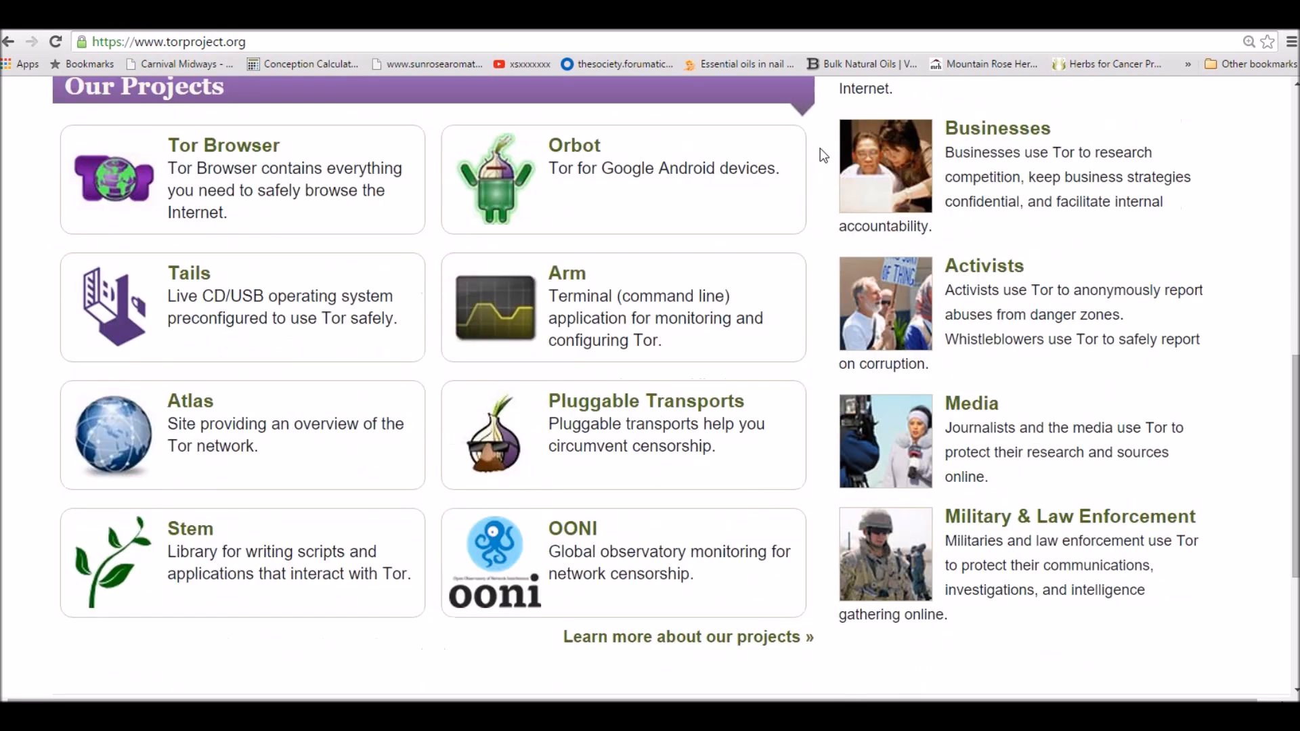
scroll("up", 3)
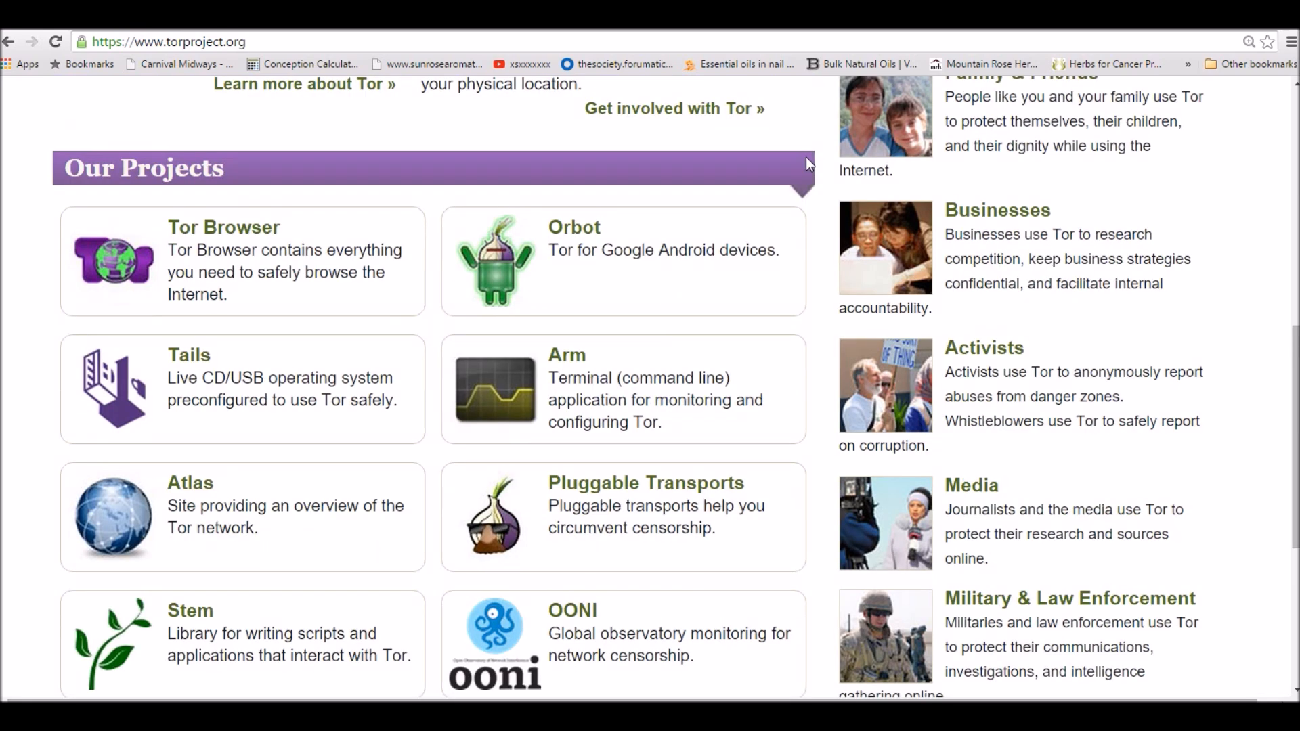
scroll("up", 3)
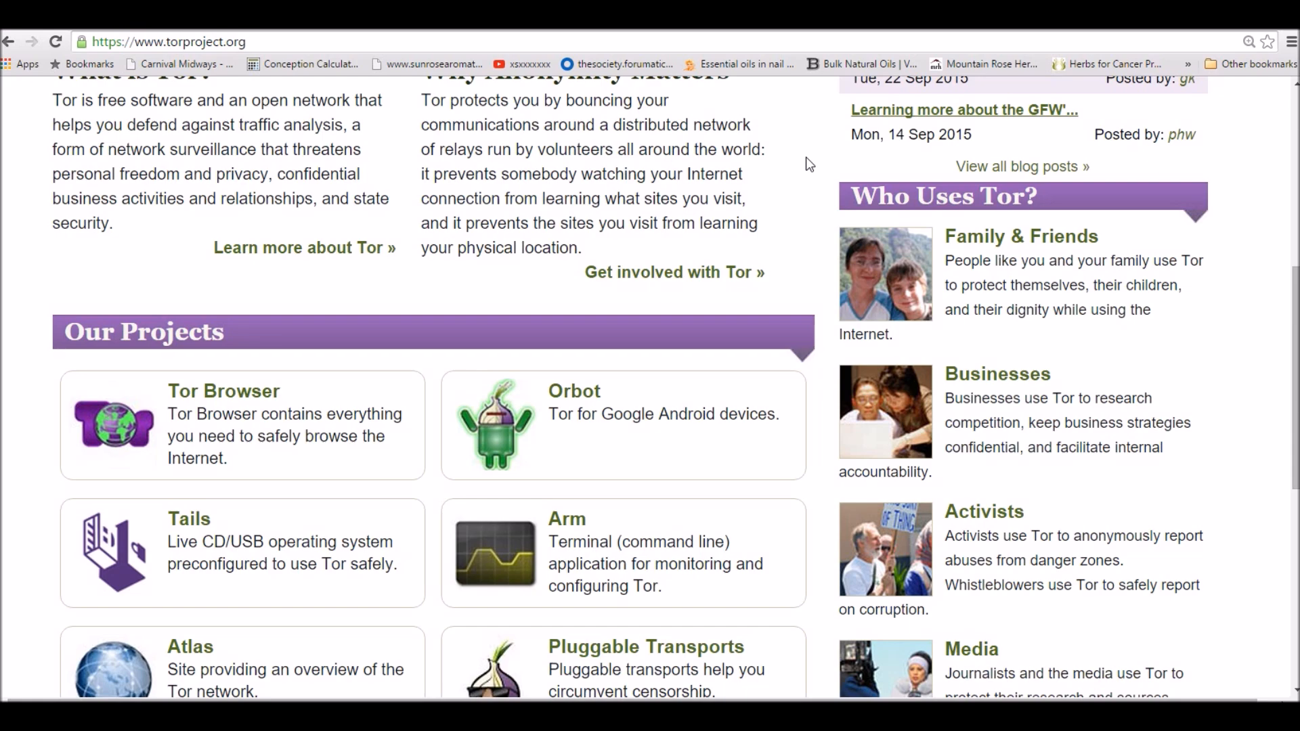
scroll("down", 3)
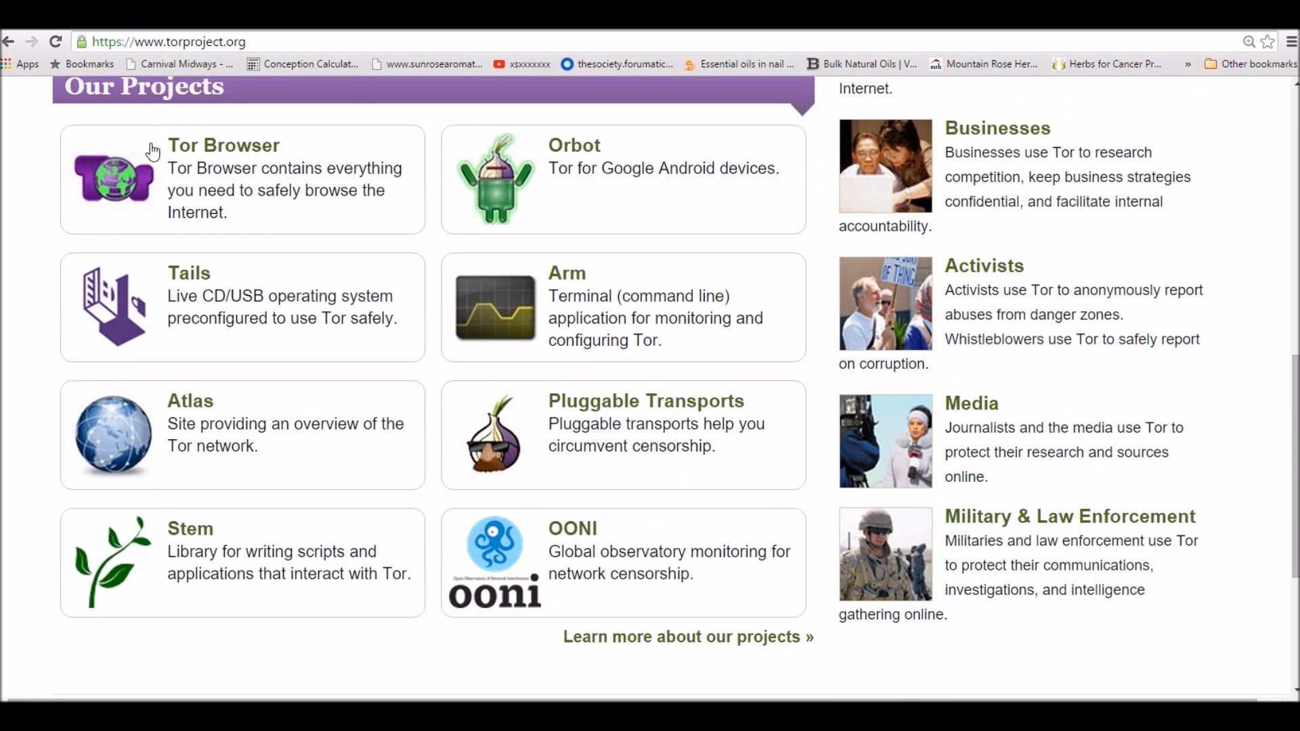
mouse_move(189, 273)
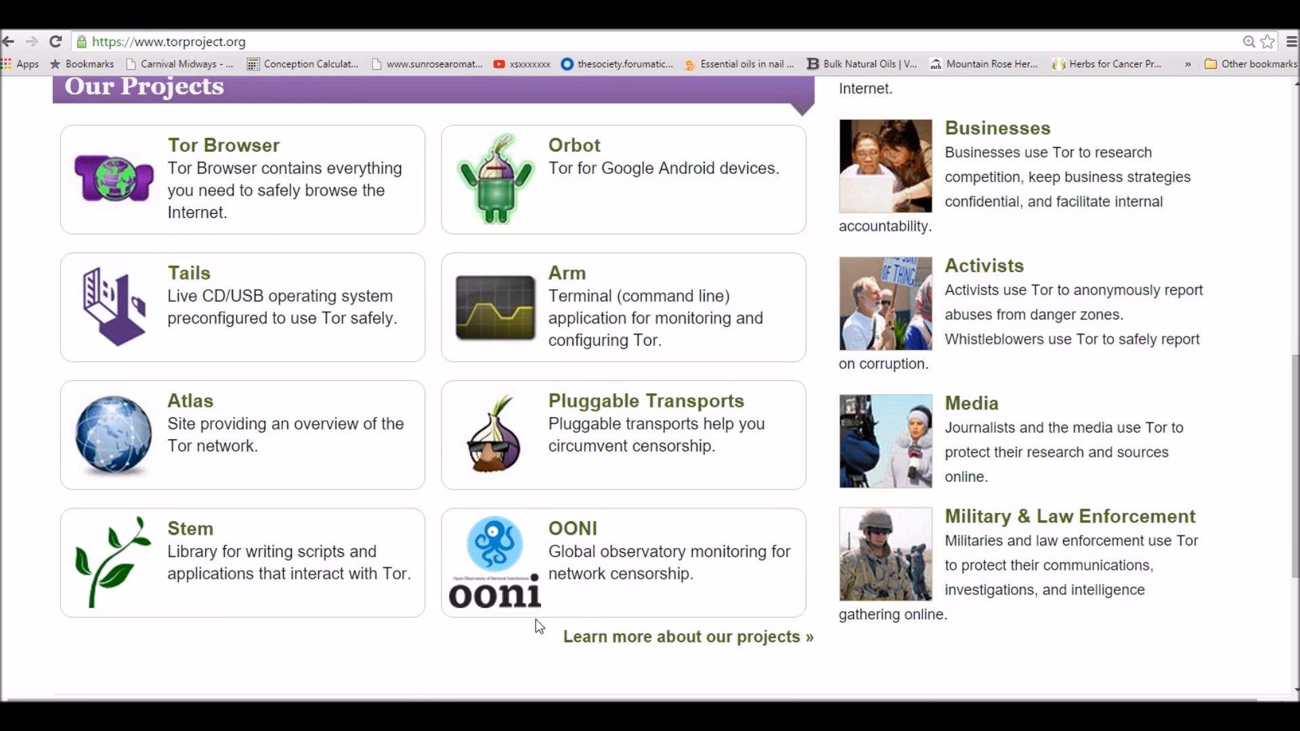
mouse_move(816, 445)
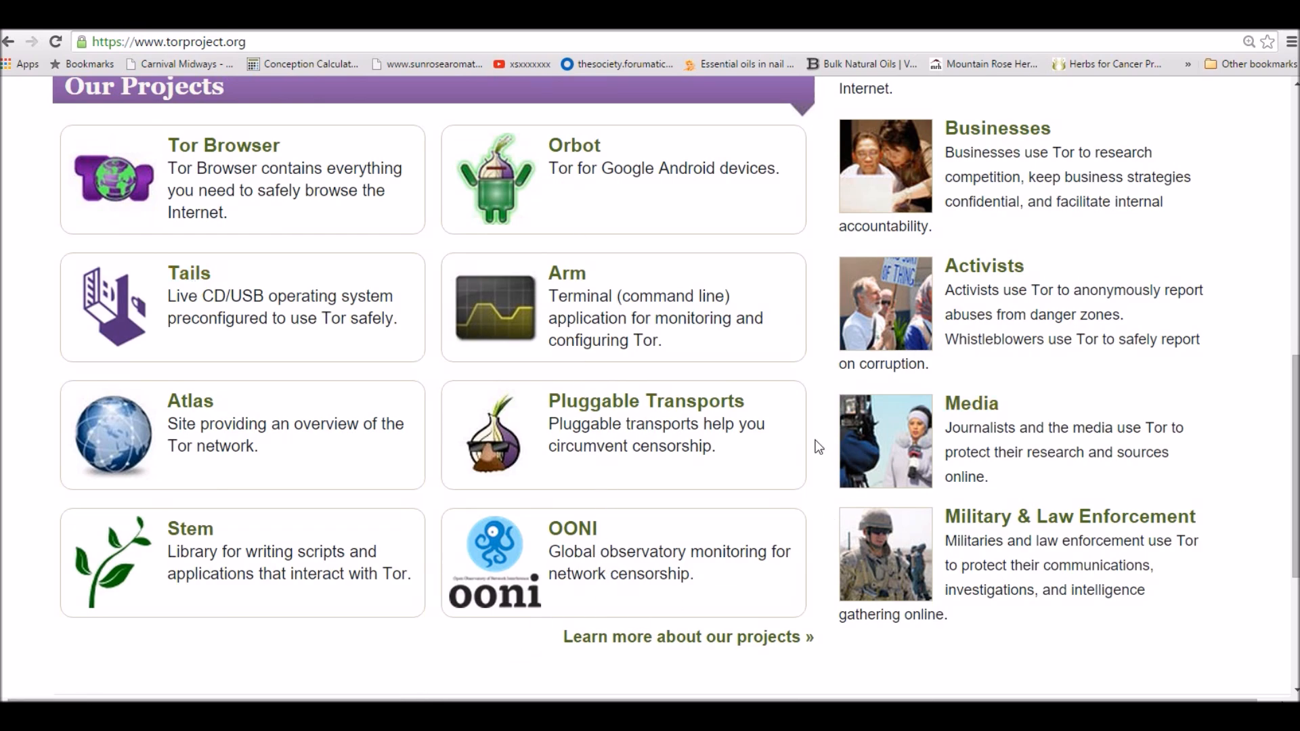
scroll("up", 3)
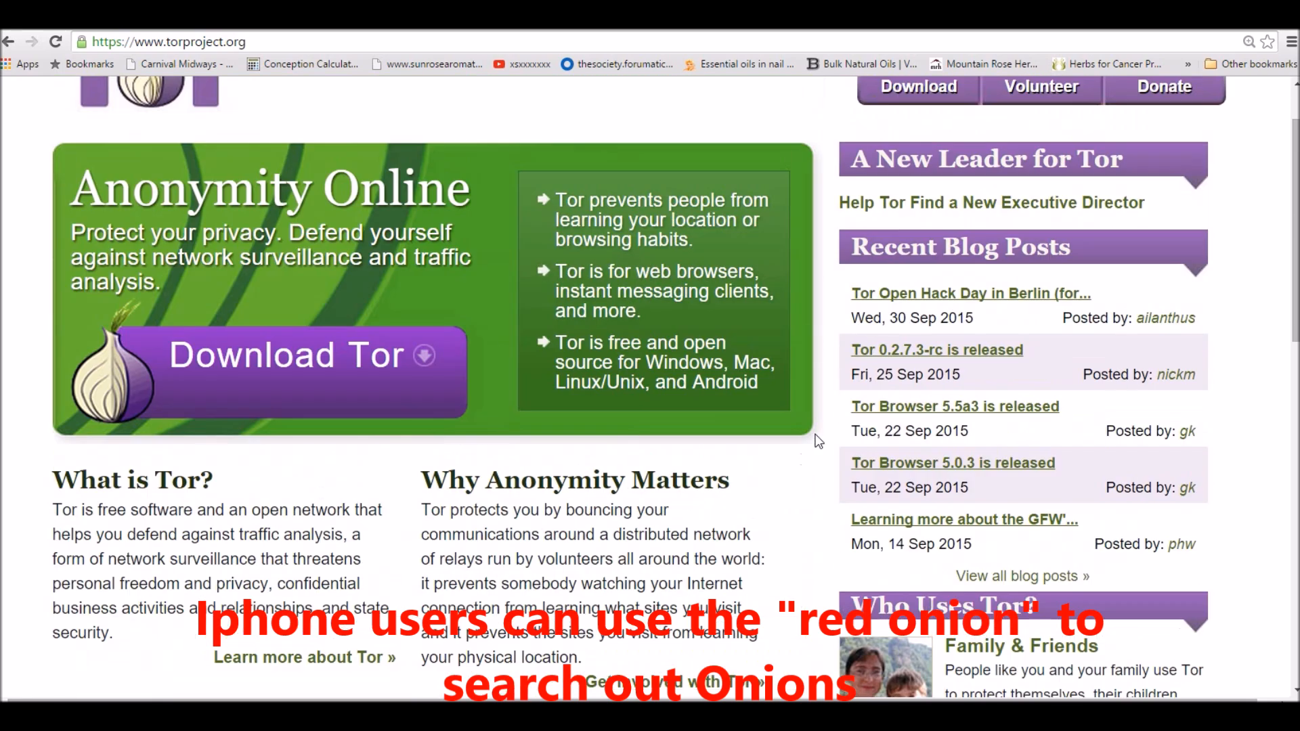
scroll("down", 3)
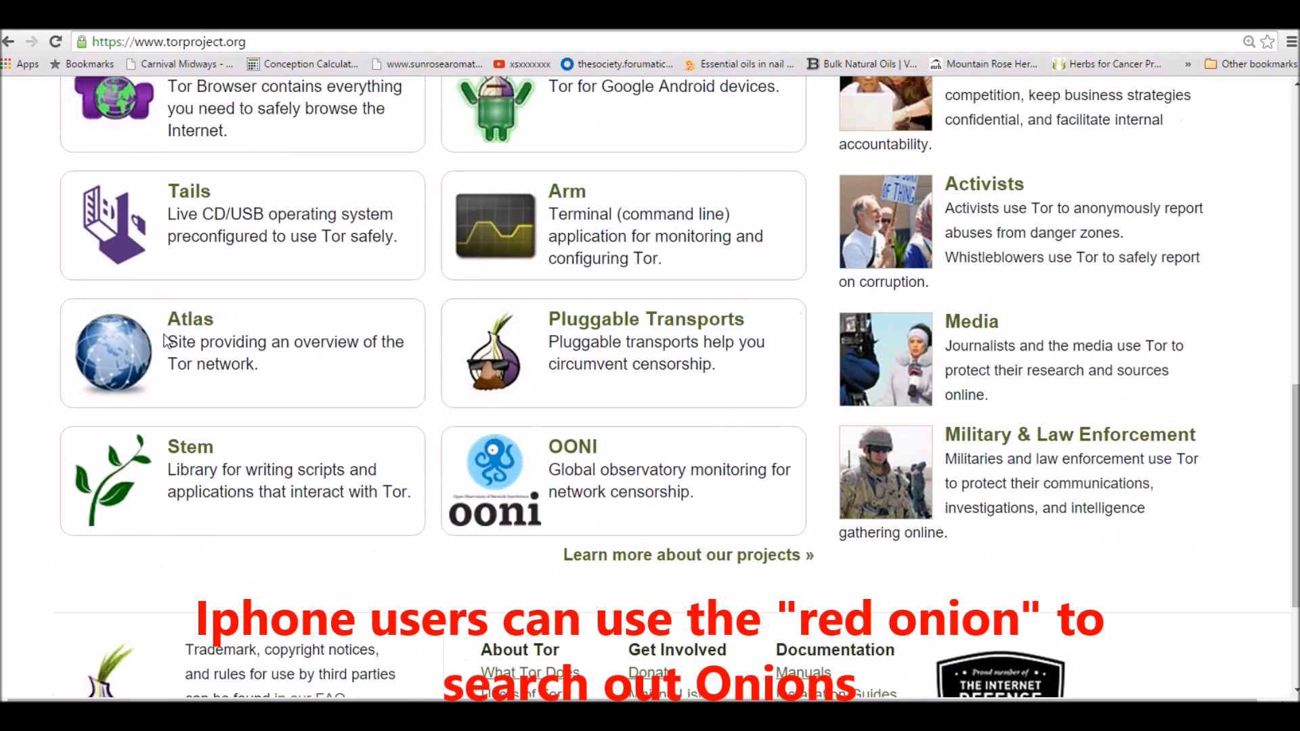
mouse_move(720, 189)
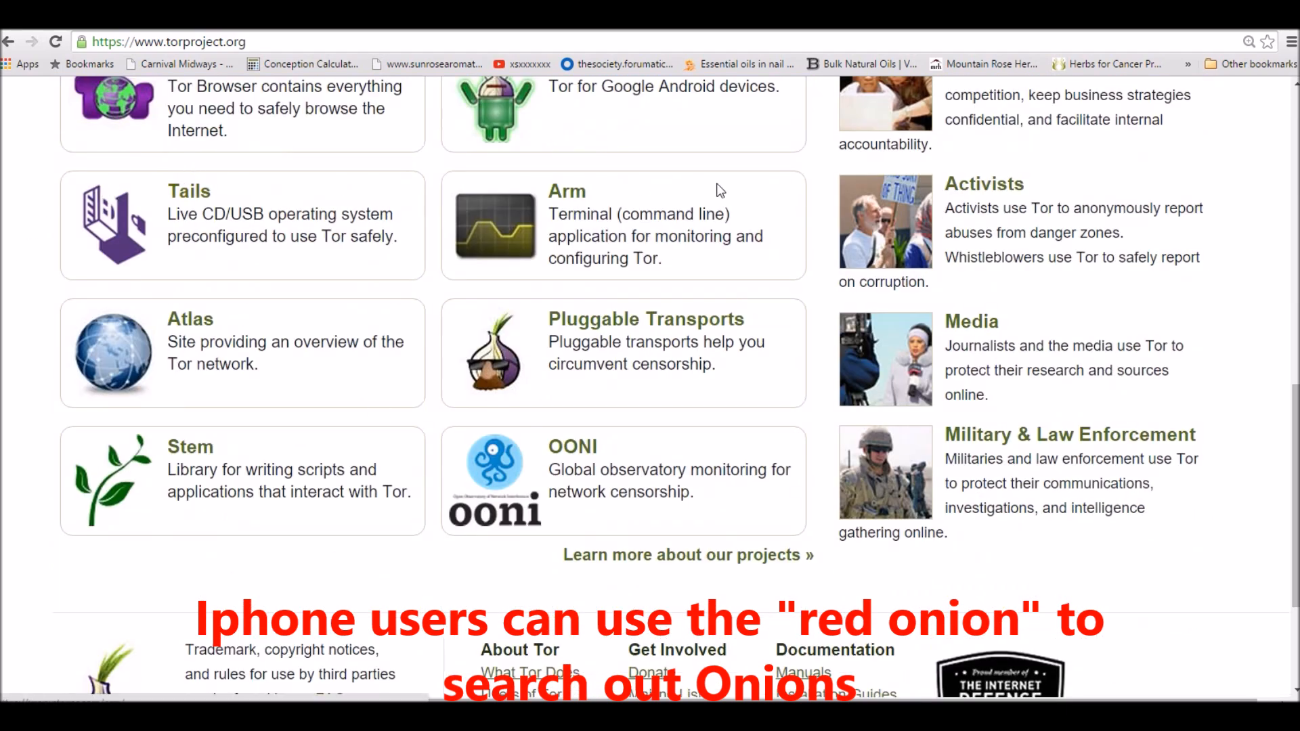
scroll("up", 3)
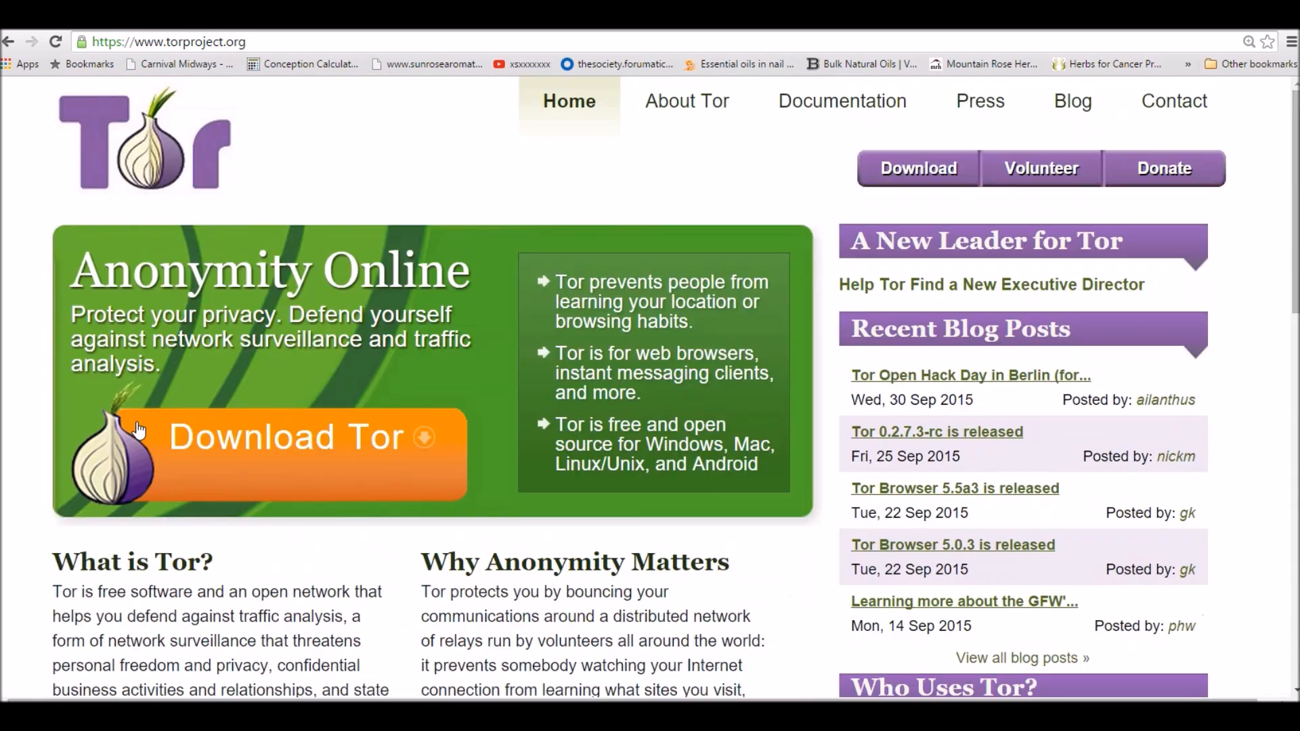
mouse_move(164, 438)
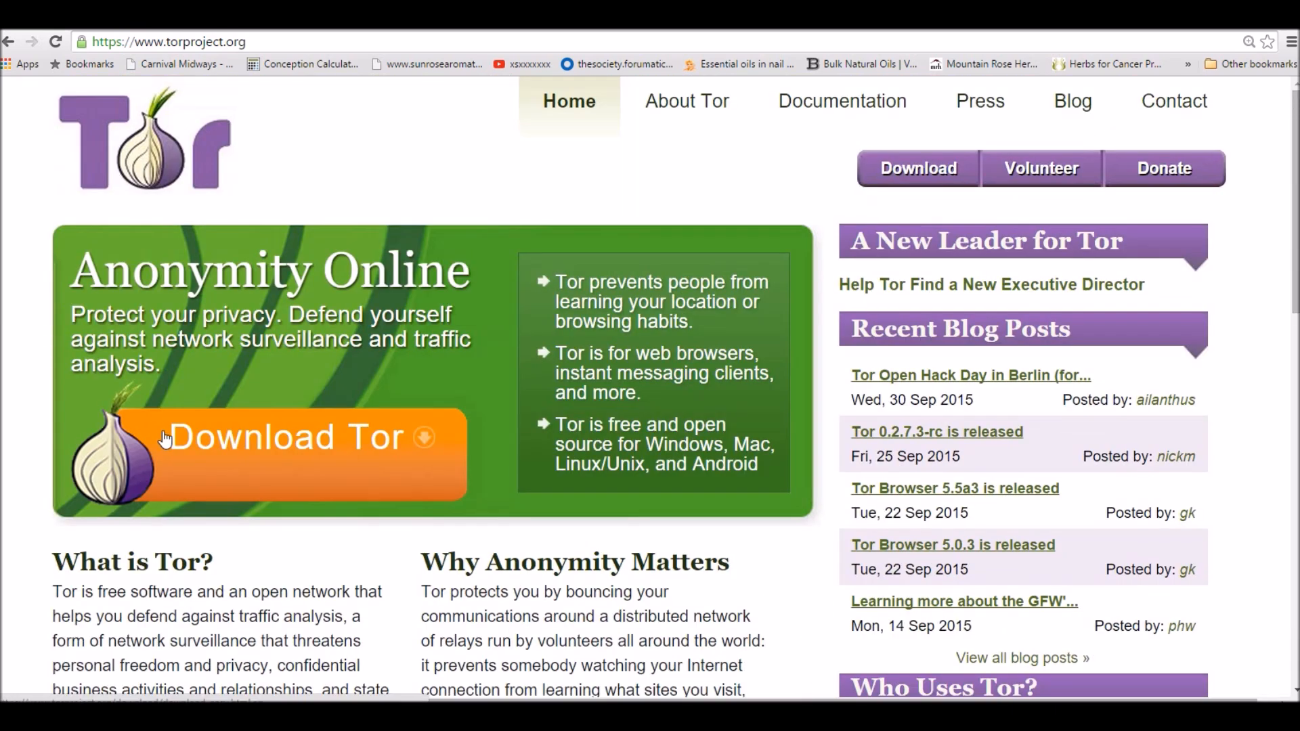
mouse_move(23, 334)
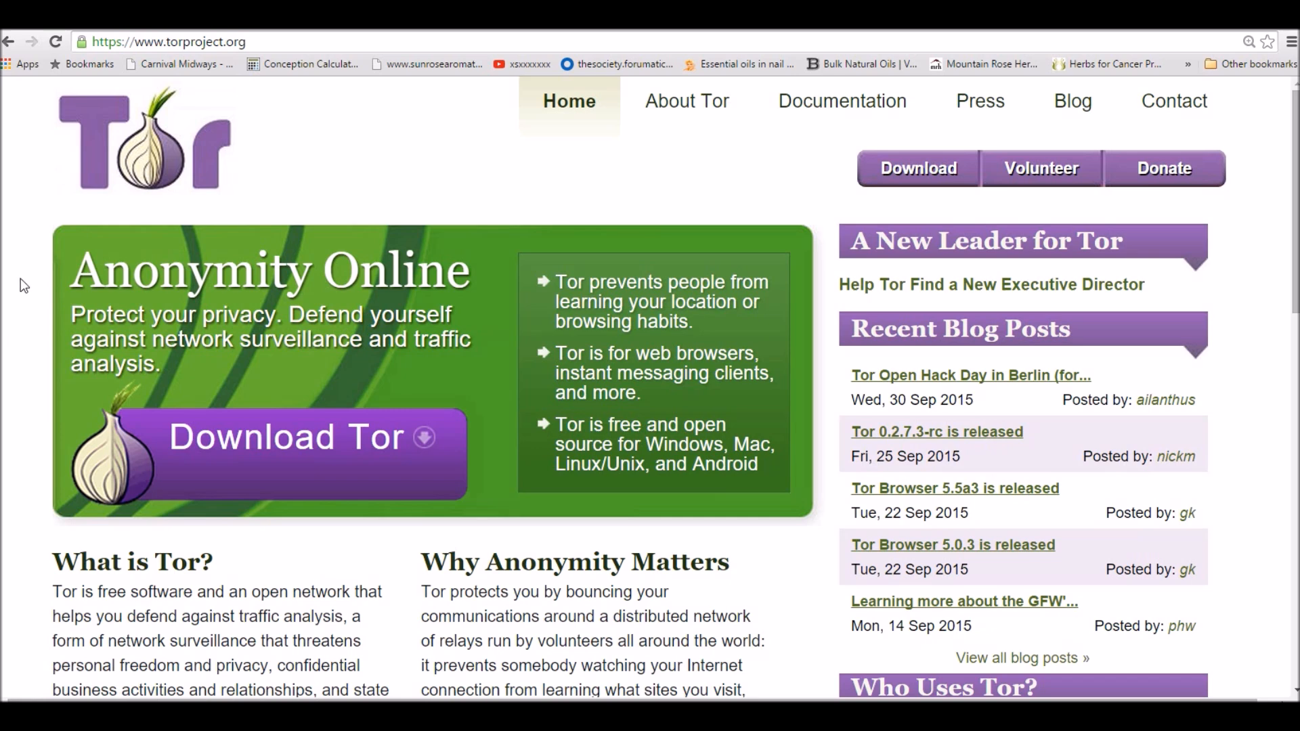
mouse_move(32, 271)
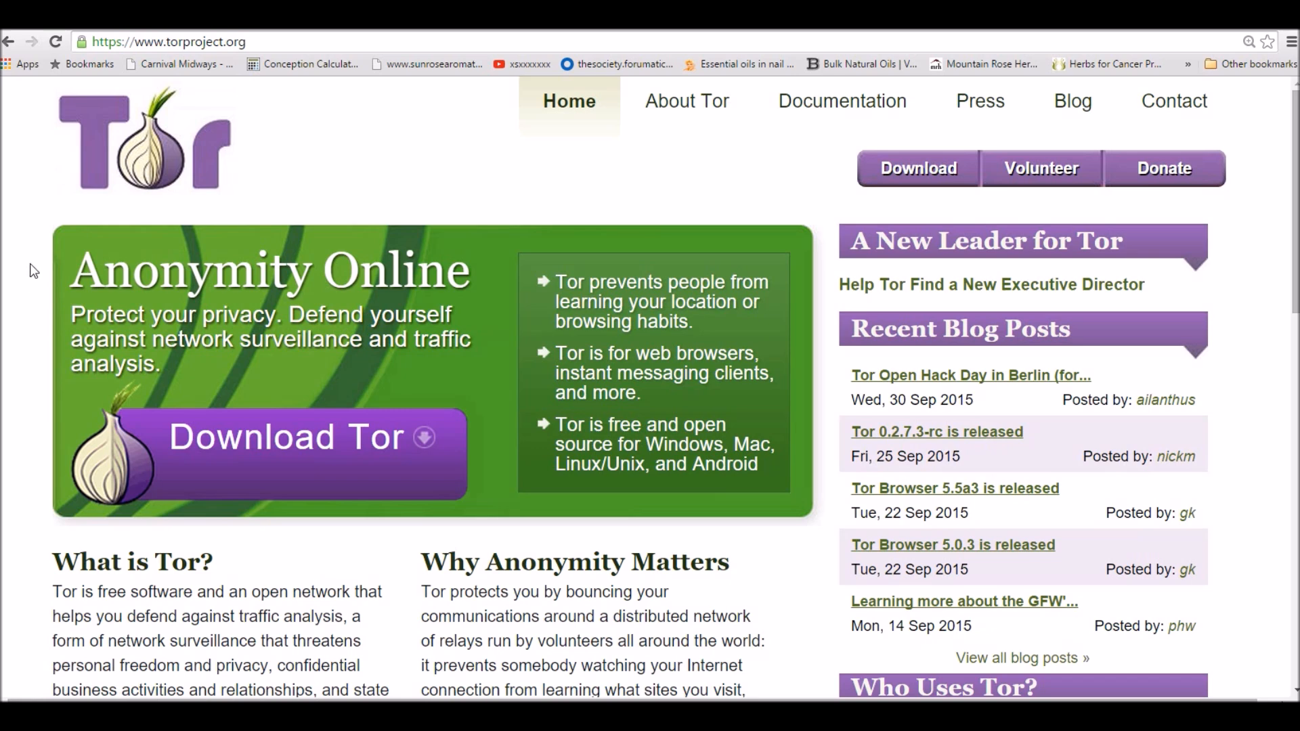
mouse_move(319, 143)
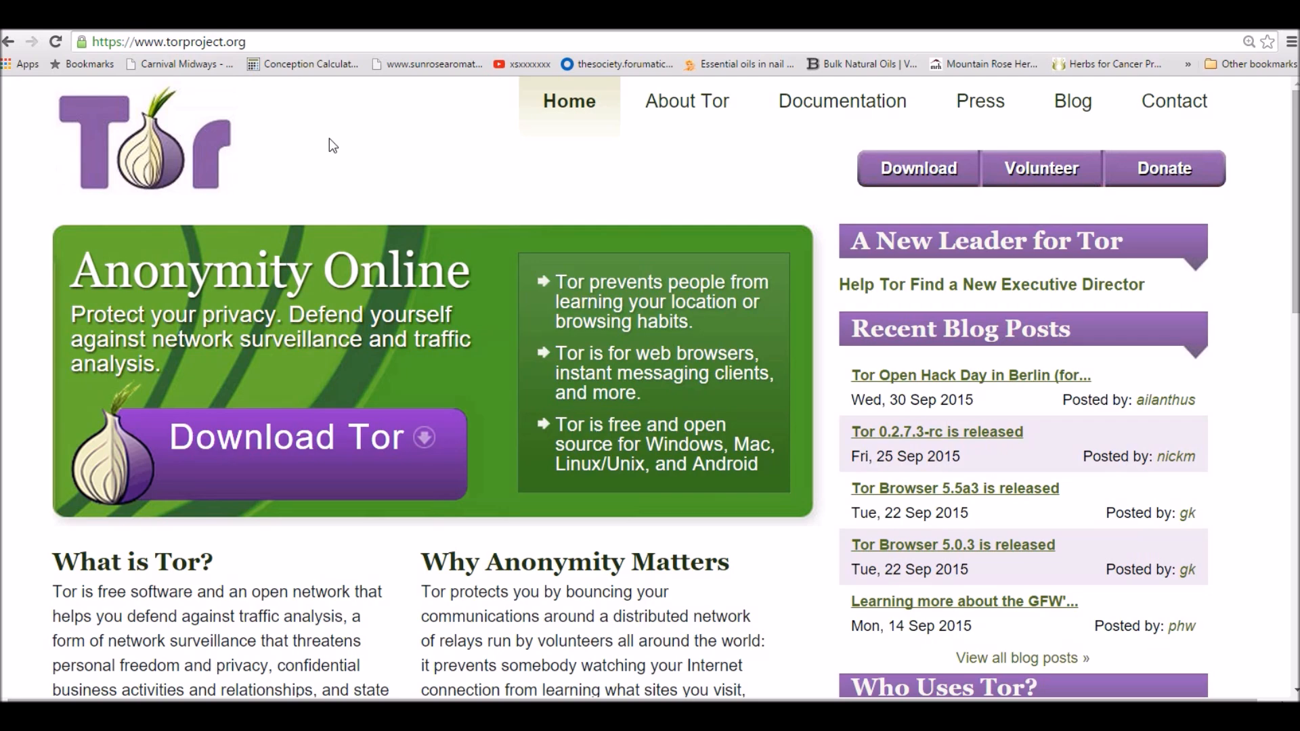
mouse_move(1069, 219)
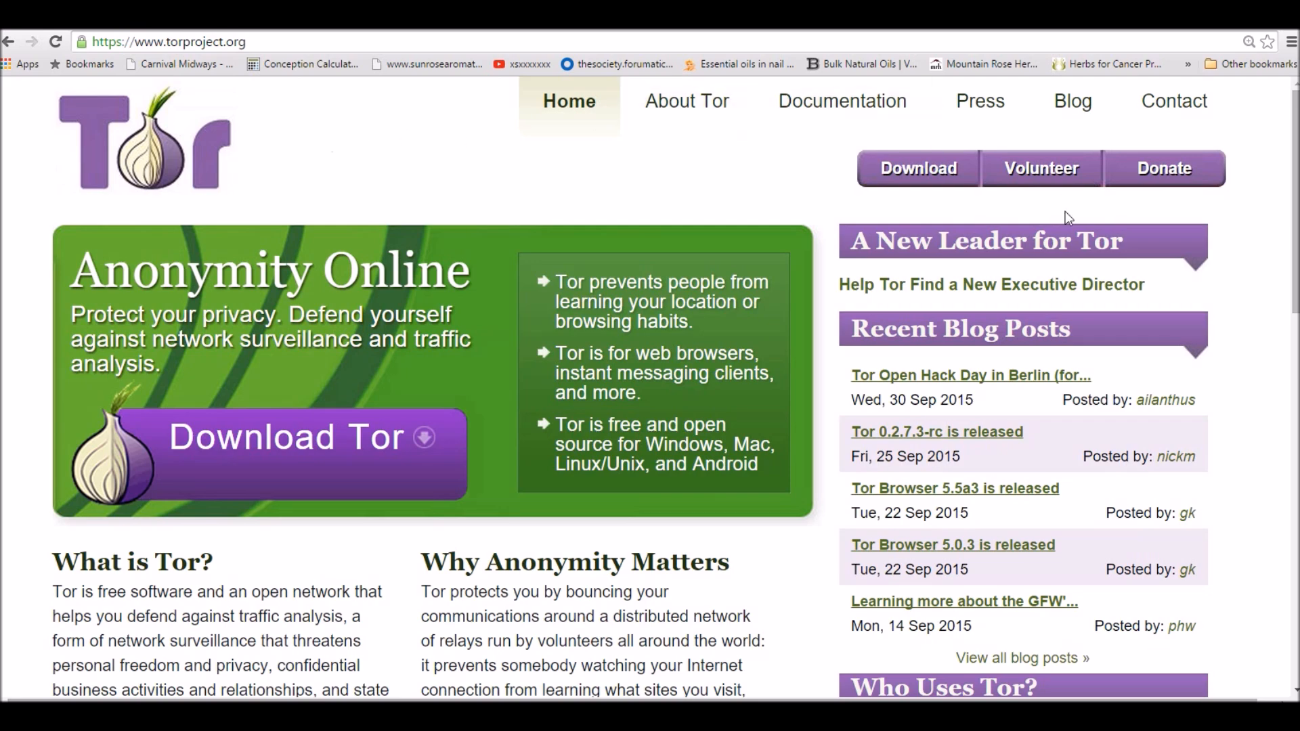
scroll("down", 3)
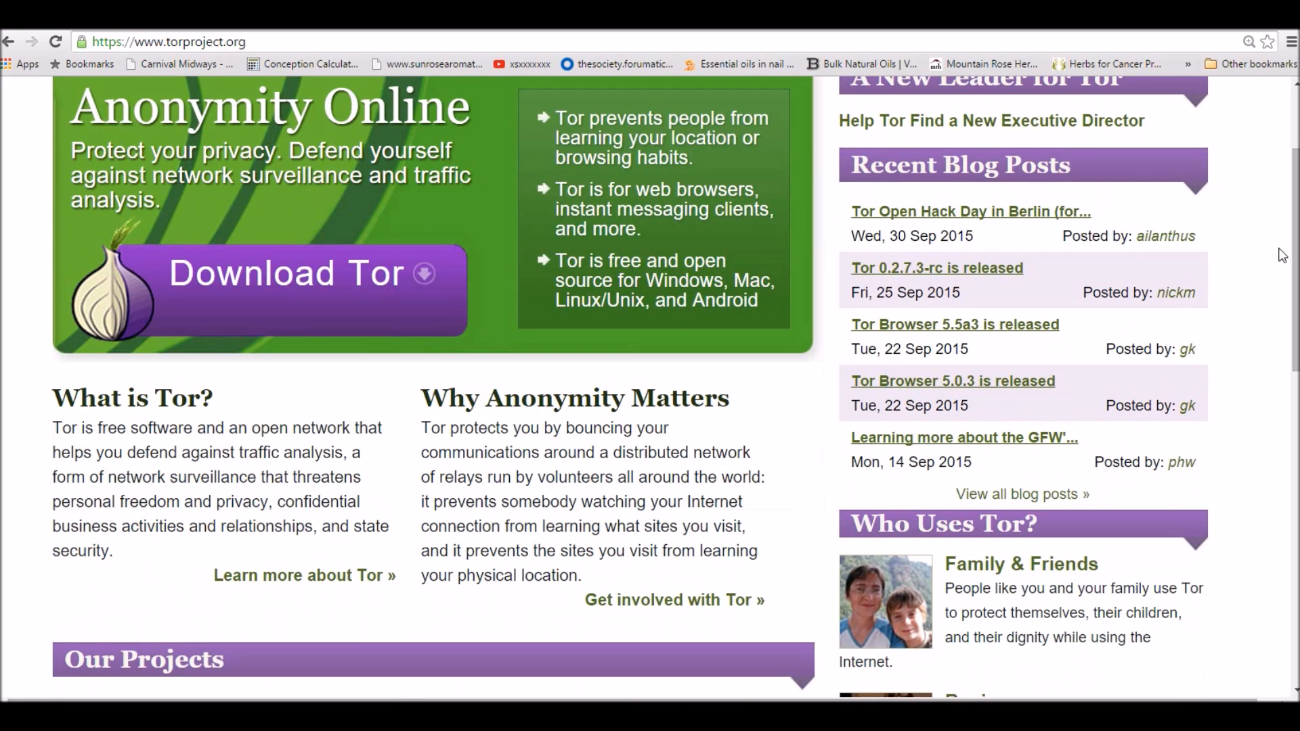
mouse_move(1058, 139)
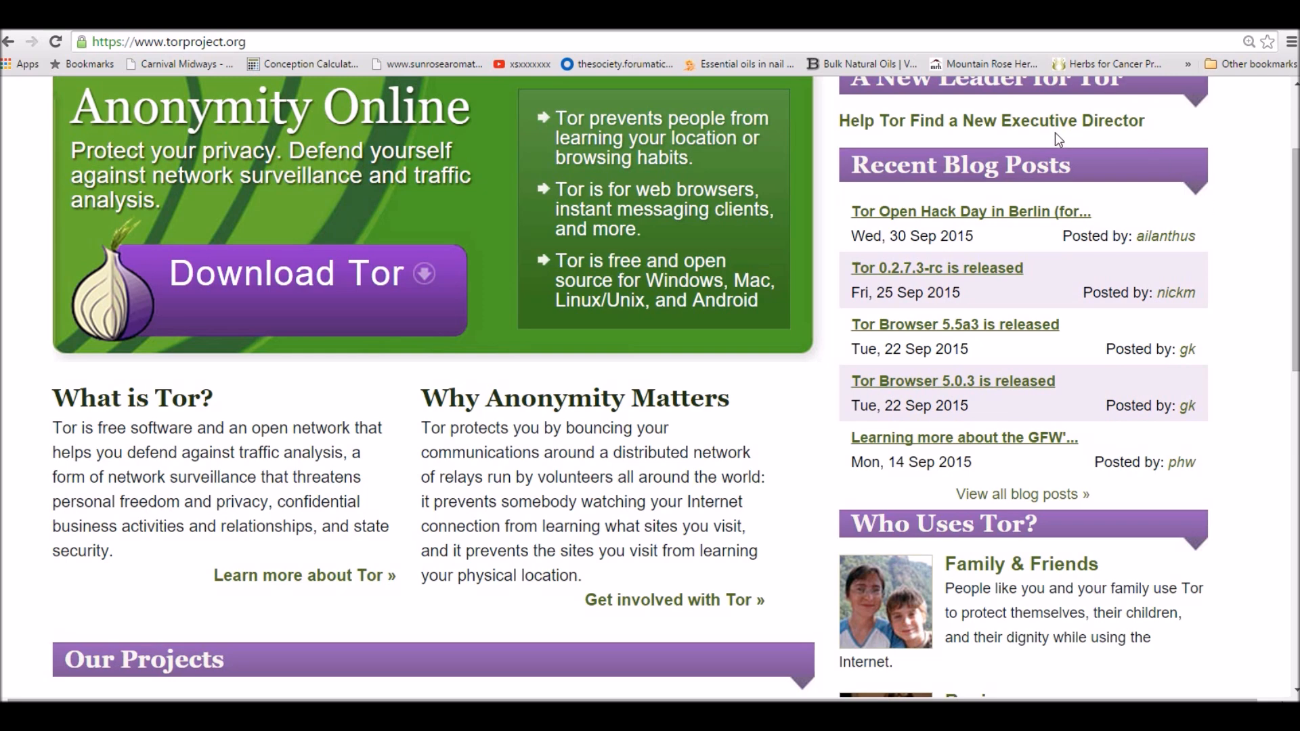
mouse_move(903, 275)
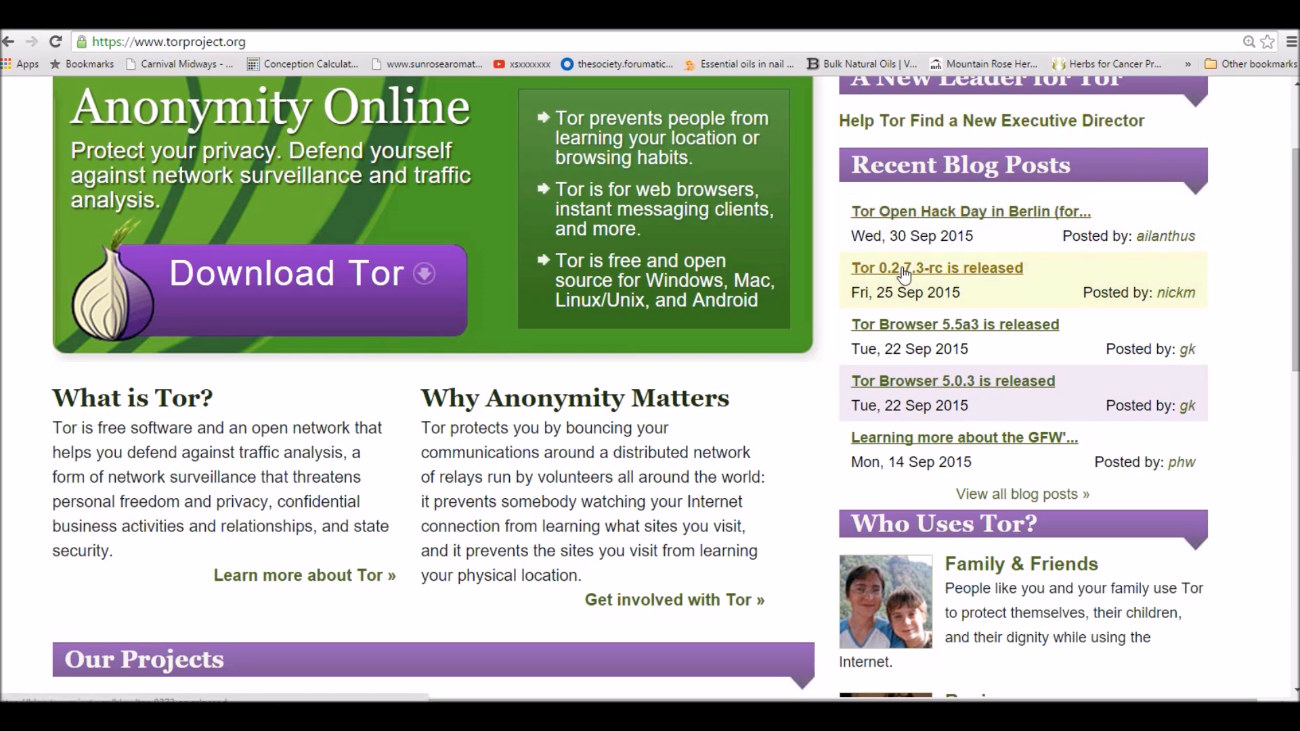
mouse_move(873, 469)
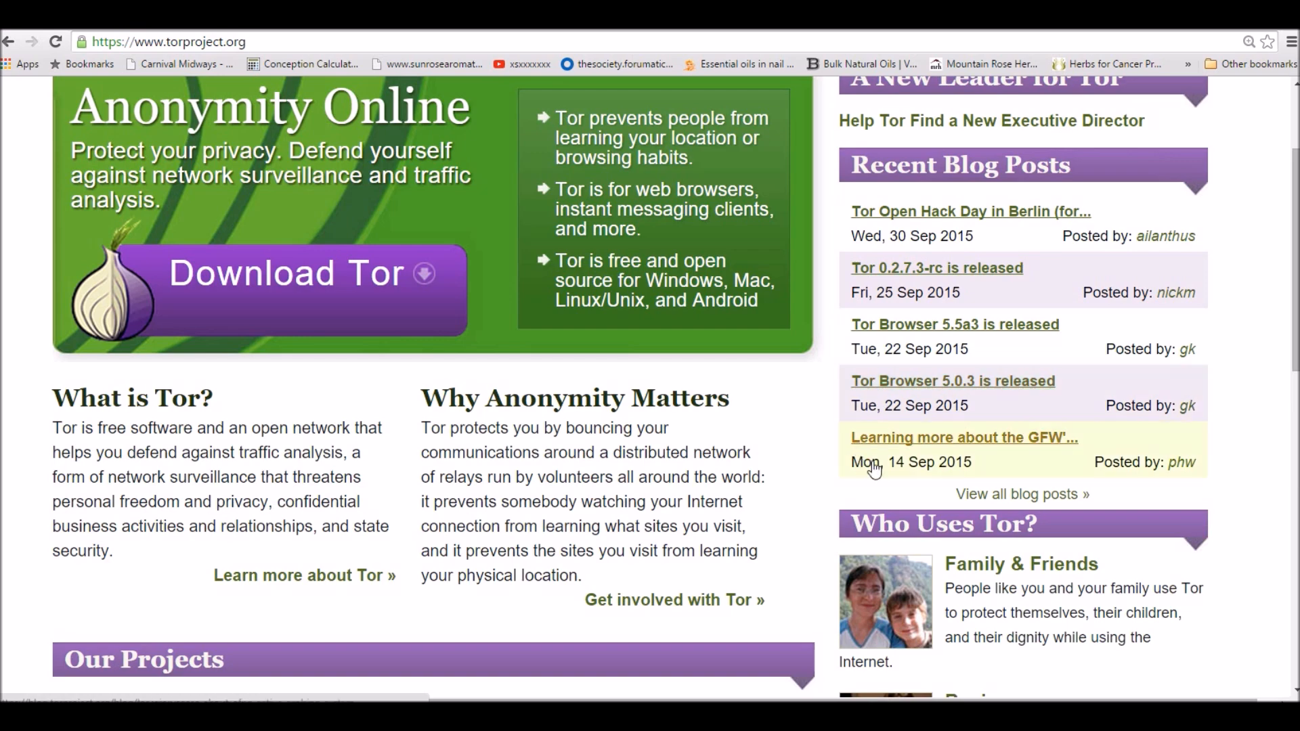
scroll("down", 3)
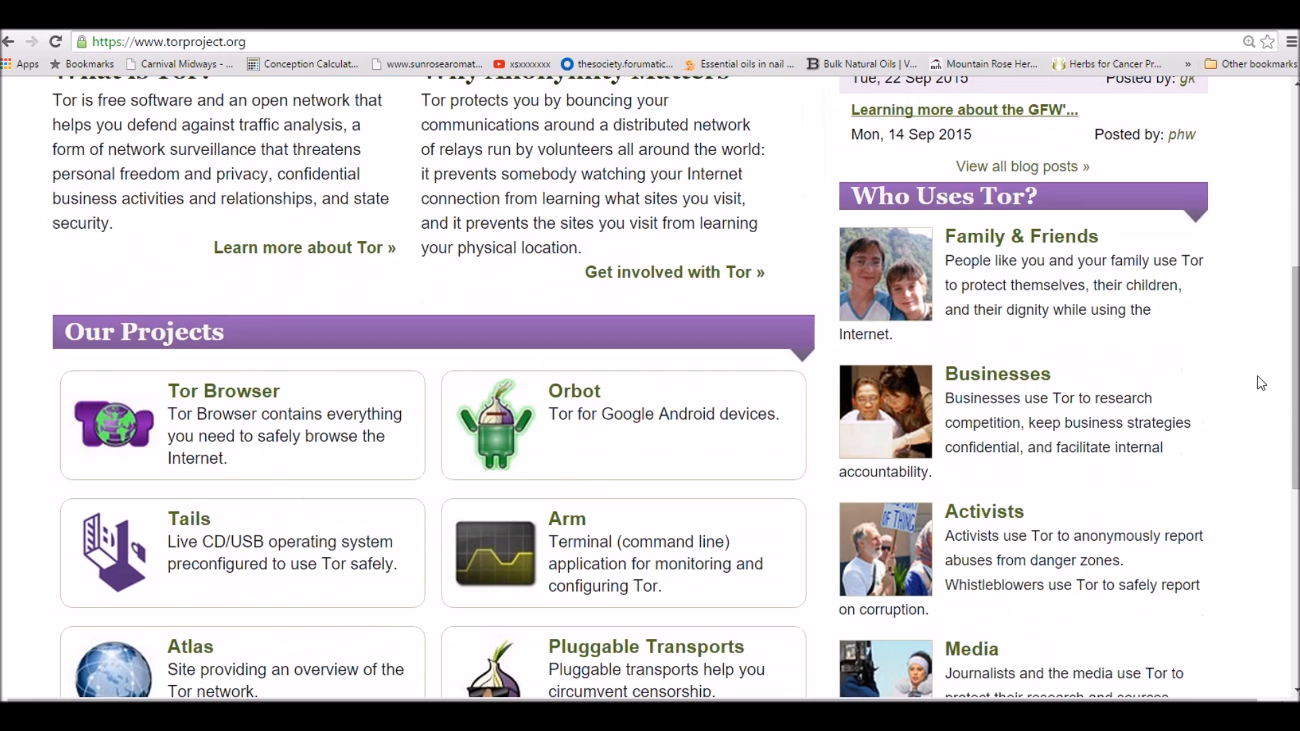
scroll("up", 3)
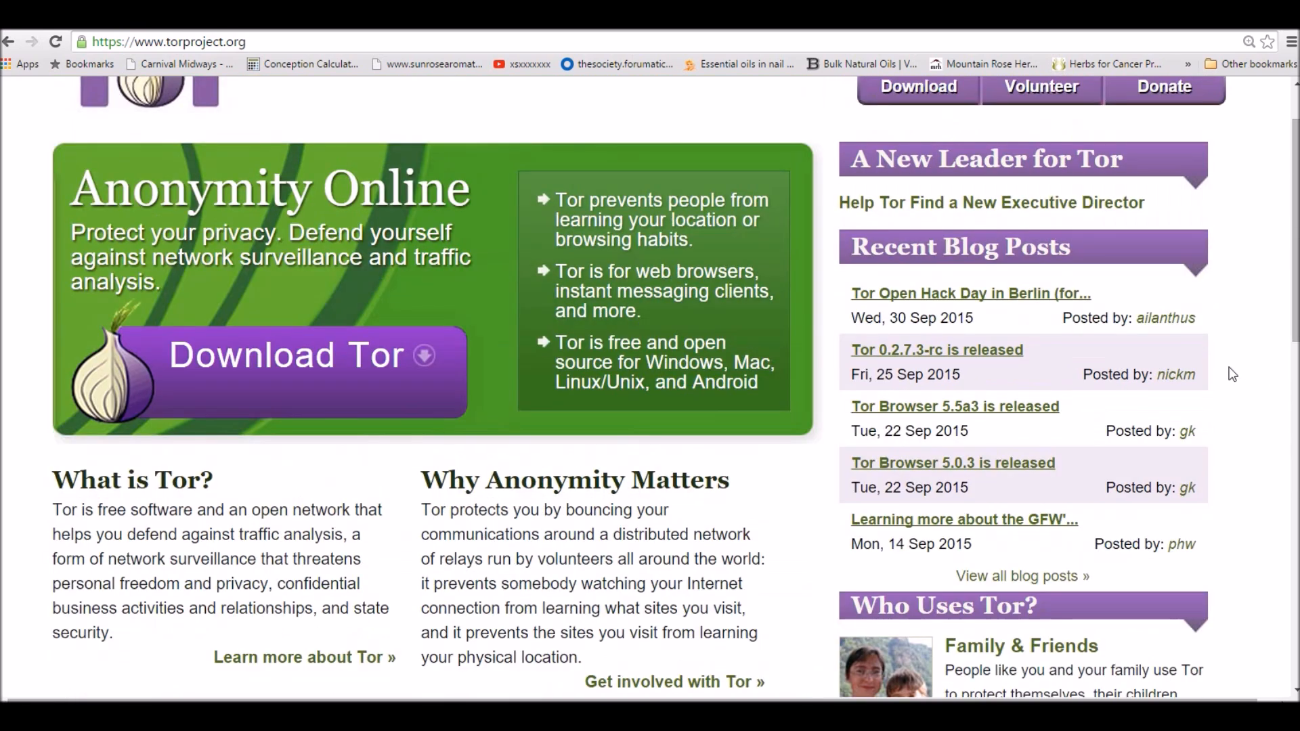
scroll("up", 3)
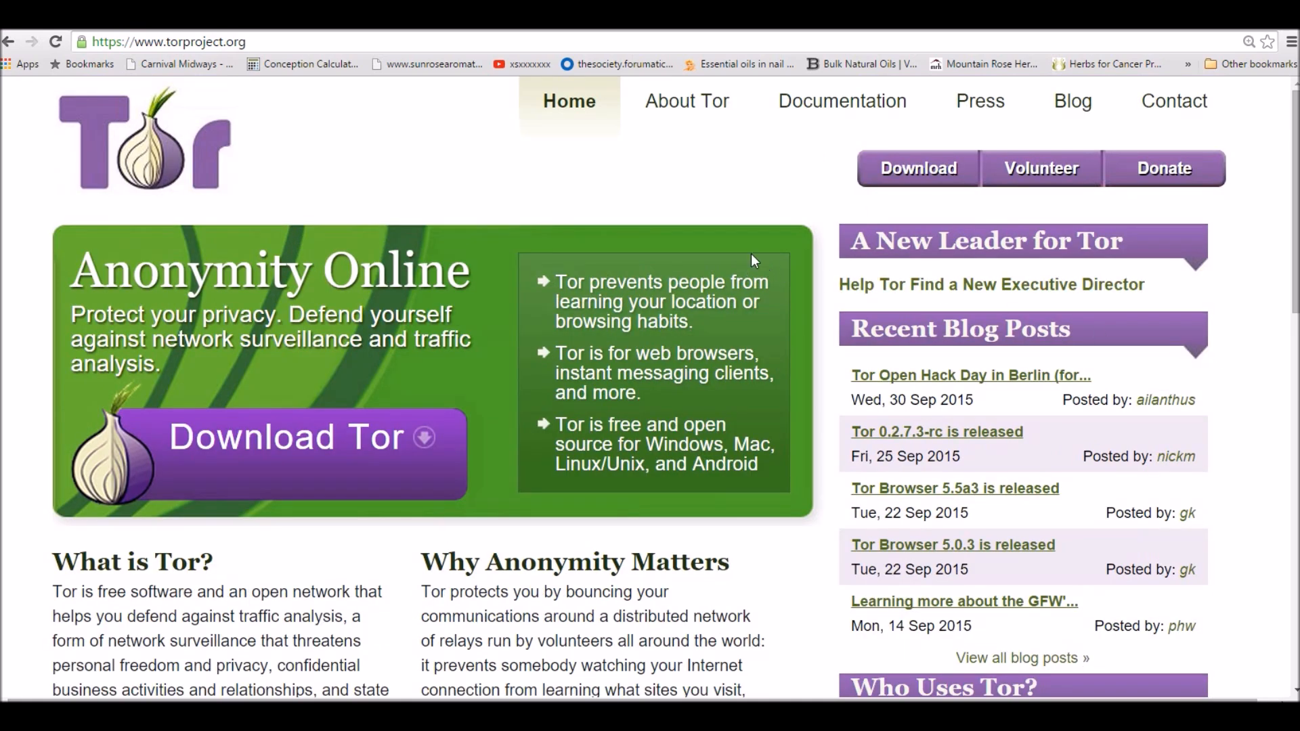
mouse_move(795, 186)
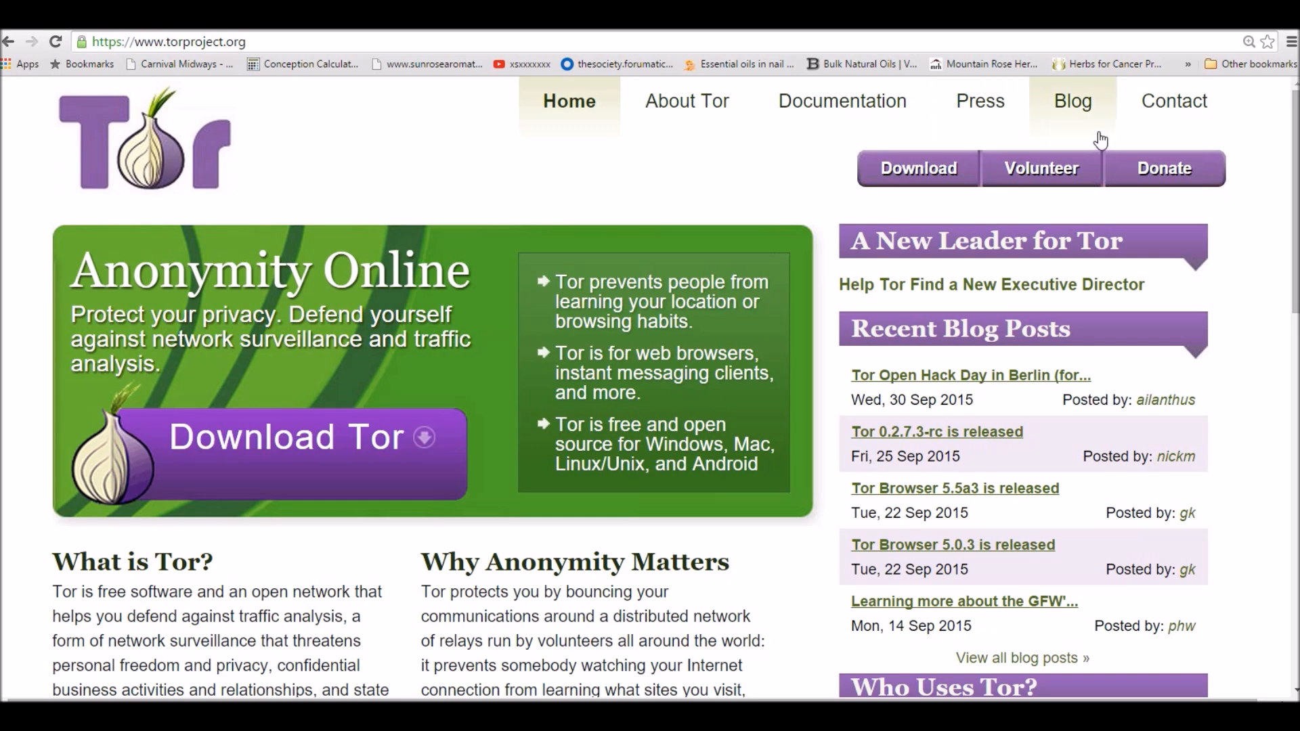
mouse_move(839, 102)
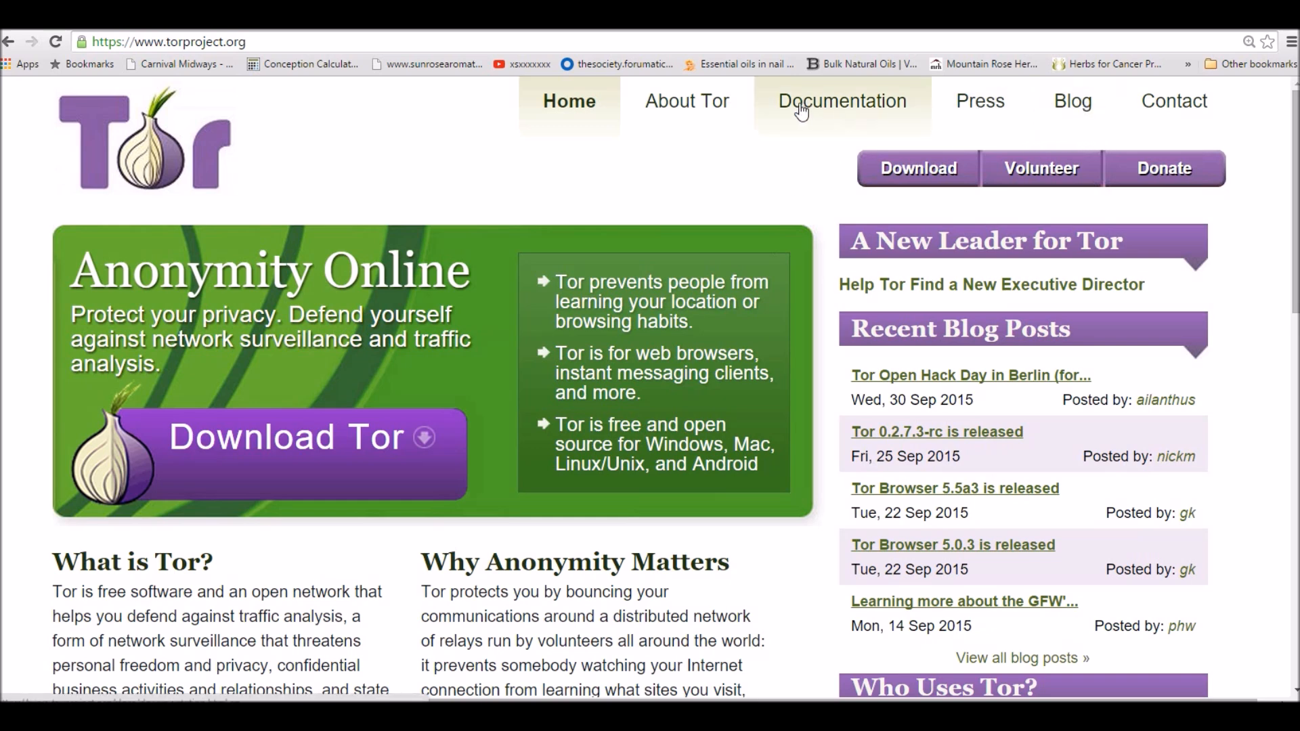
mouse_move(1157, 123)
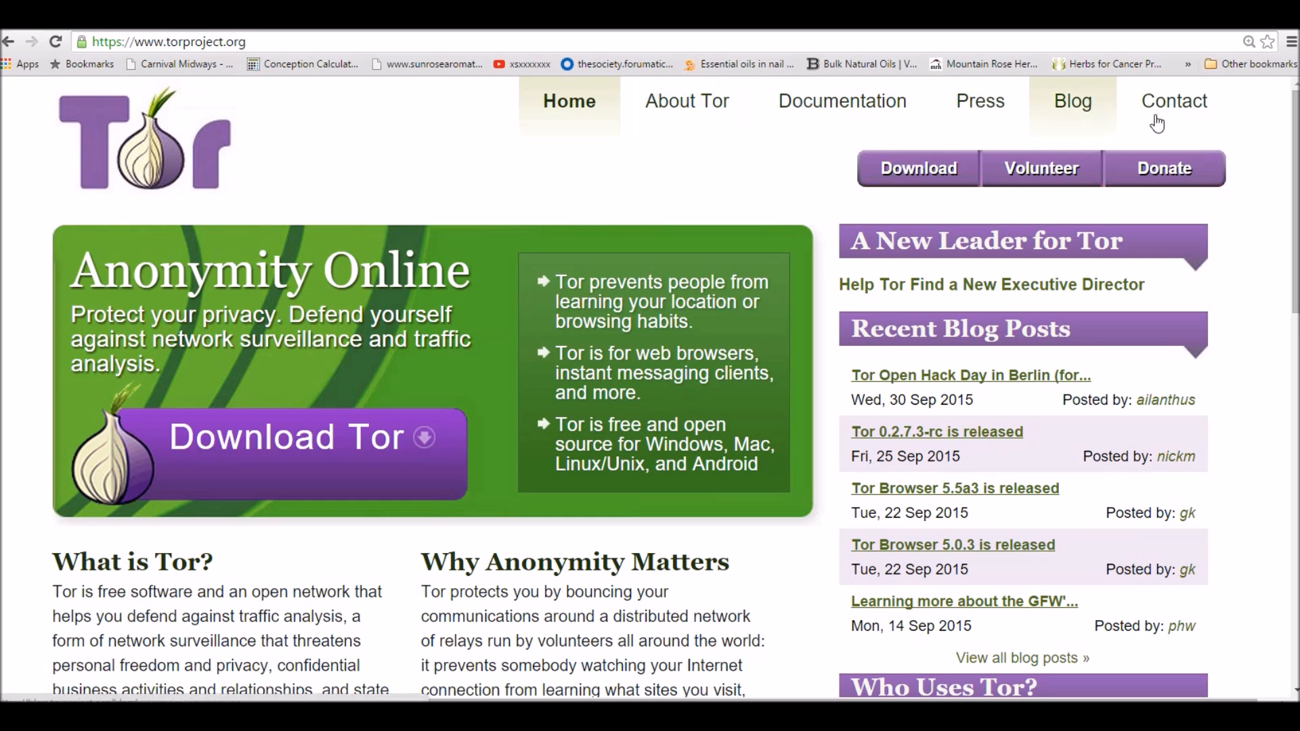
scroll("down", 3)
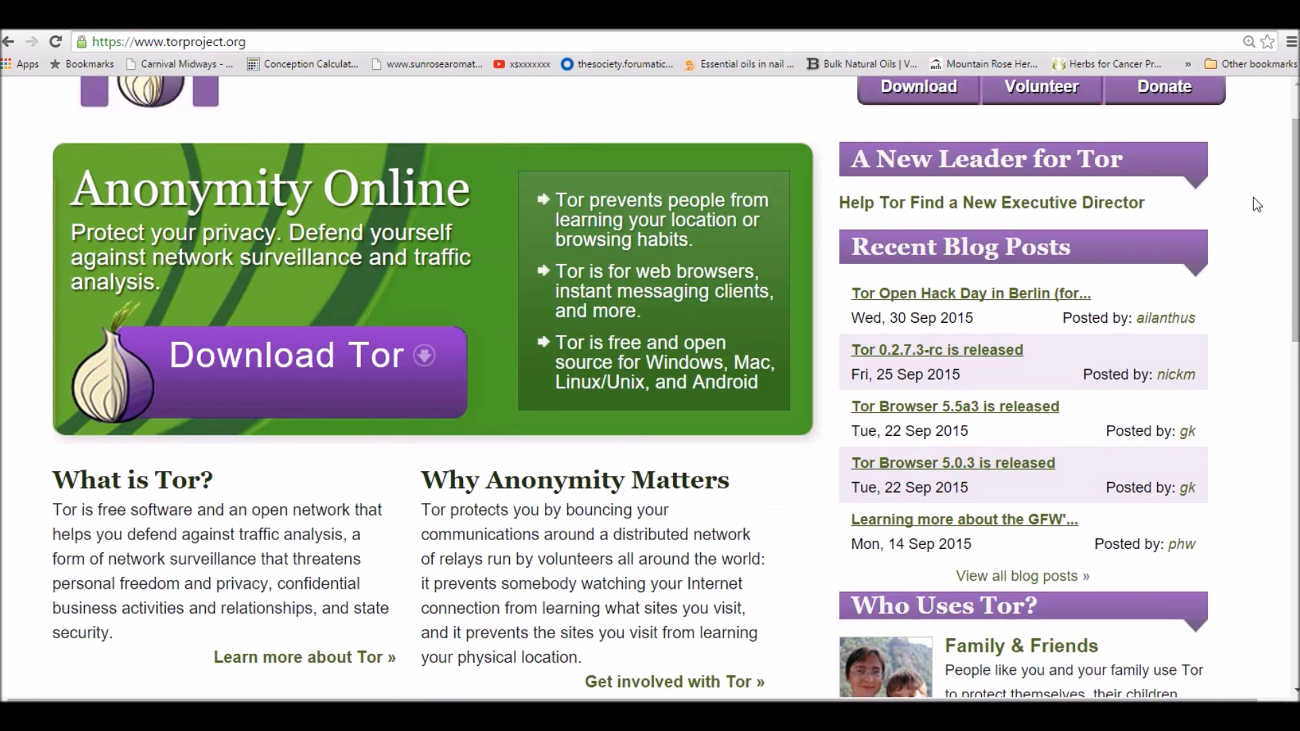
scroll("down", 3)
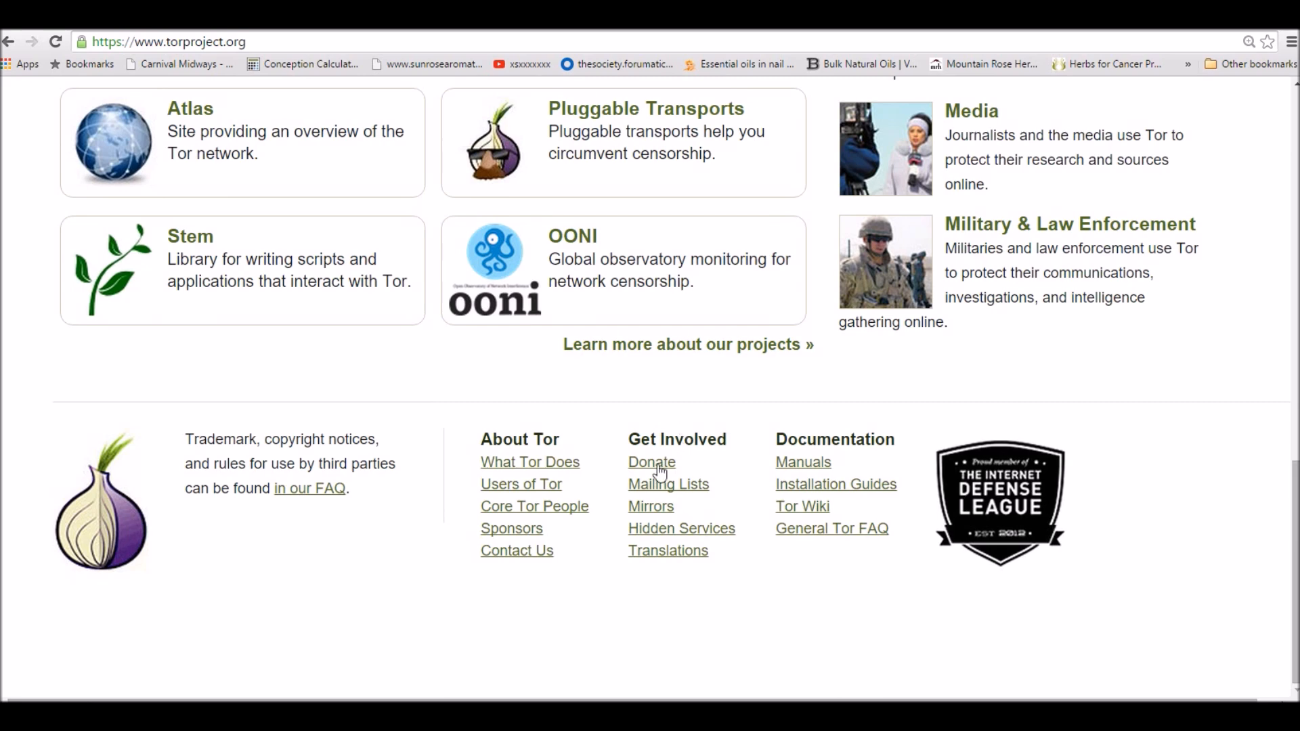
mouse_move(670, 512)
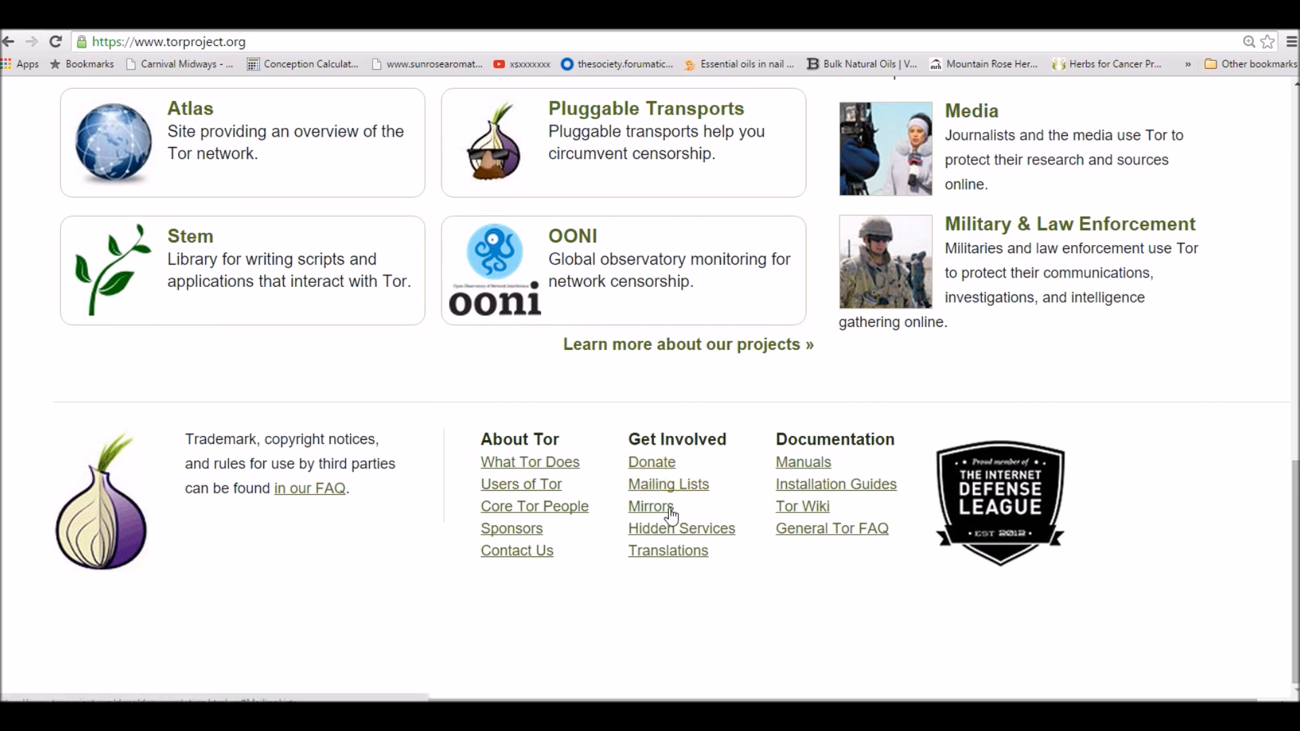
mouse_move(678, 547)
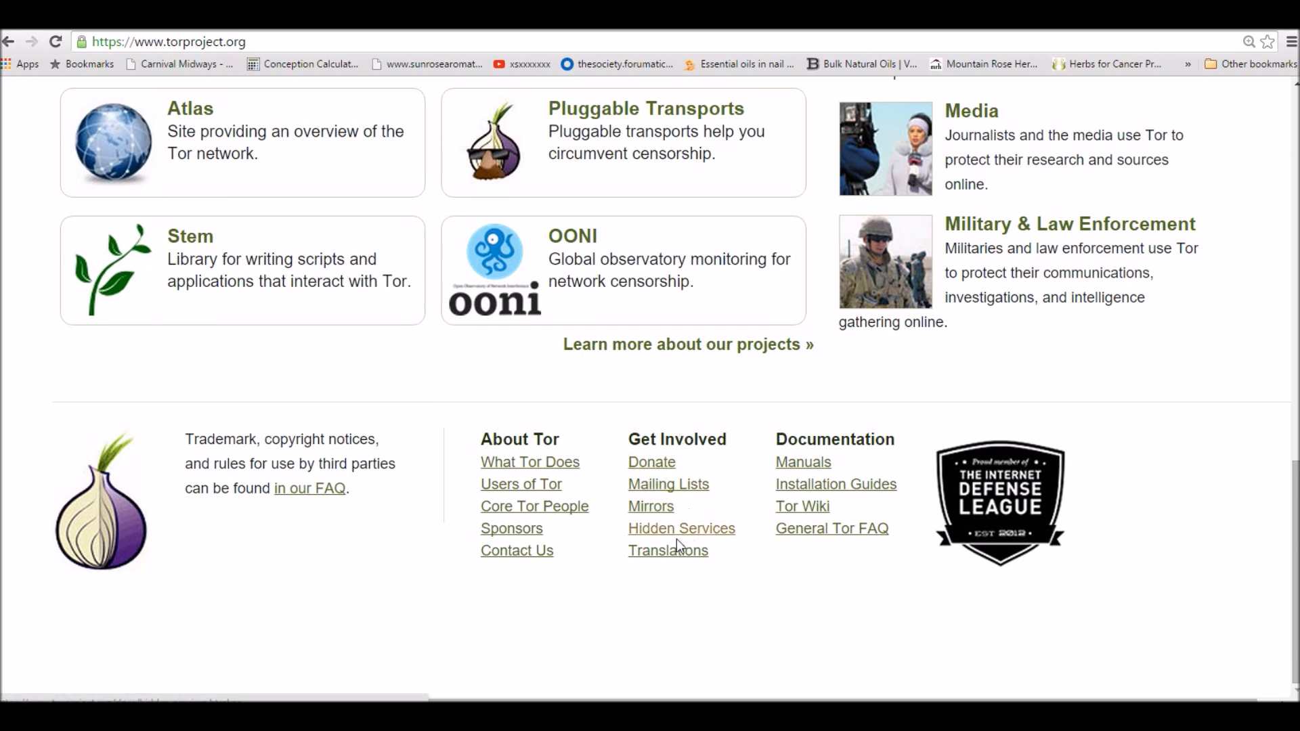
mouse_move(668, 550)
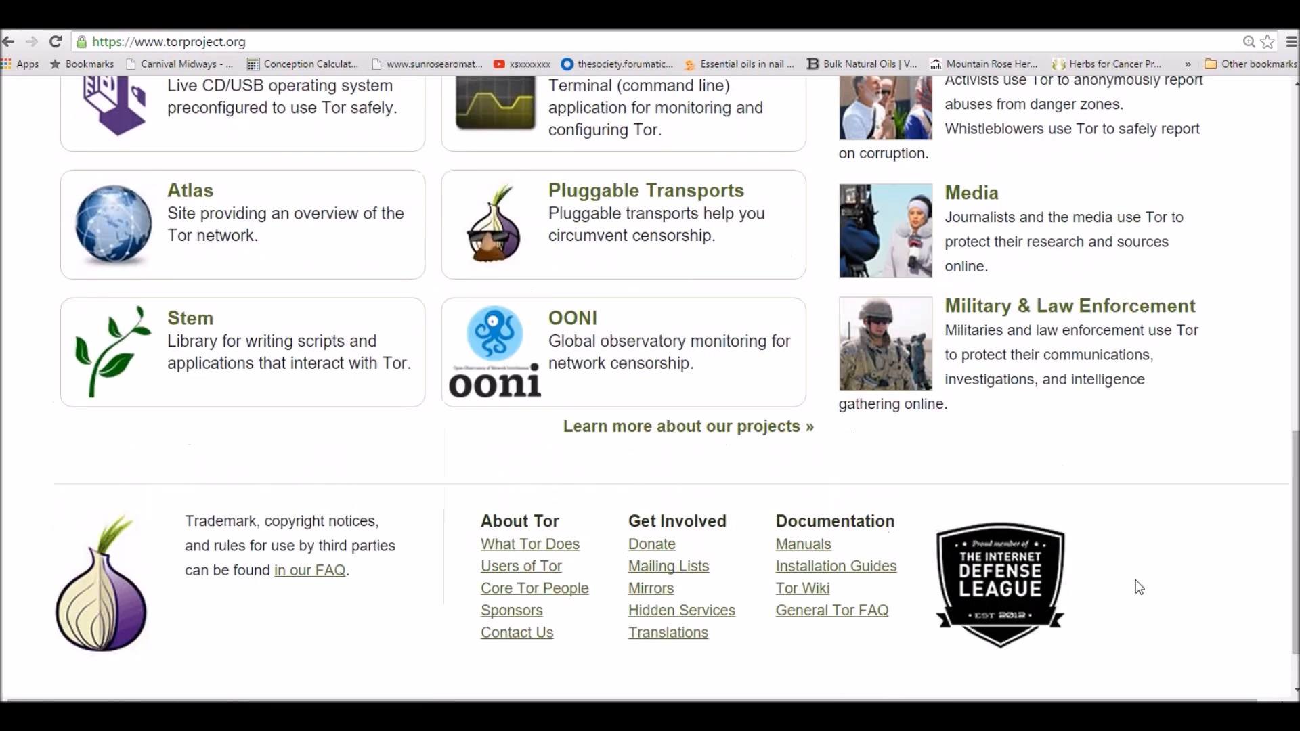
scroll("up", 3)
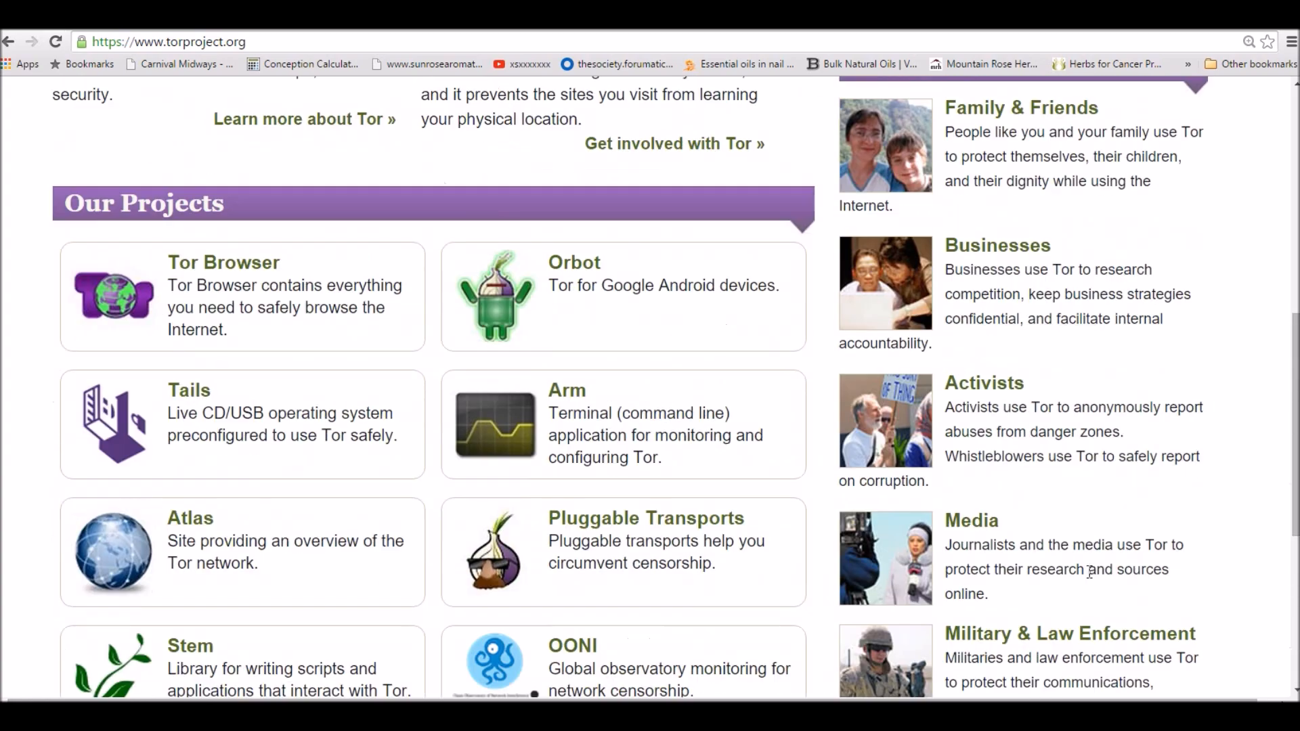
scroll("up", 3)
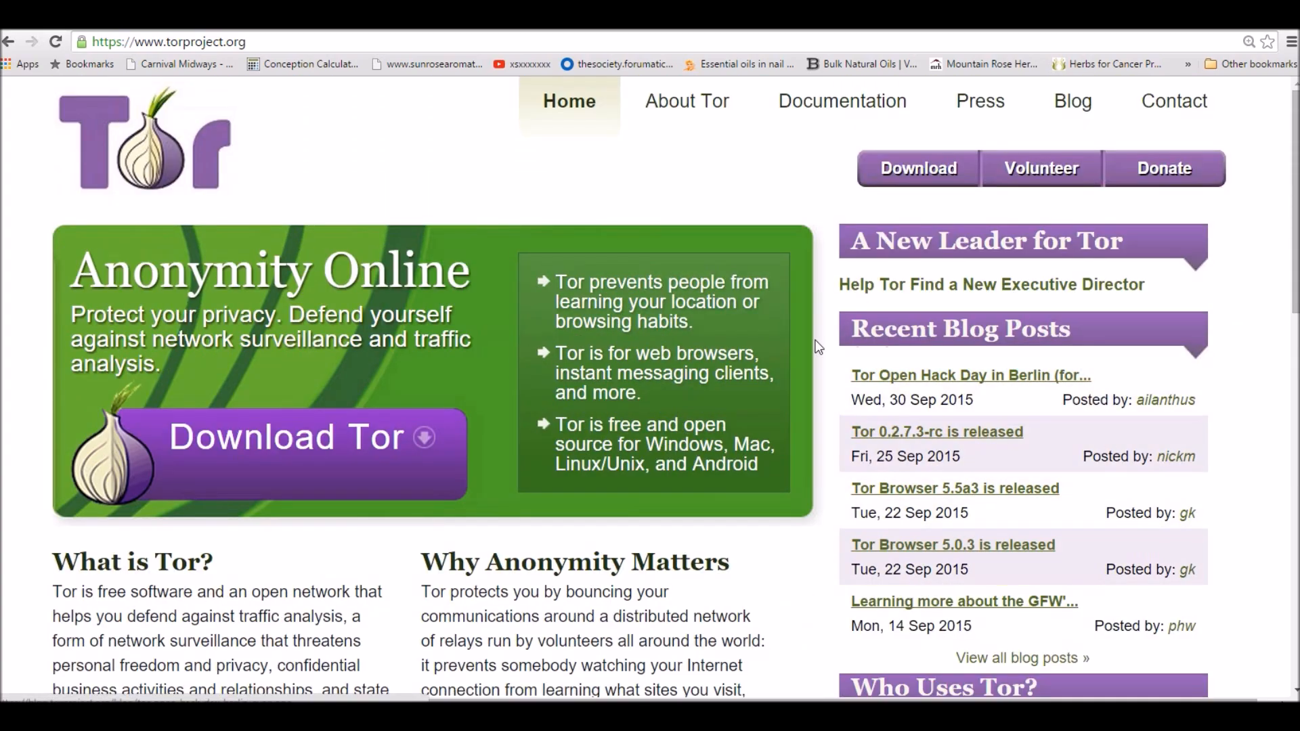
mouse_move(739, 198)
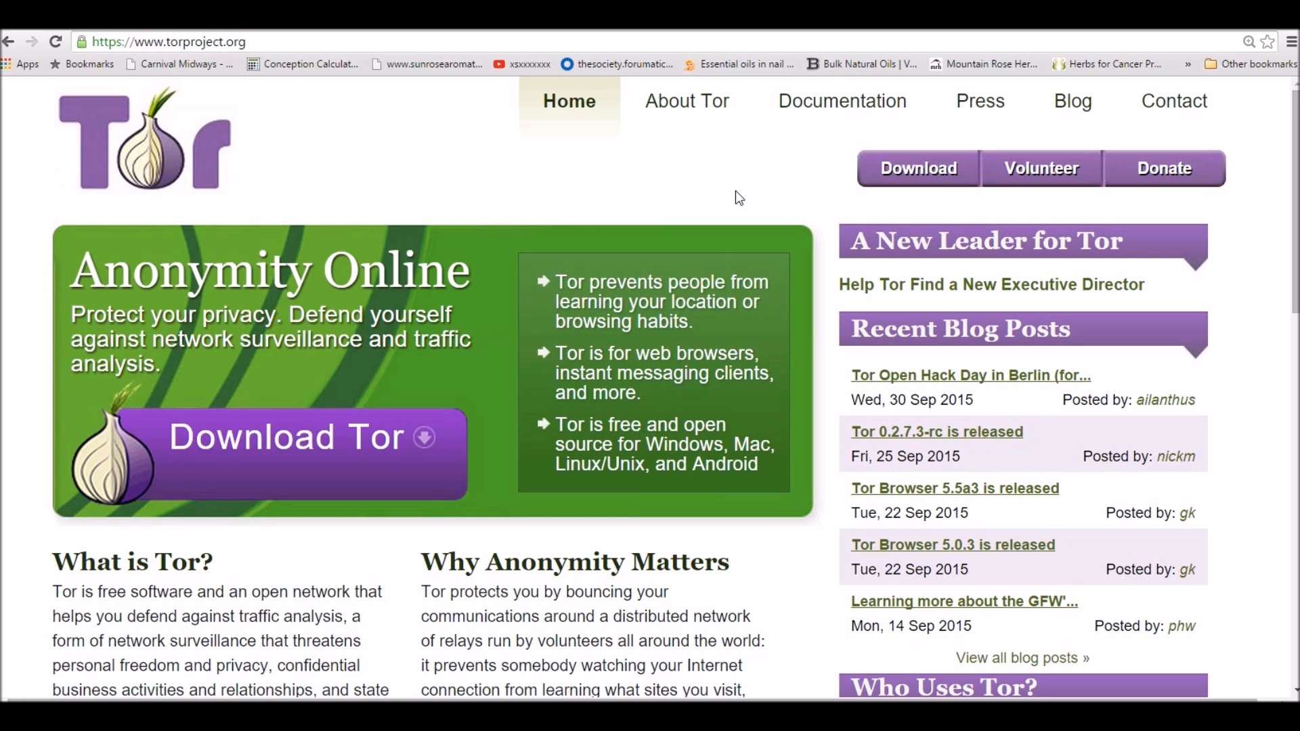
mouse_move(718, 196)
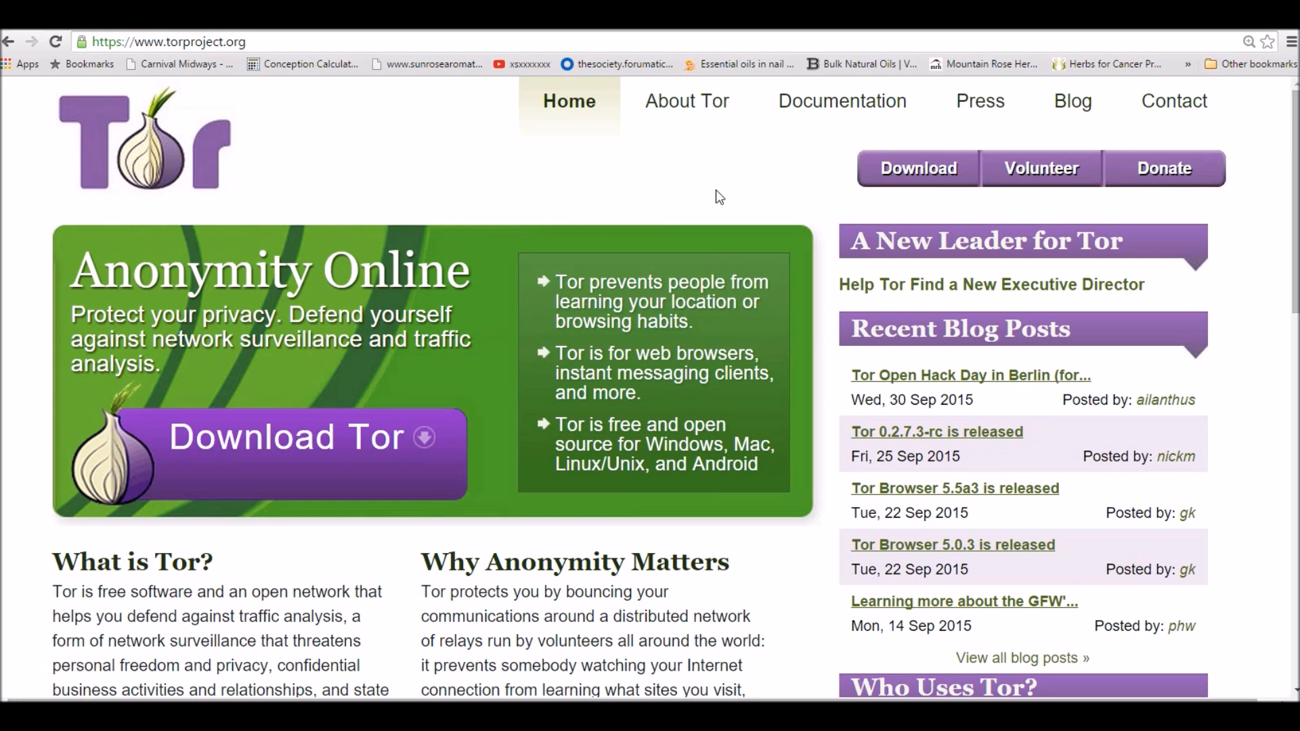
mouse_move(664, 186)
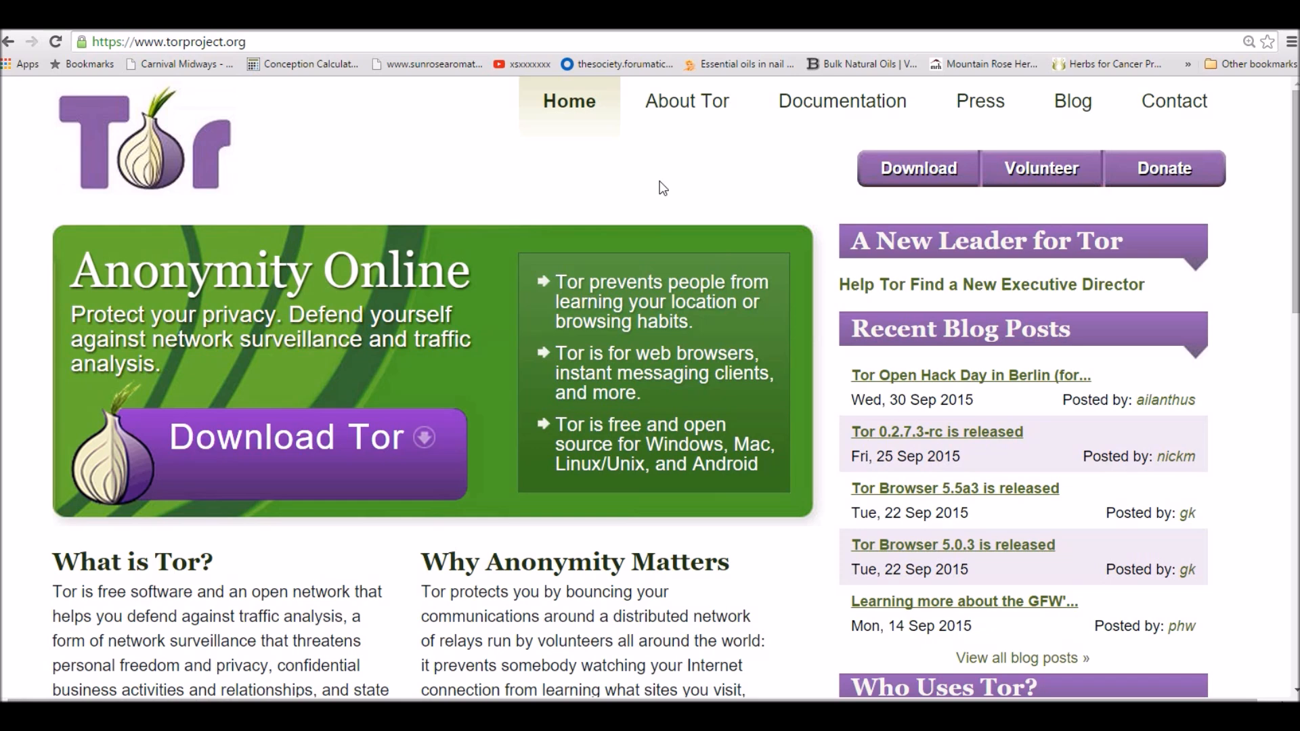
mouse_move(810, 183)
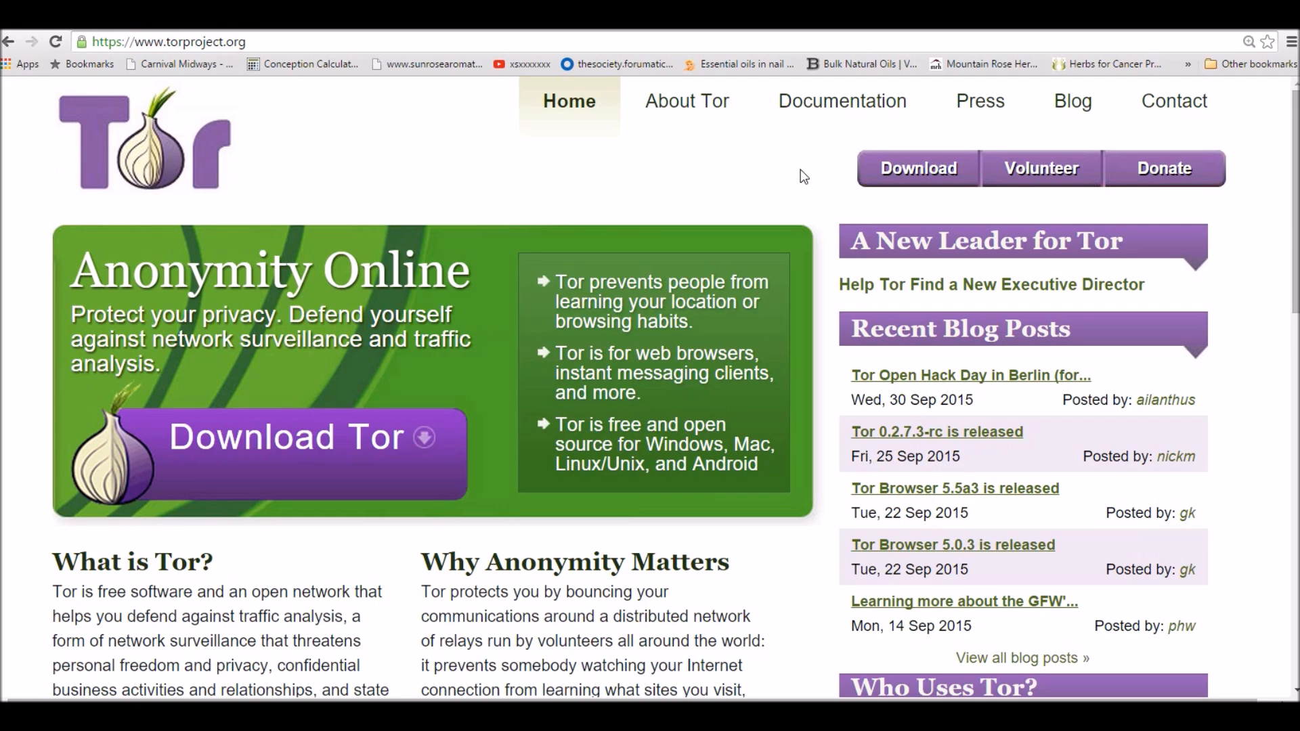
scroll("down", 3)
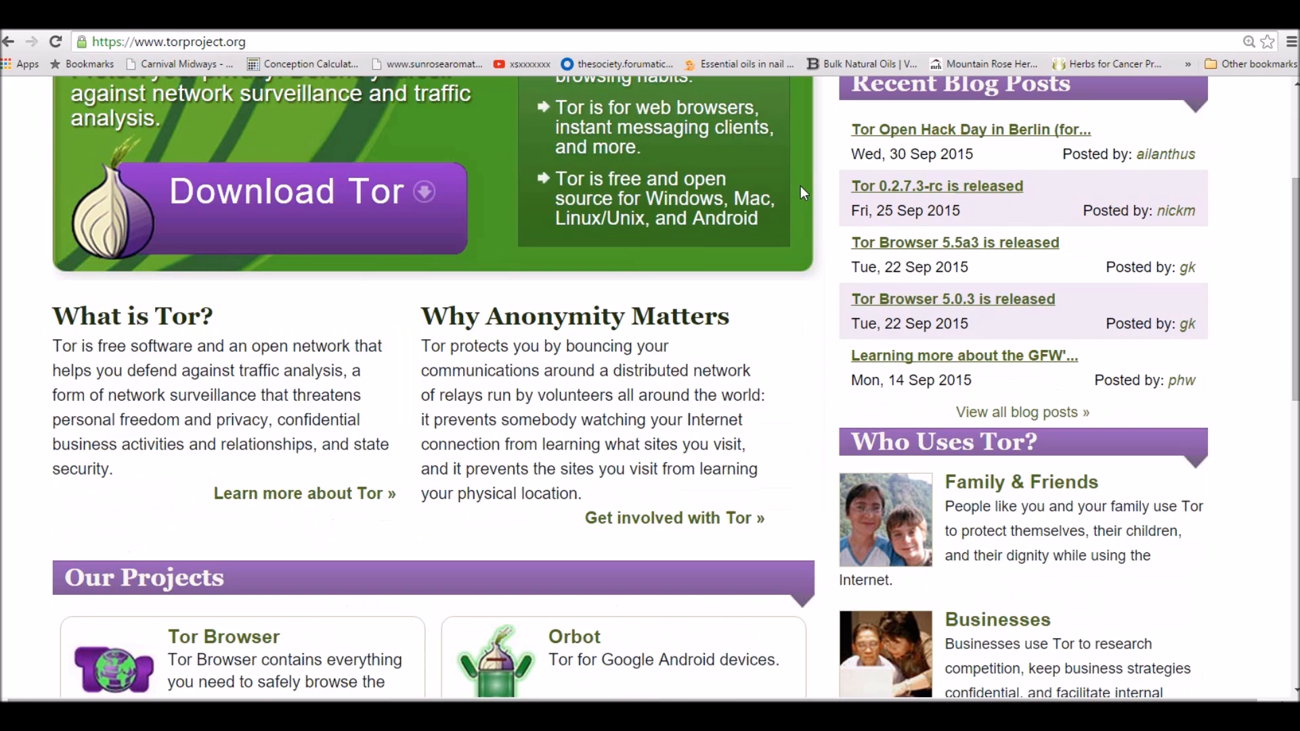
scroll("down", 3)
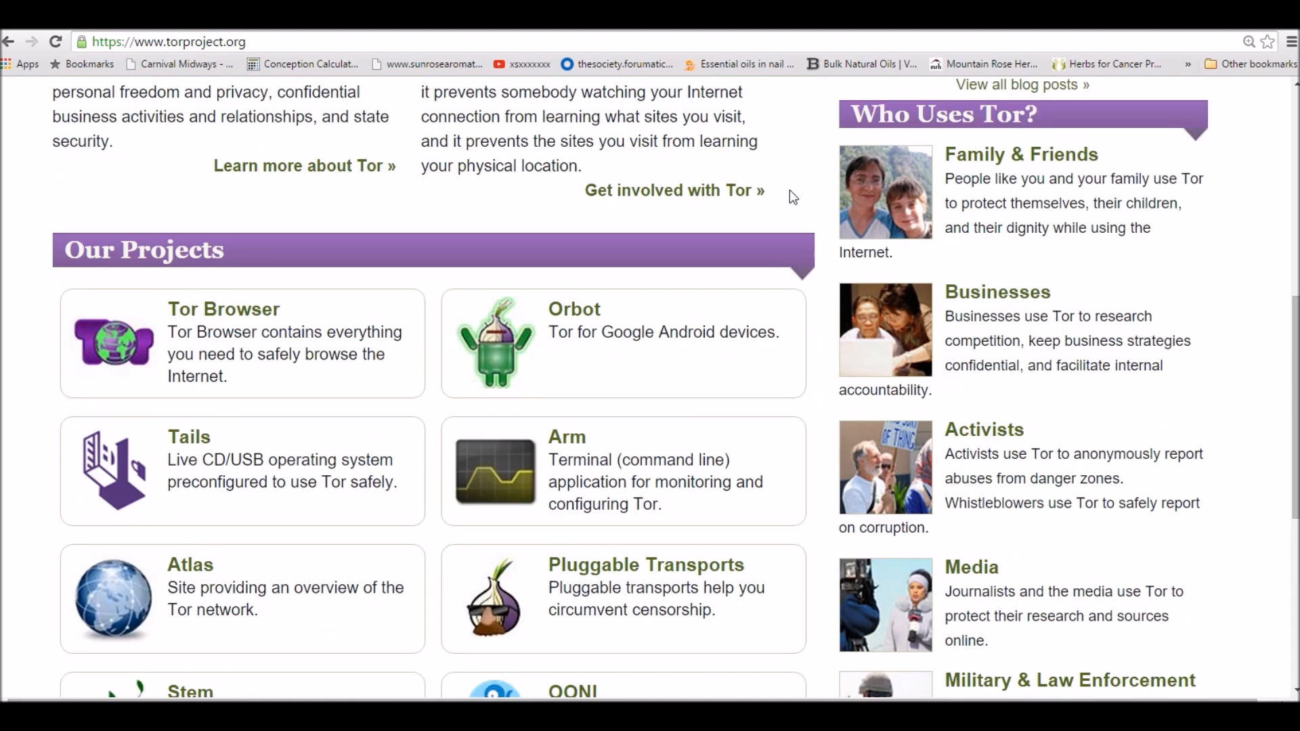
scroll("up", 3)
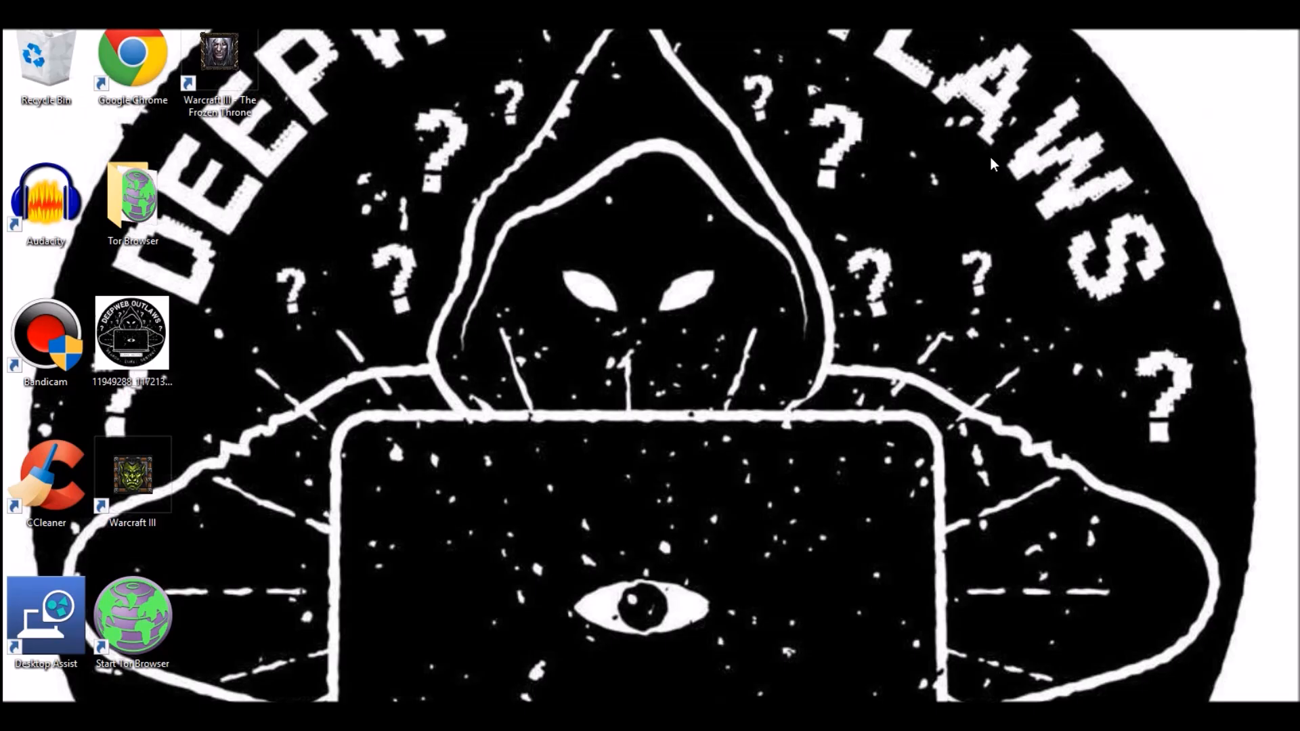
mouse_move(903, 165)
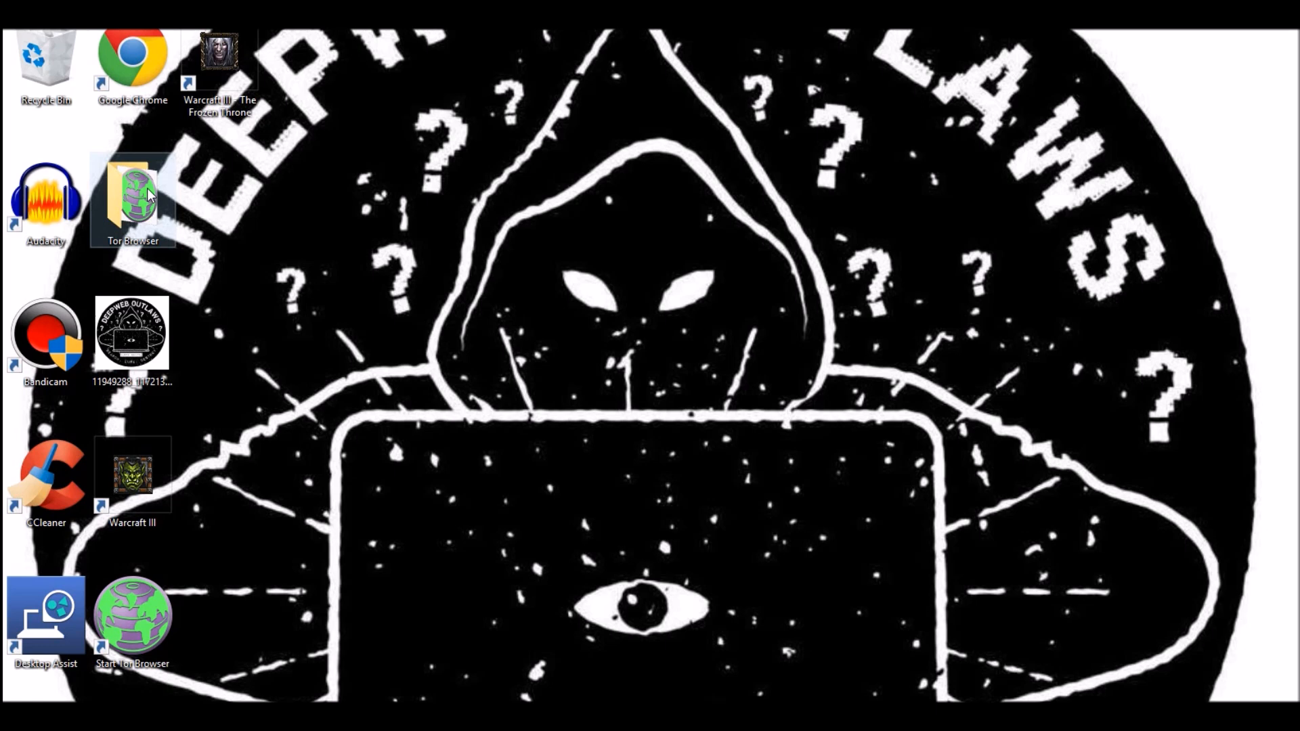
mouse_move(126, 211)
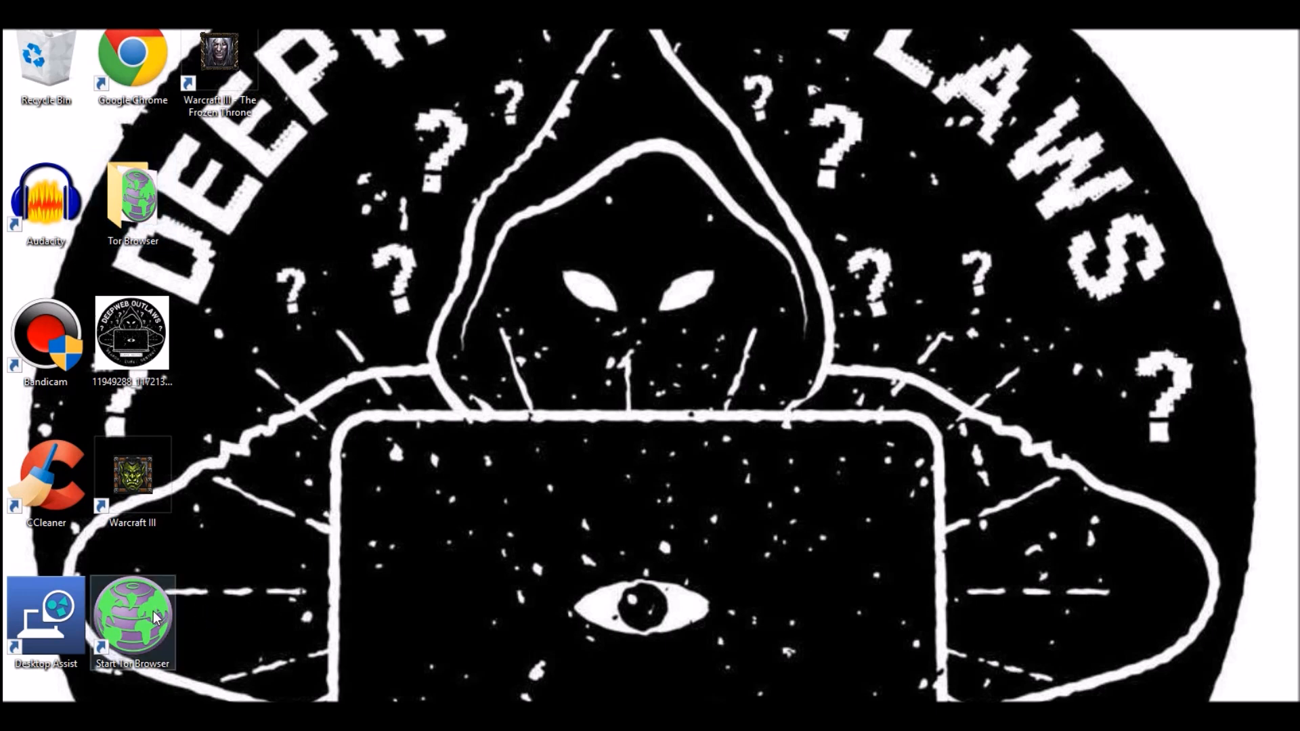
mouse_move(515, 389)
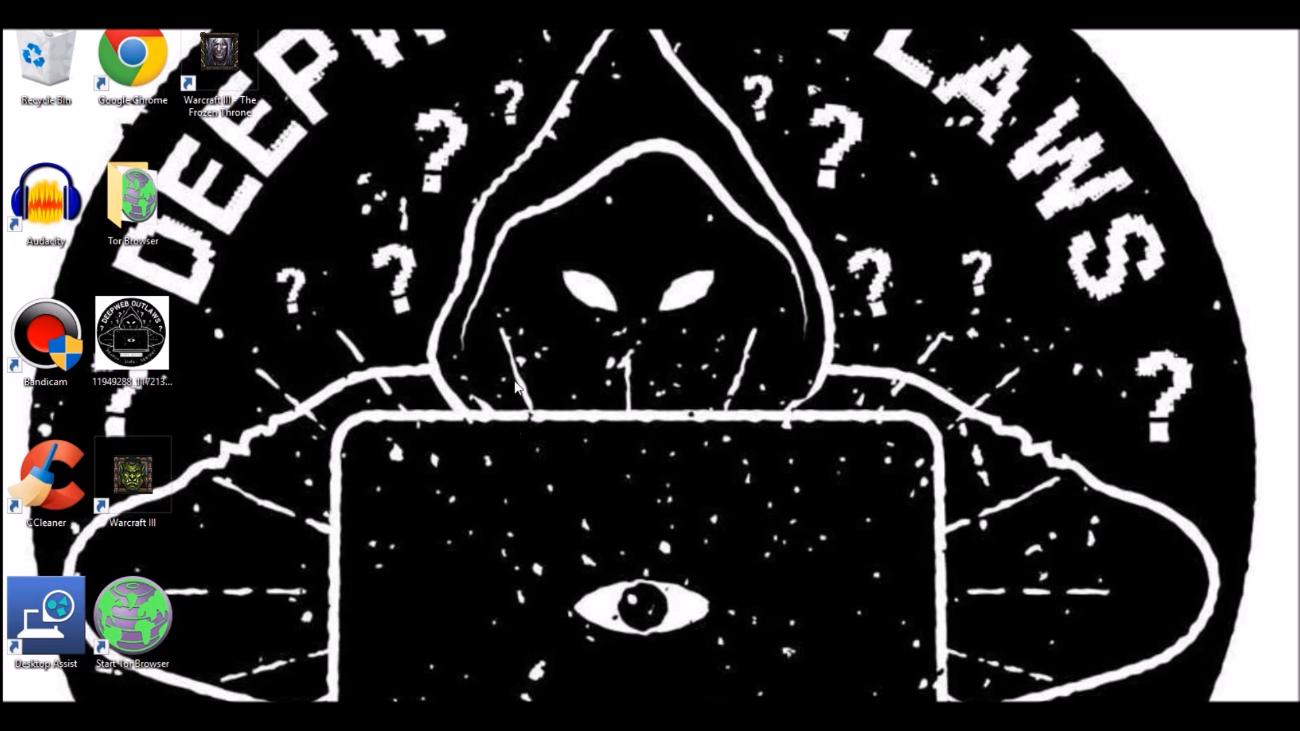
left_click(132, 199)
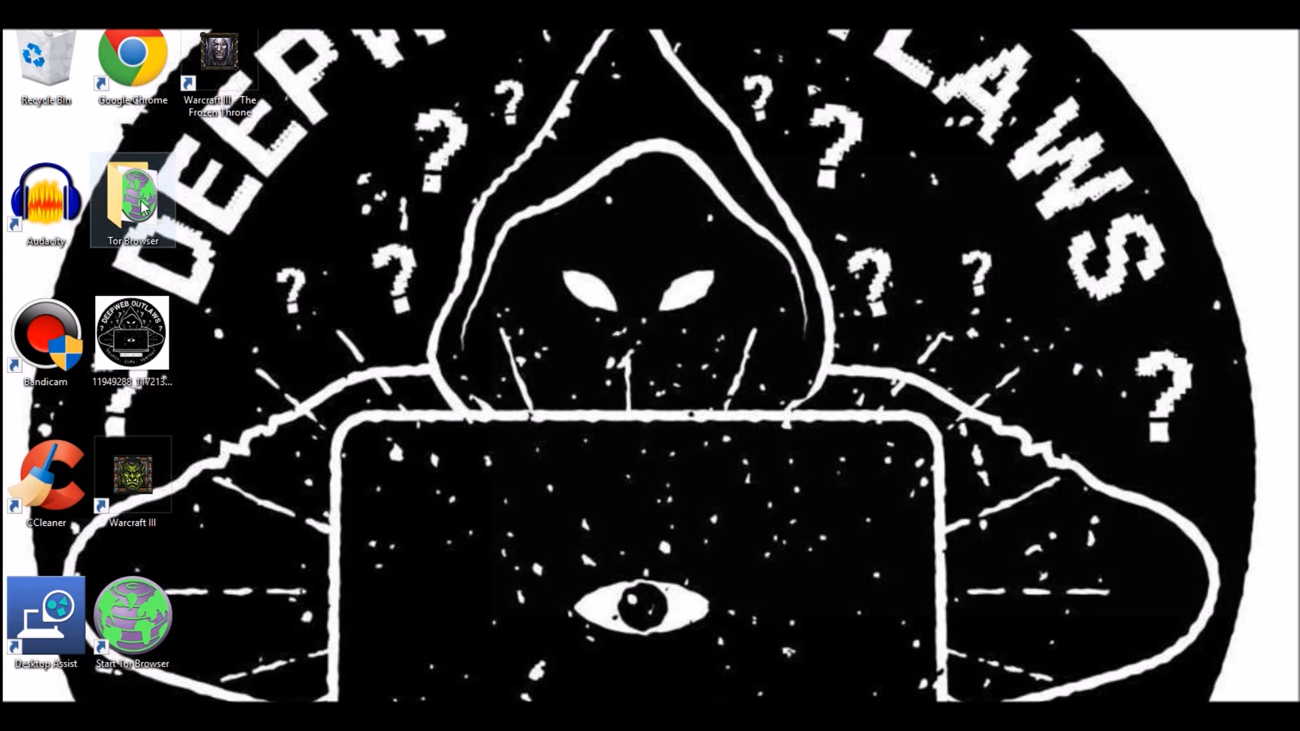
double_click(132, 195)
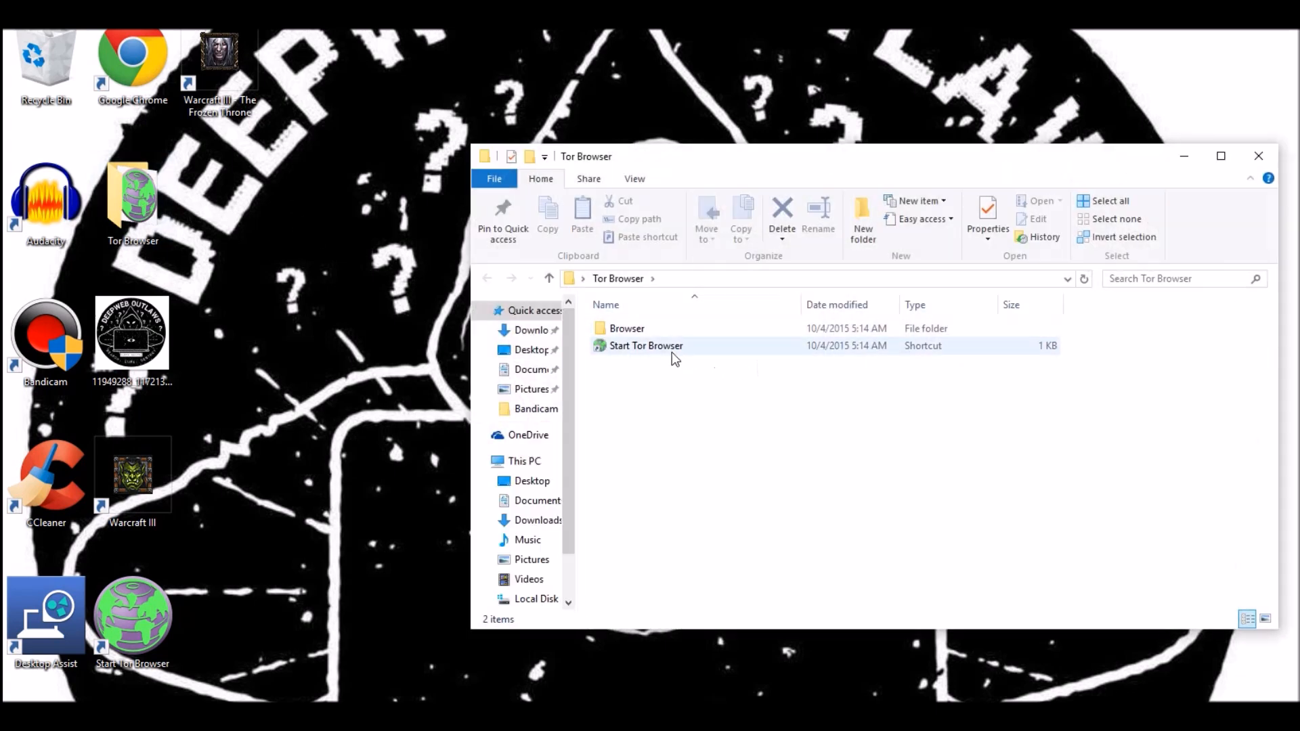
mouse_move(625, 355)
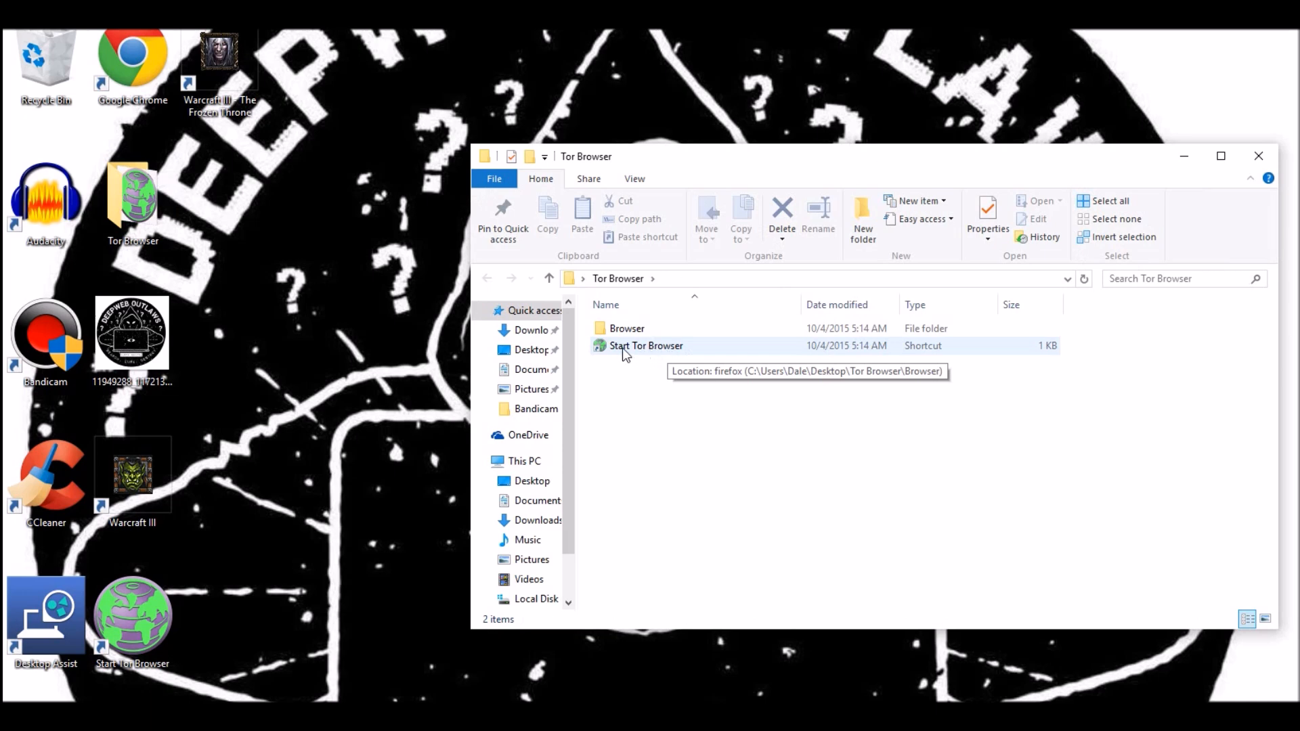
left_click(644, 345)
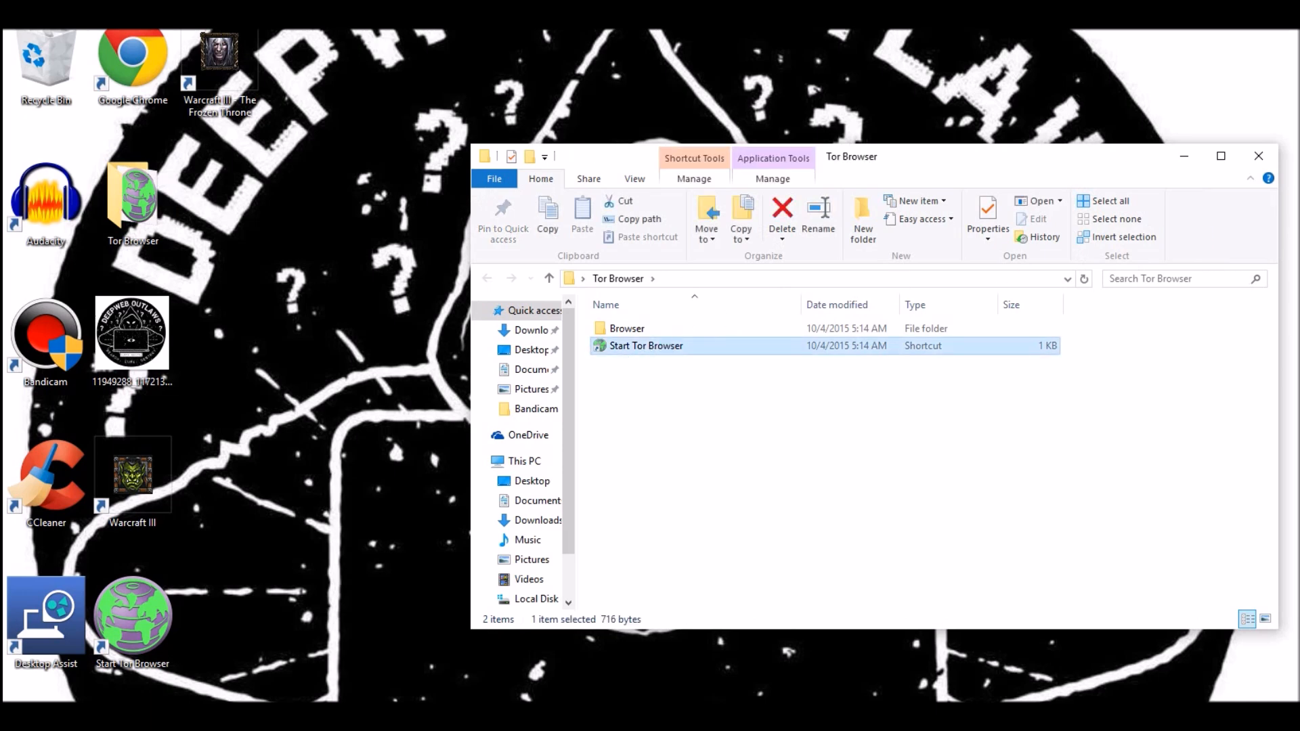
left_click(1258, 156)
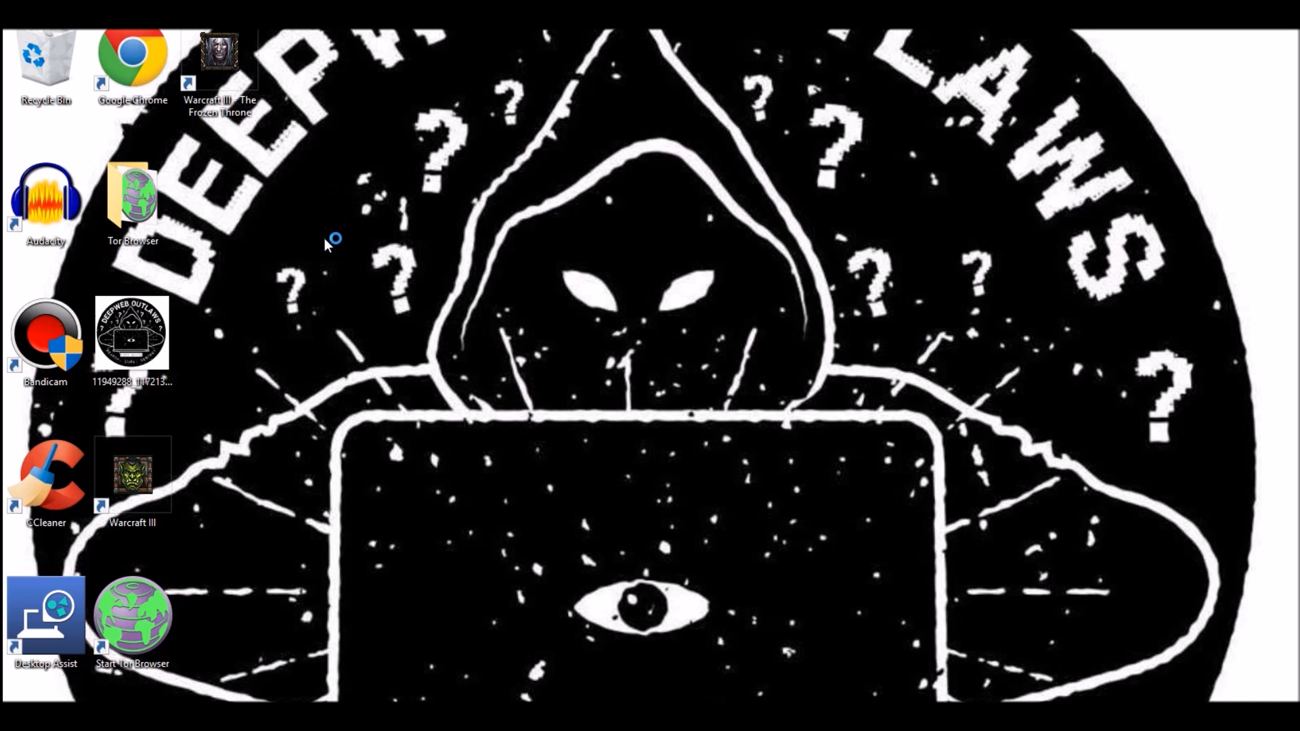
mouse_move(313, 273)
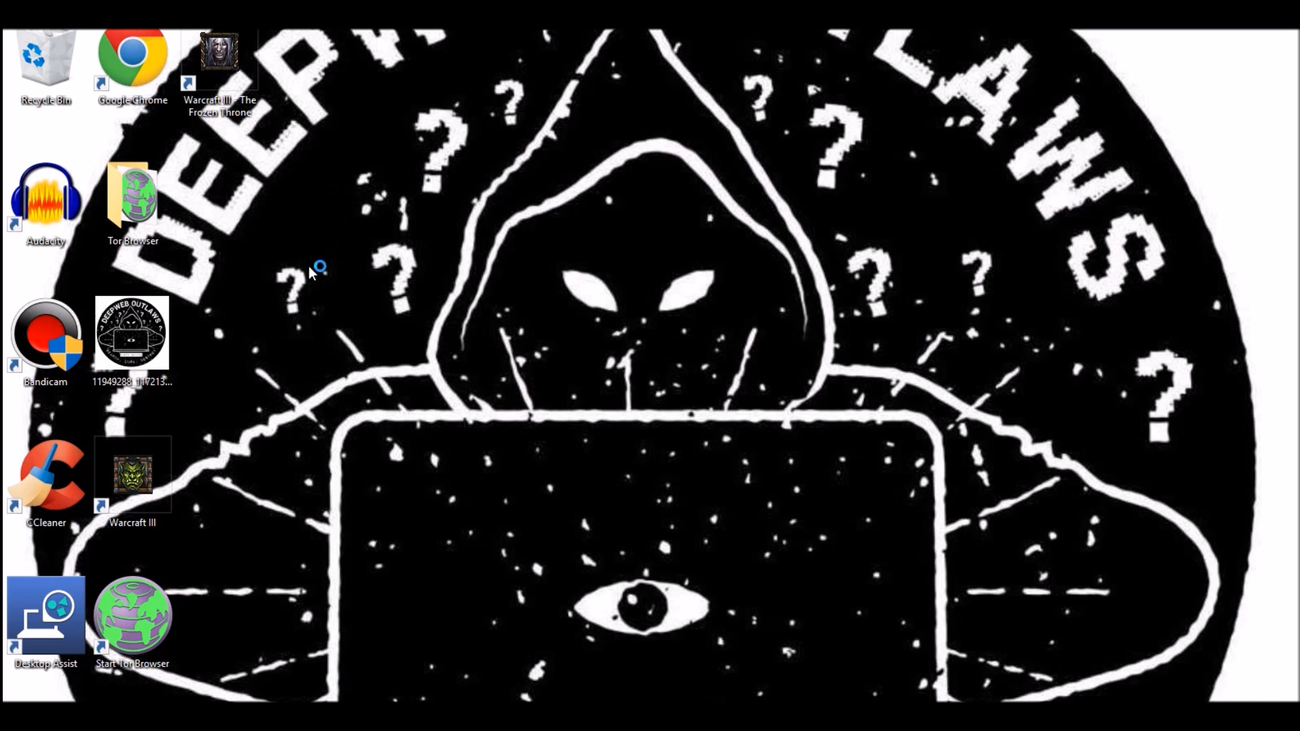
mouse_move(313, 260)
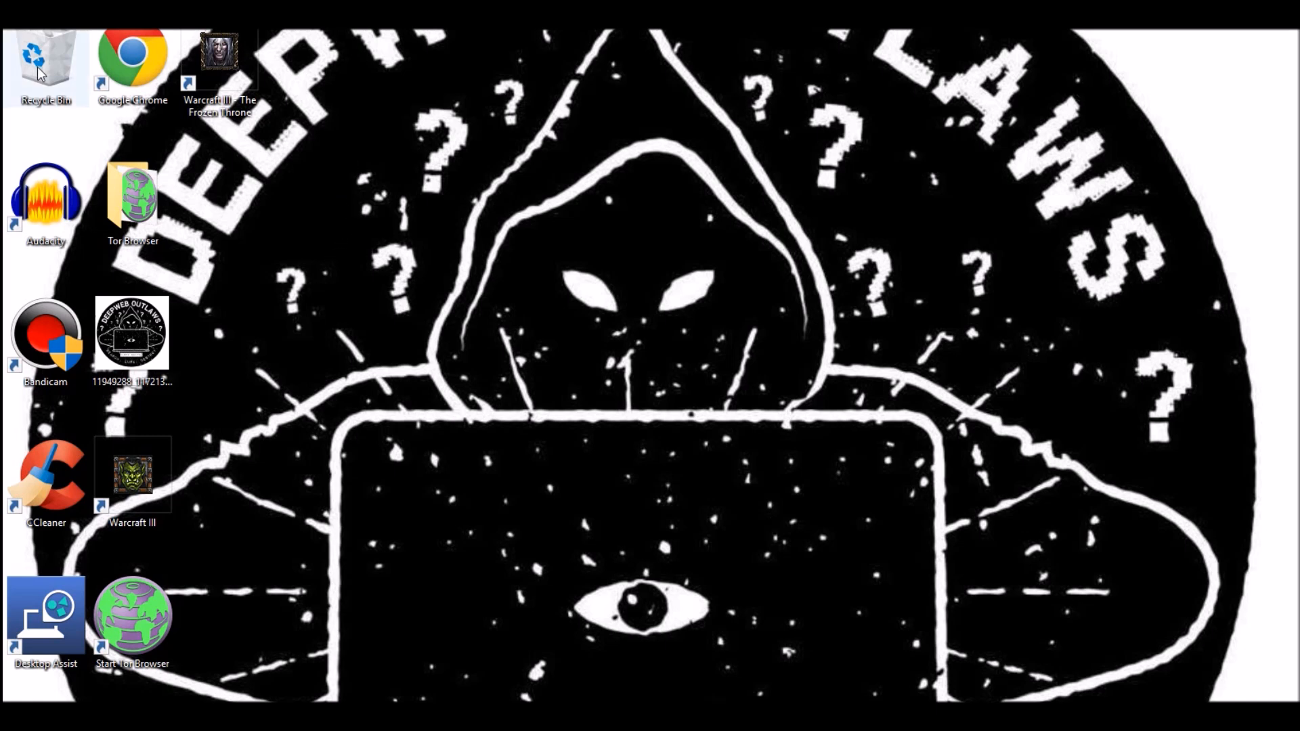
mouse_move(68, 91)
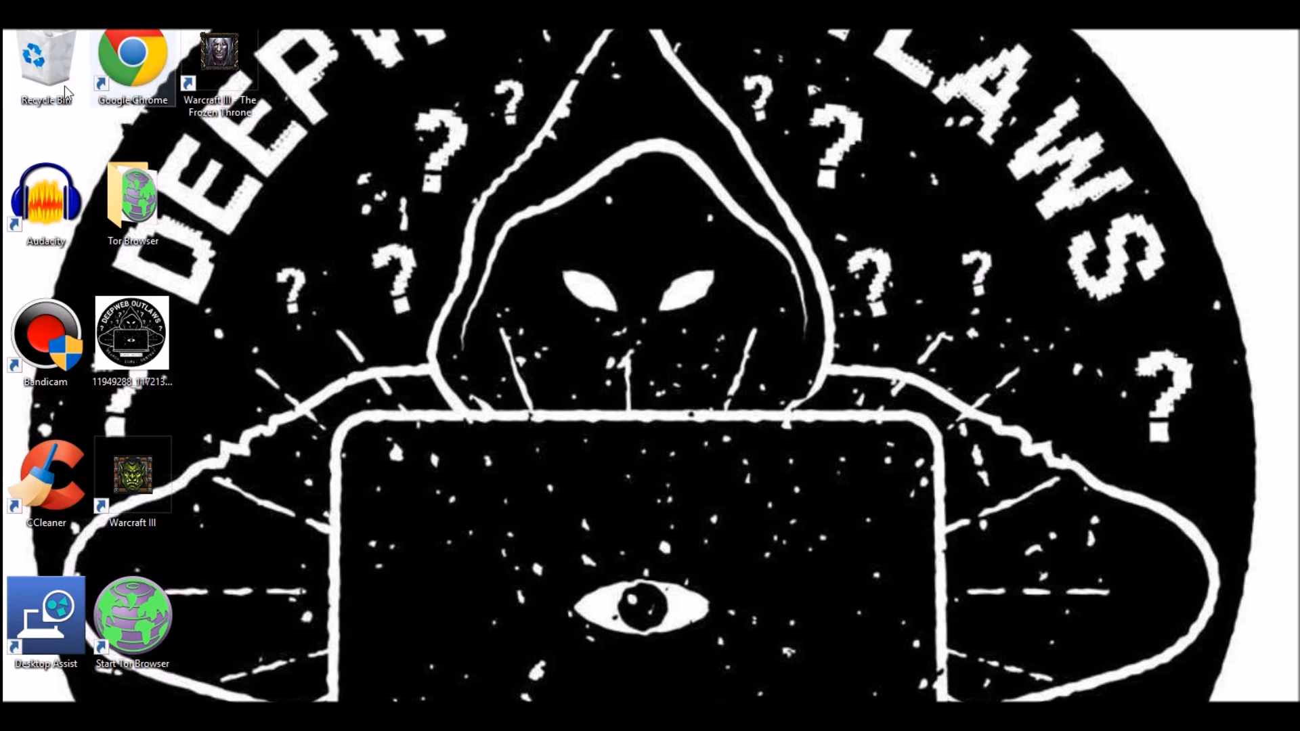
mouse_move(398, 183)
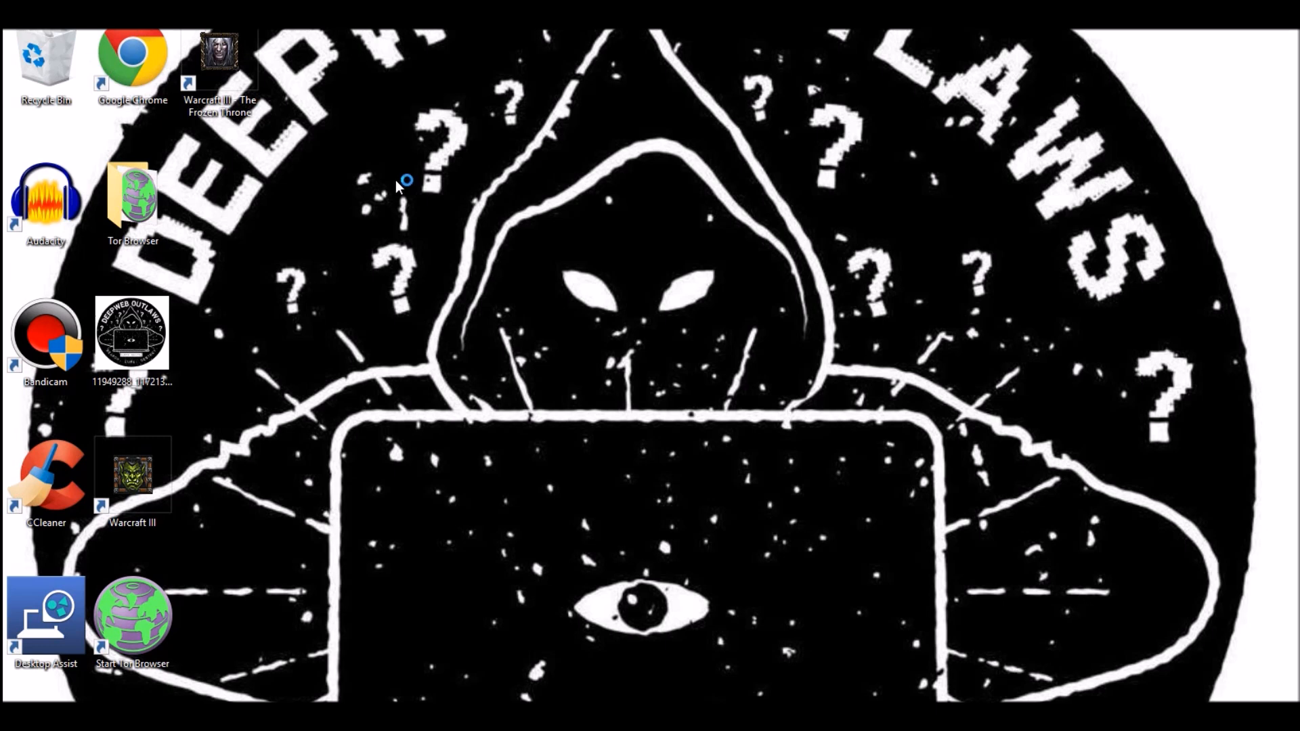
mouse_move(296, 109)
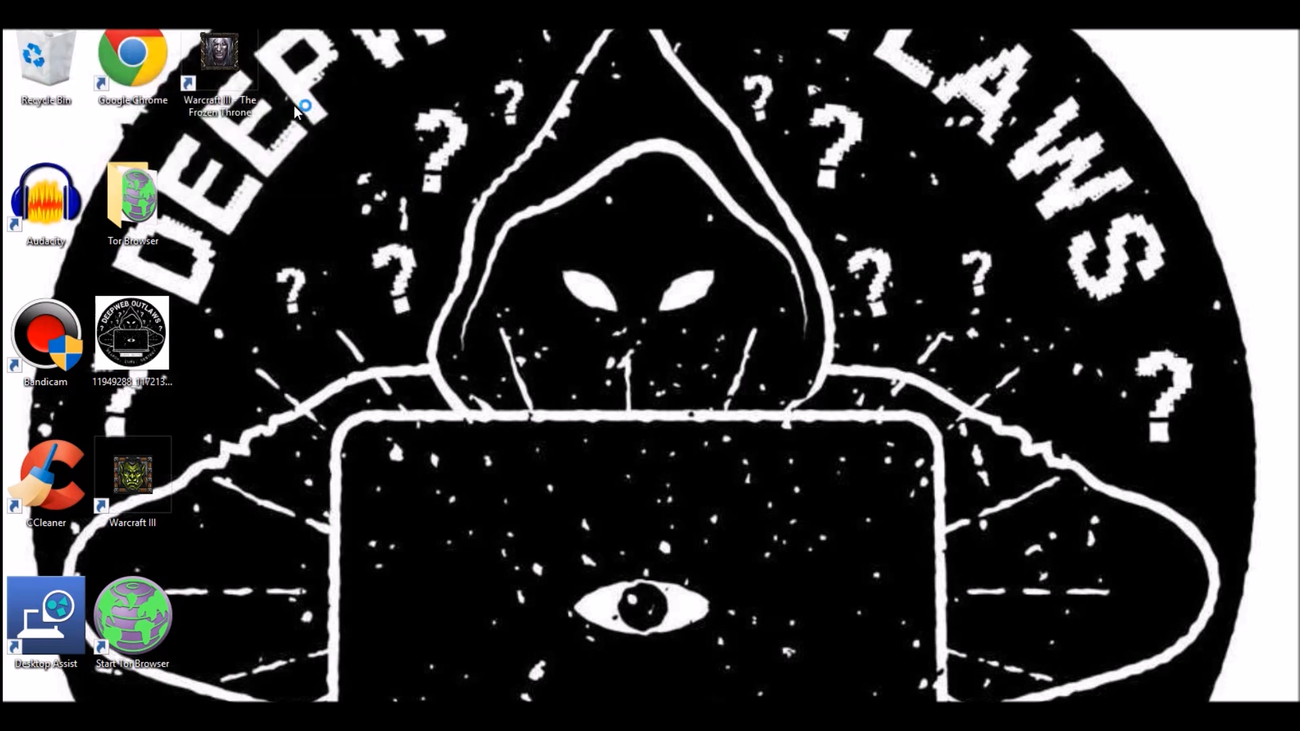
mouse_move(707, 294)
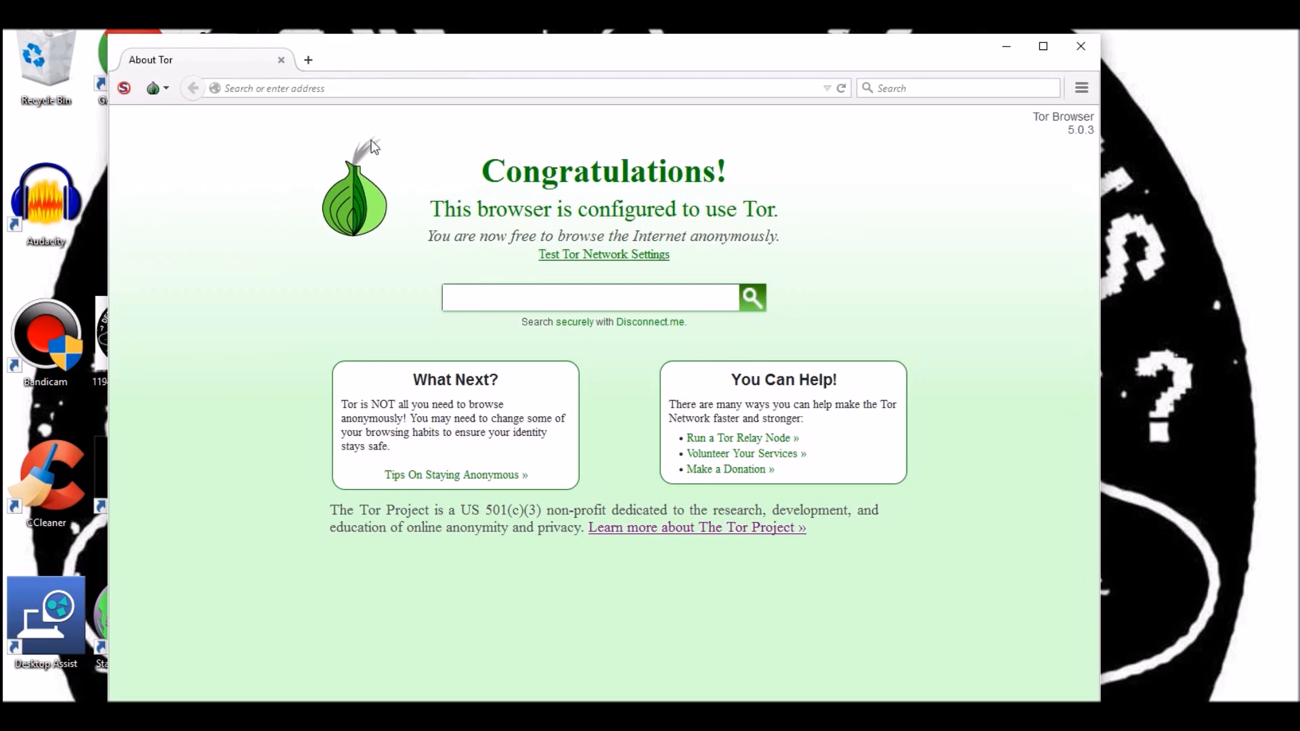
mouse_move(902, 159)
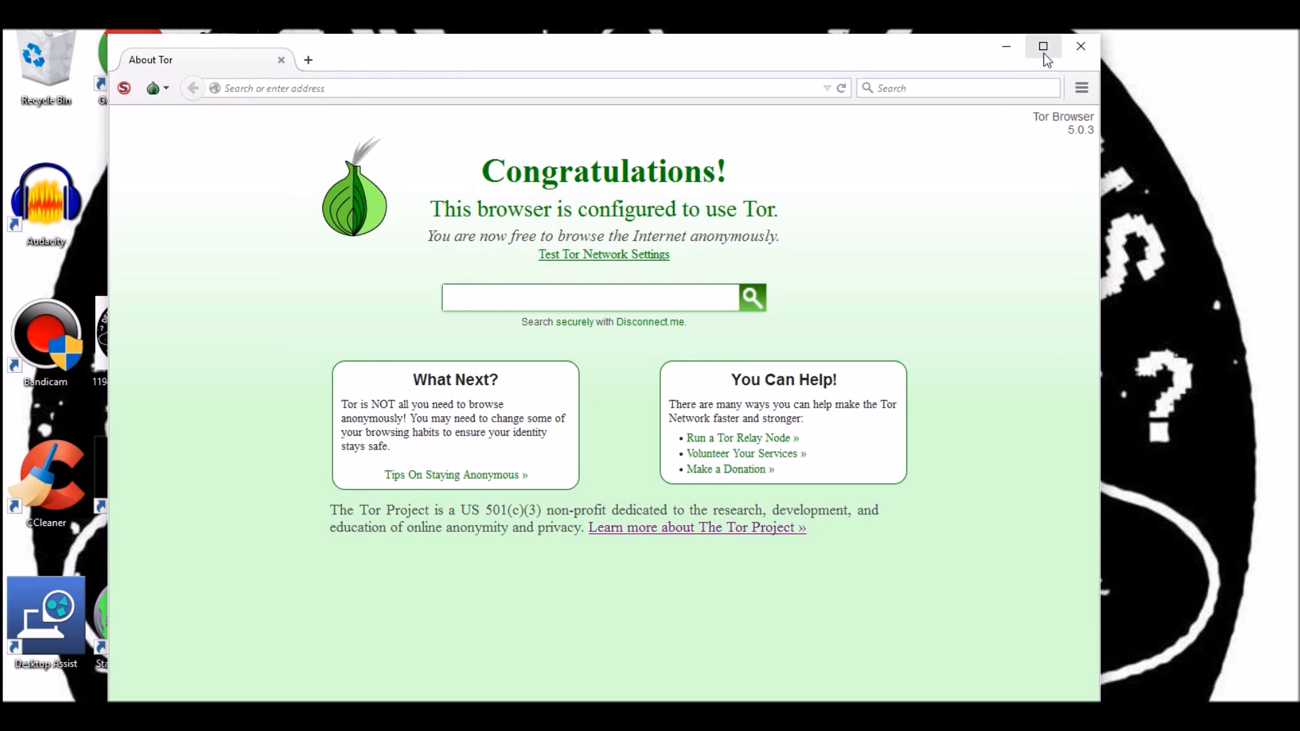
mouse_move(275, 153)
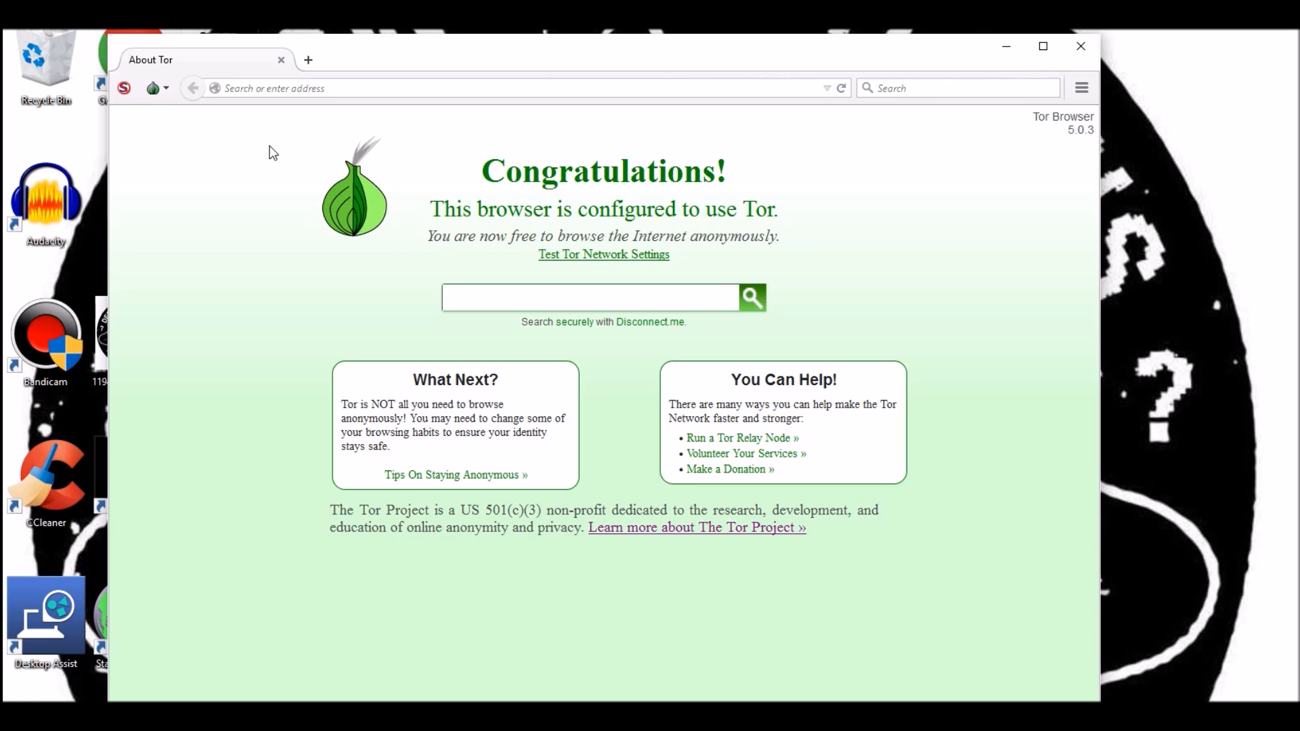
mouse_move(230, 153)
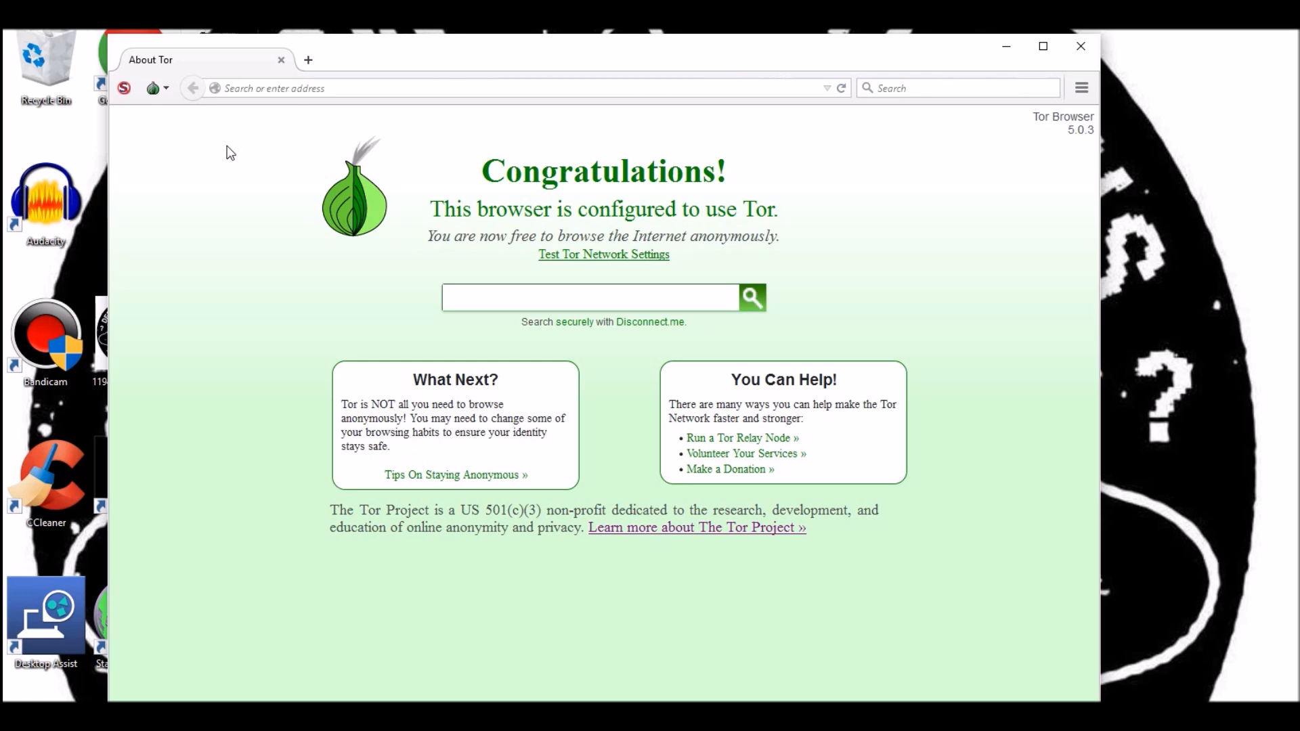
mouse_move(231, 138)
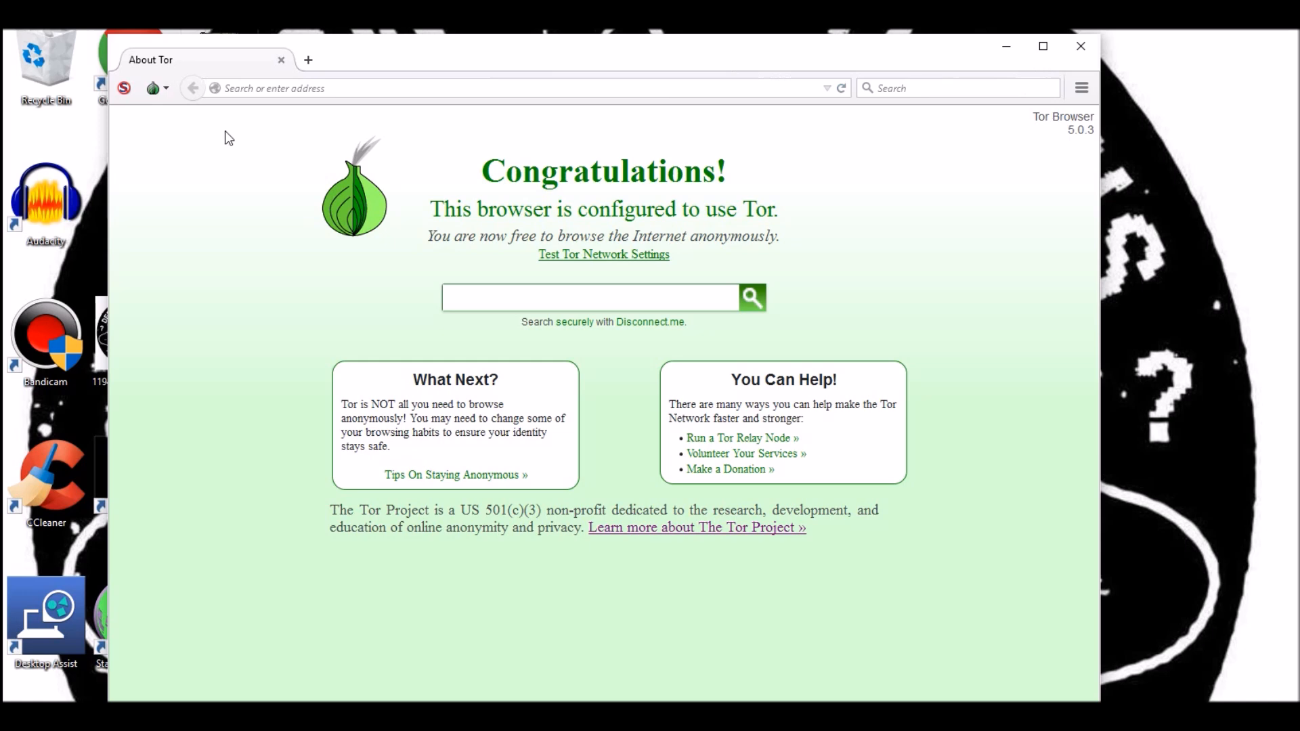
mouse_move(472, 348)
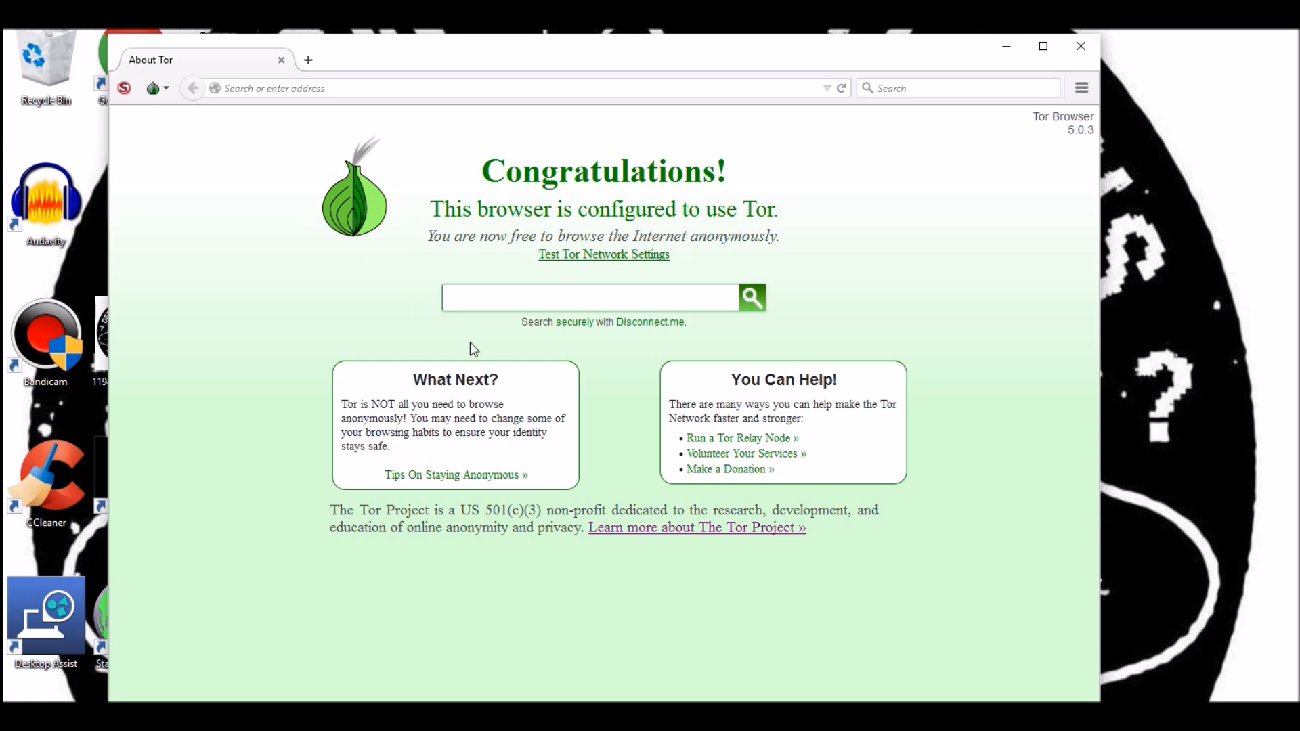
mouse_move(574, 228)
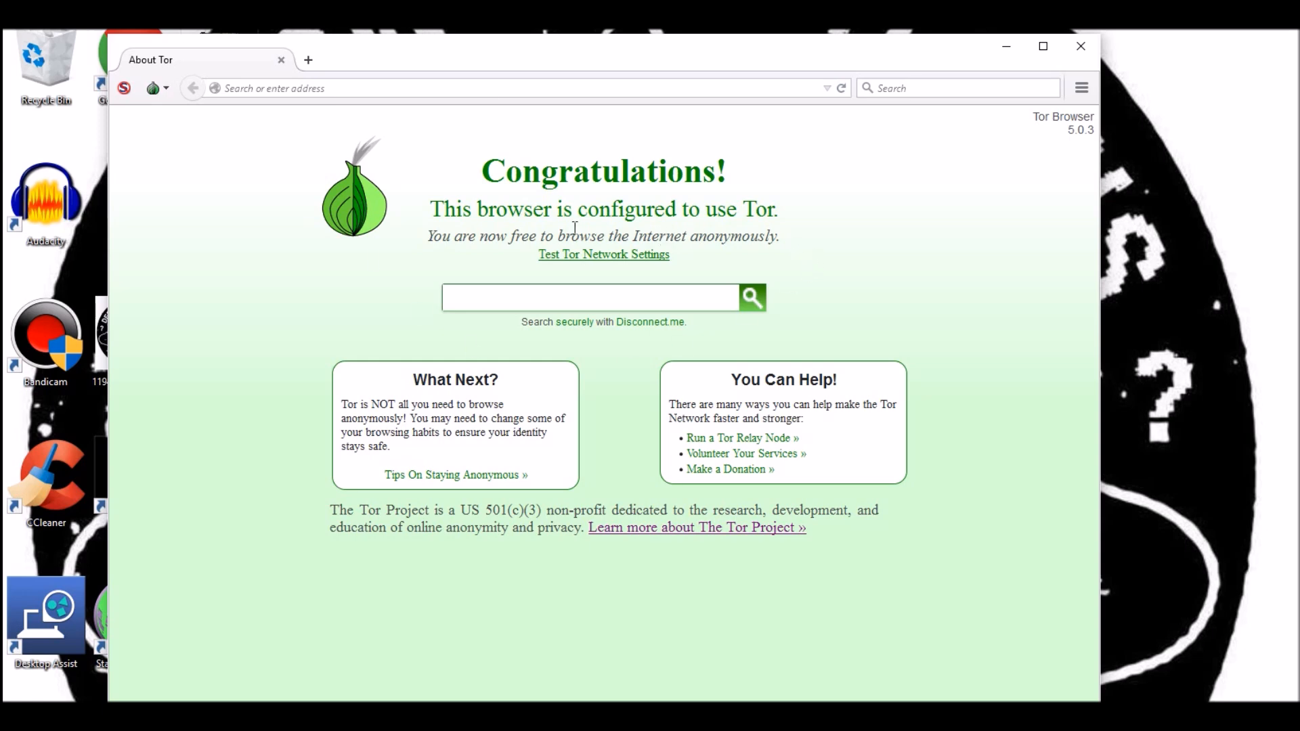
mouse_move(547, 149)
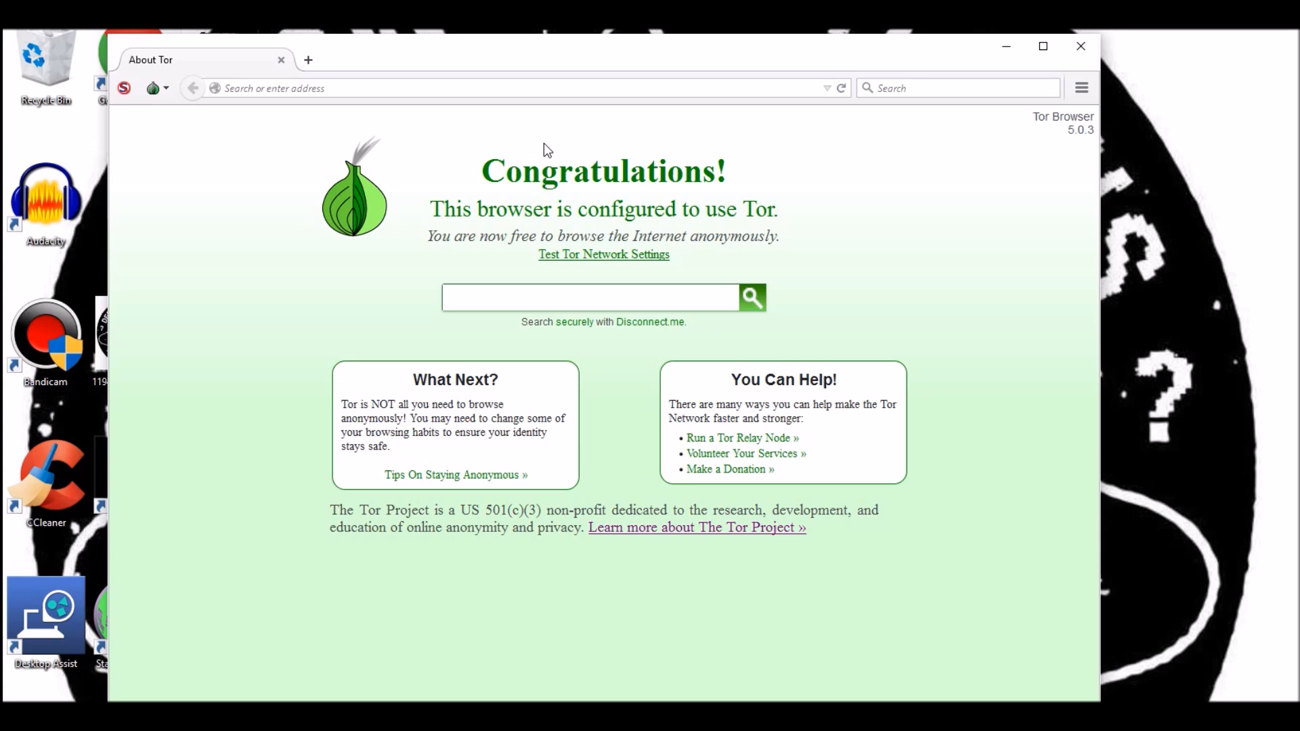
mouse_move(262, 79)
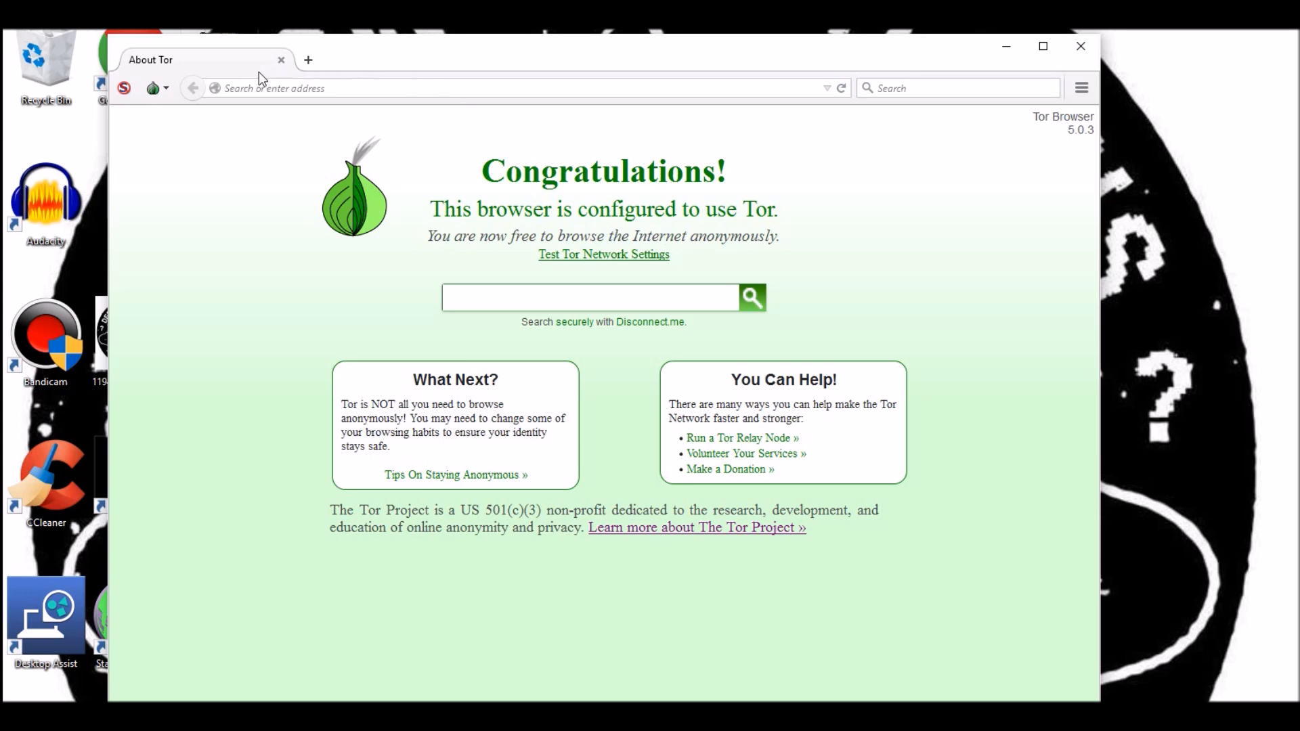
left_click(124, 88)
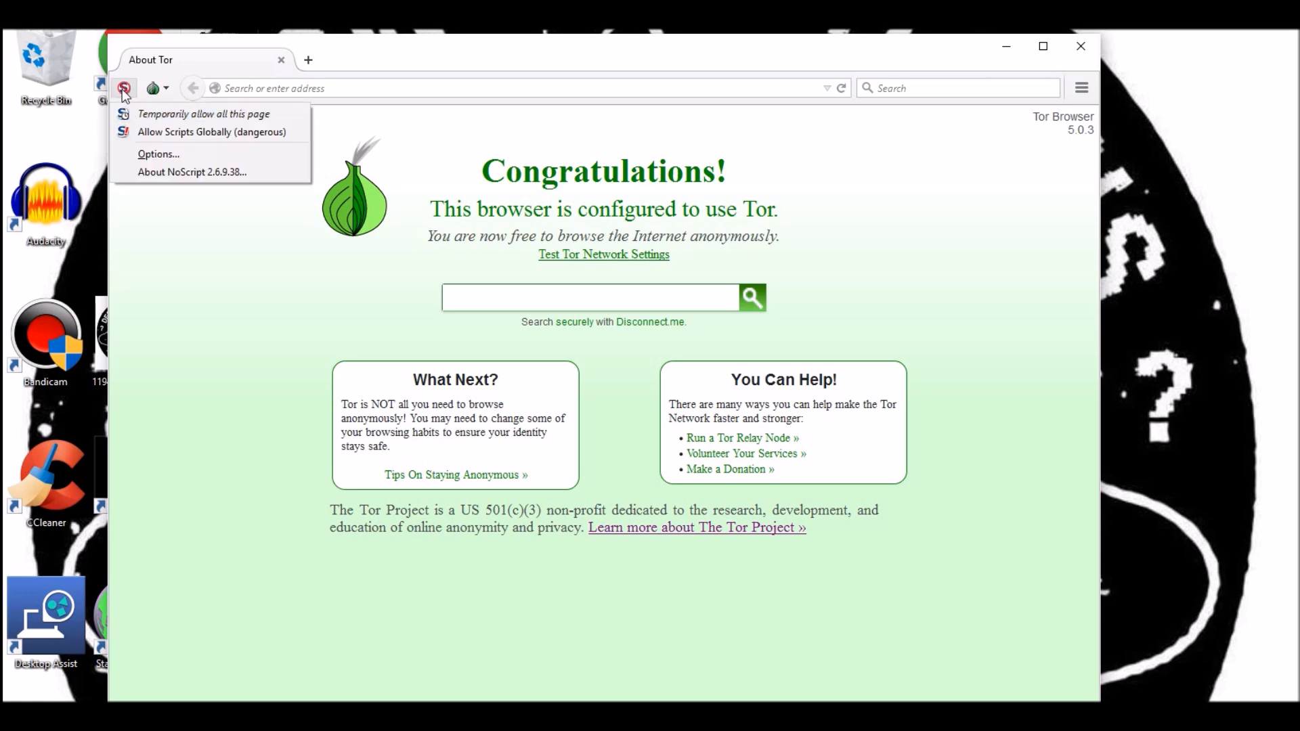
mouse_move(185, 132)
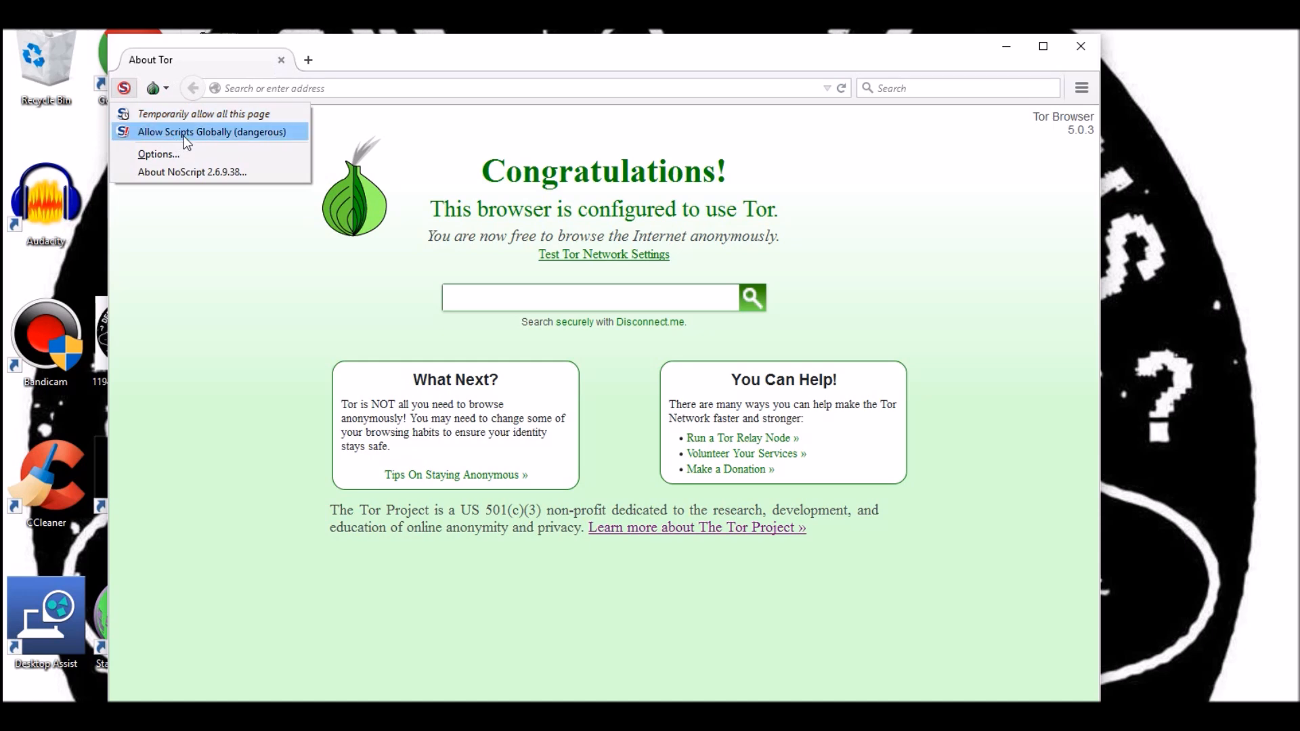
mouse_move(171, 137)
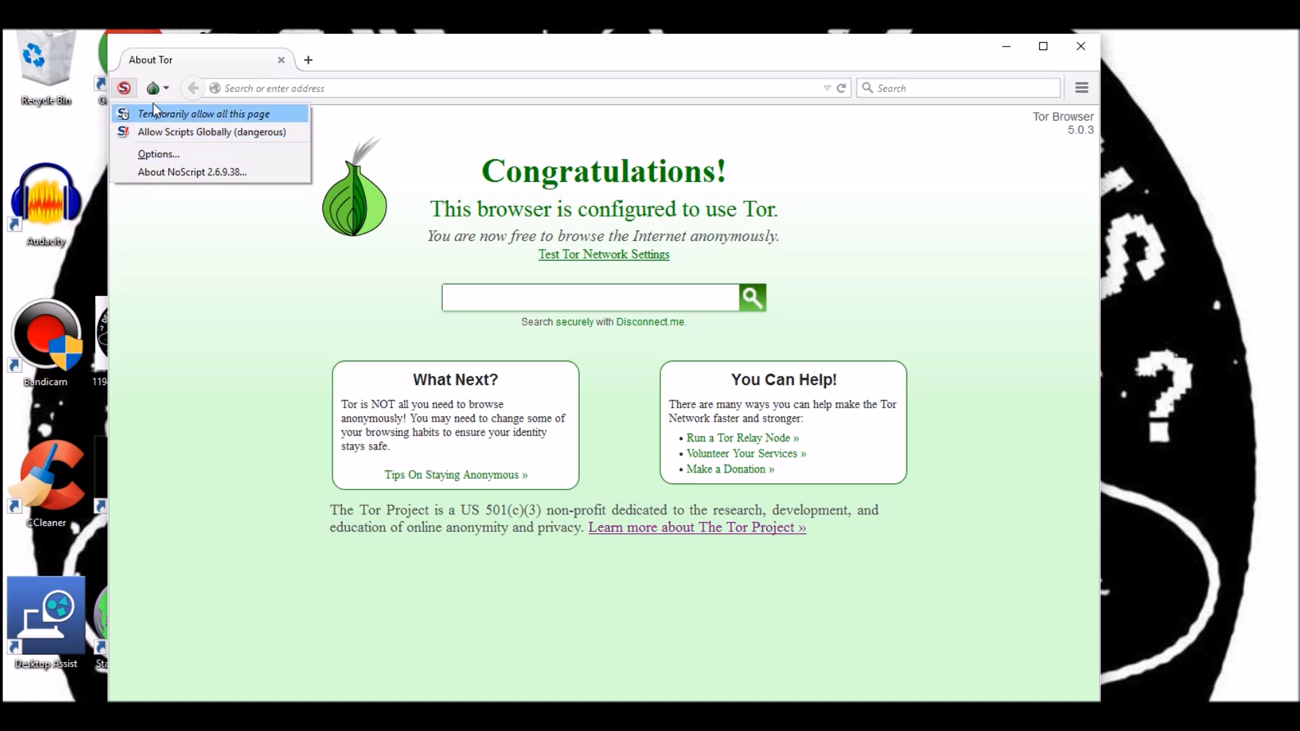
mouse_move(162, 132)
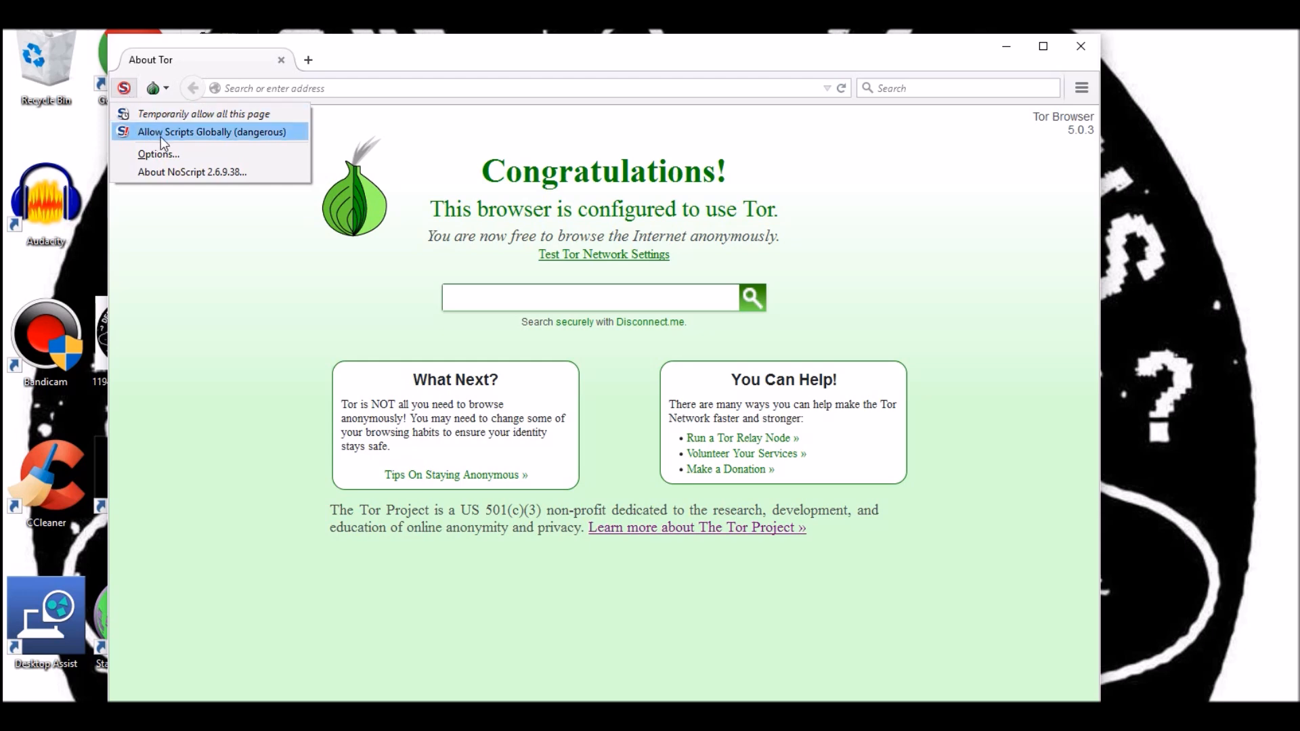
mouse_move(279, 137)
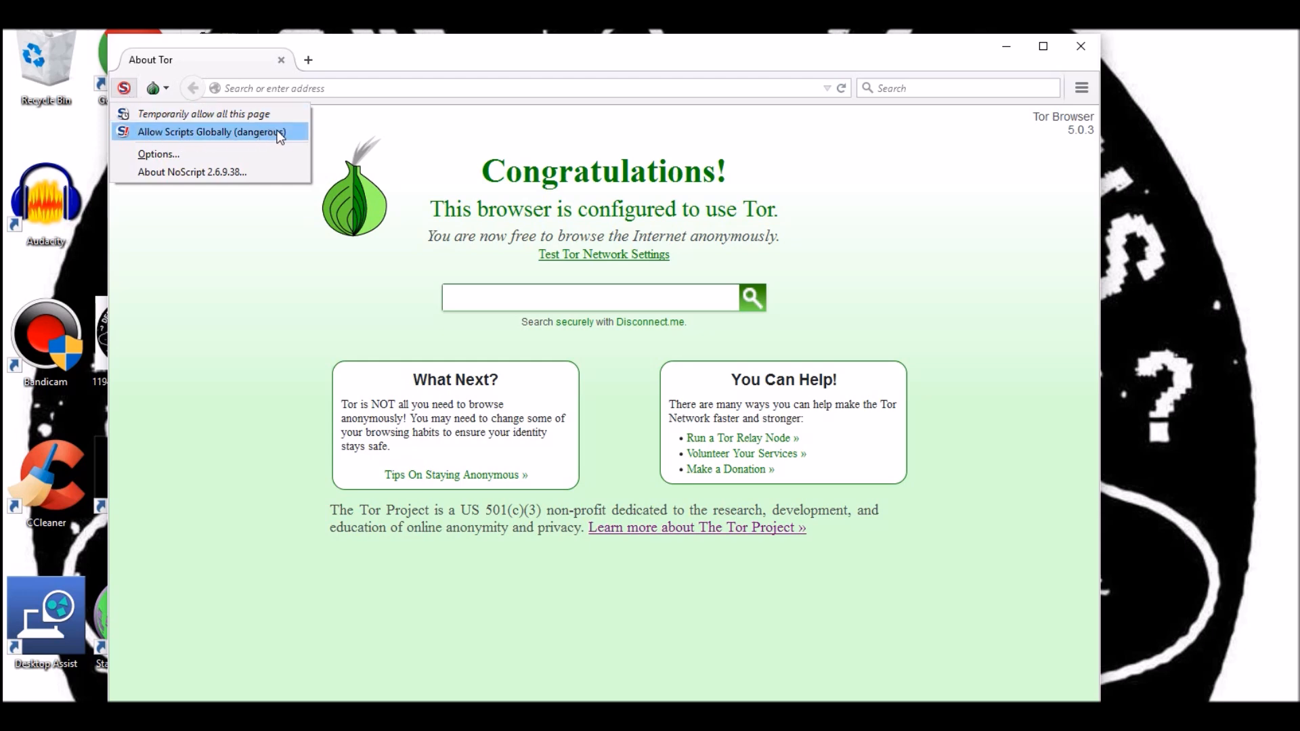
mouse_move(196, 139)
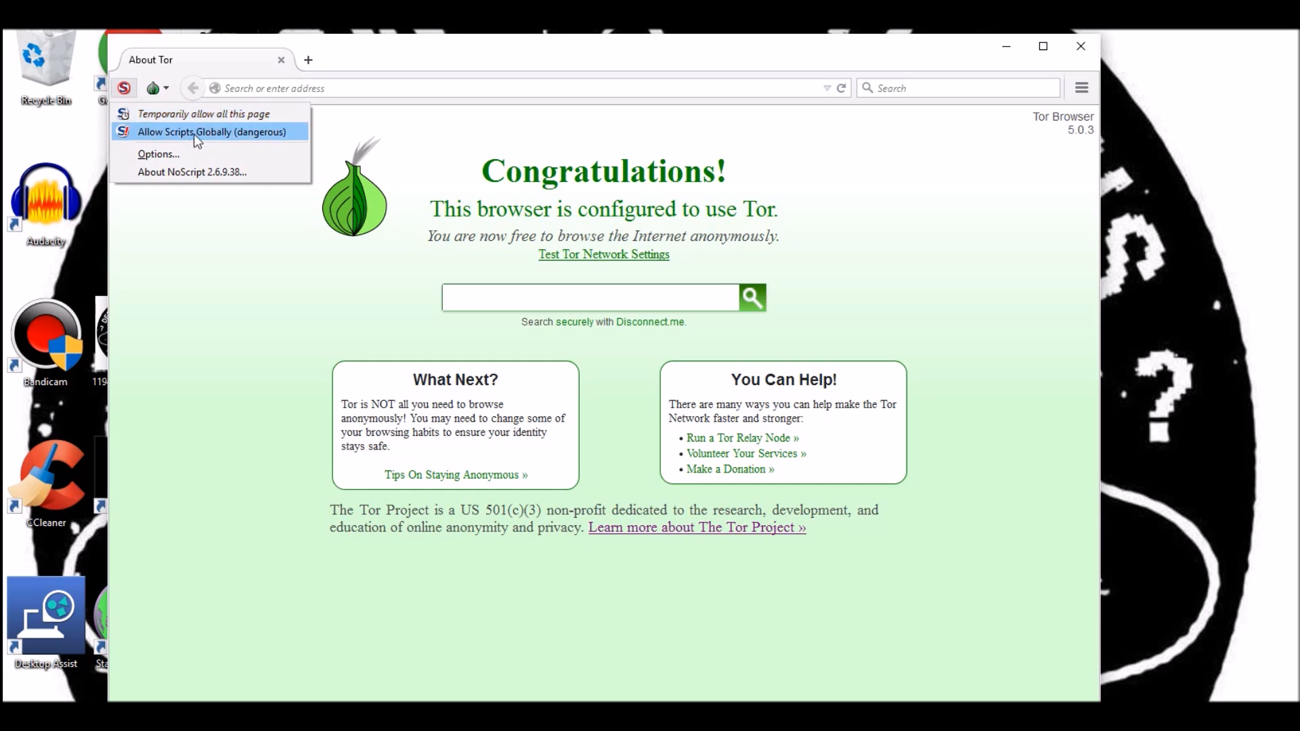
mouse_move(157, 155)
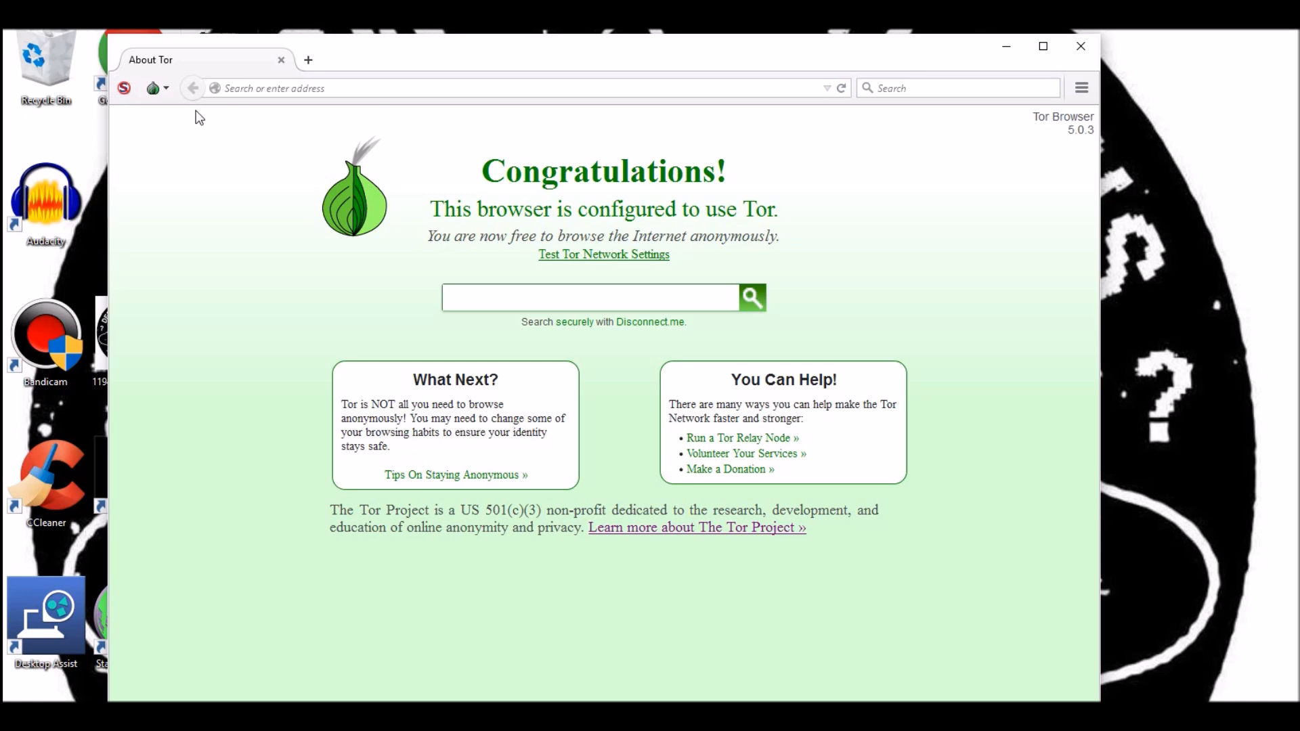
mouse_move(153, 90)
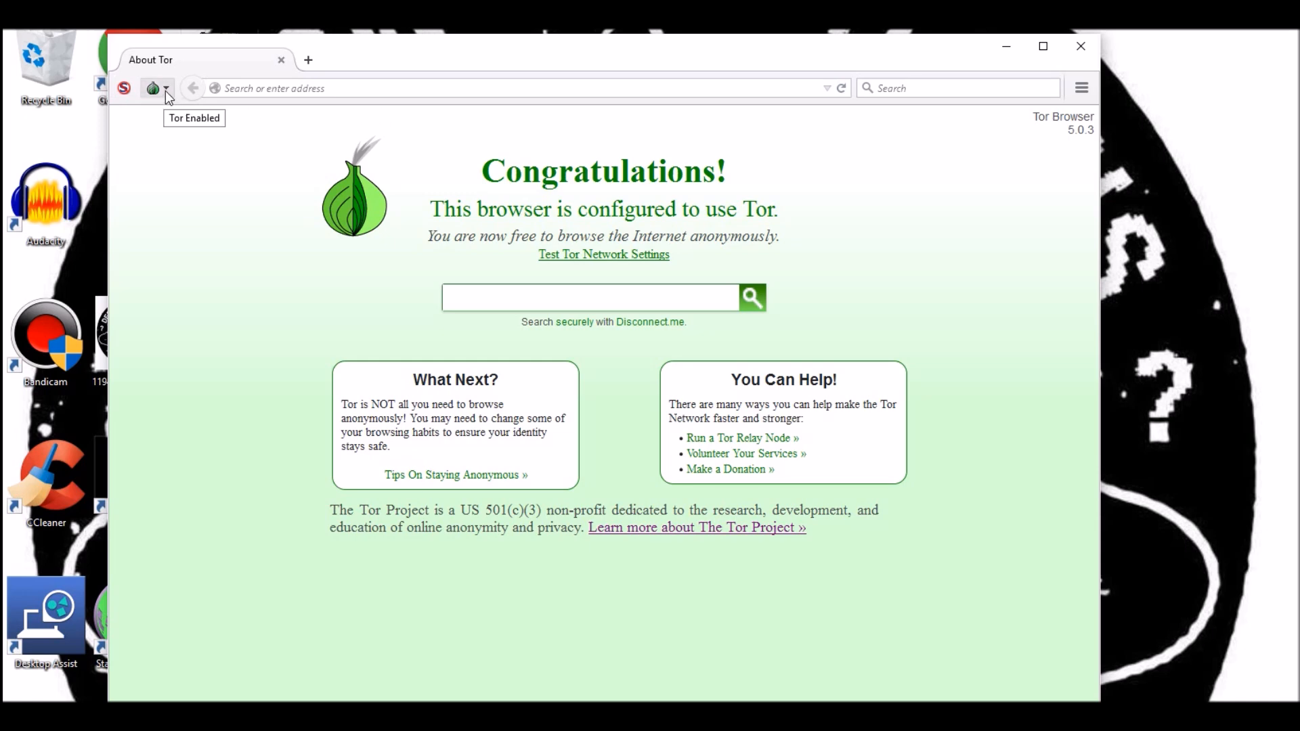
mouse_move(165, 95)
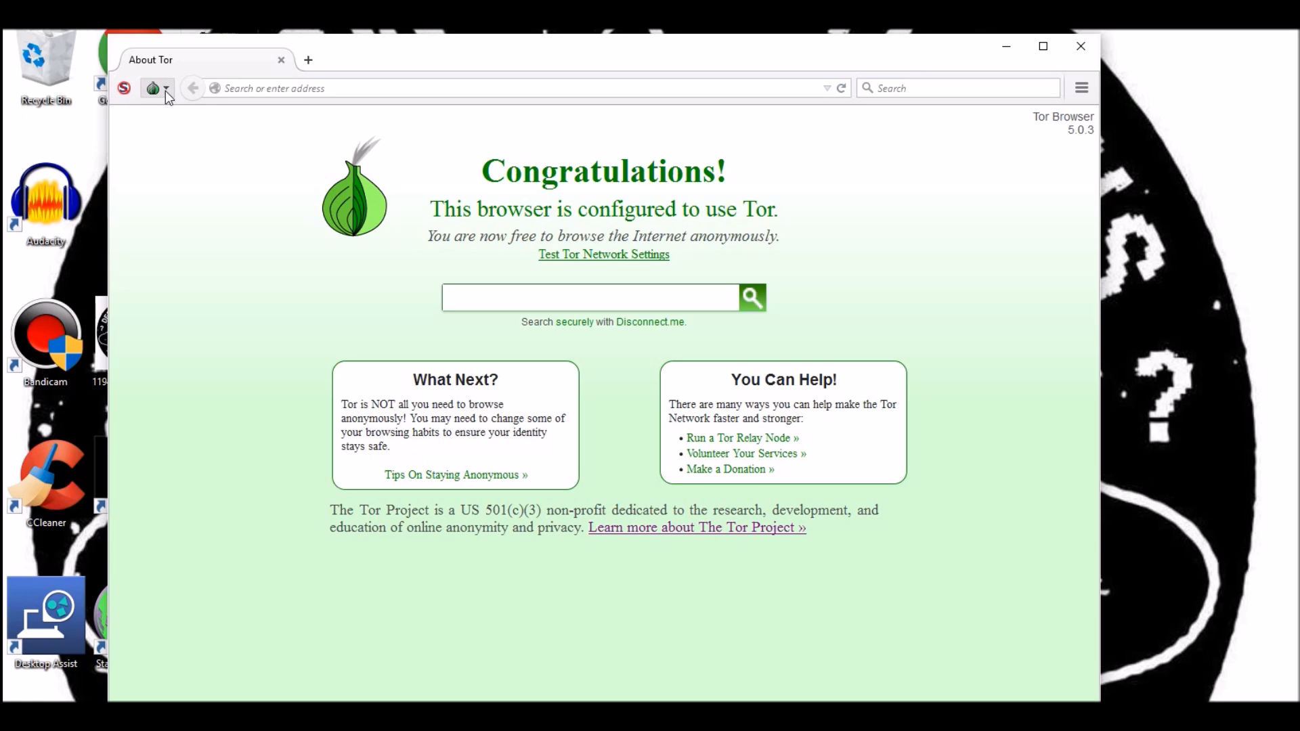
- Open Tor Network Settings from the onion button menu
left_click(157, 88)
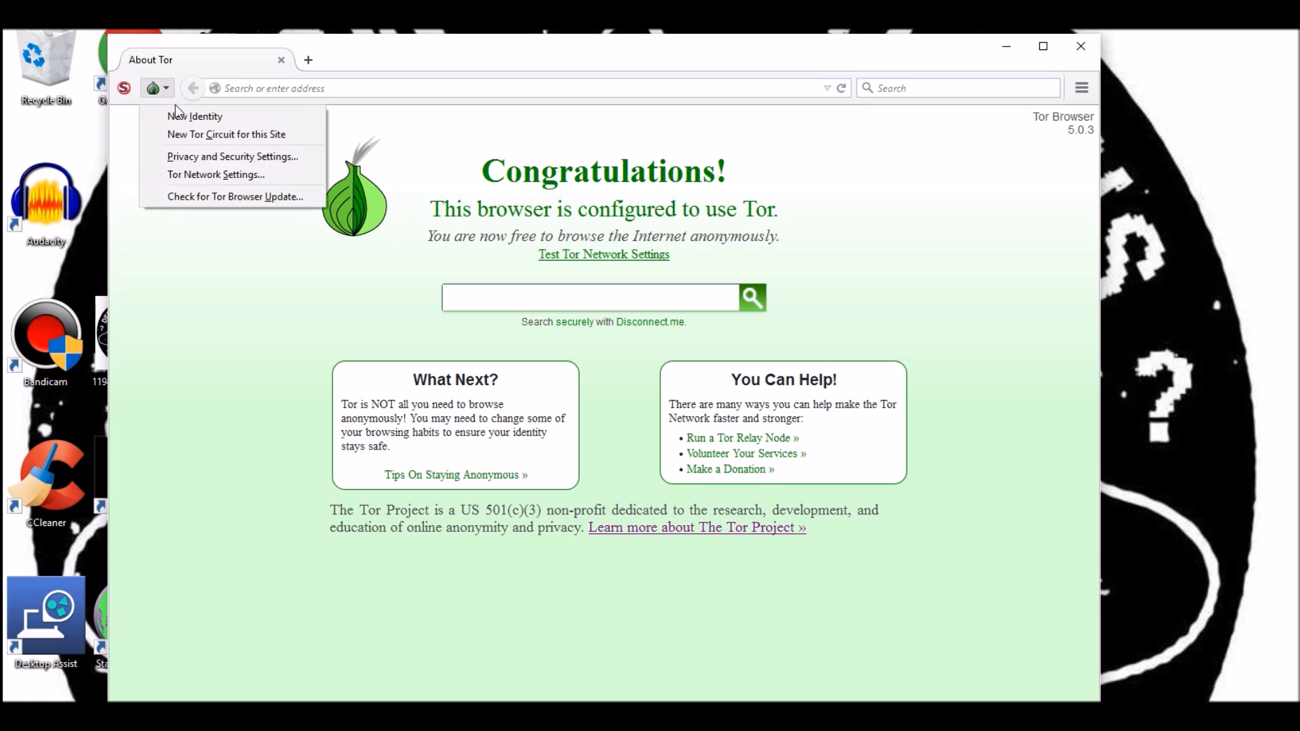
mouse_move(217, 175)
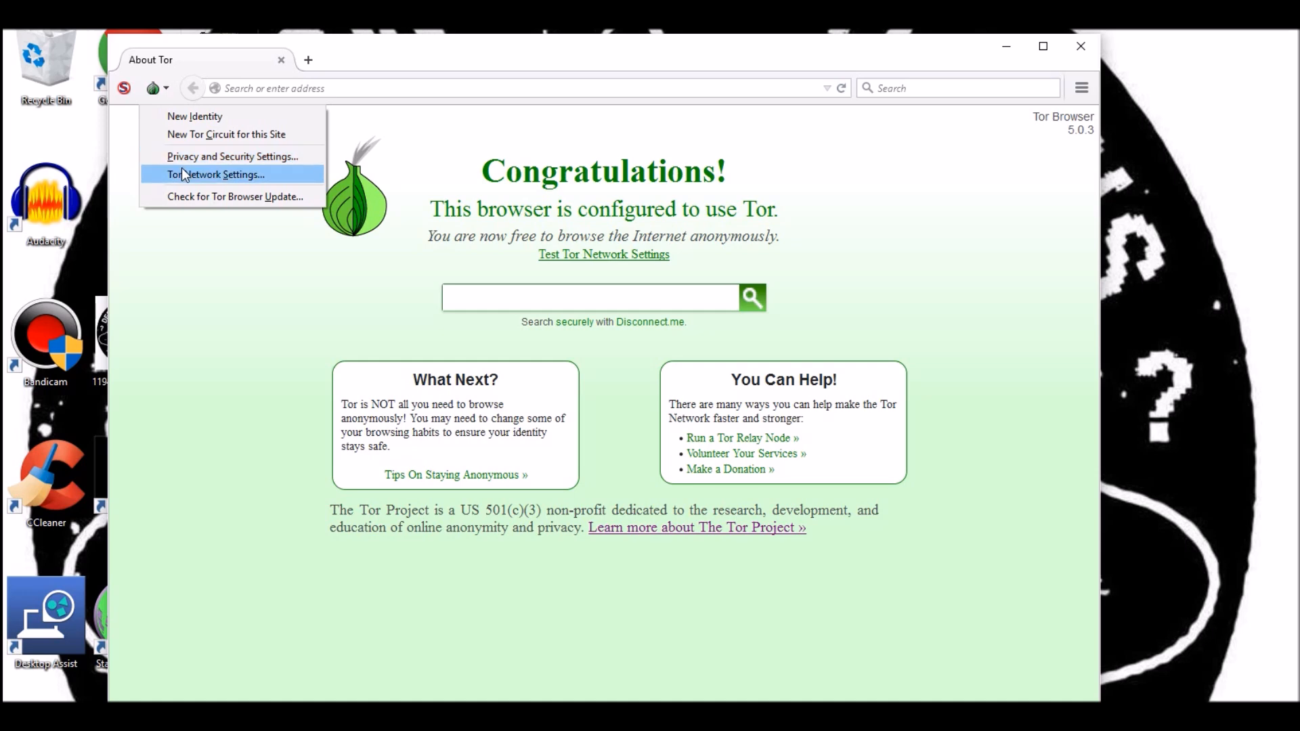
mouse_move(234, 180)
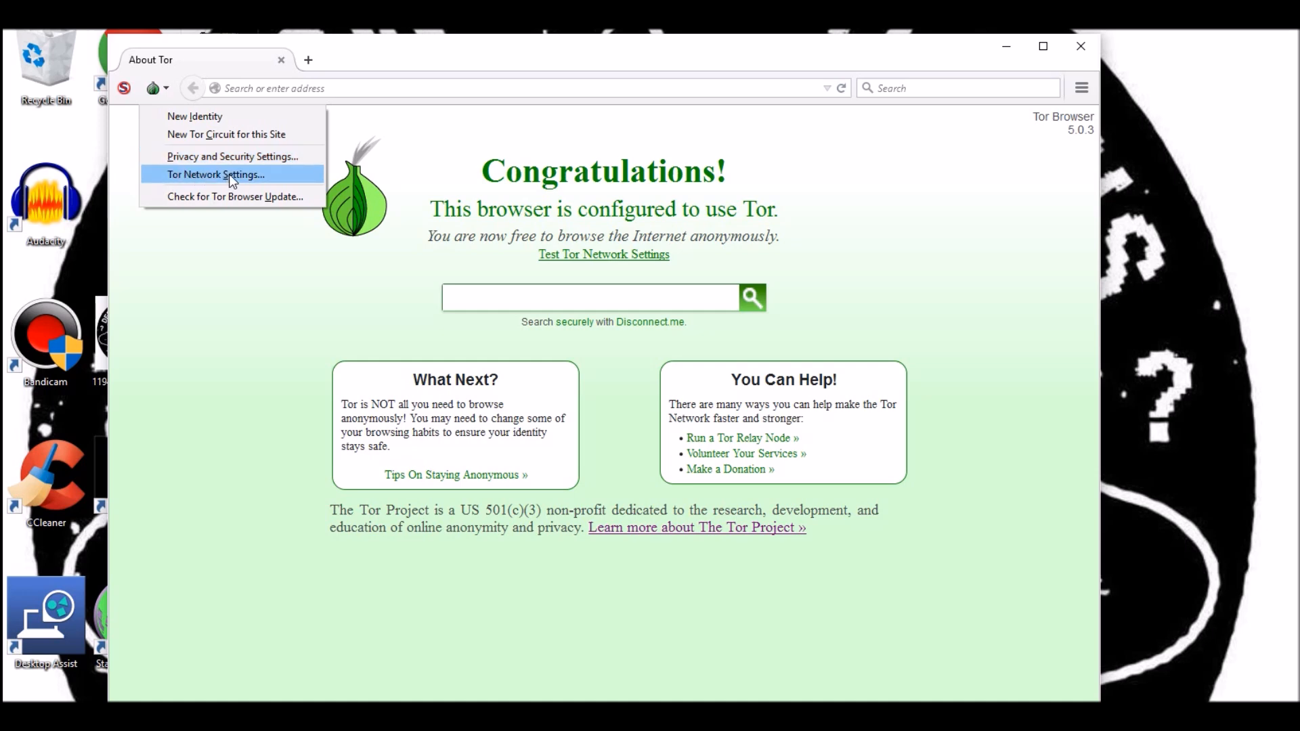
left_click(217, 175)
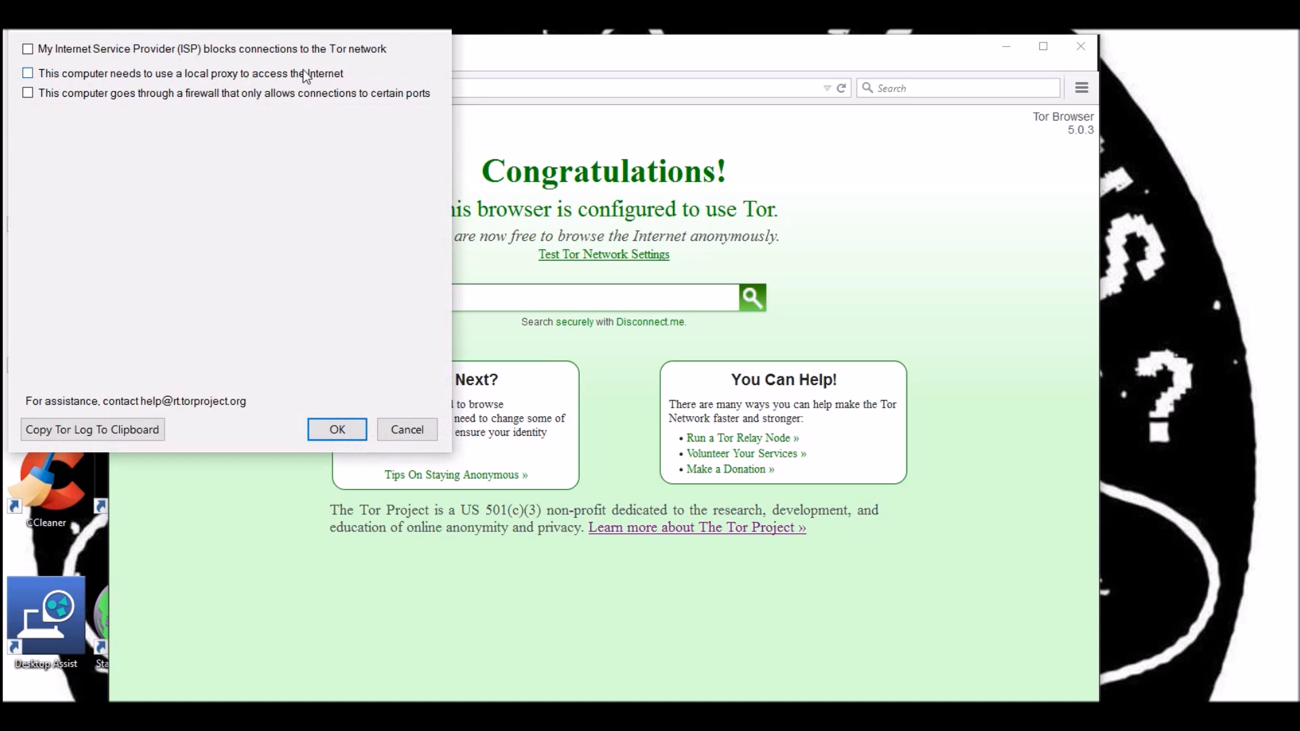
mouse_move(231, 94)
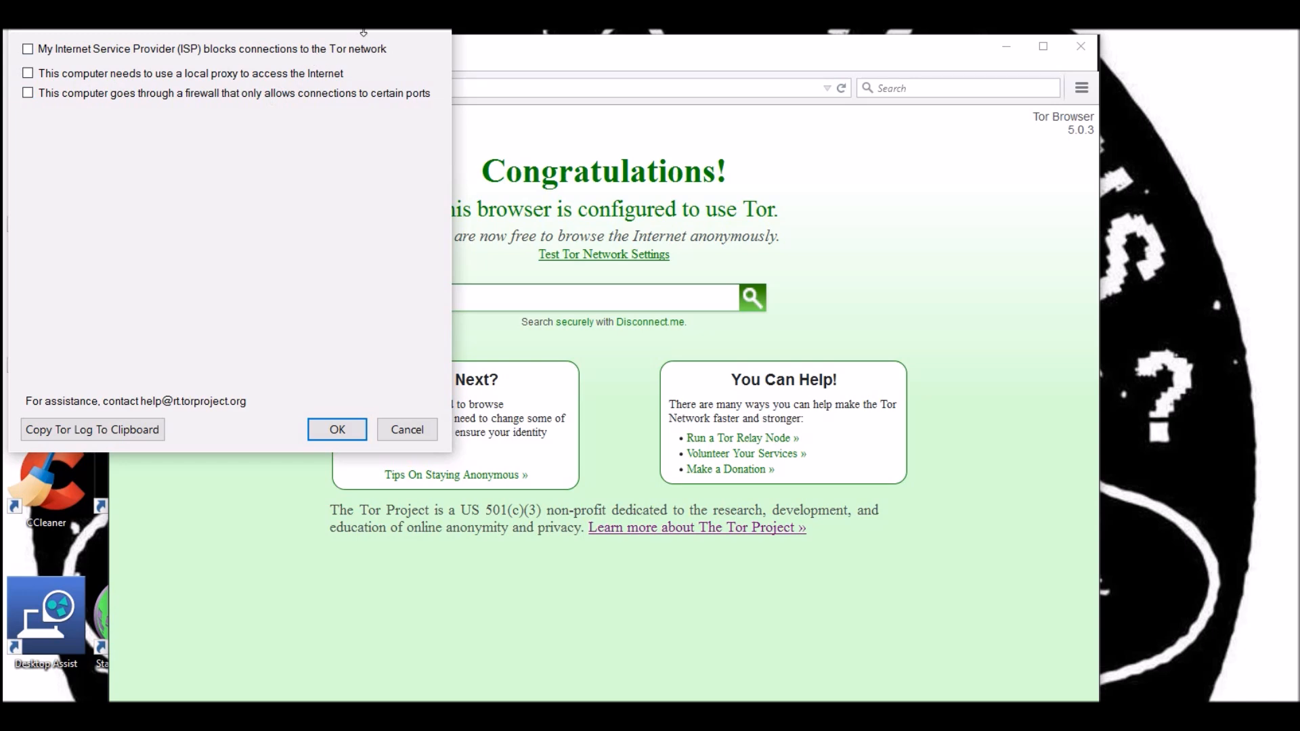
mouse_move(403, 425)
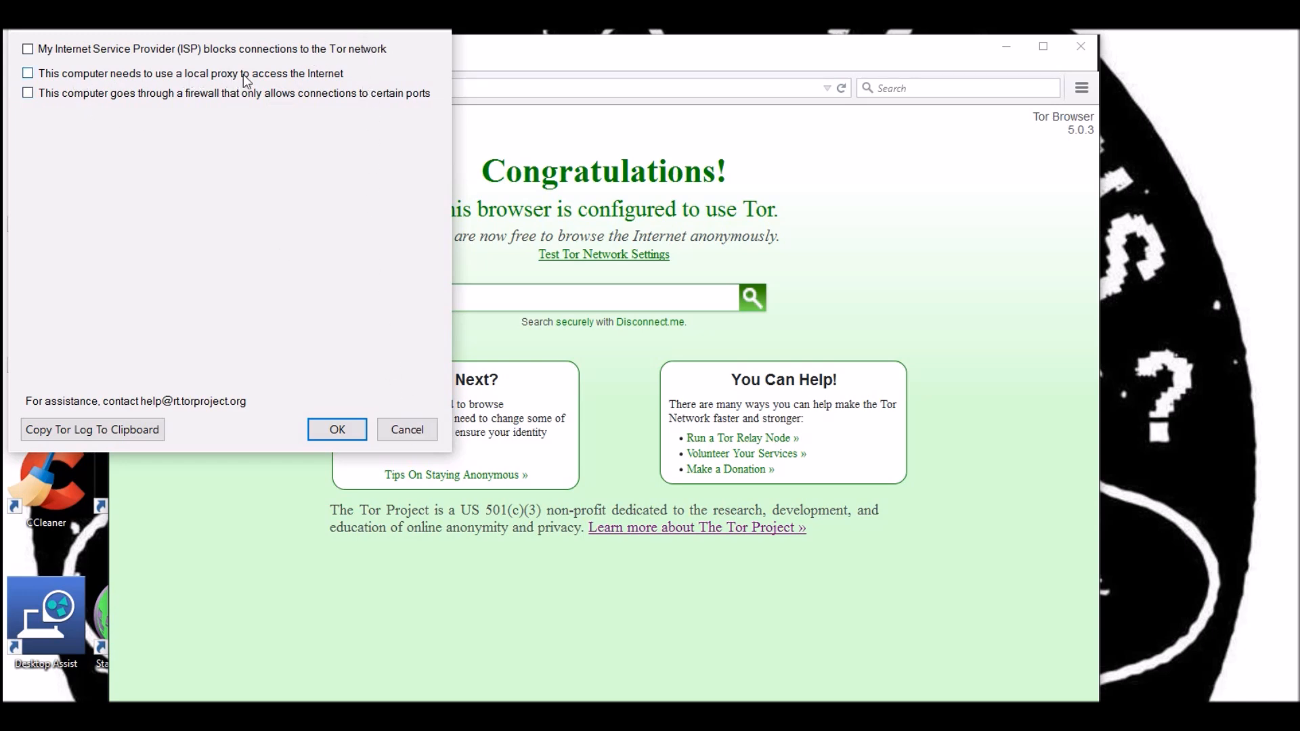
mouse_move(375, 101)
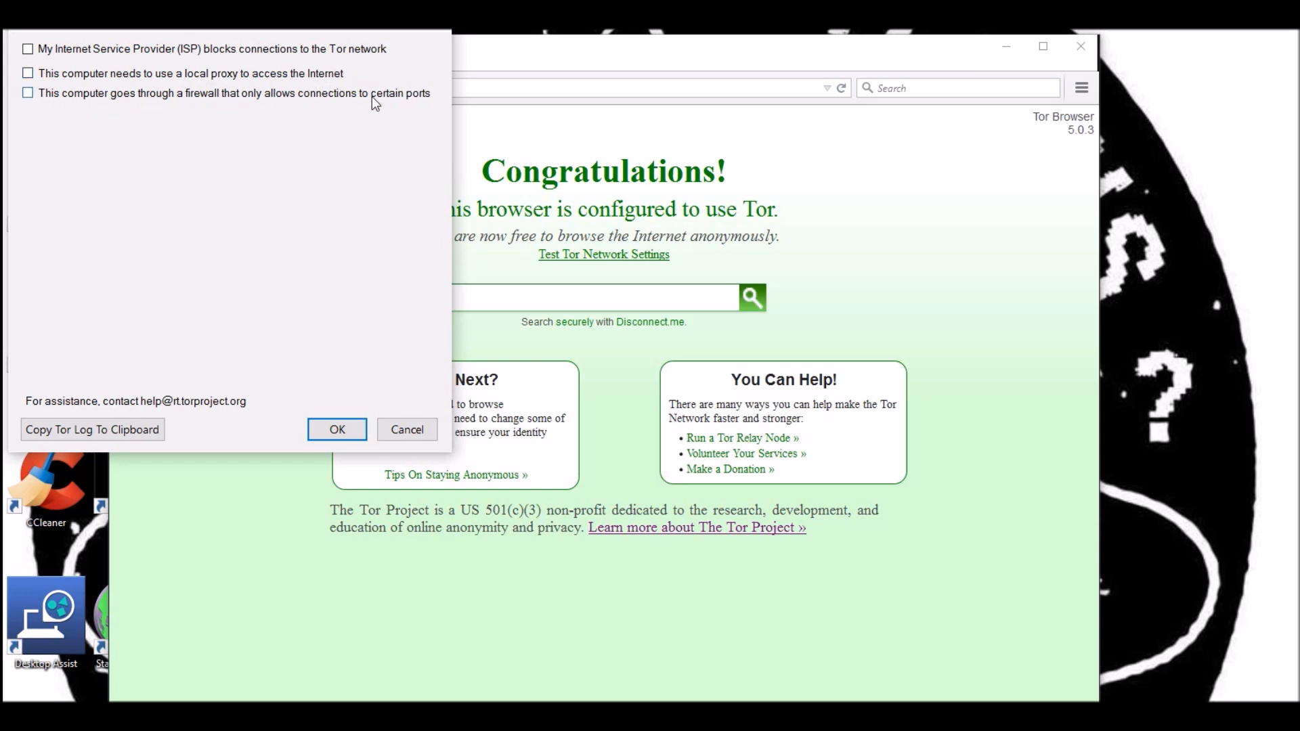
mouse_move(99, 62)
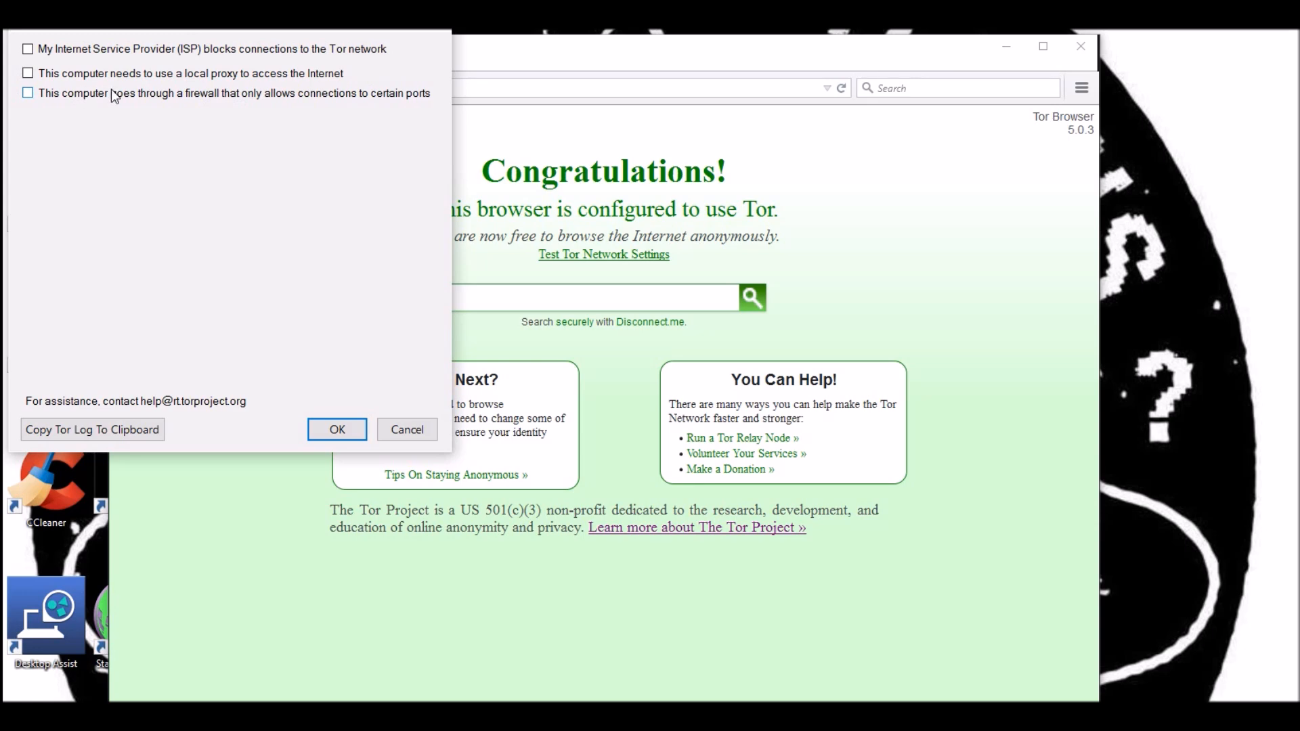
mouse_move(399, 99)
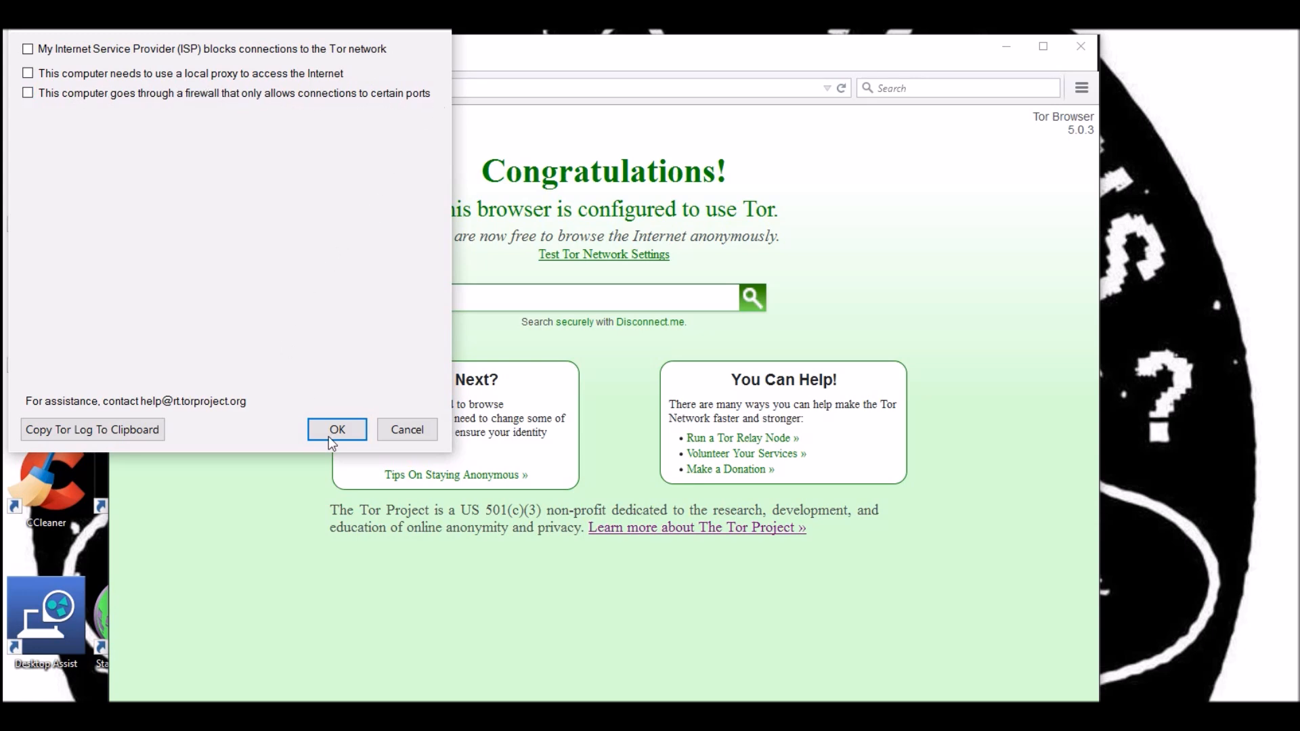
mouse_move(408, 429)
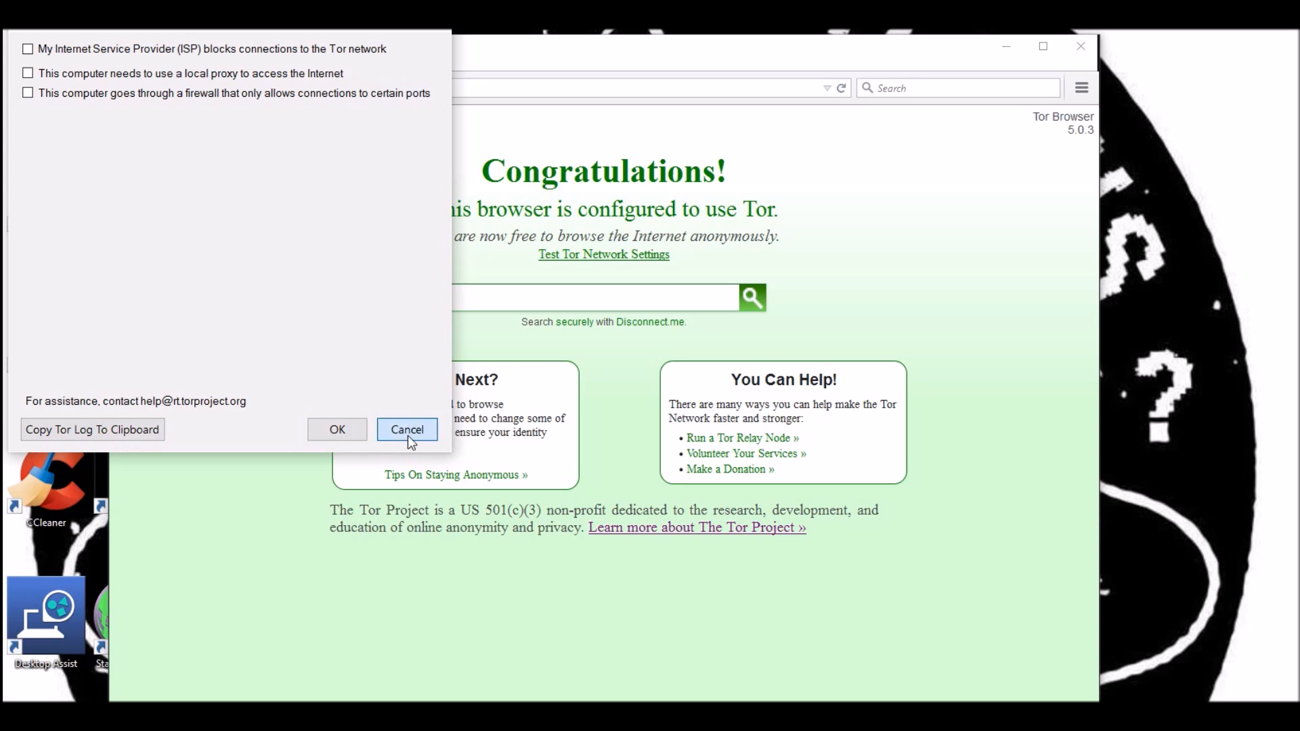
- Cancel the network settings and open Privacy and Security Settings from the onion menu
left_click(407, 429)
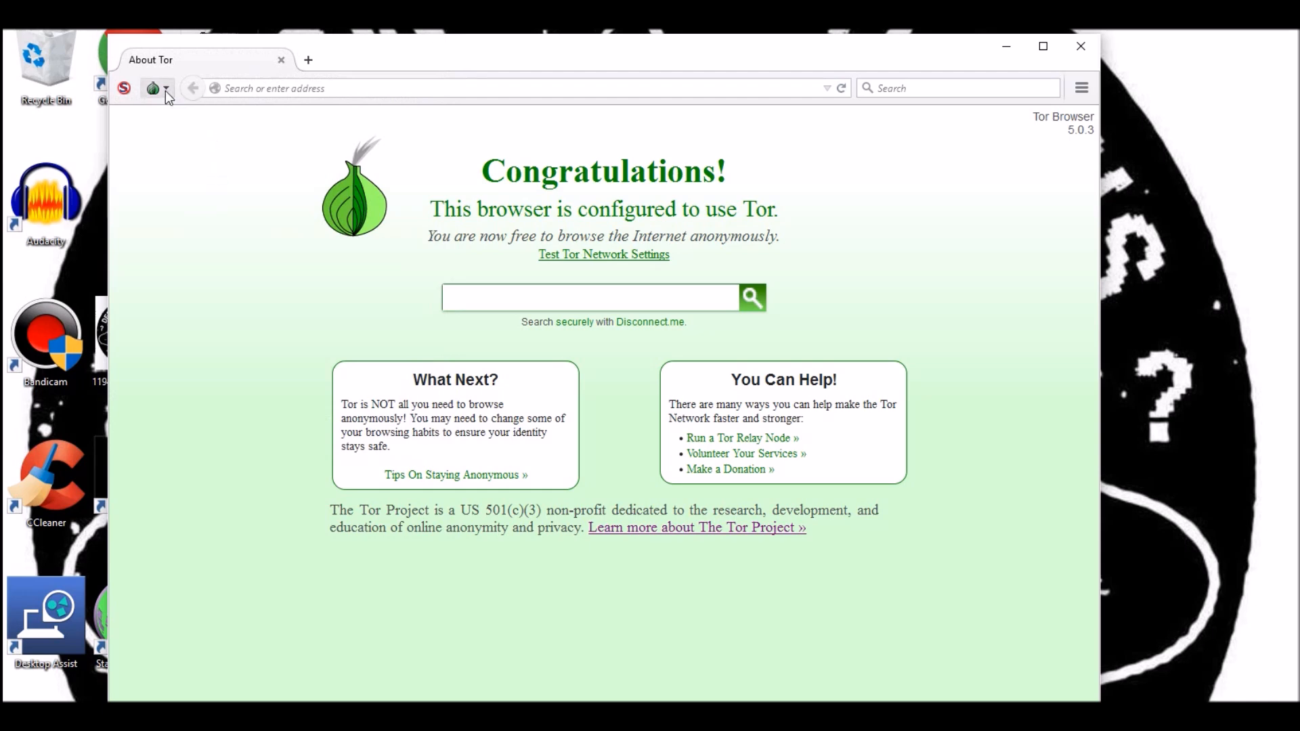
left_click(153, 88)
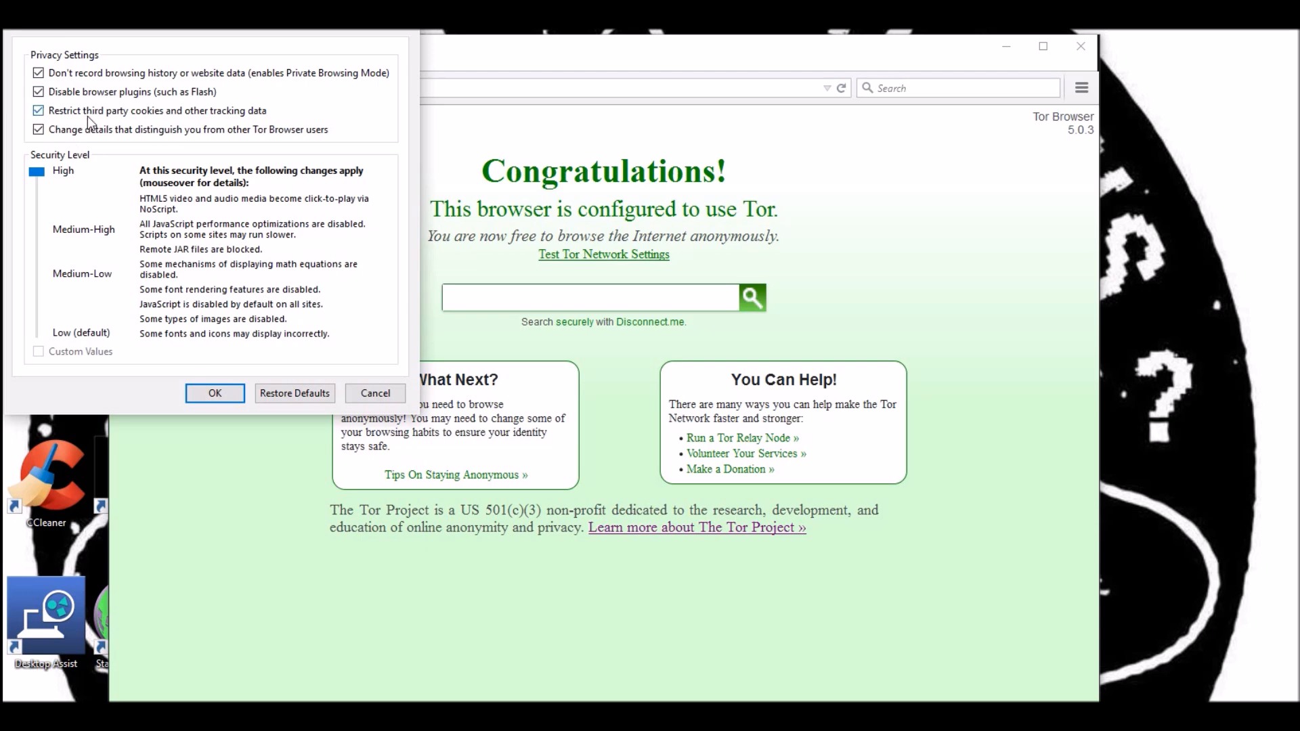
mouse_move(38, 145)
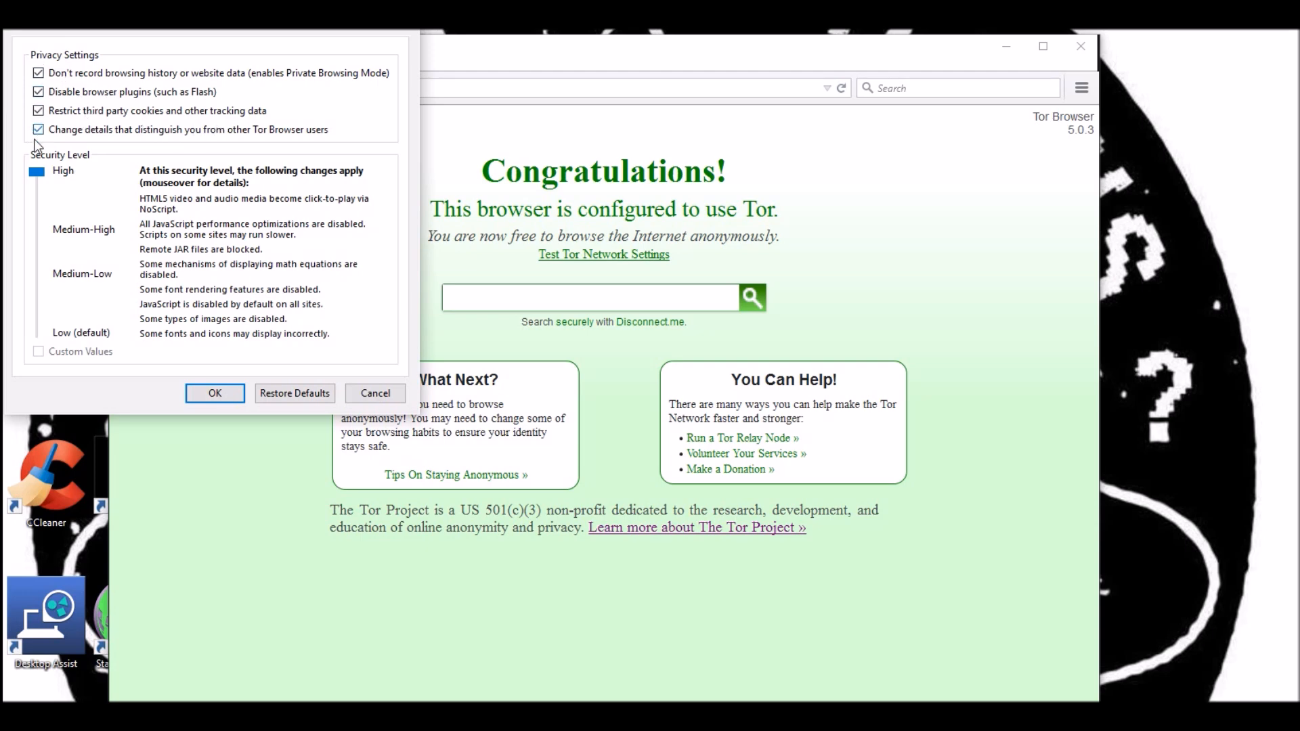
mouse_move(236, 174)
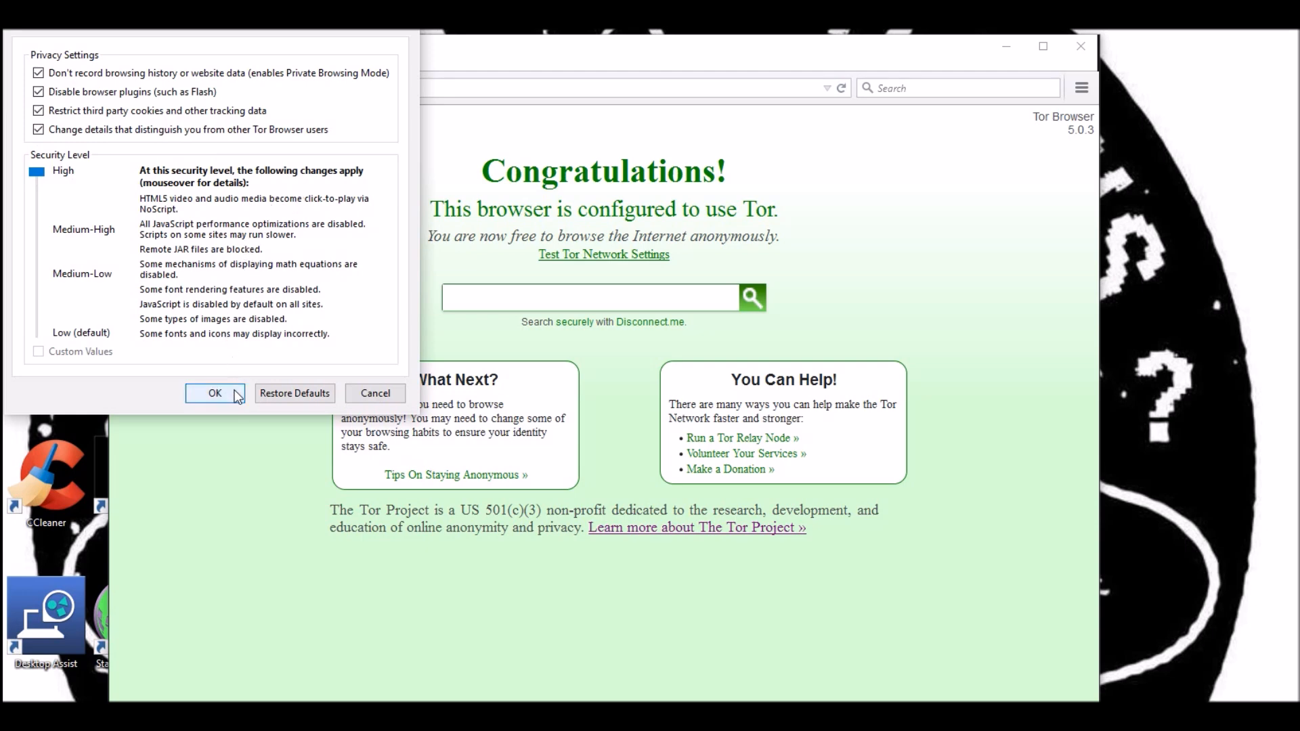
- Accept the High security level and load ahmia.fi from the address bar
left_click(214, 392)
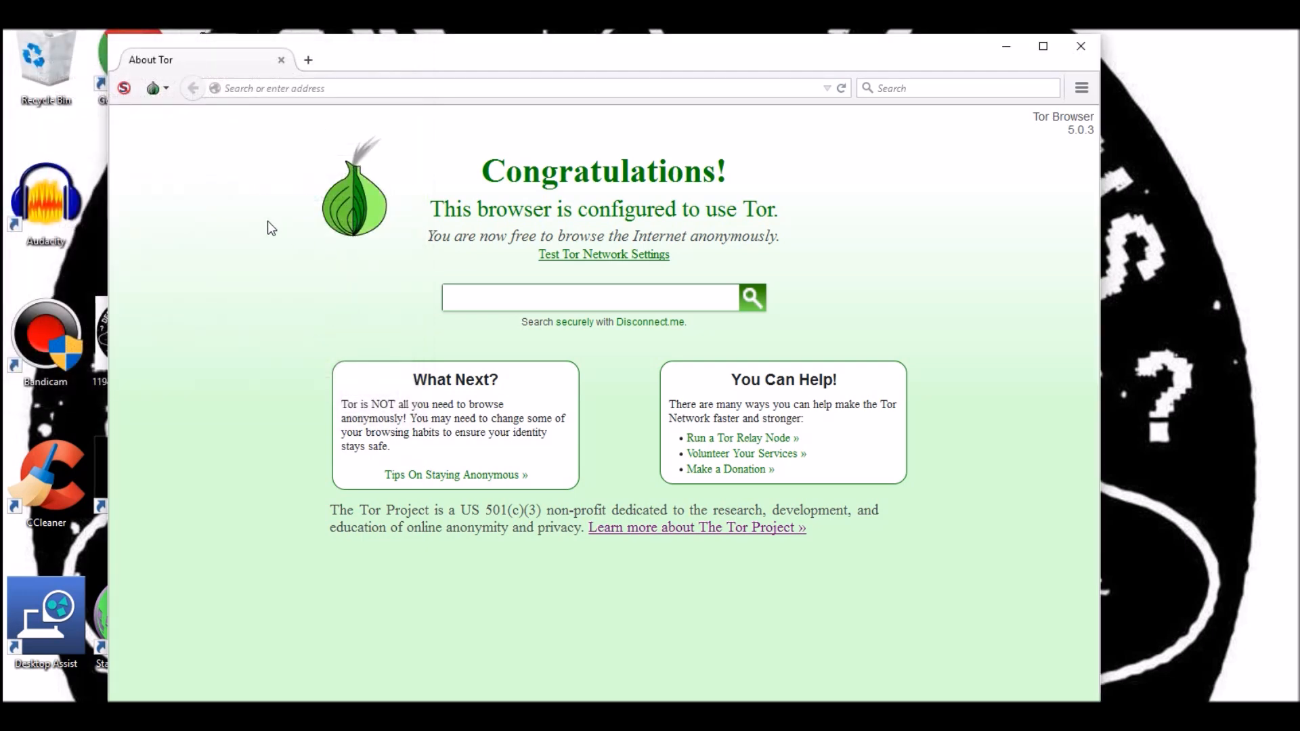
mouse_move(231, 134)
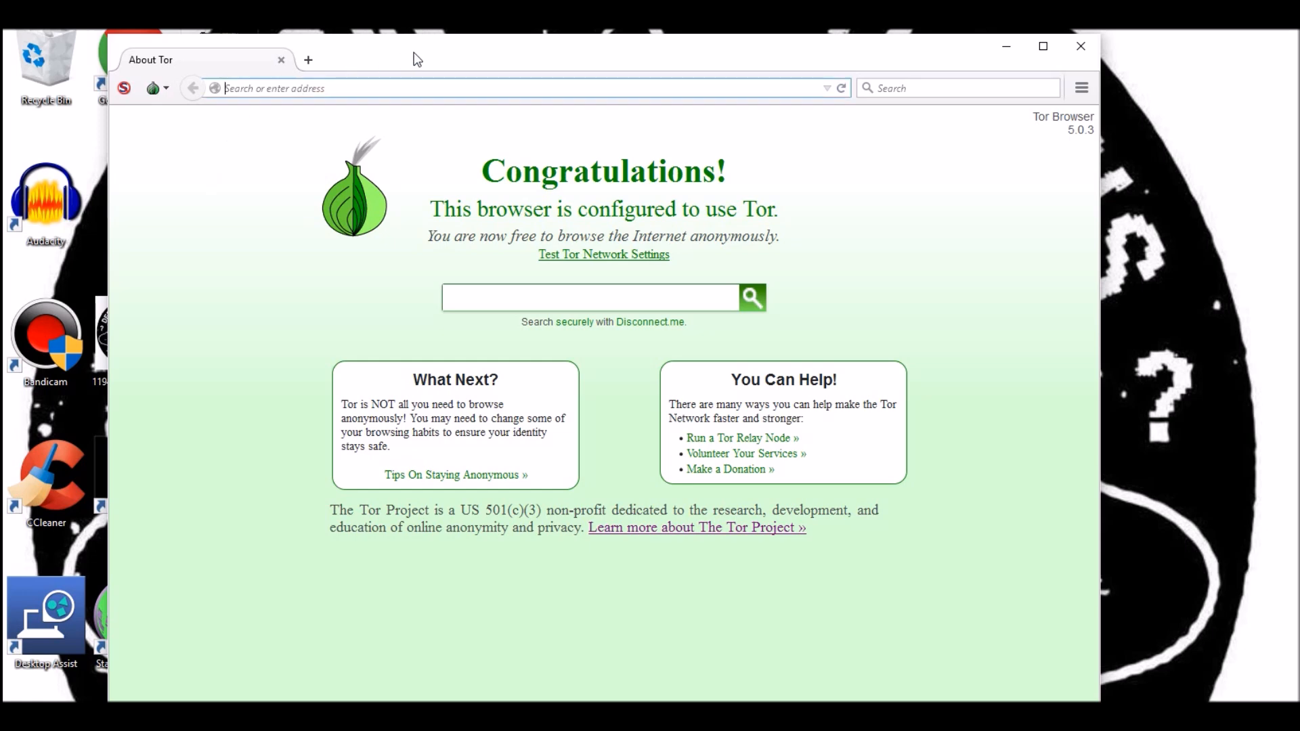
type("ahmia")
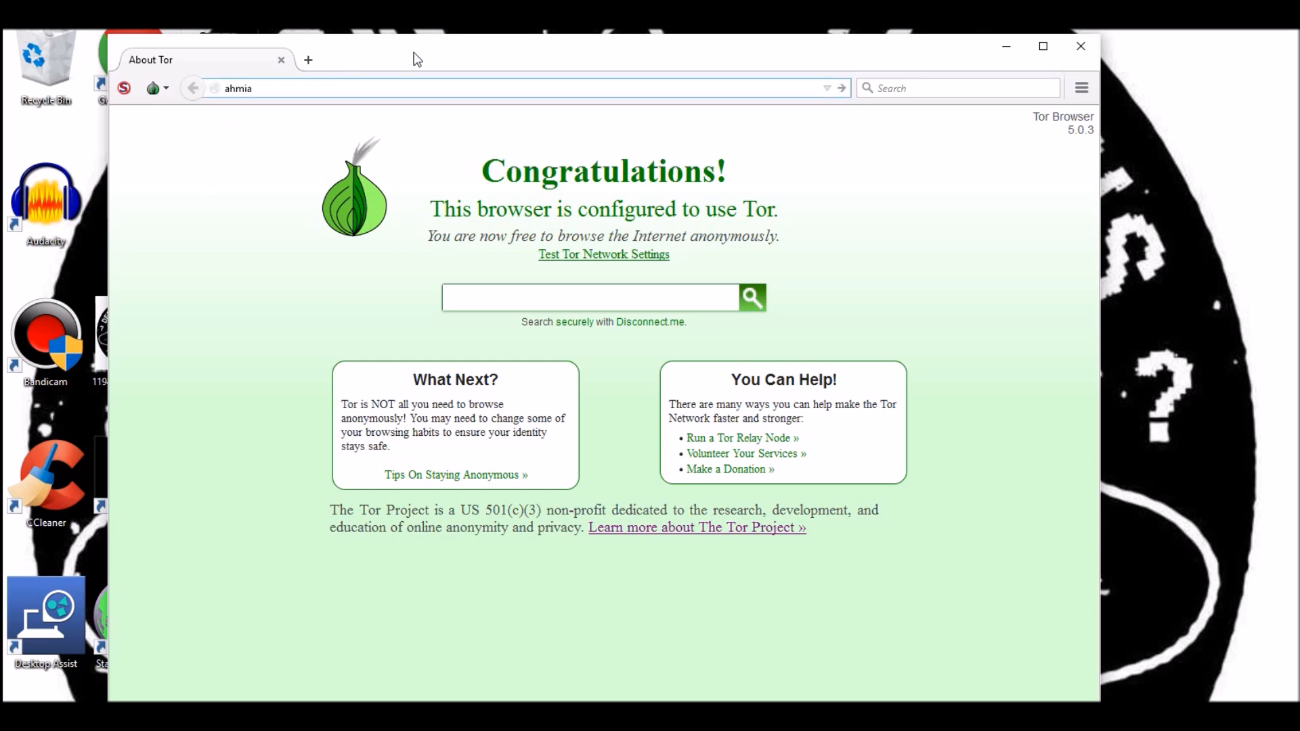
type(".")
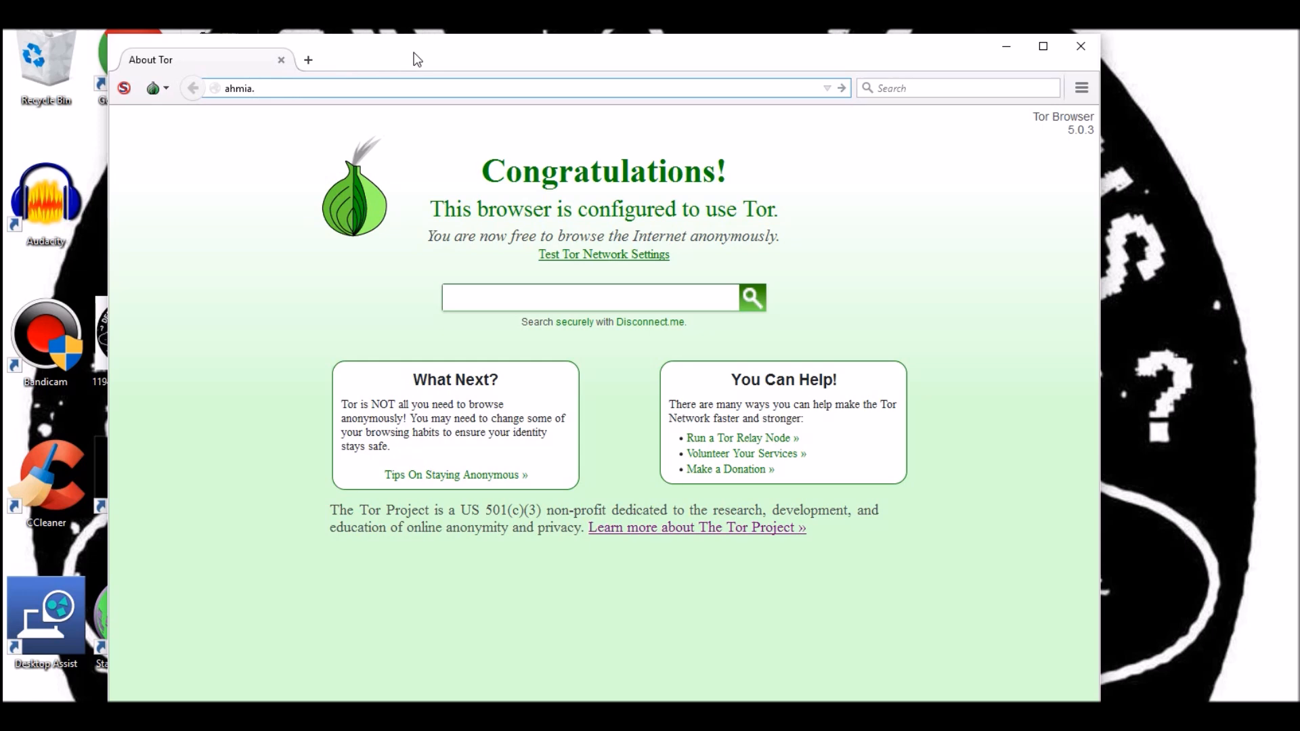
type("fi")
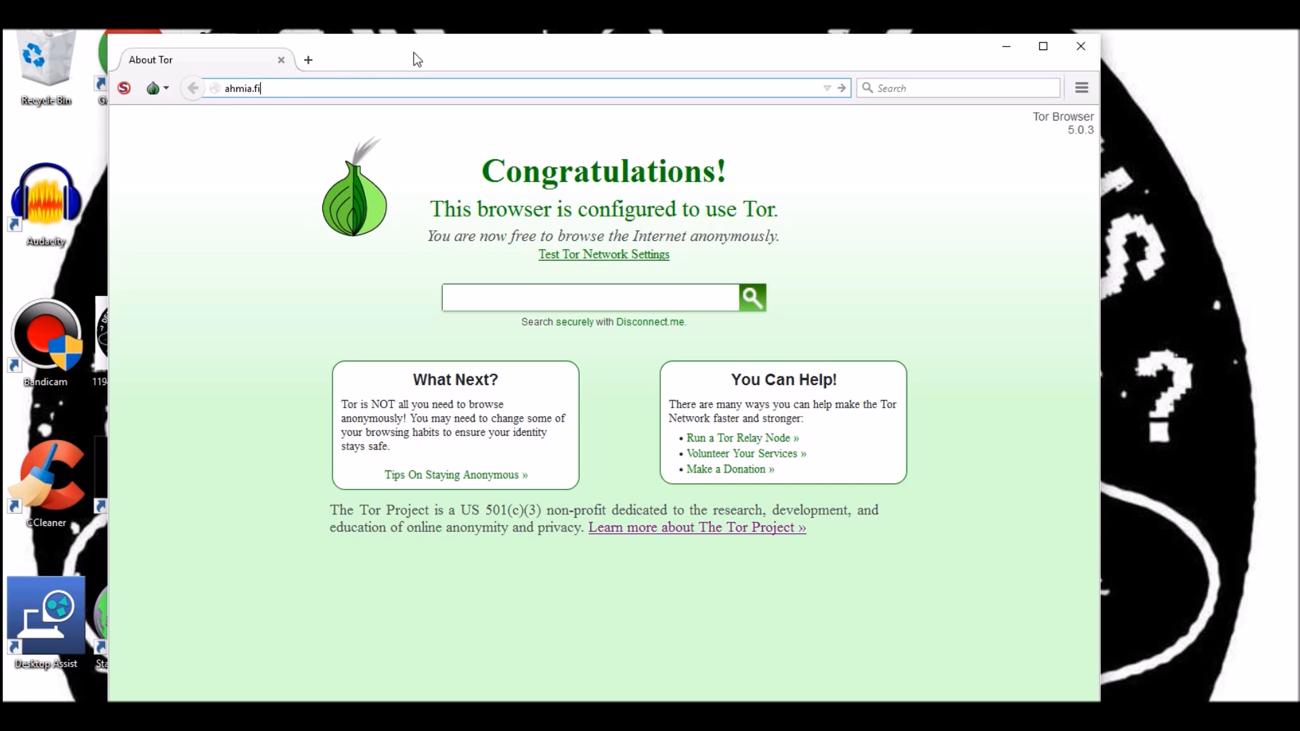
key("Return")
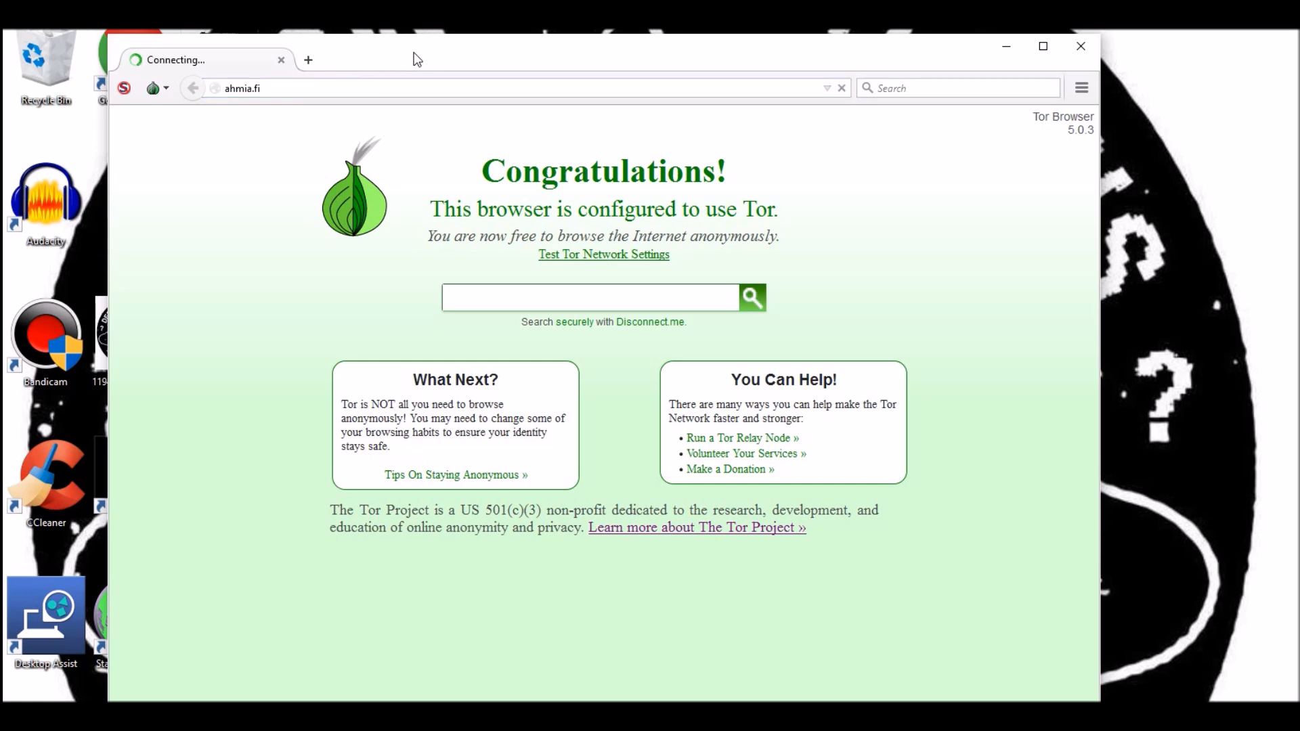
mouse_move(266, 208)
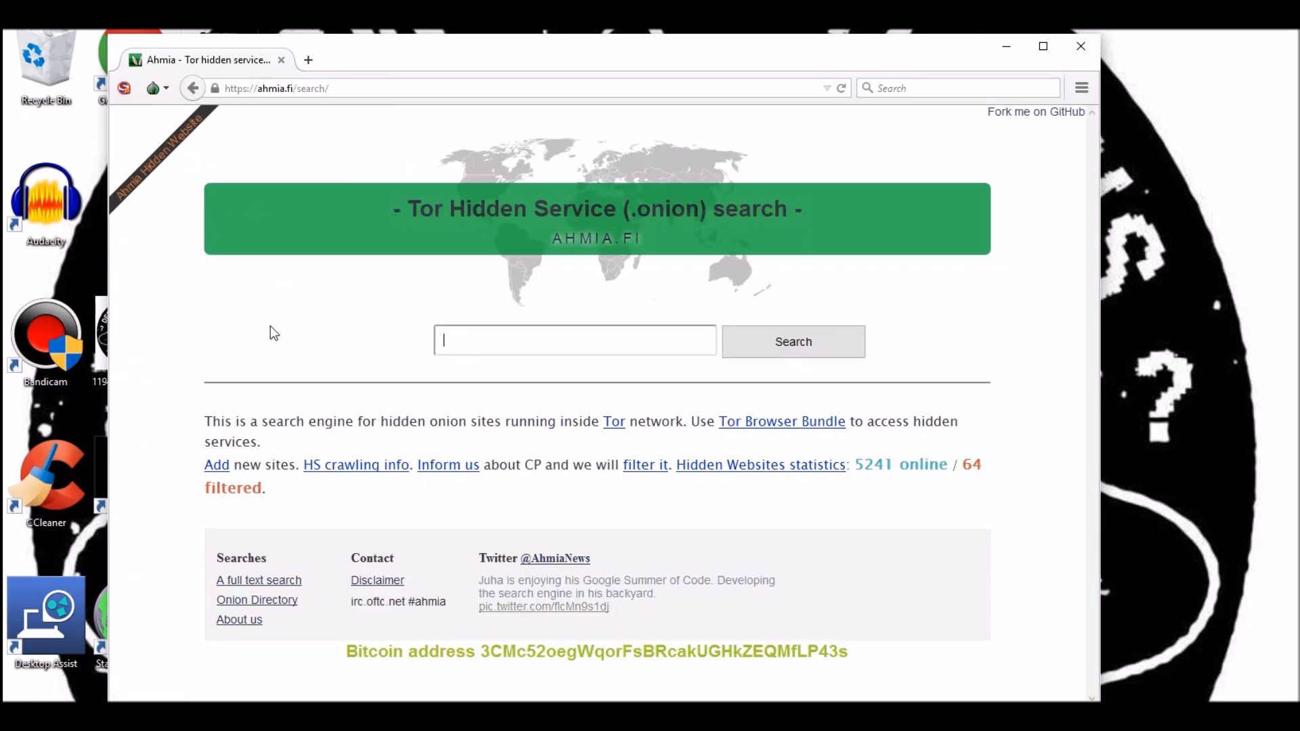
type("funny")
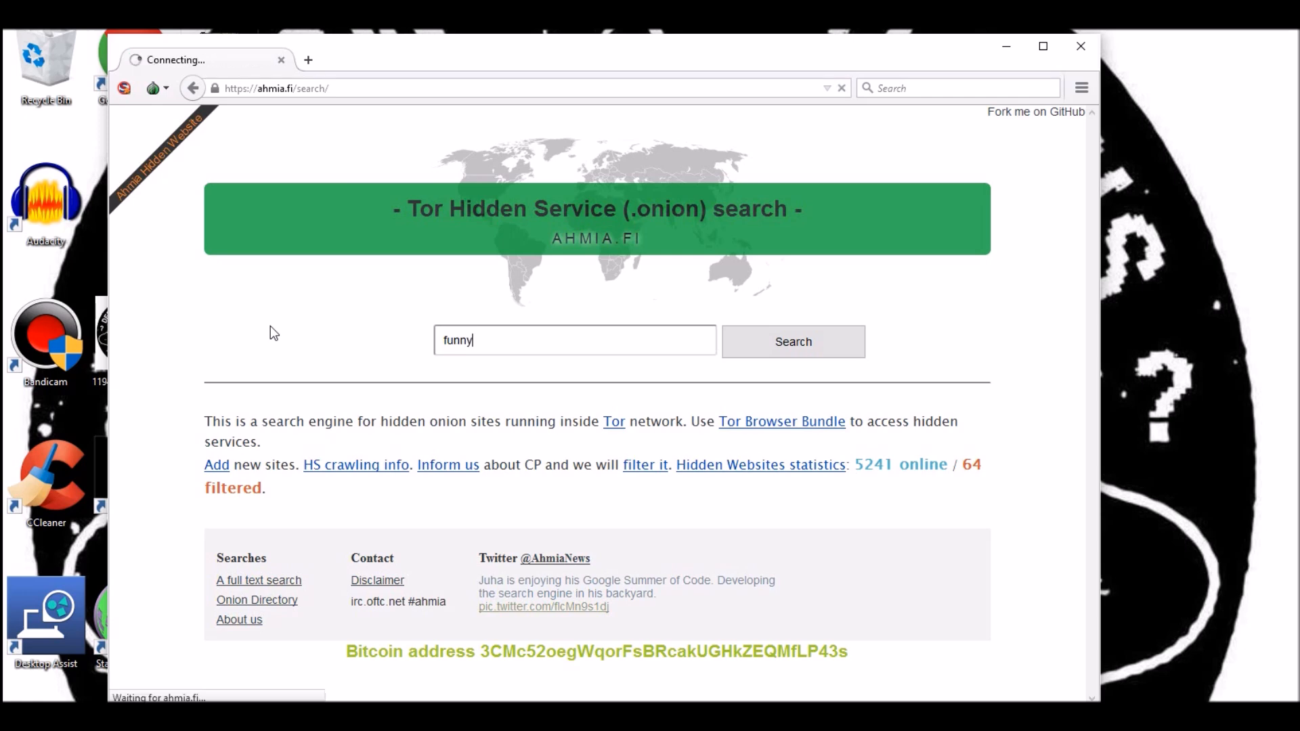
left_click(792, 341)
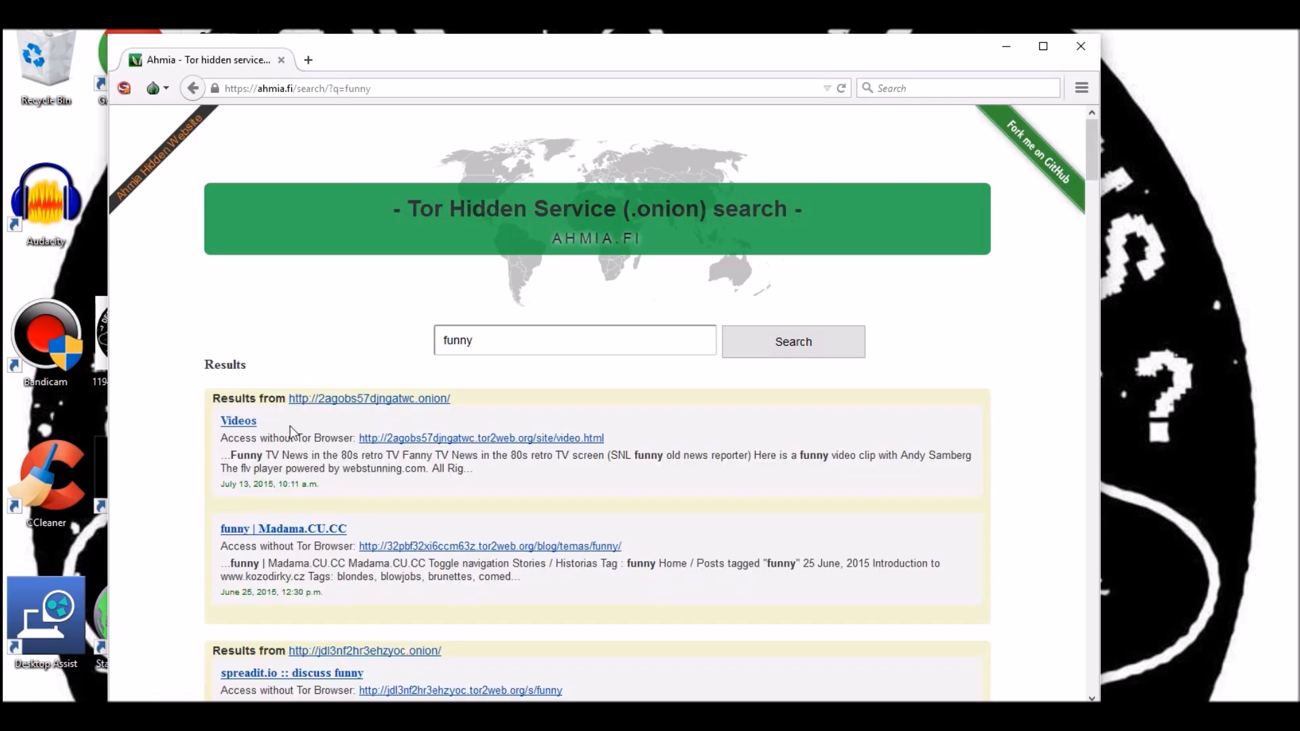
mouse_move(374, 398)
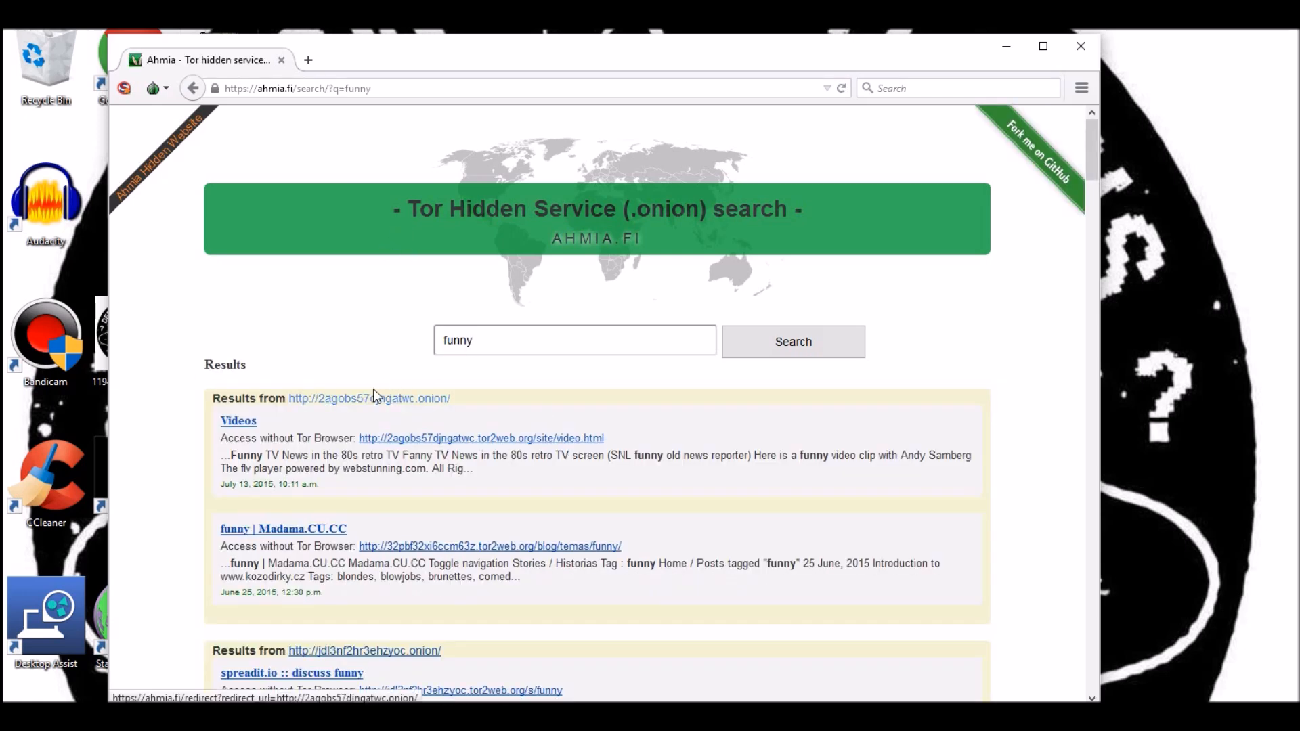
mouse_move(340, 398)
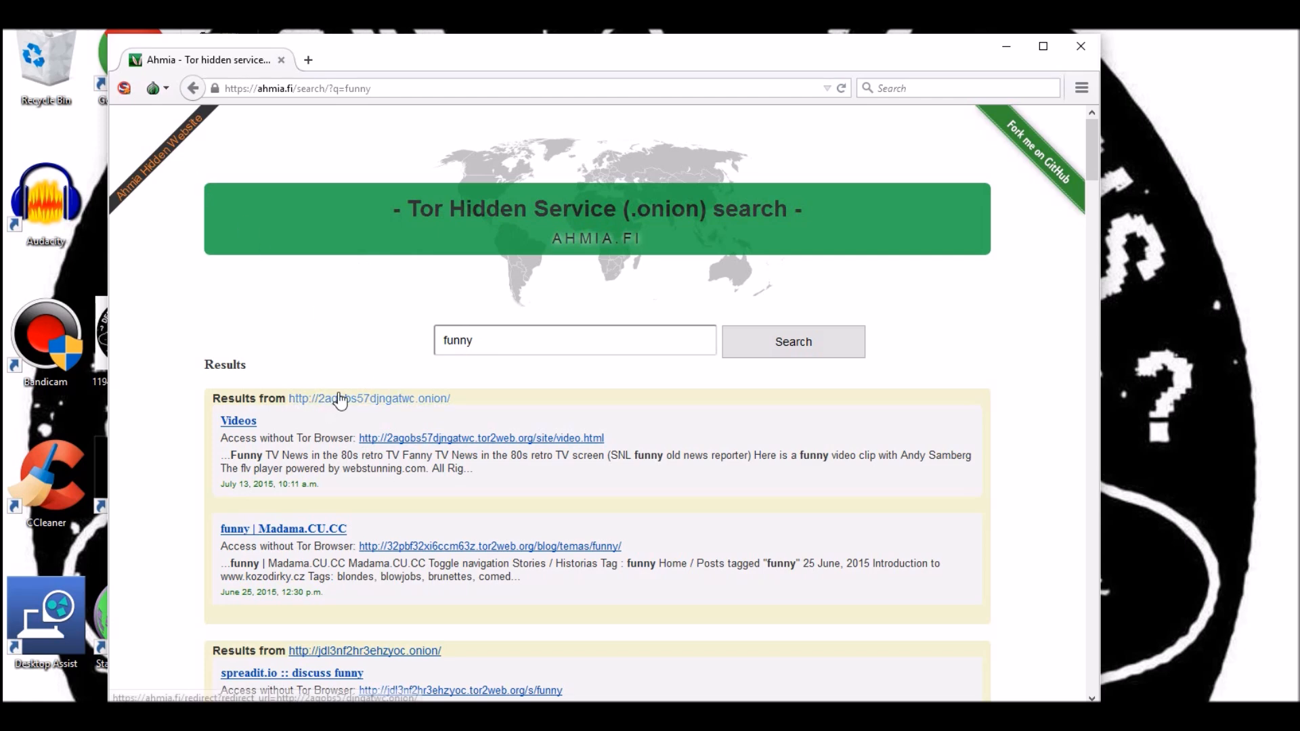
mouse_move(153, 39)
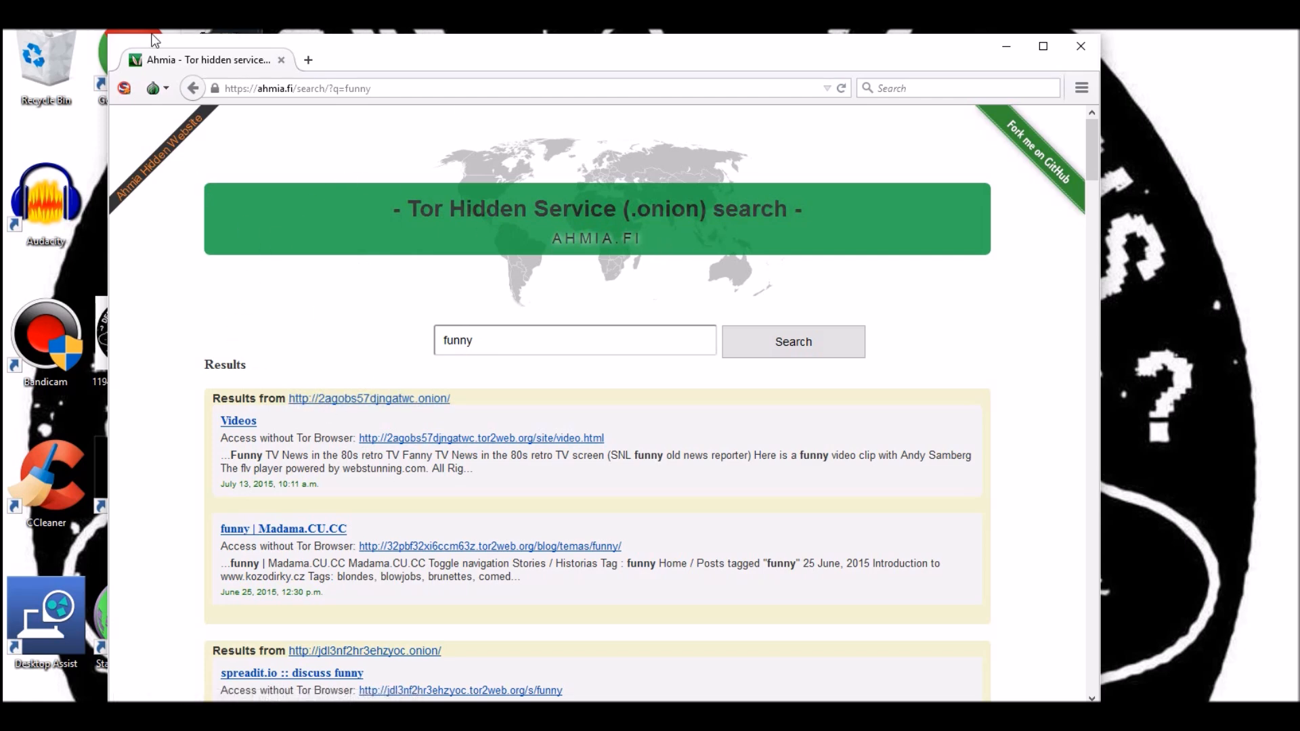
left_click(153, 88)
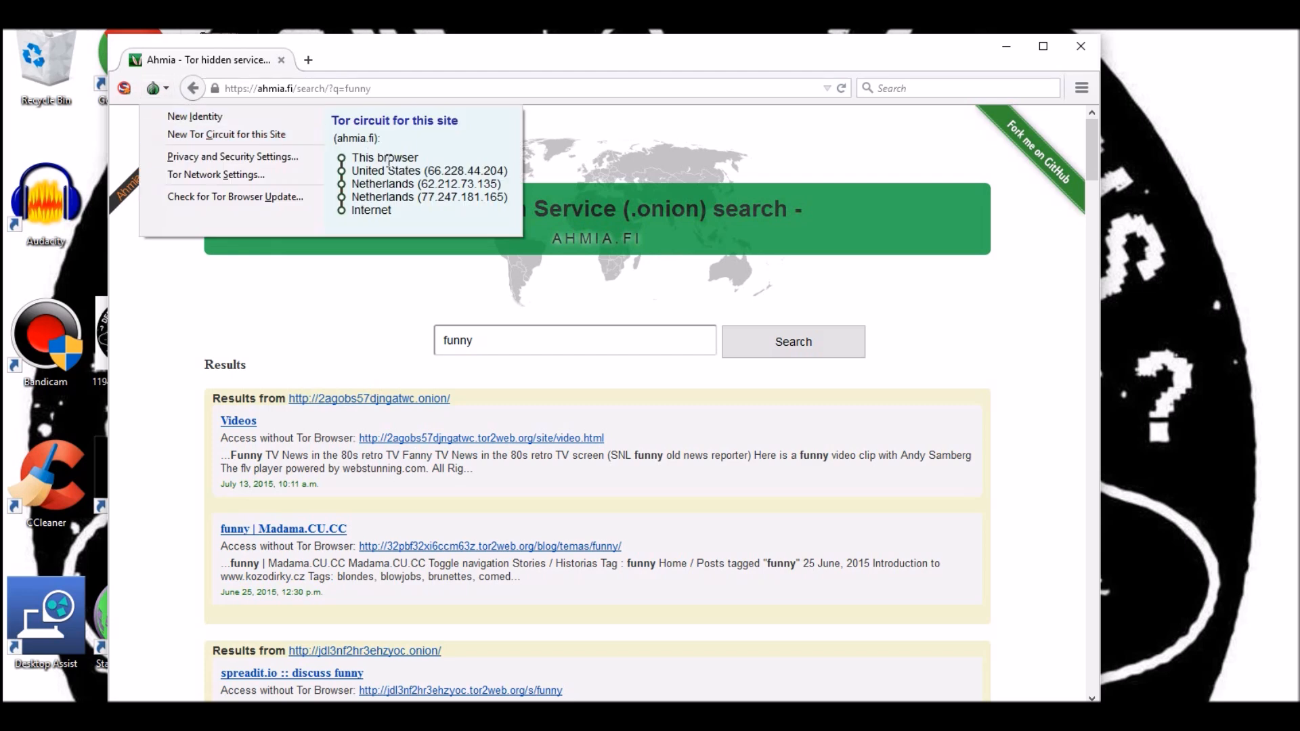
mouse_move(403, 154)
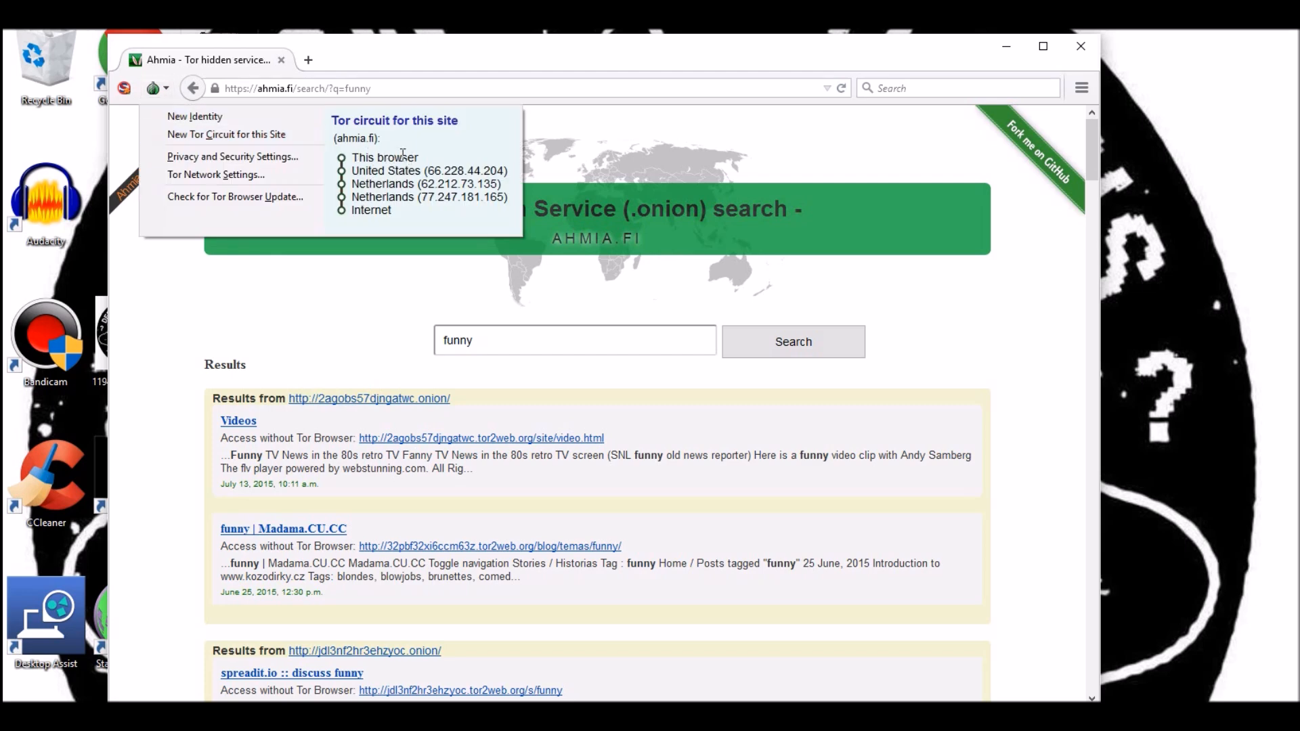
mouse_move(379, 170)
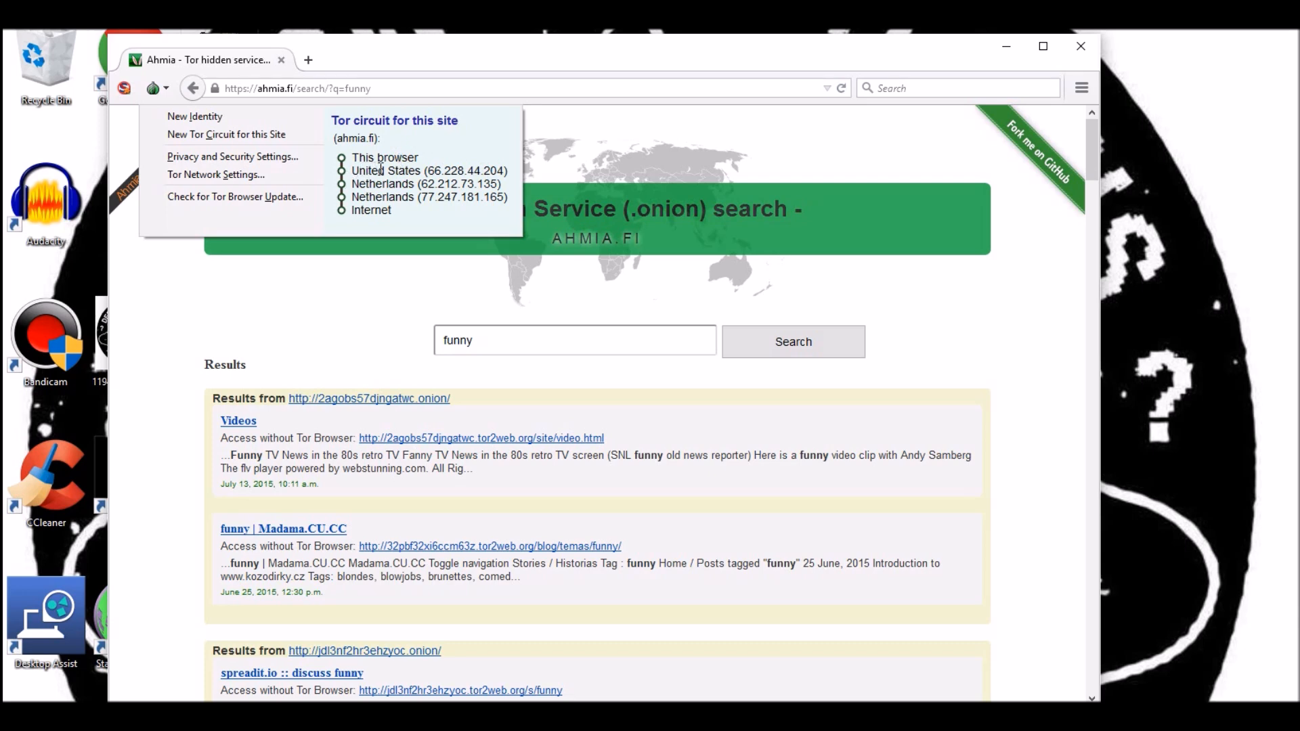
mouse_move(344, 203)
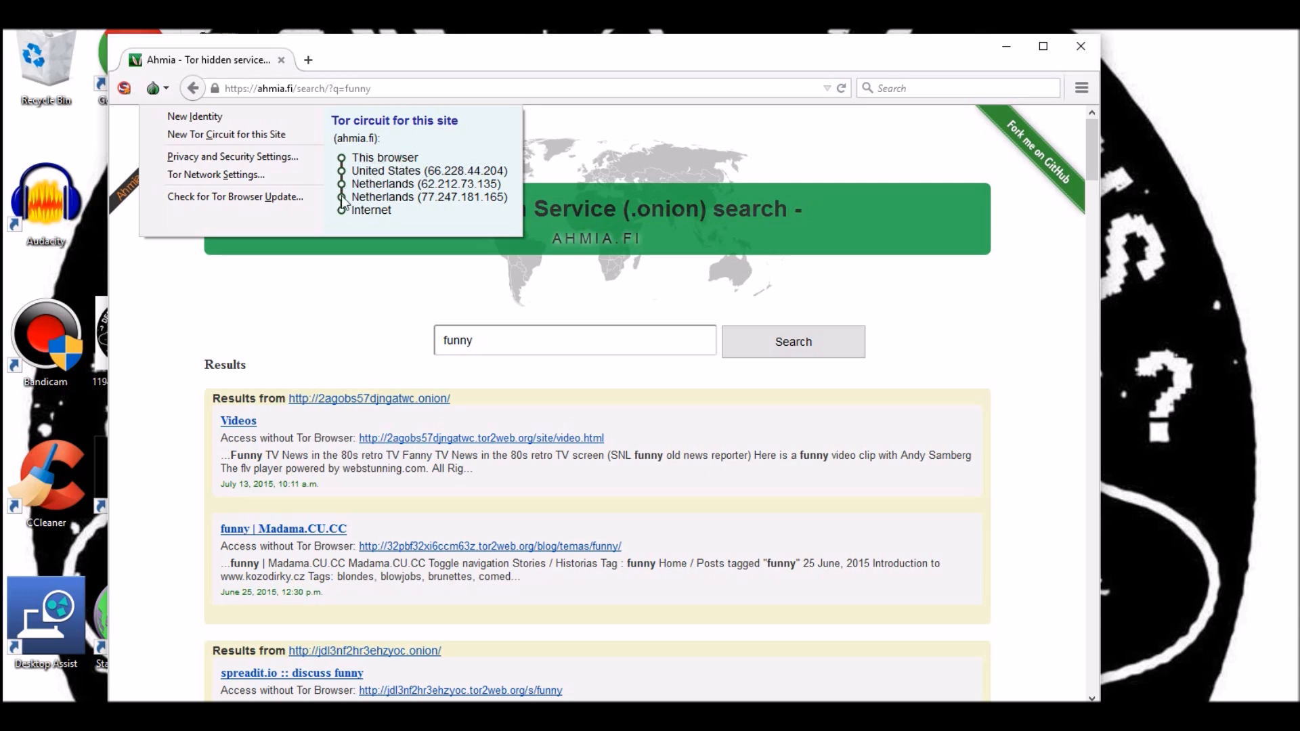
mouse_move(378, 206)
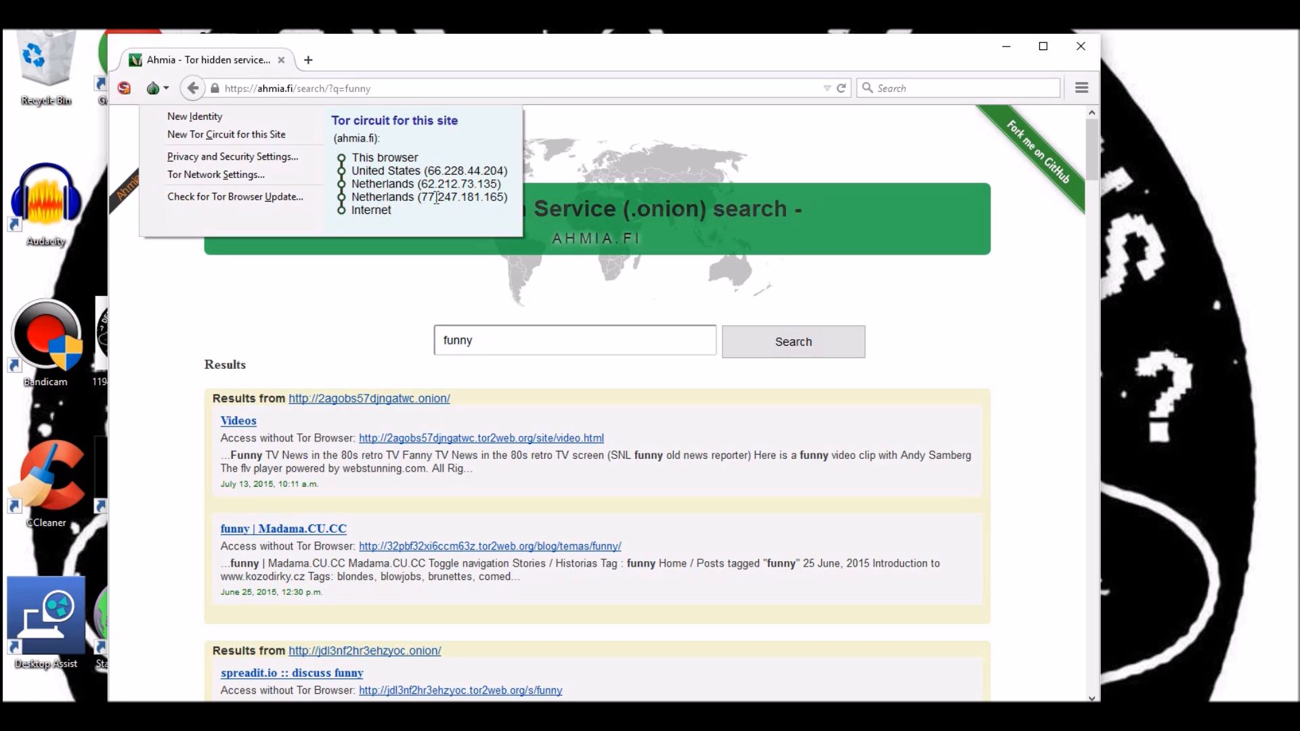
mouse_move(347, 241)
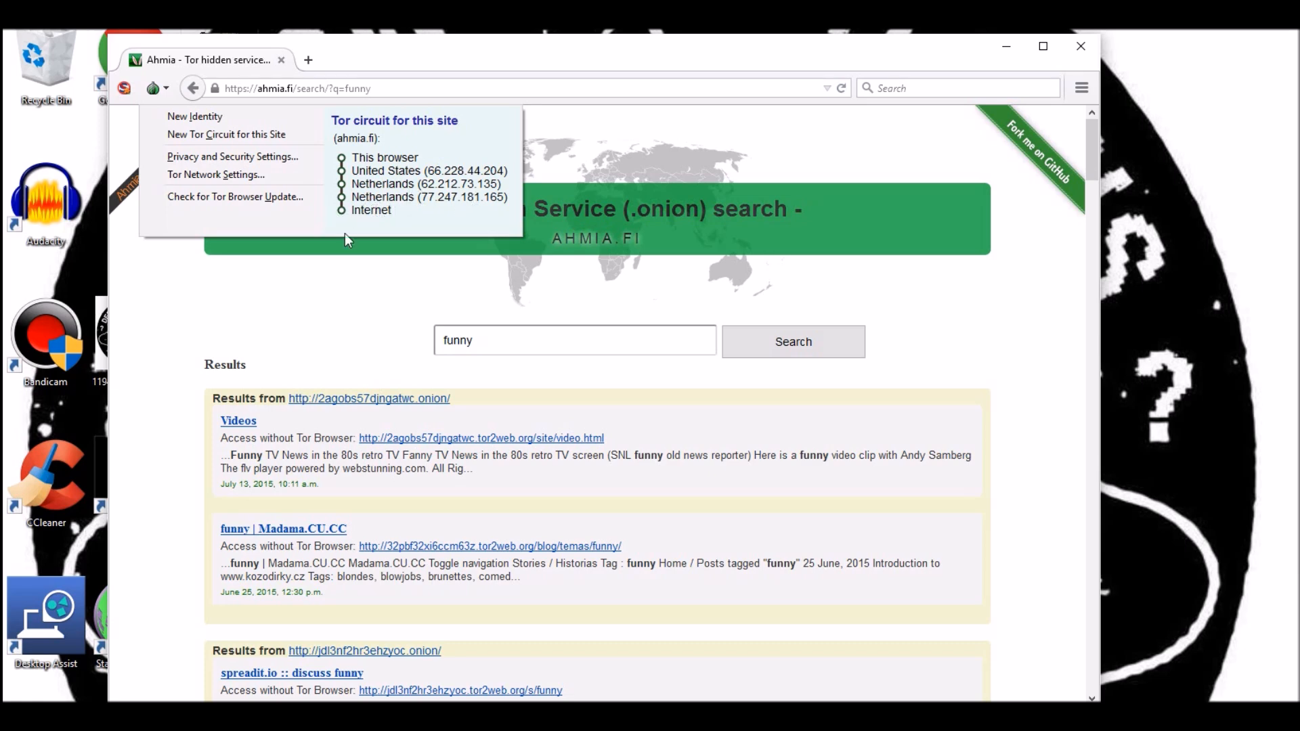
left_click(313, 321)
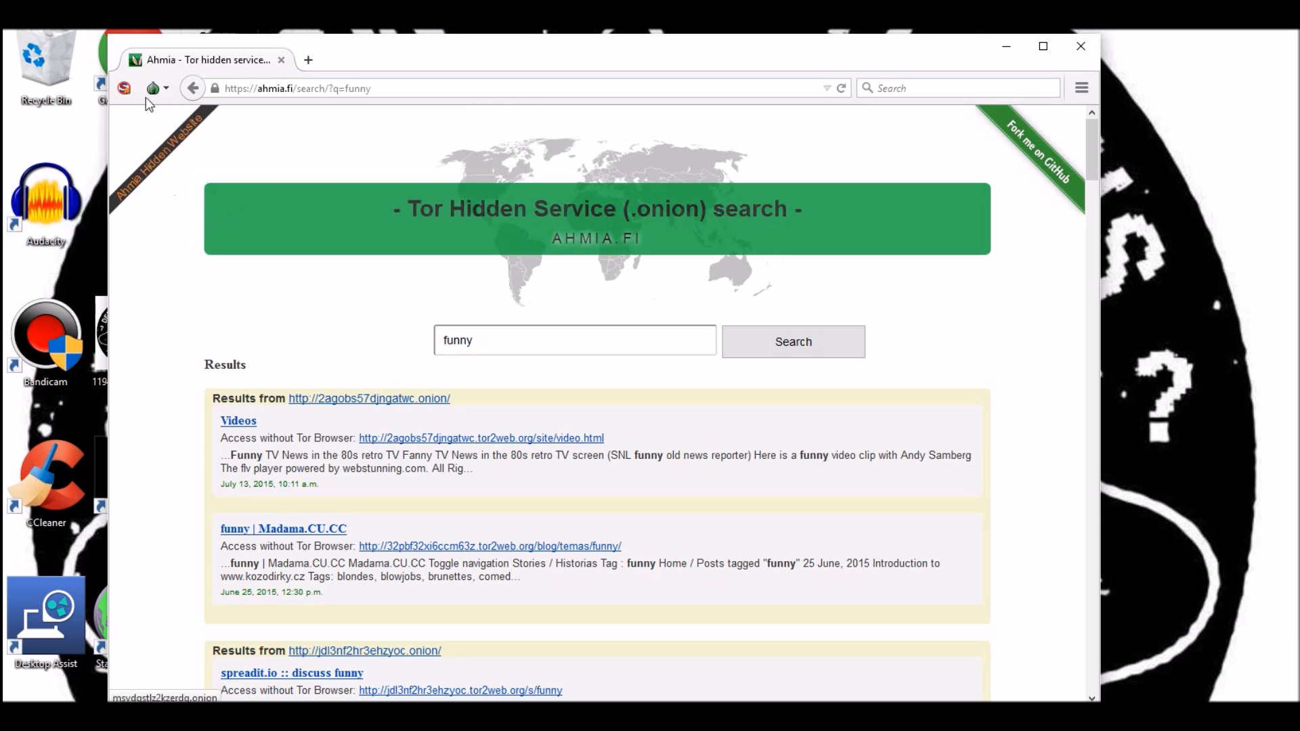
- Go back to the Ahmia search page and browse the Onion Directory domain list
left_click(193, 88)
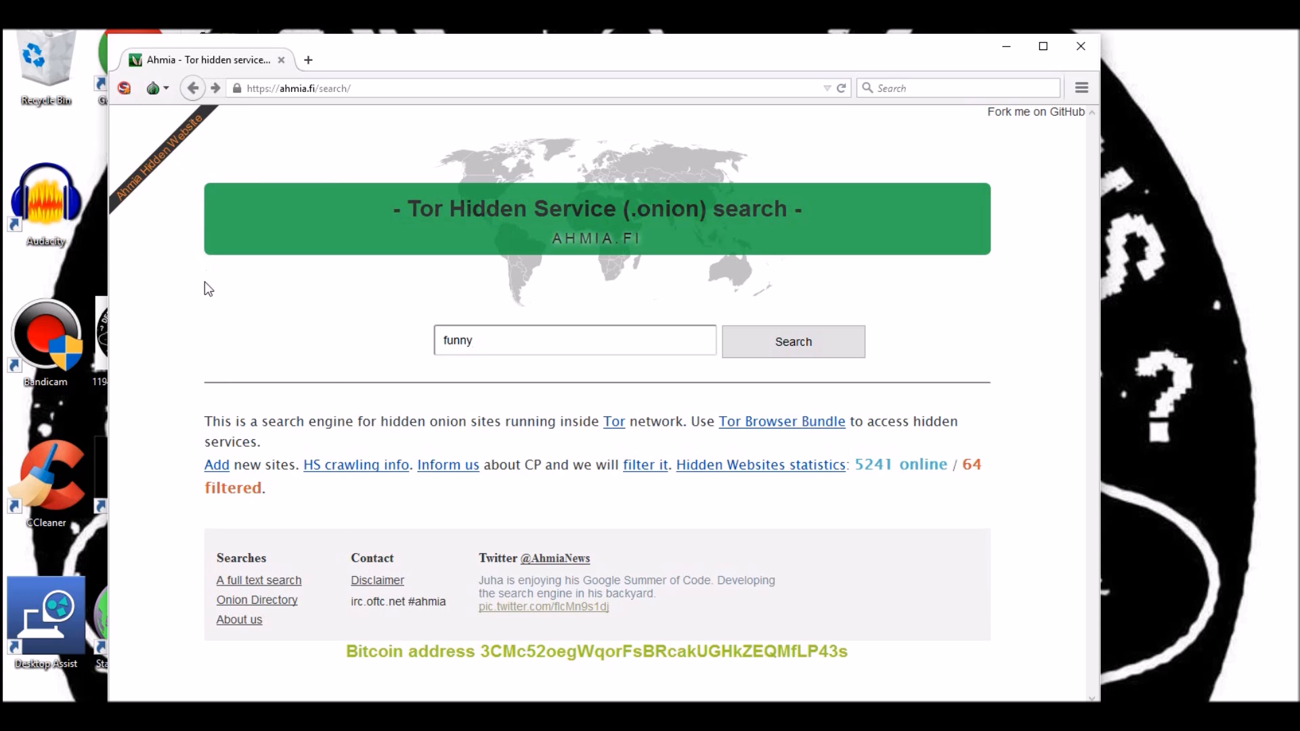
mouse_move(258, 600)
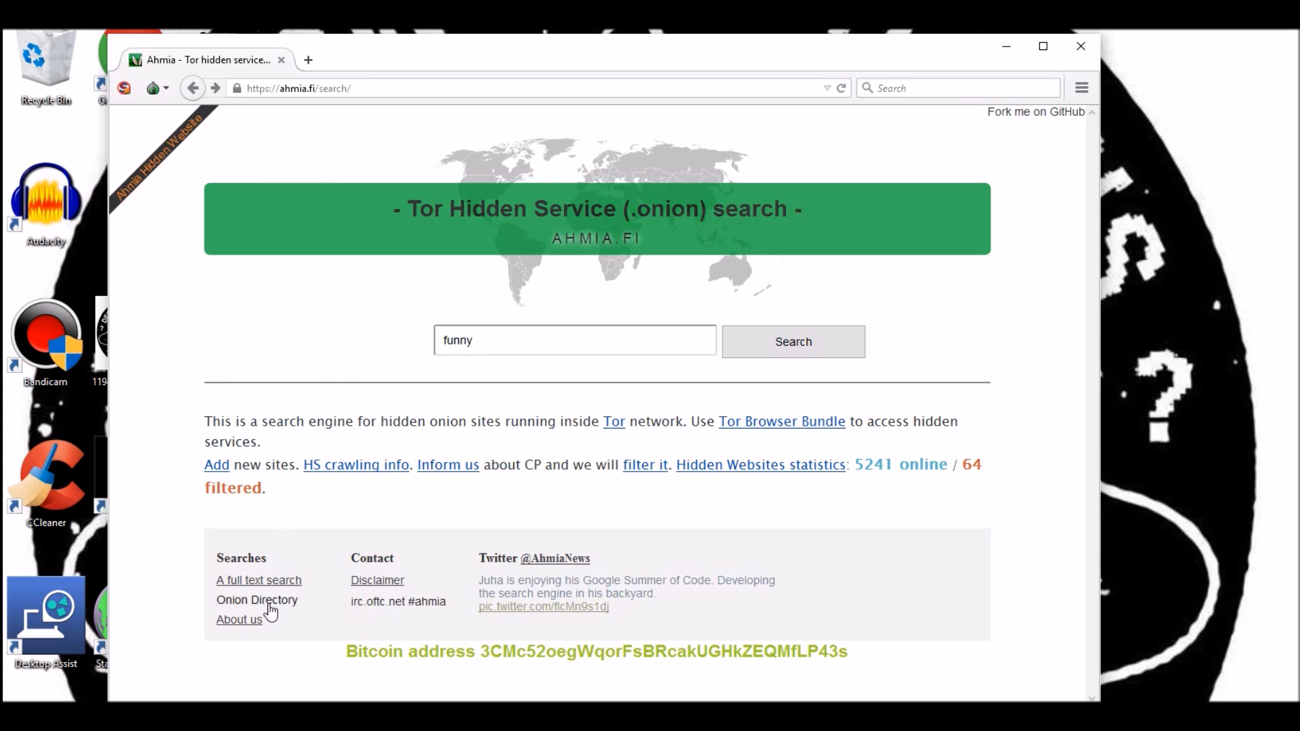
mouse_move(278, 581)
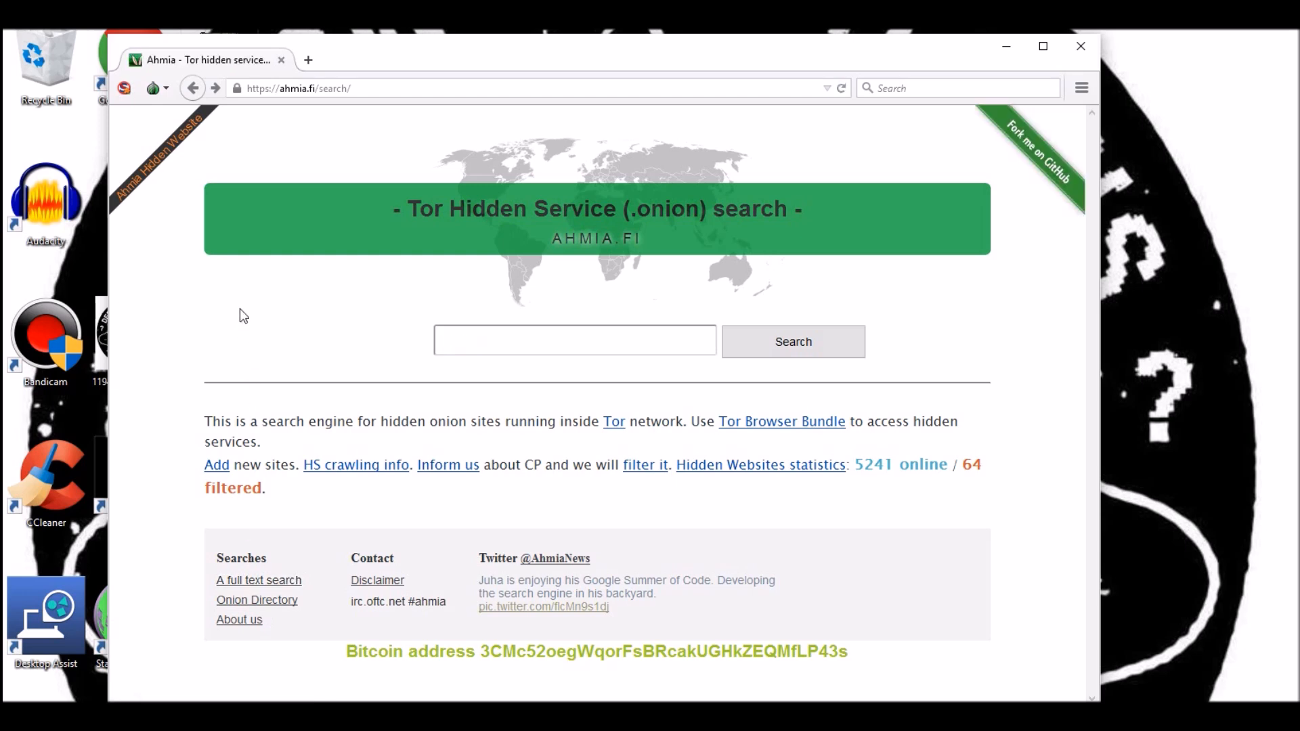
mouse_move(367, 140)
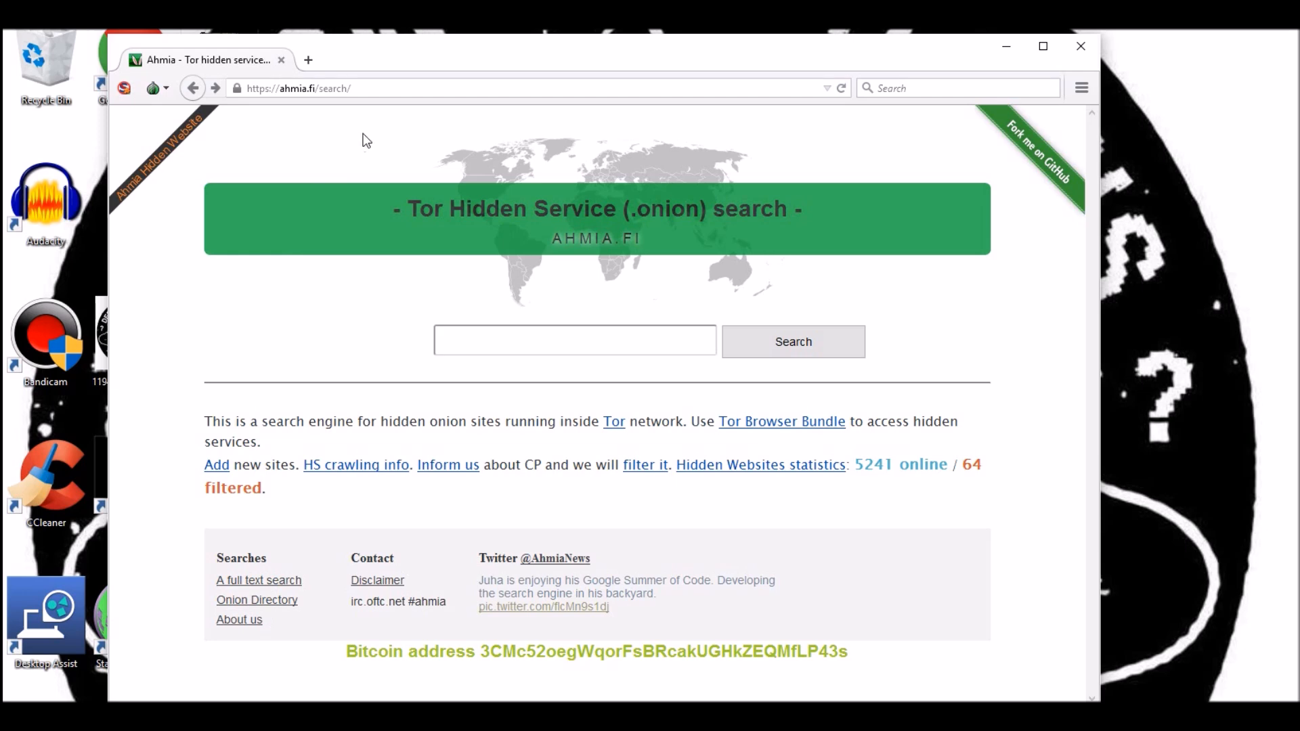
mouse_move(249, 145)
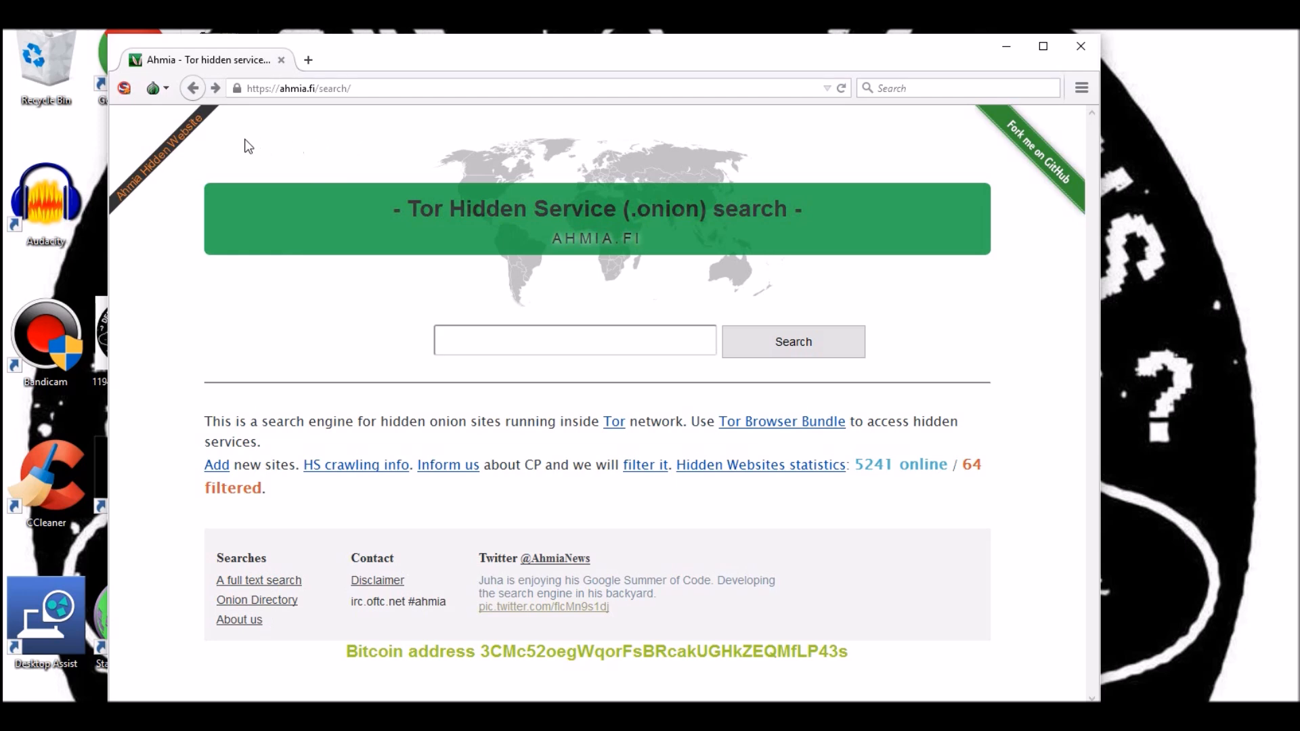
mouse_move(258, 580)
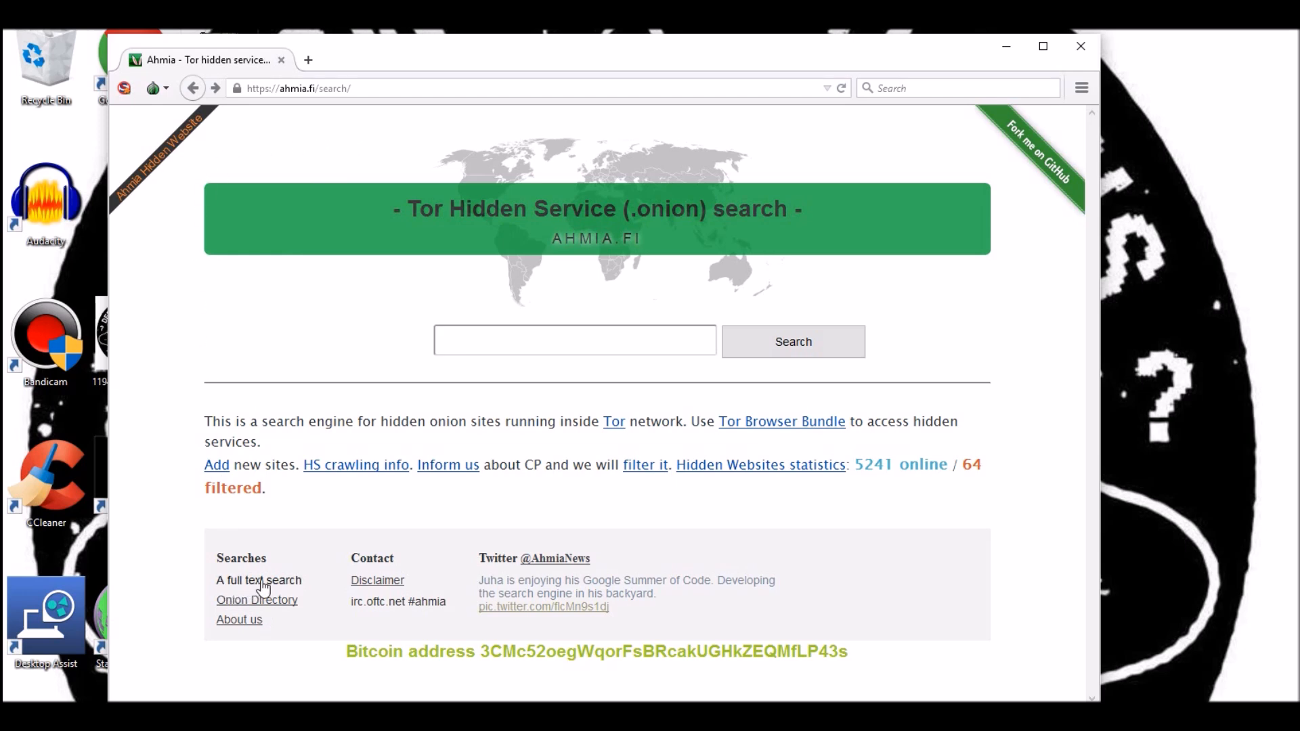
mouse_move(217, 464)
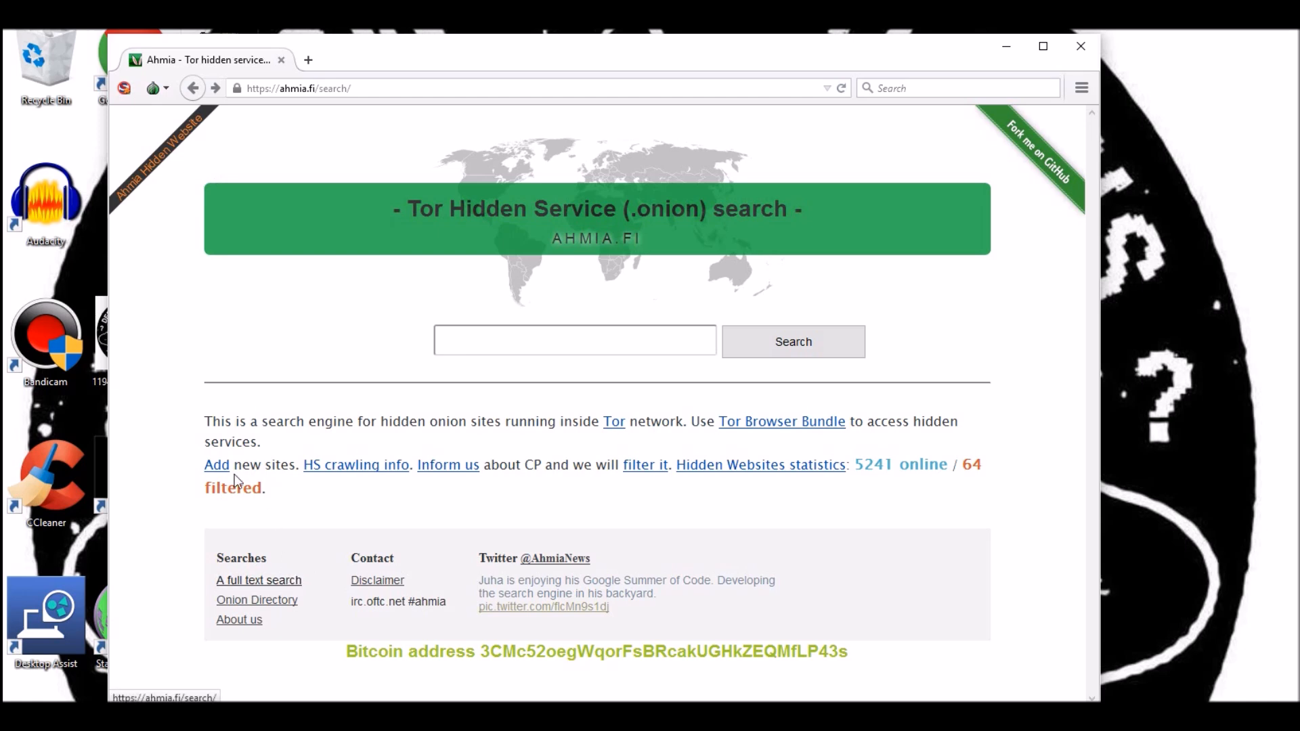
mouse_move(242, 600)
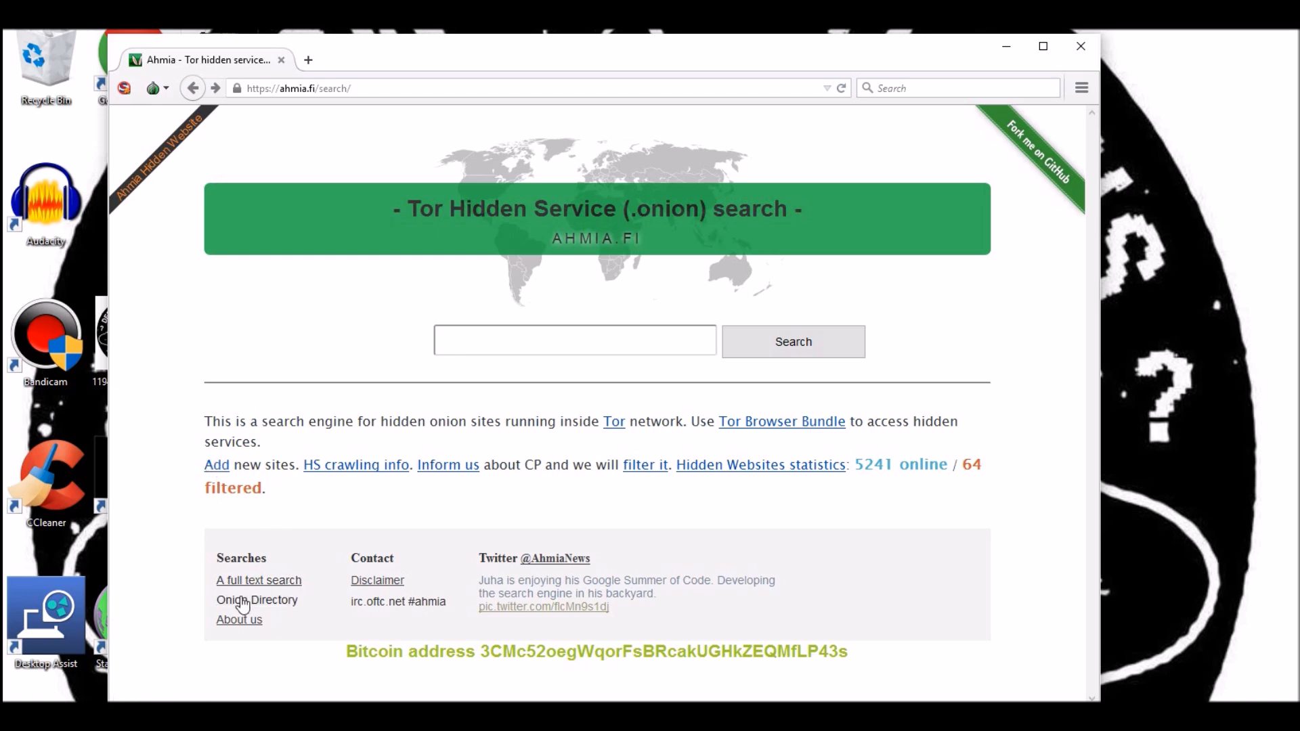
left_click(256, 600)
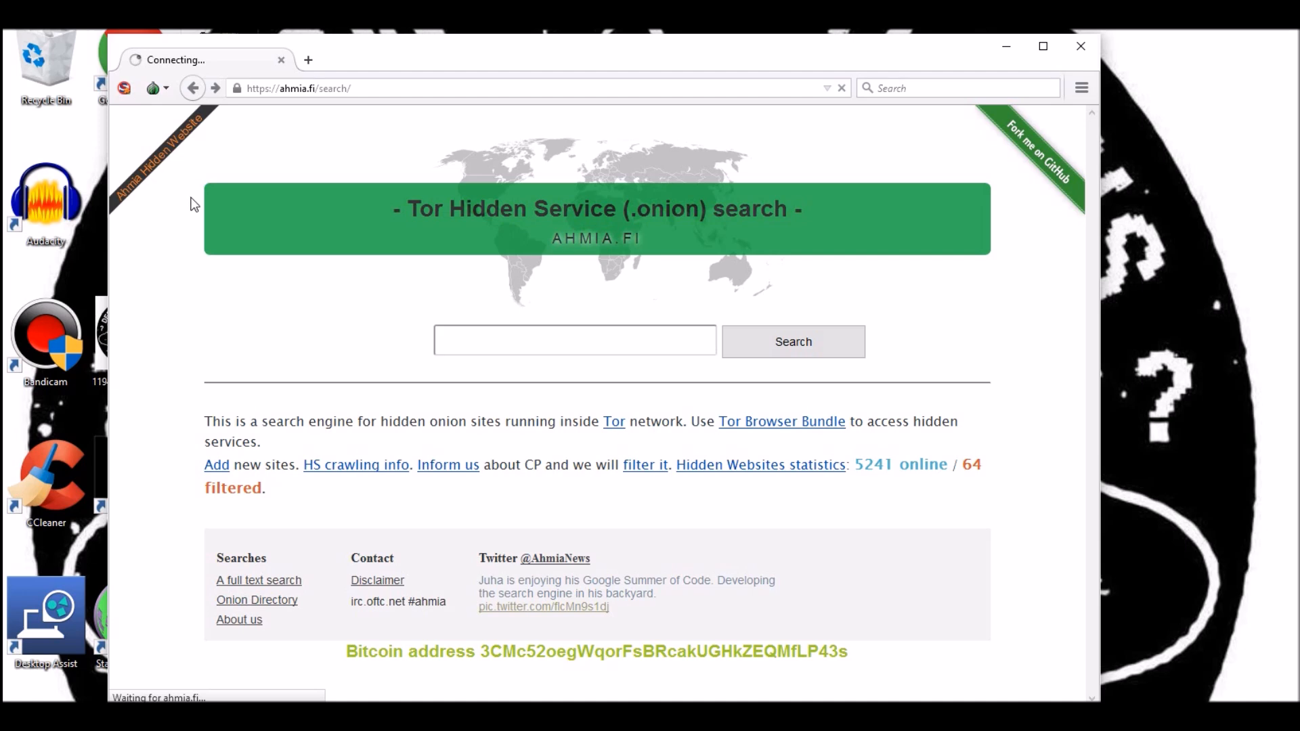
left_click(256, 600)
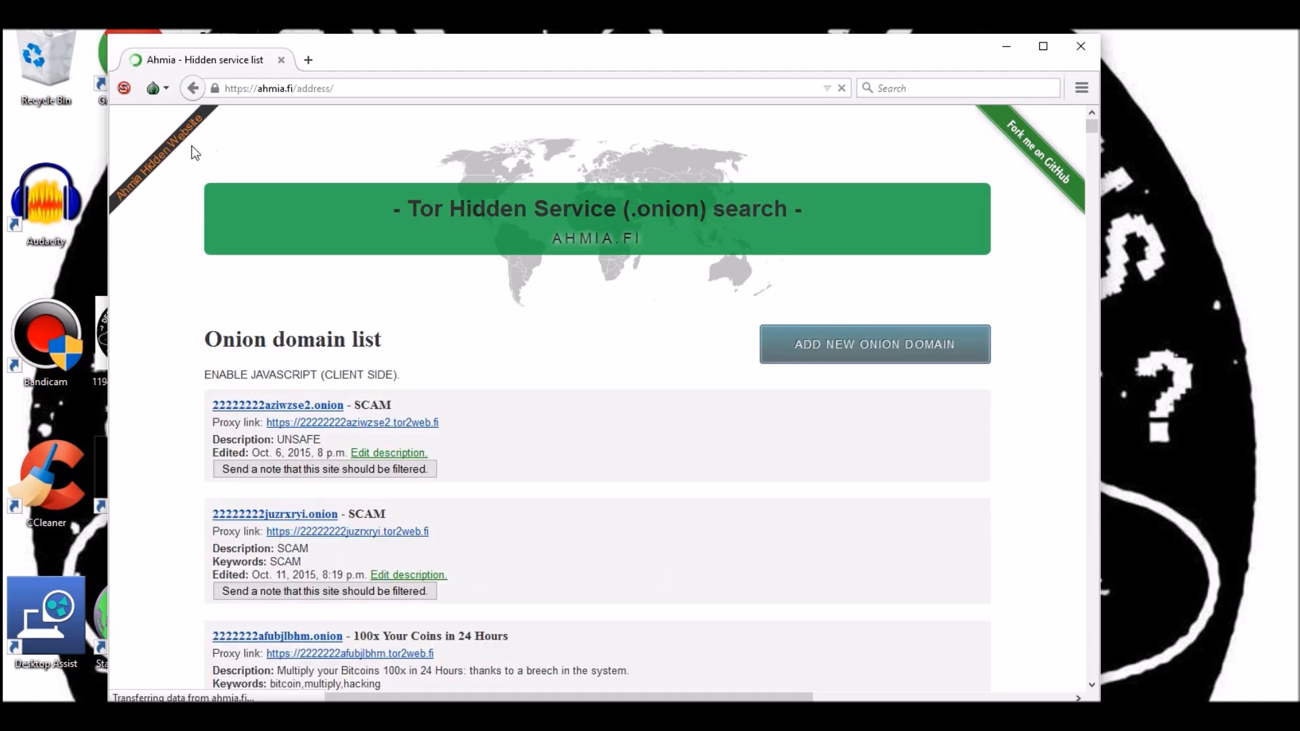
scroll("down", 3)
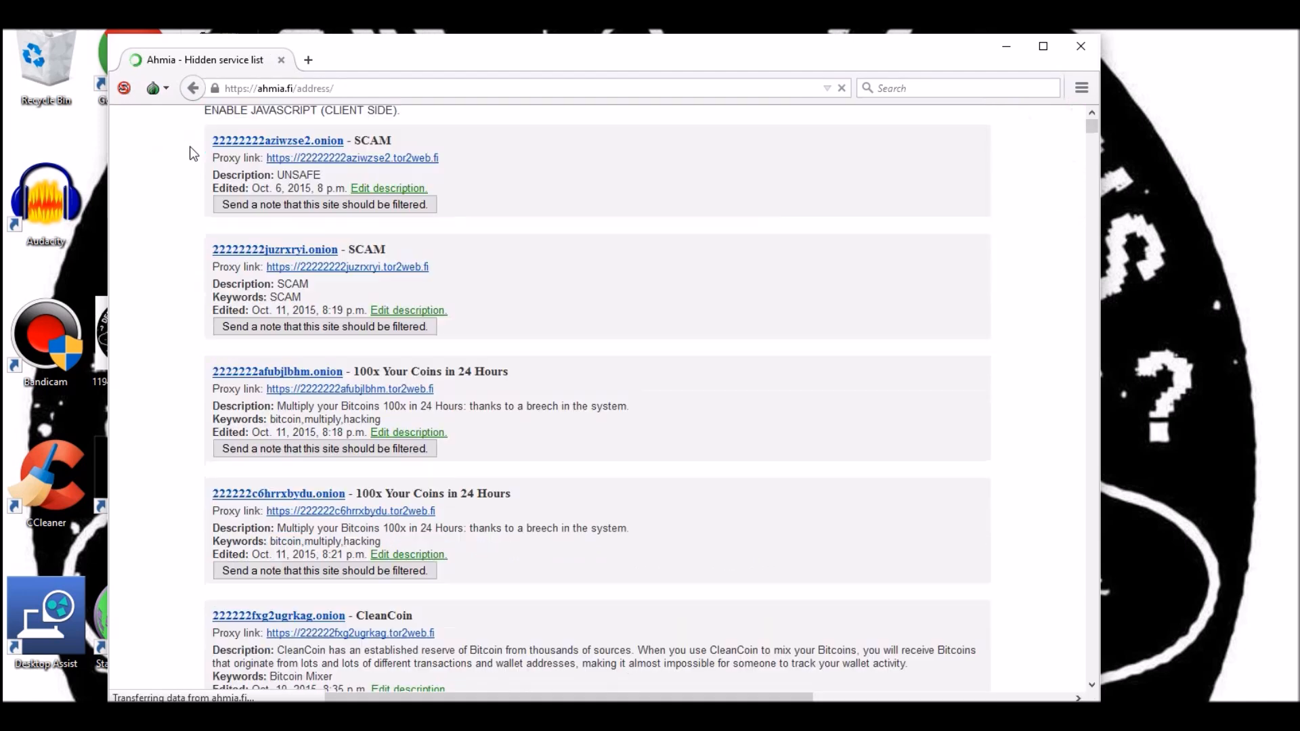
scroll("down", 3)
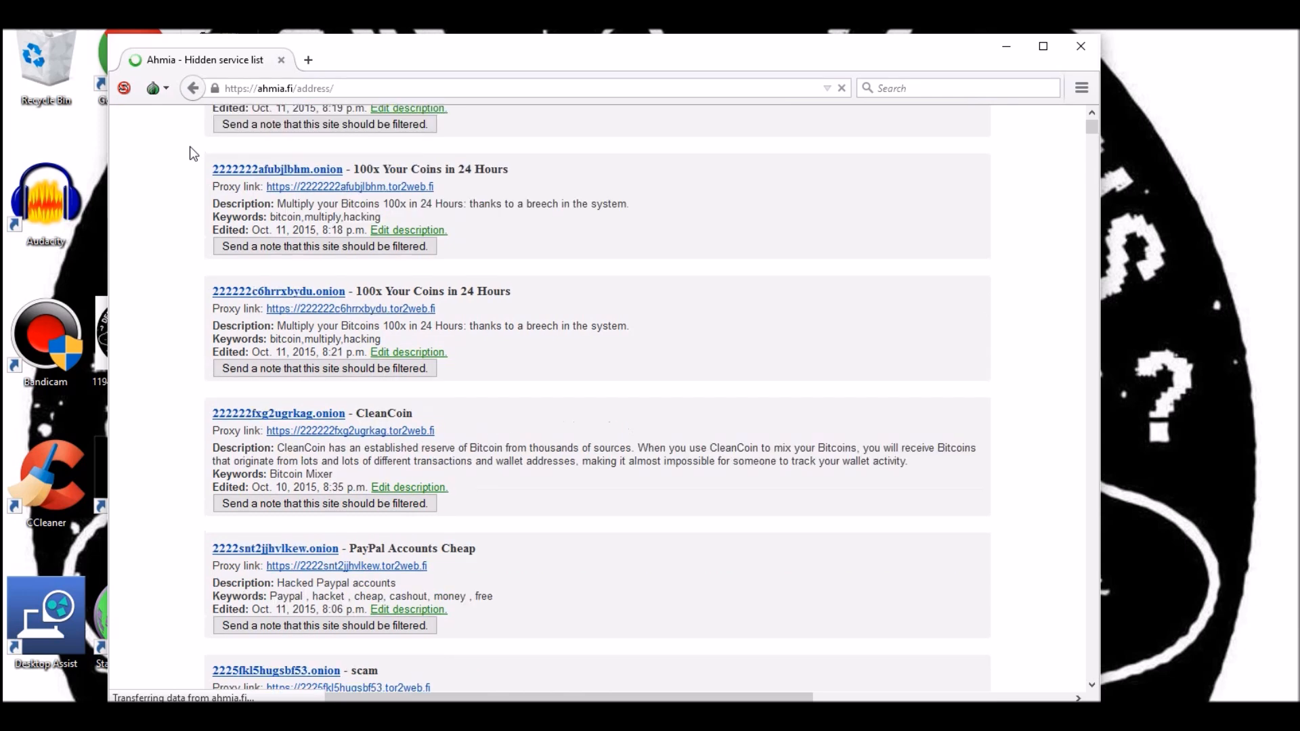
scroll("down", 3)
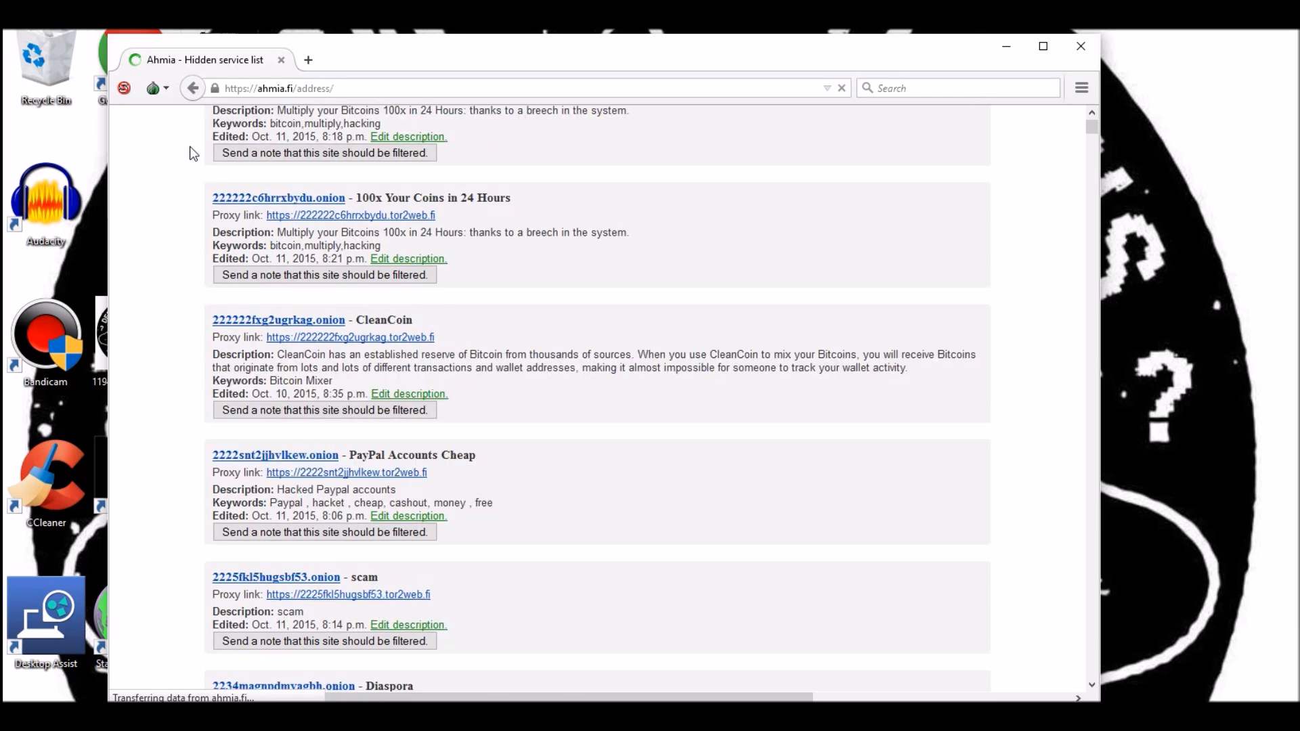
scroll("up", 3)
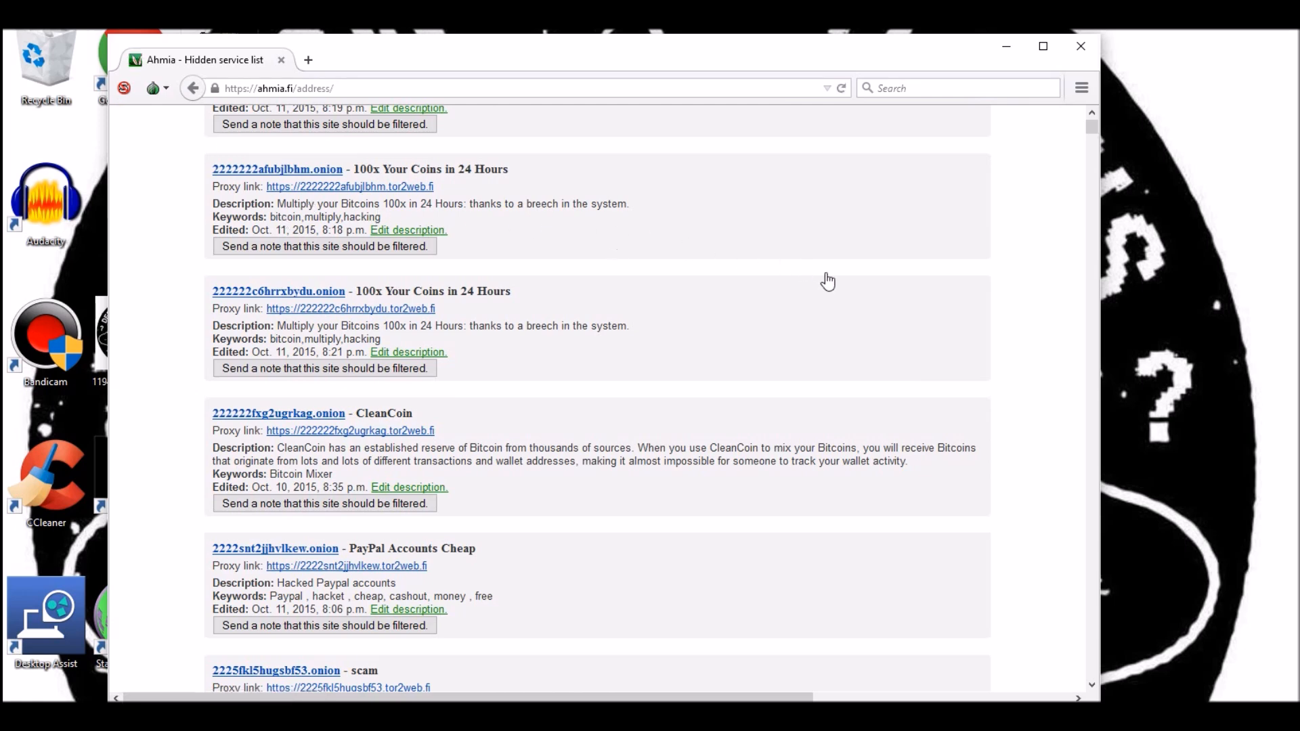
mouse_move(772, 430)
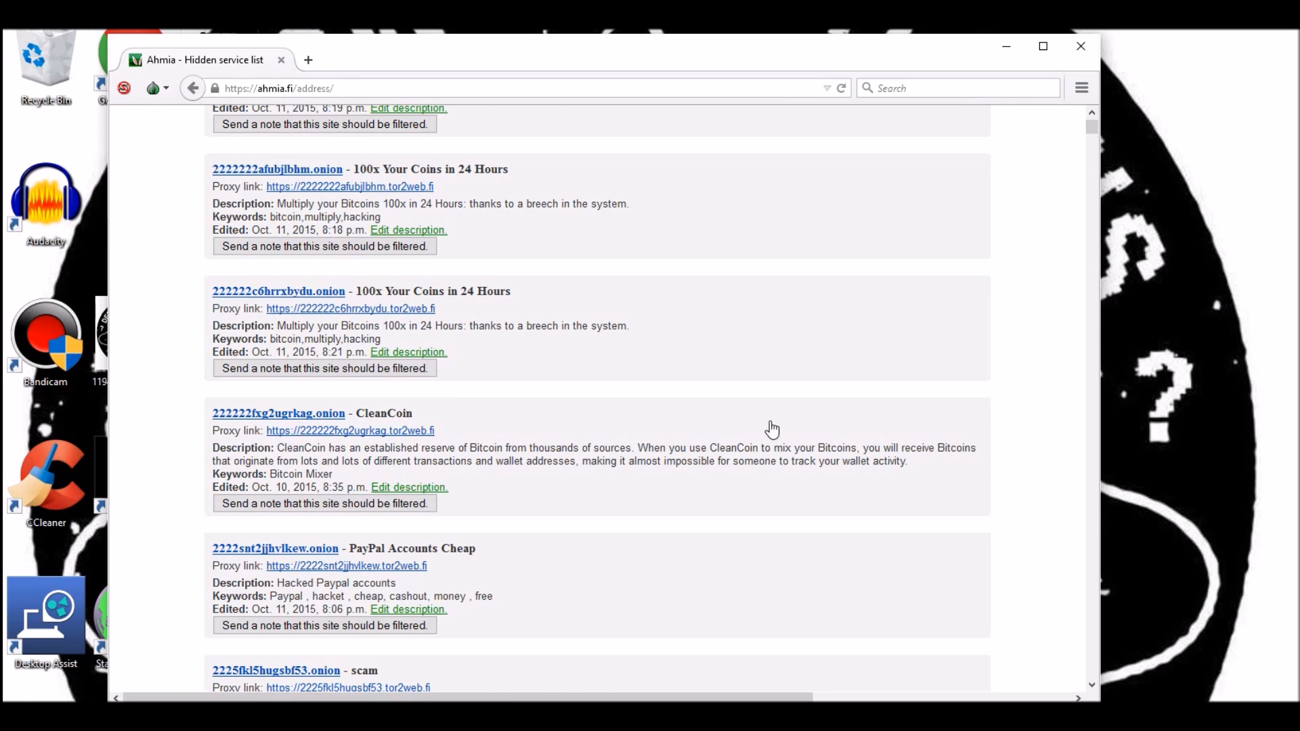
scroll("up", 3)
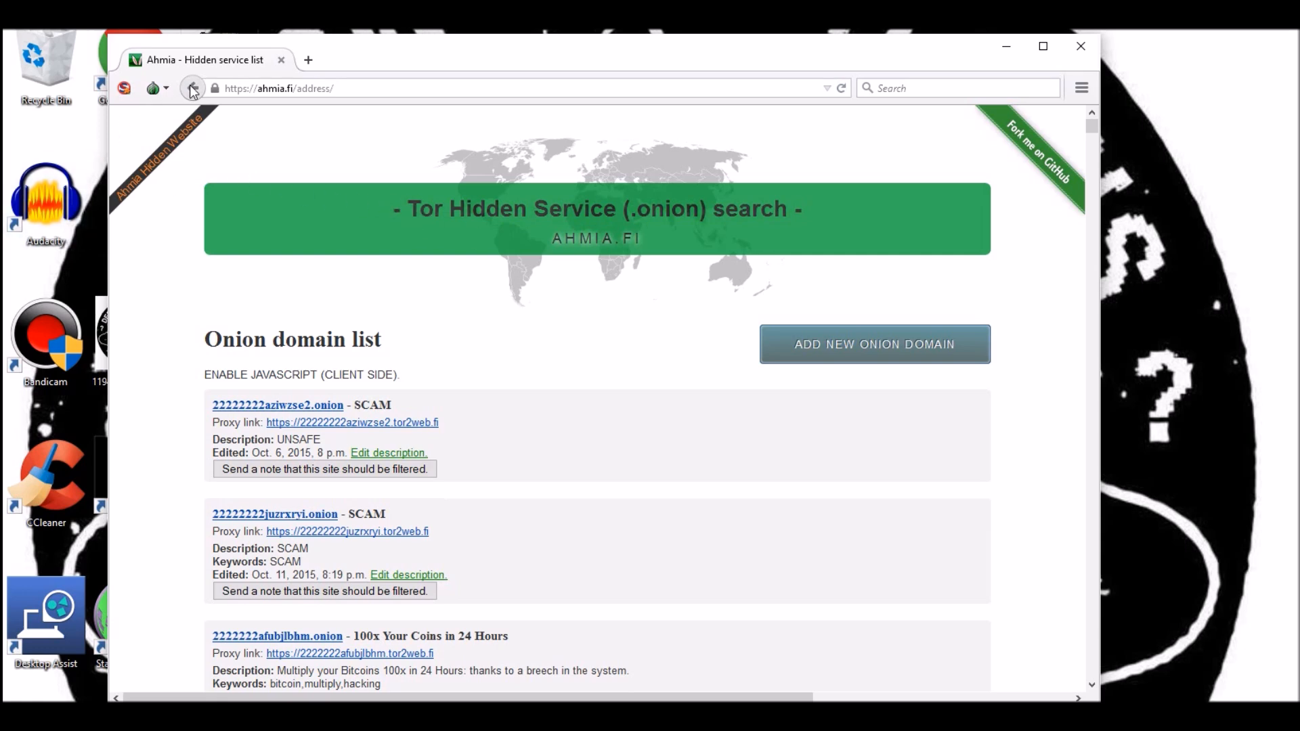
- Return to ahmia.fi/search and select its empty search box
left_click(192, 88)
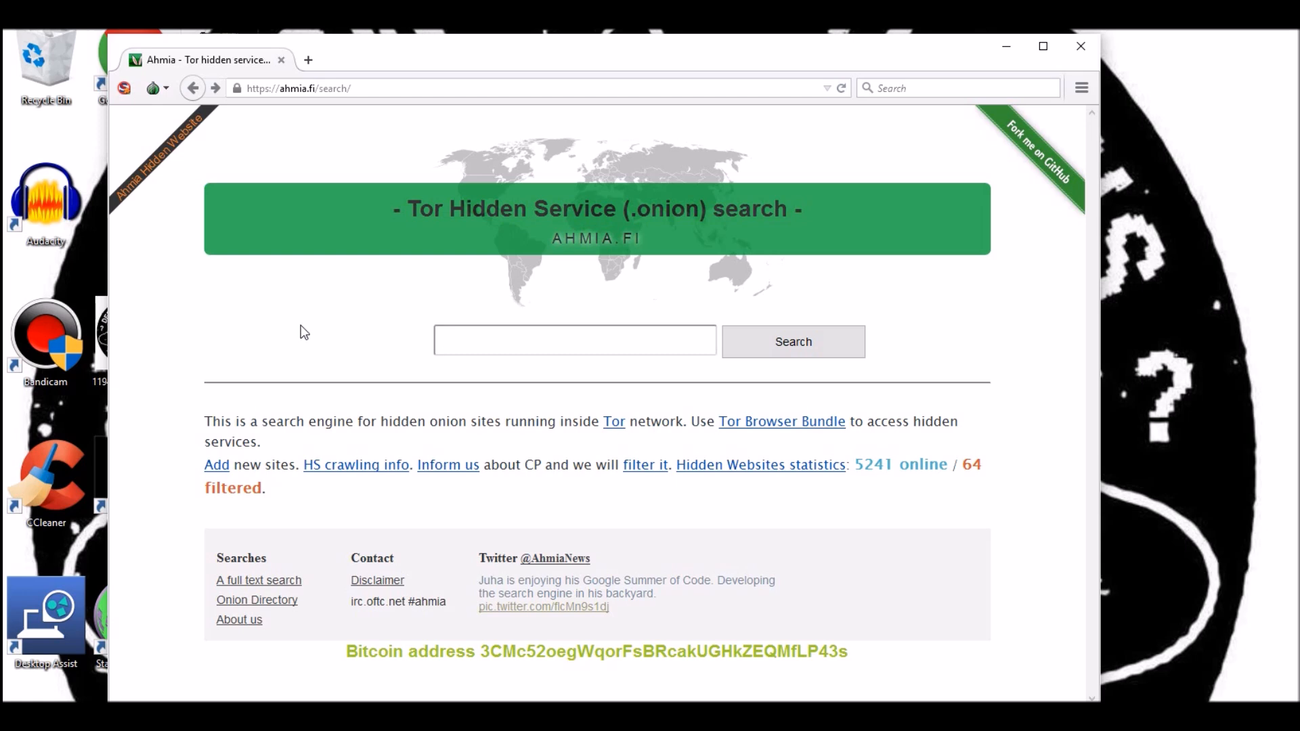
left_click(574, 340)
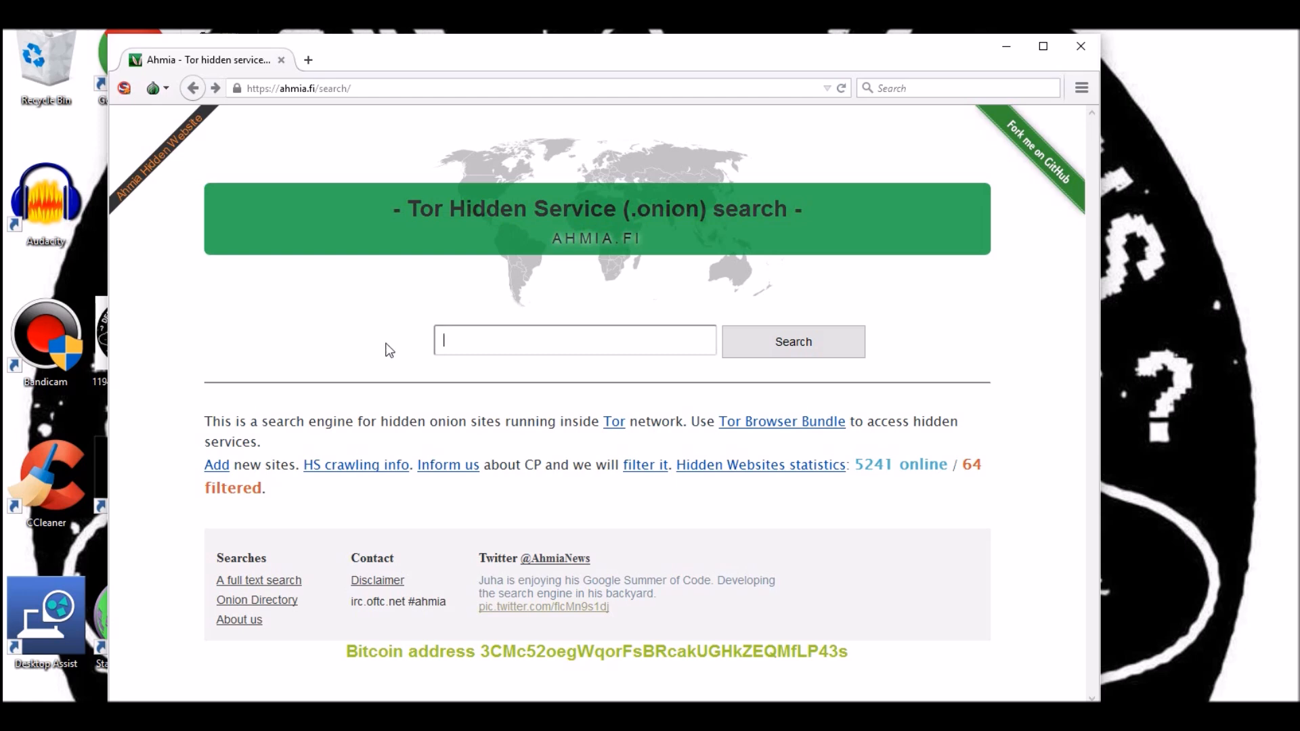
mouse_move(347, 340)
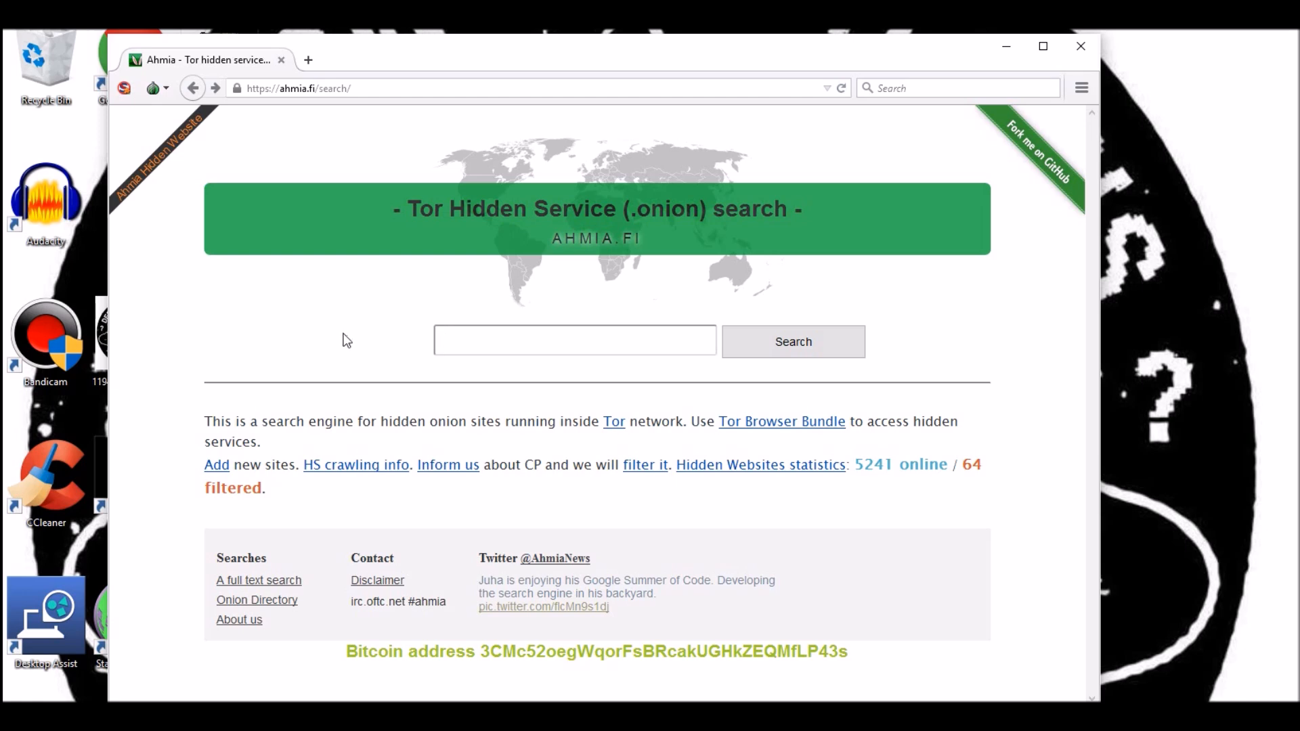
left_click(575, 340)
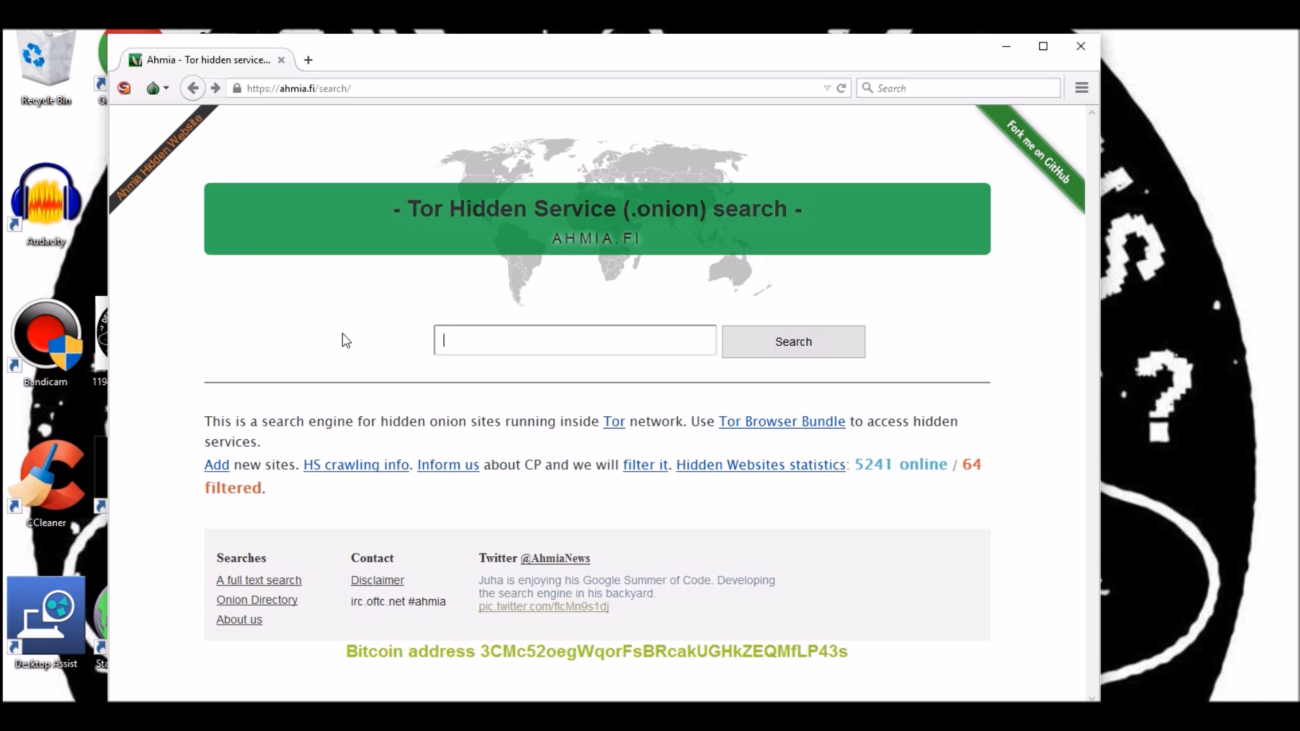
mouse_move(290, 361)
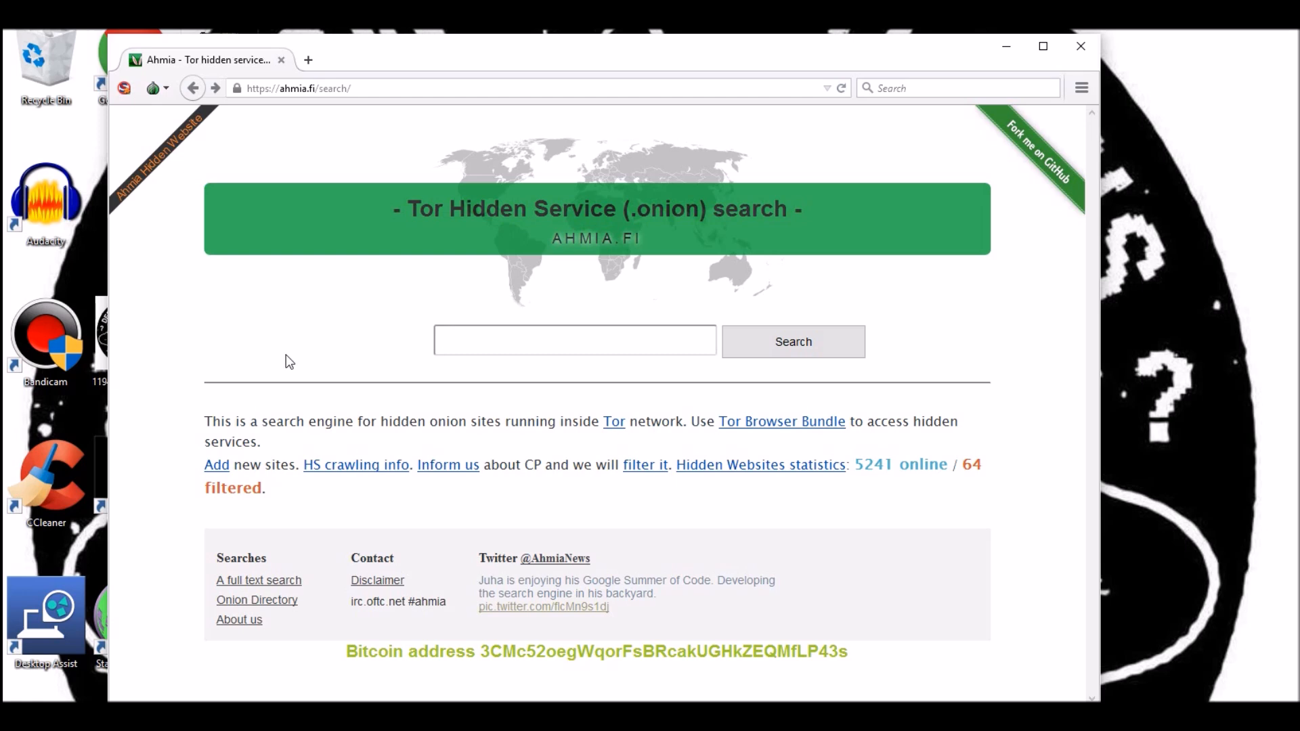
mouse_move(286, 358)
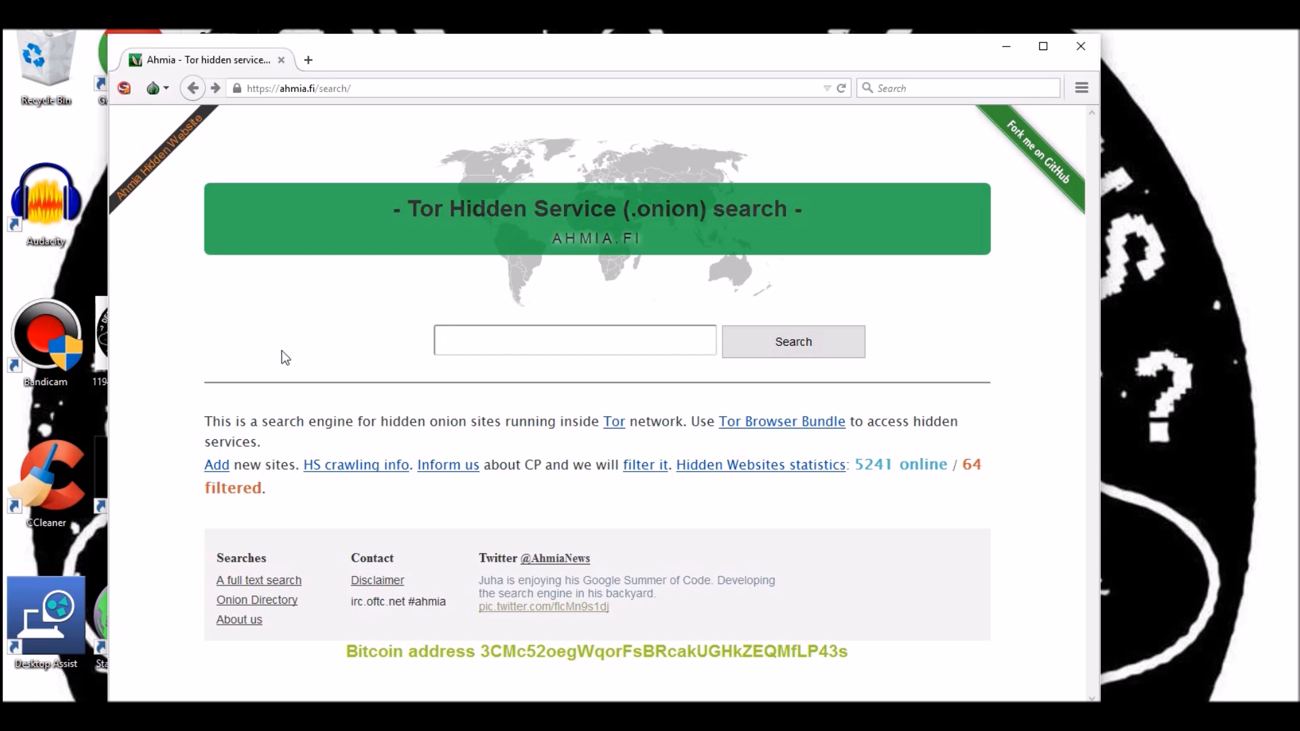
mouse_move(329, 345)
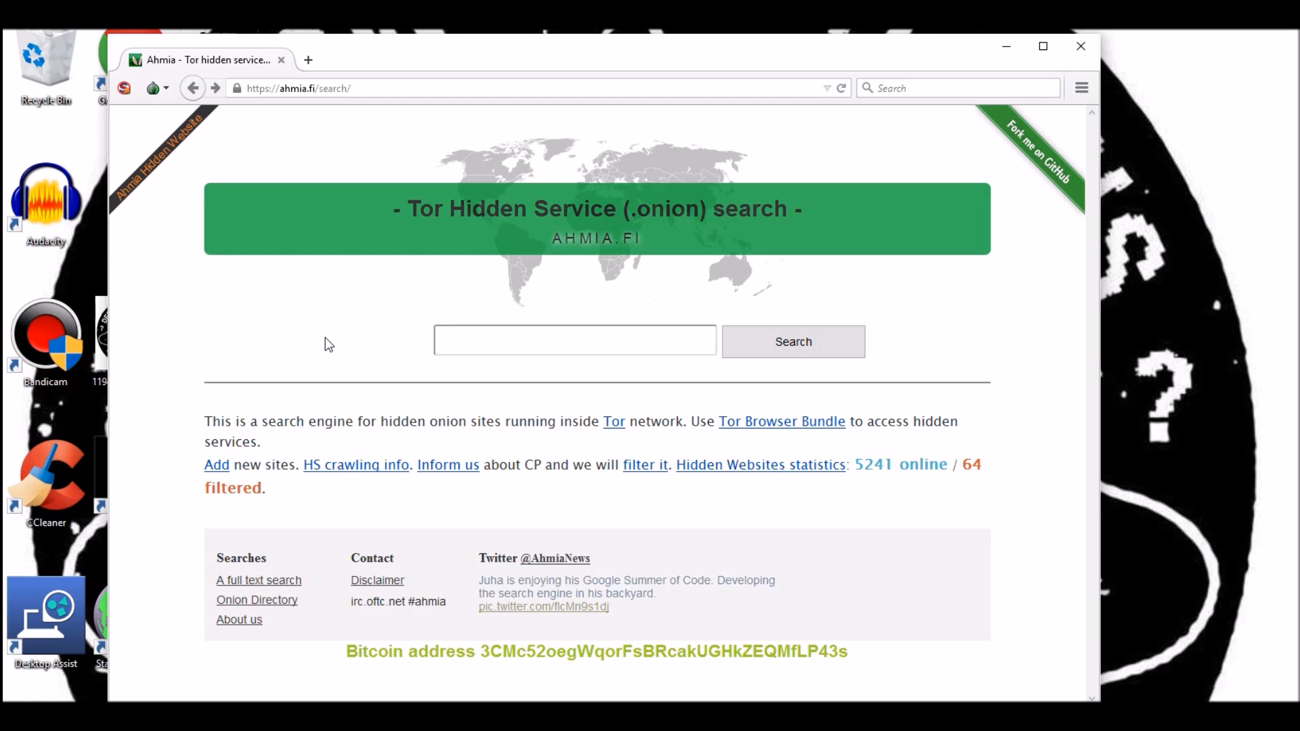
mouse_move(182, 356)
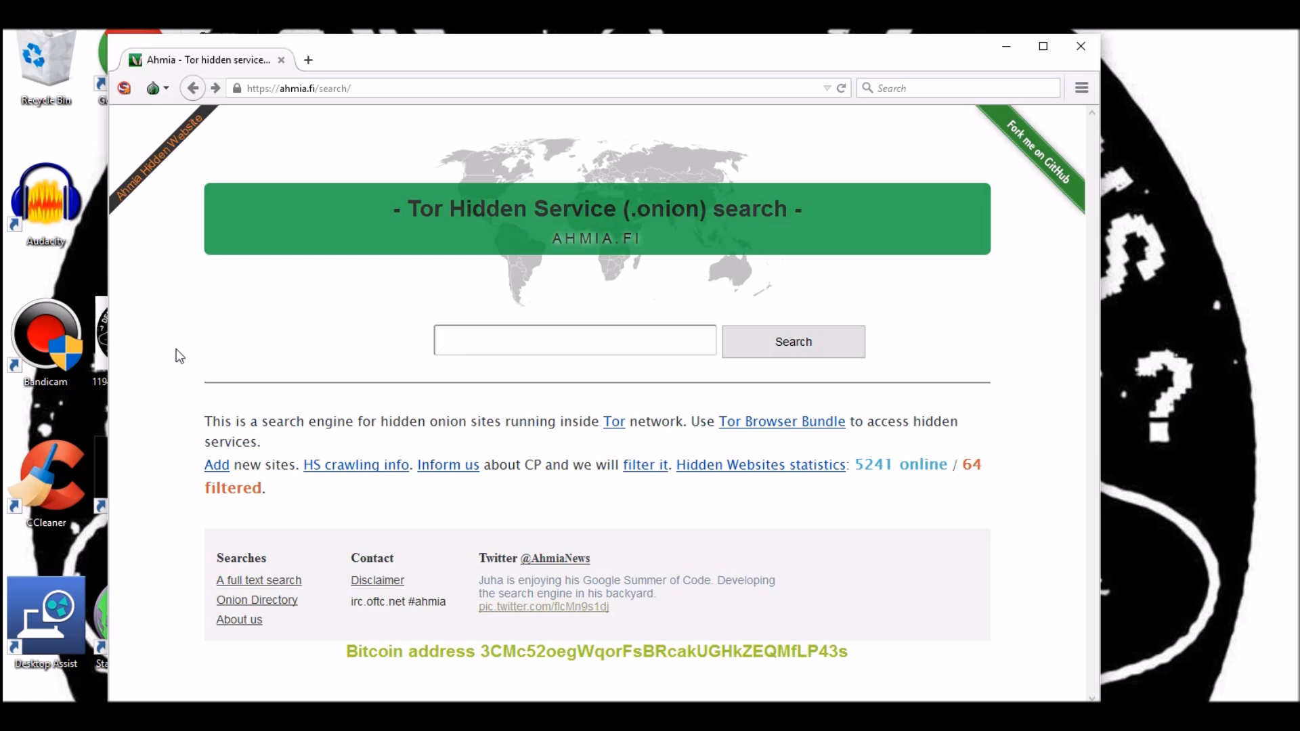
left_click(574, 341)
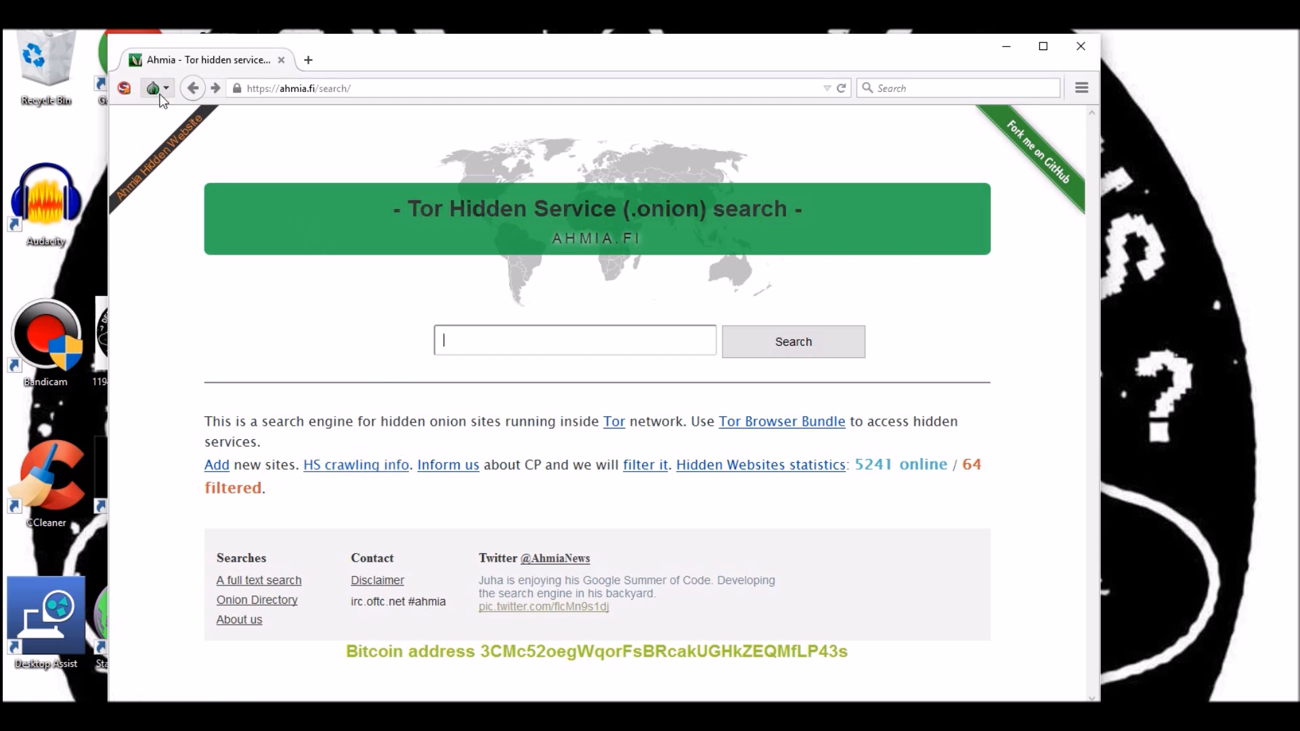
- Request a New Tor Circuit for Ahmia, then a New Identity, confirming the browser restart
left_click(152, 88)
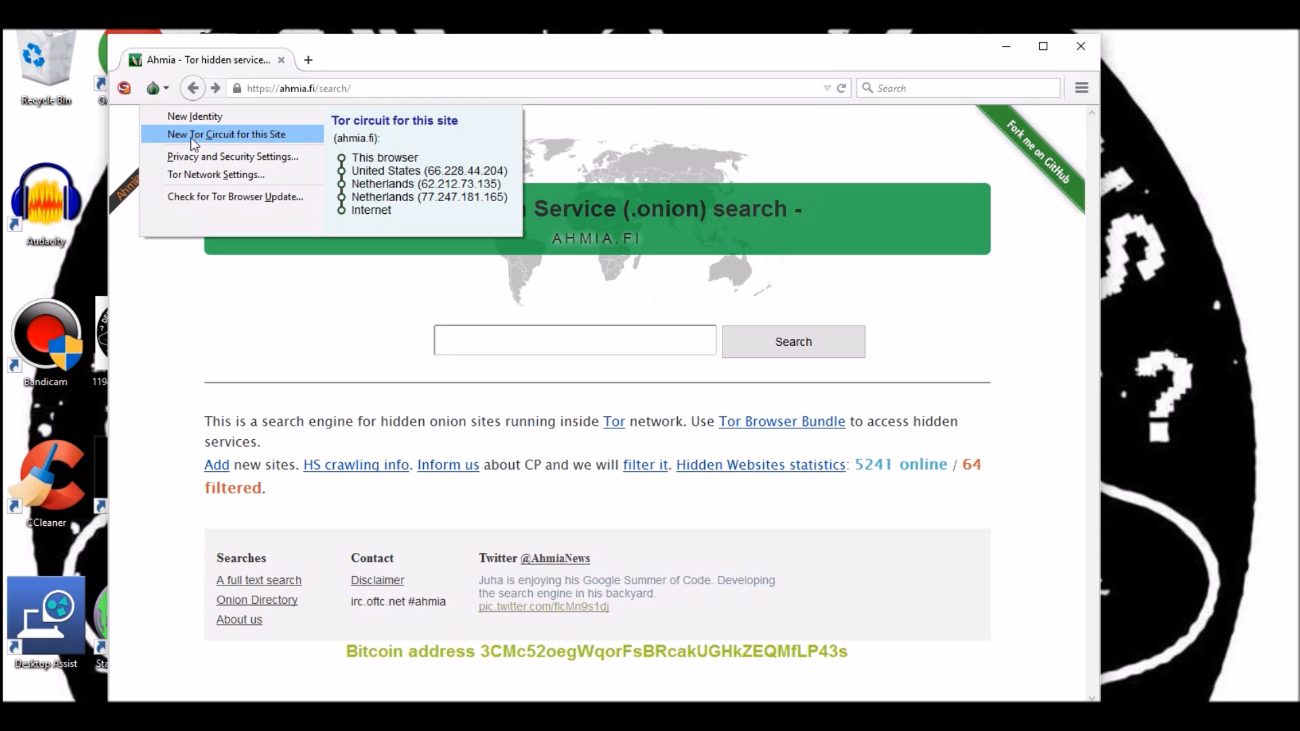
left_click(226, 134)
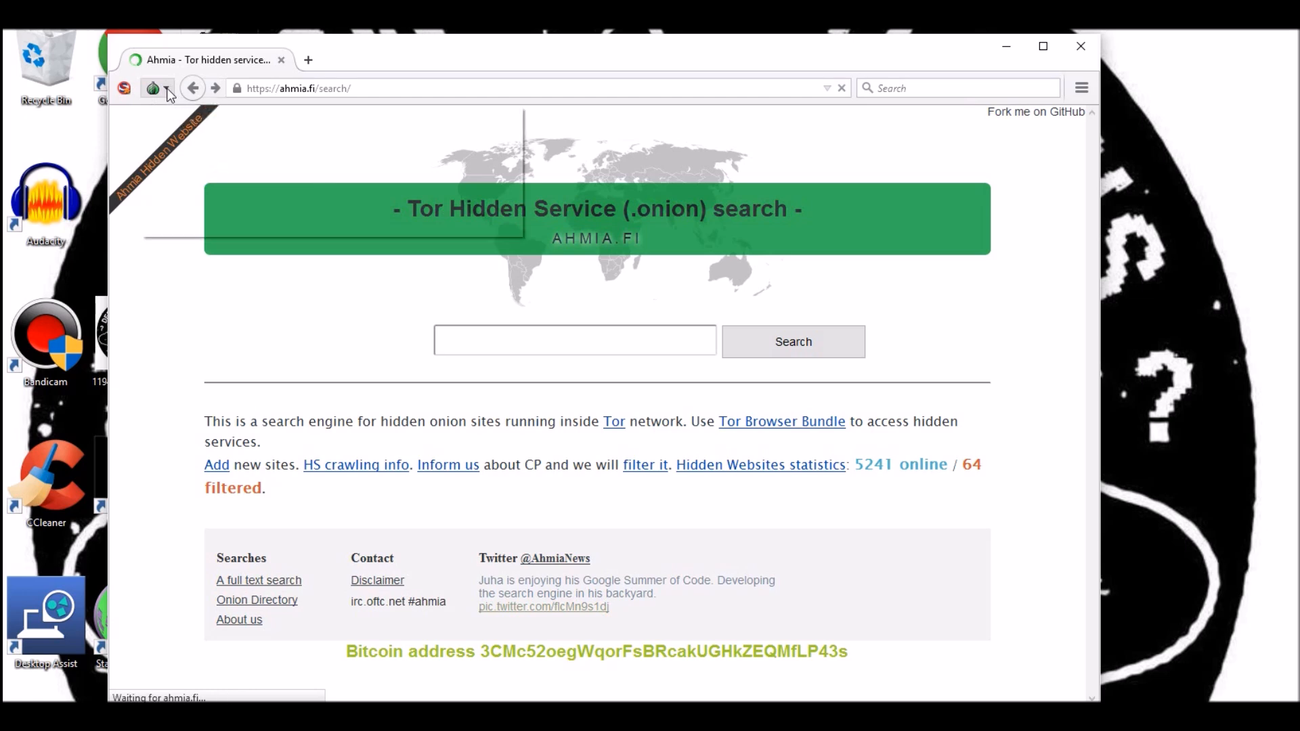
left_click(153, 88)
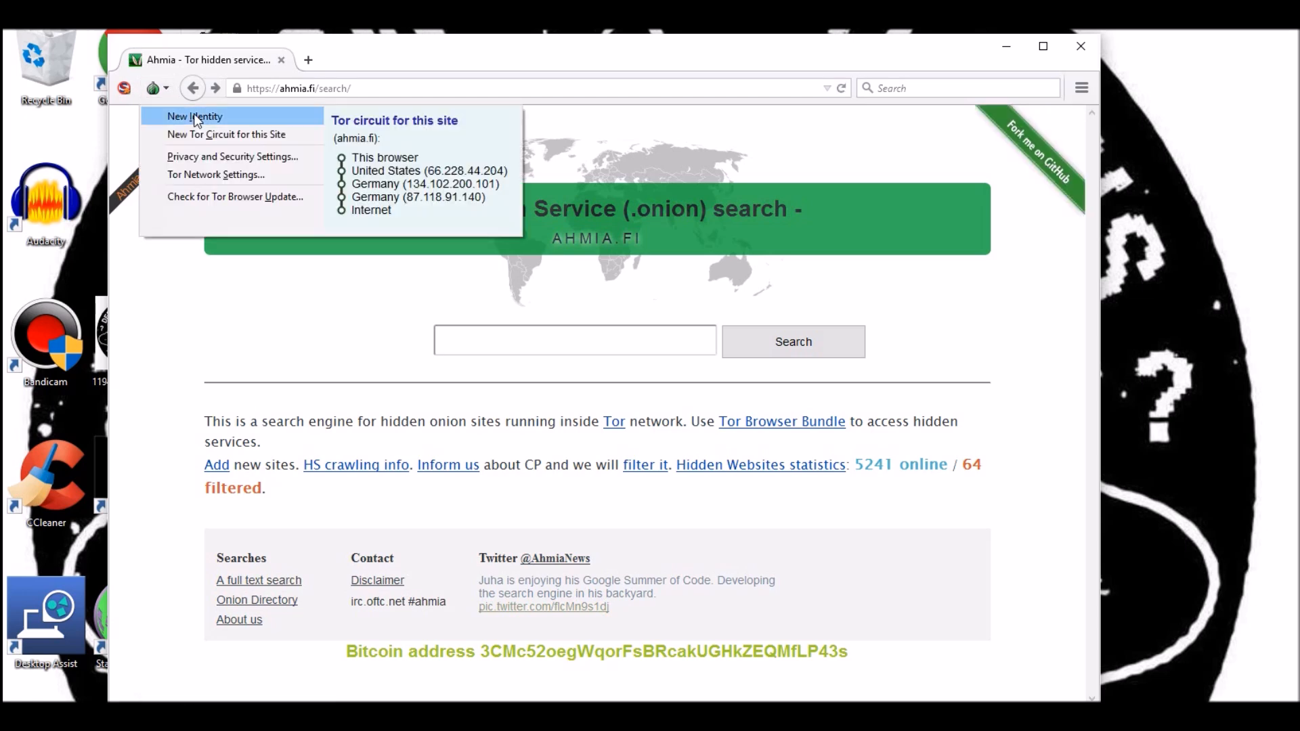
left_click(194, 116)
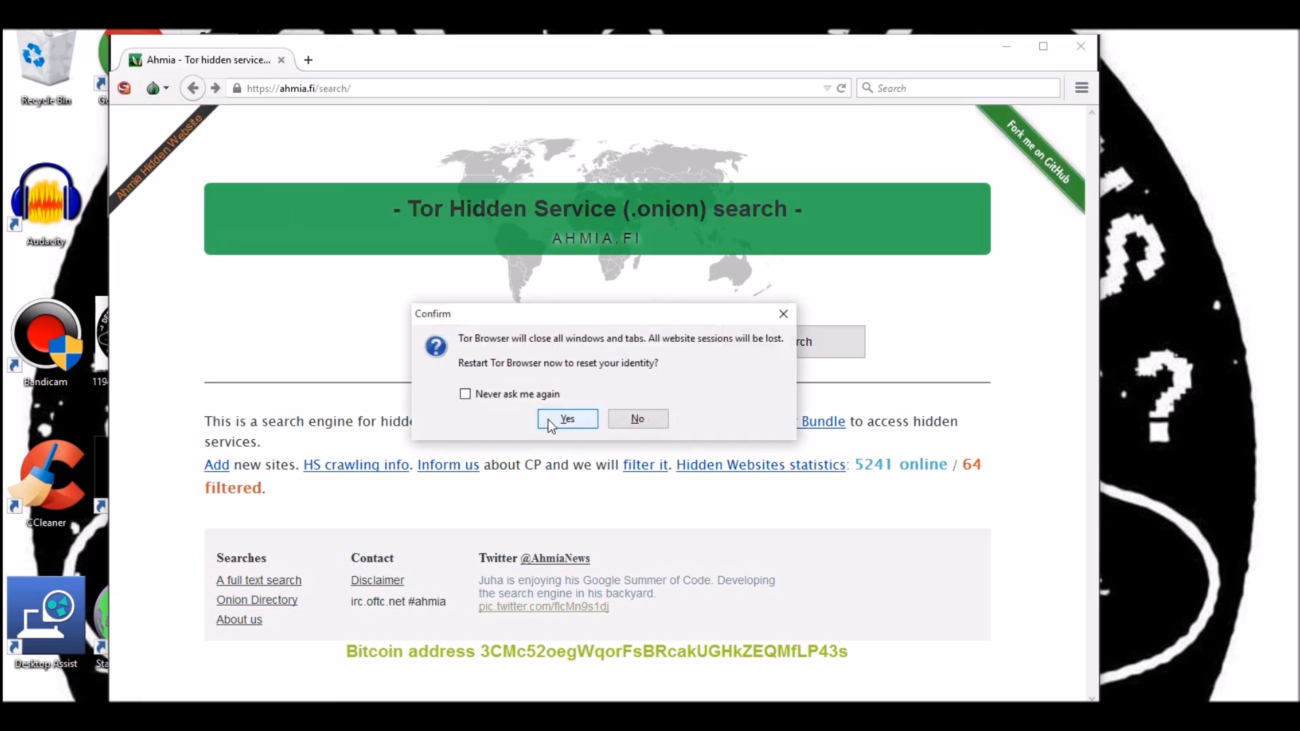
left_click(568, 418)
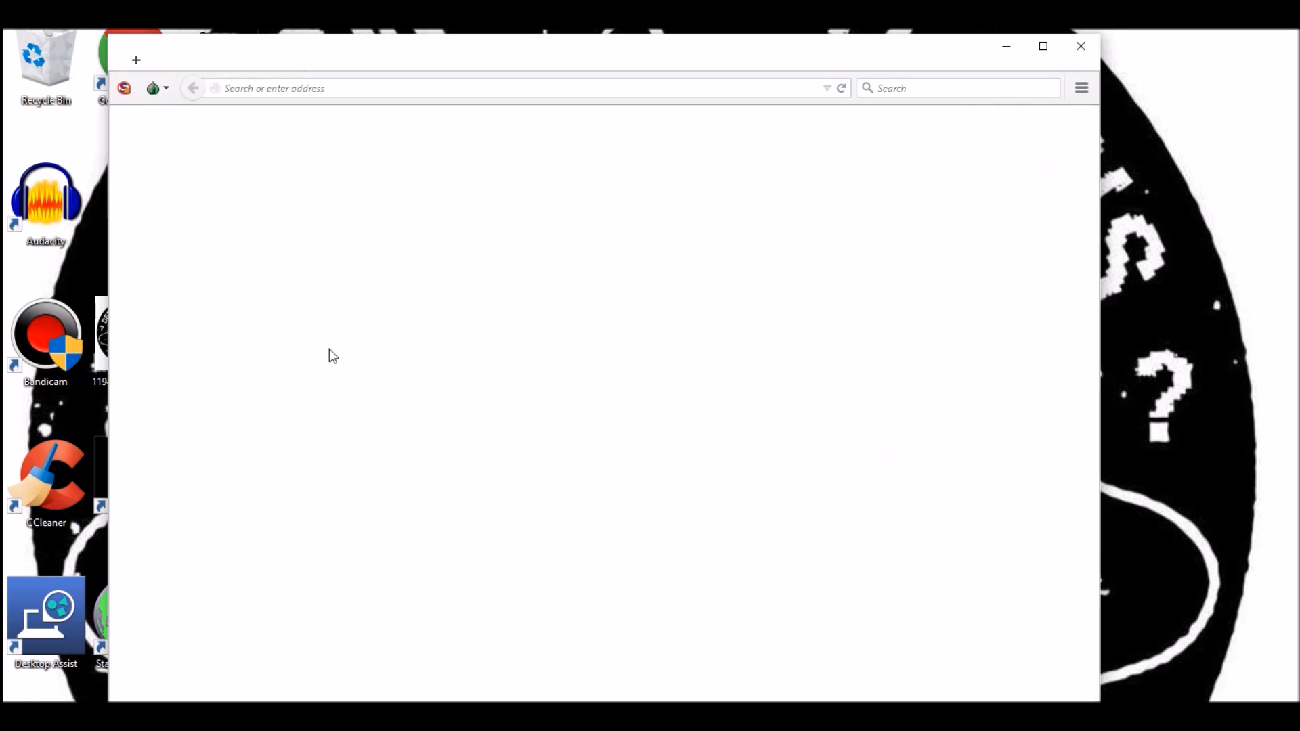
left_click(1081, 46)
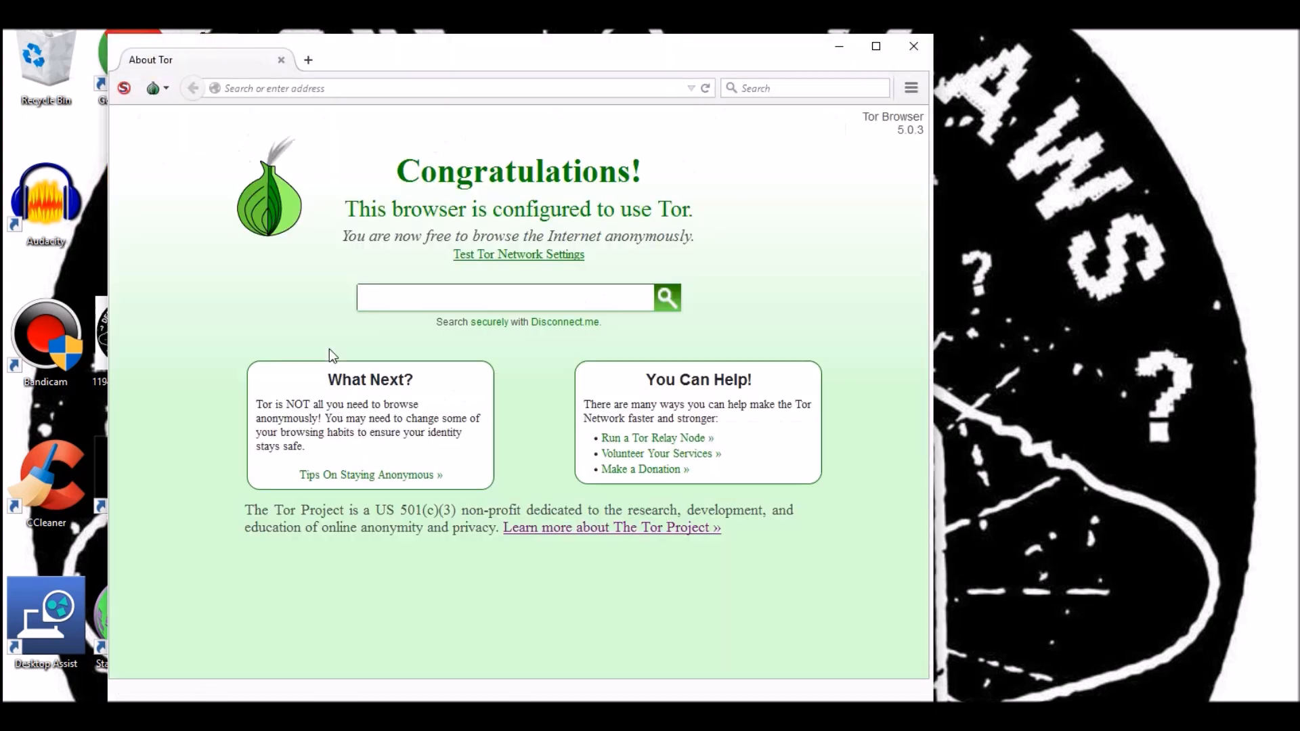
mouse_move(329, 350)
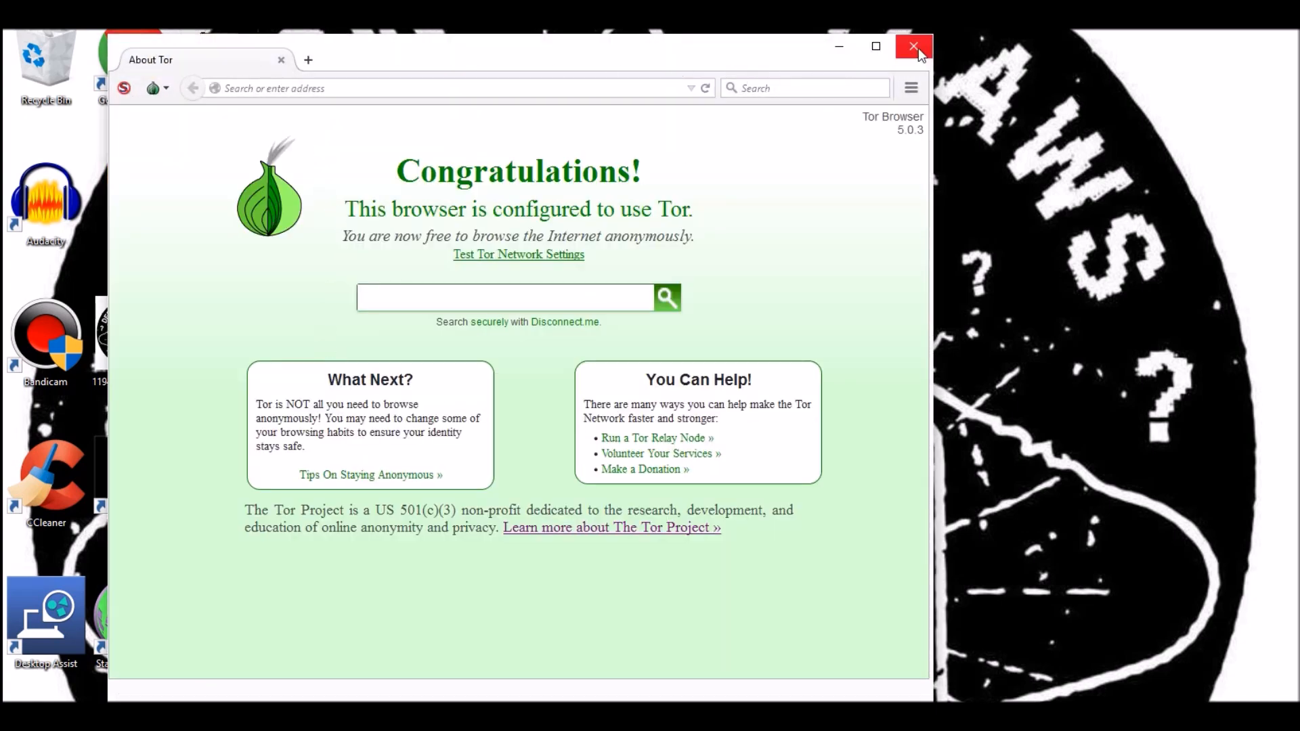
- Close the Tor Browser window to return to the Windows desktop
left_click(913, 46)
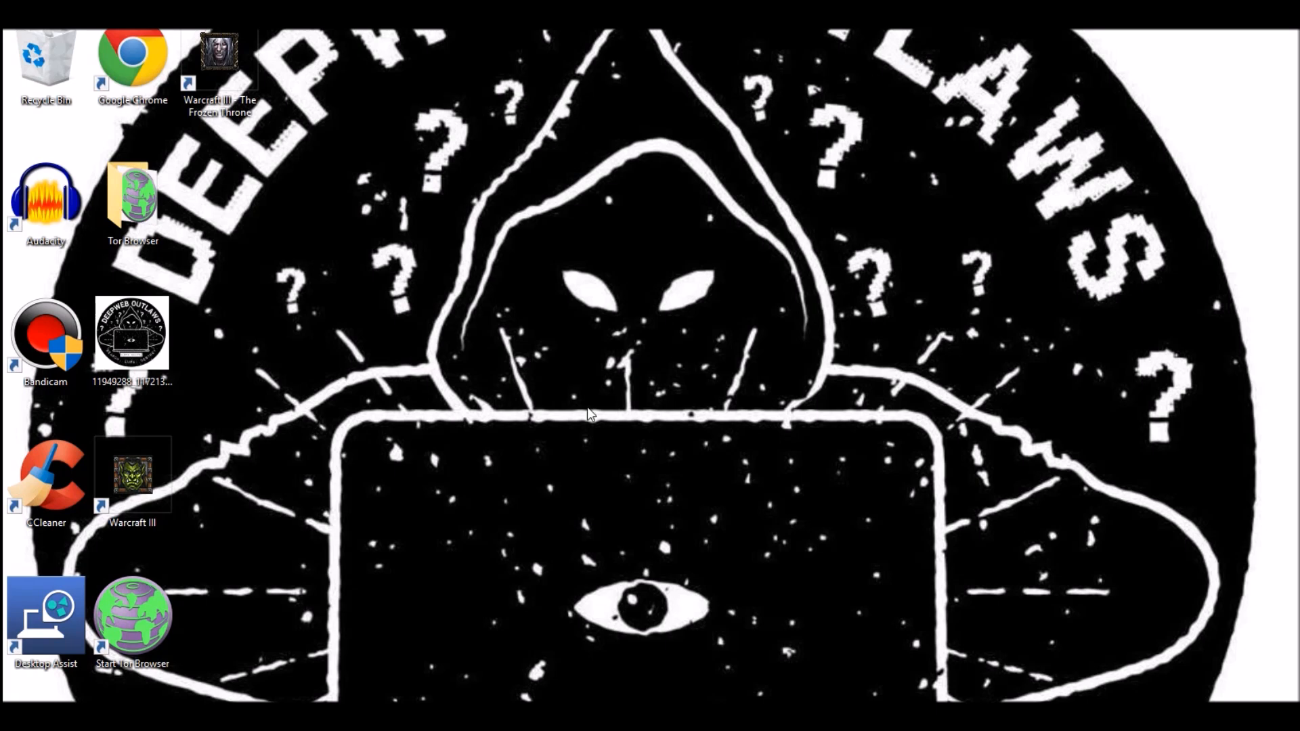
mouse_move(648, 367)
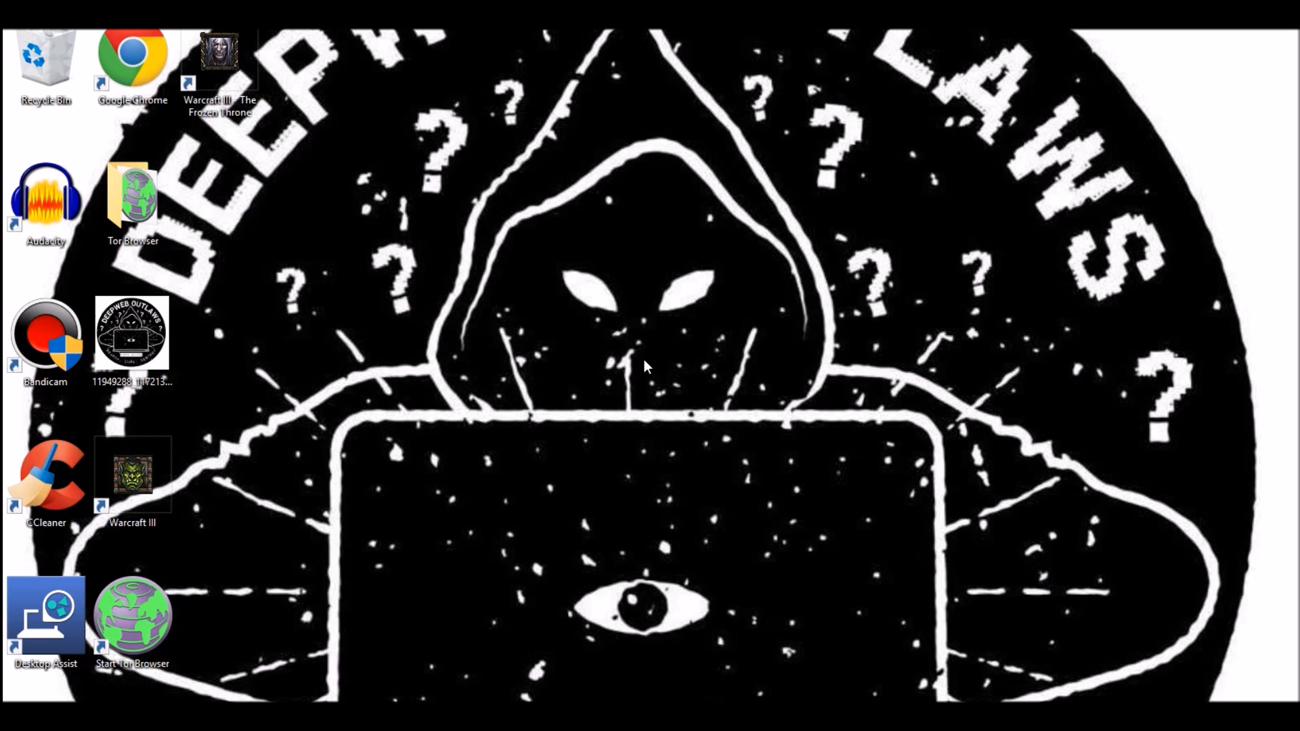
mouse_move(491, 316)
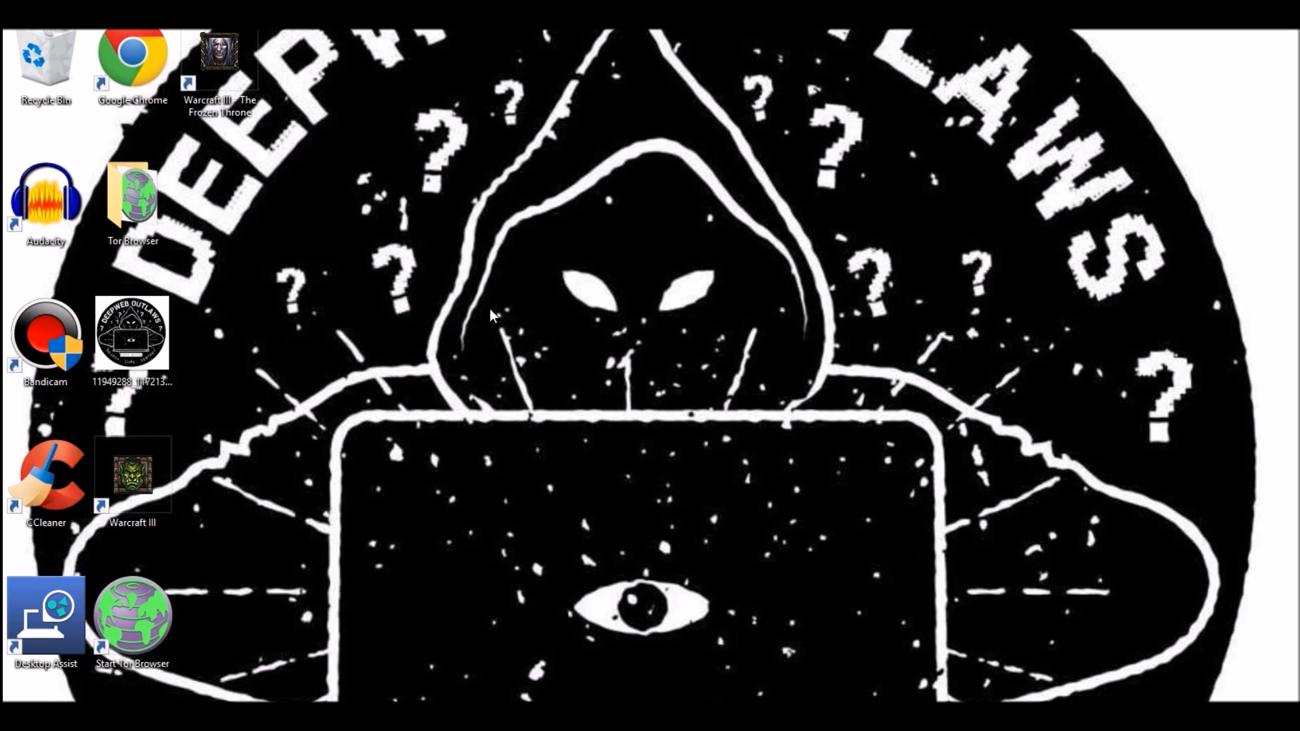
mouse_move(414, 298)
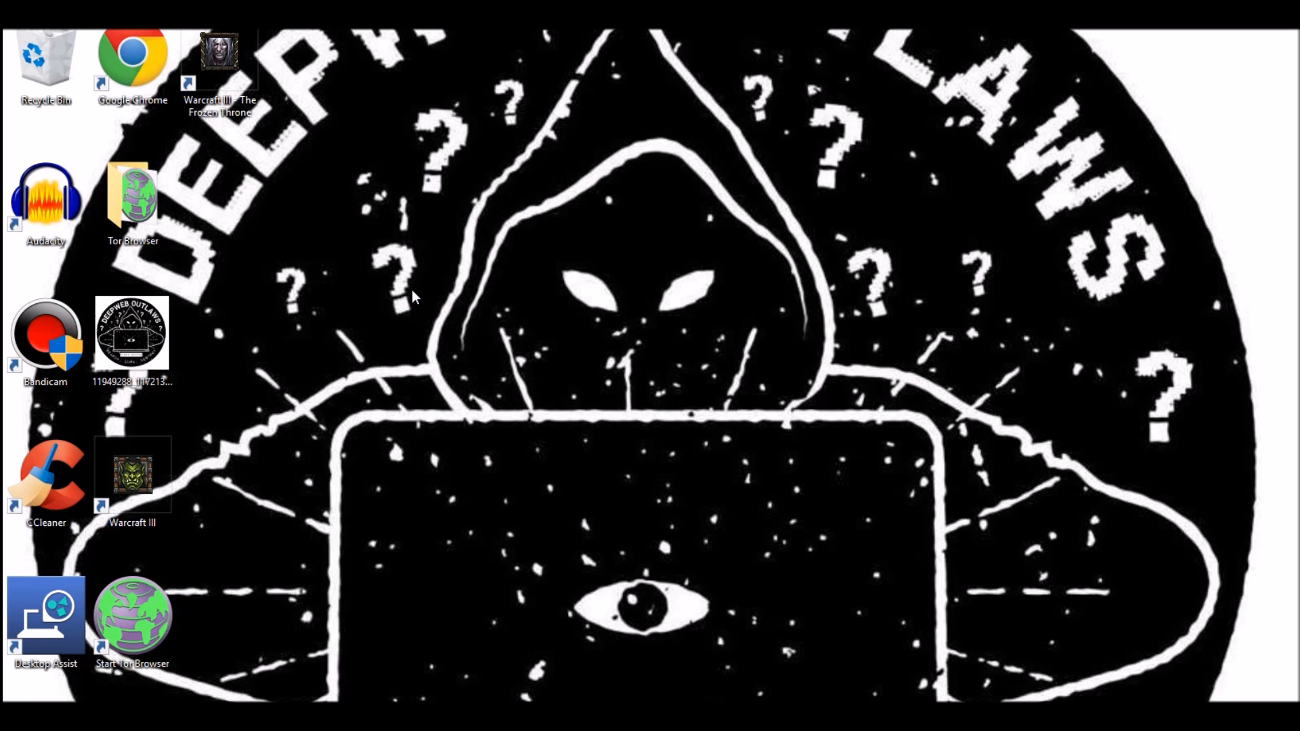
mouse_move(414, 287)
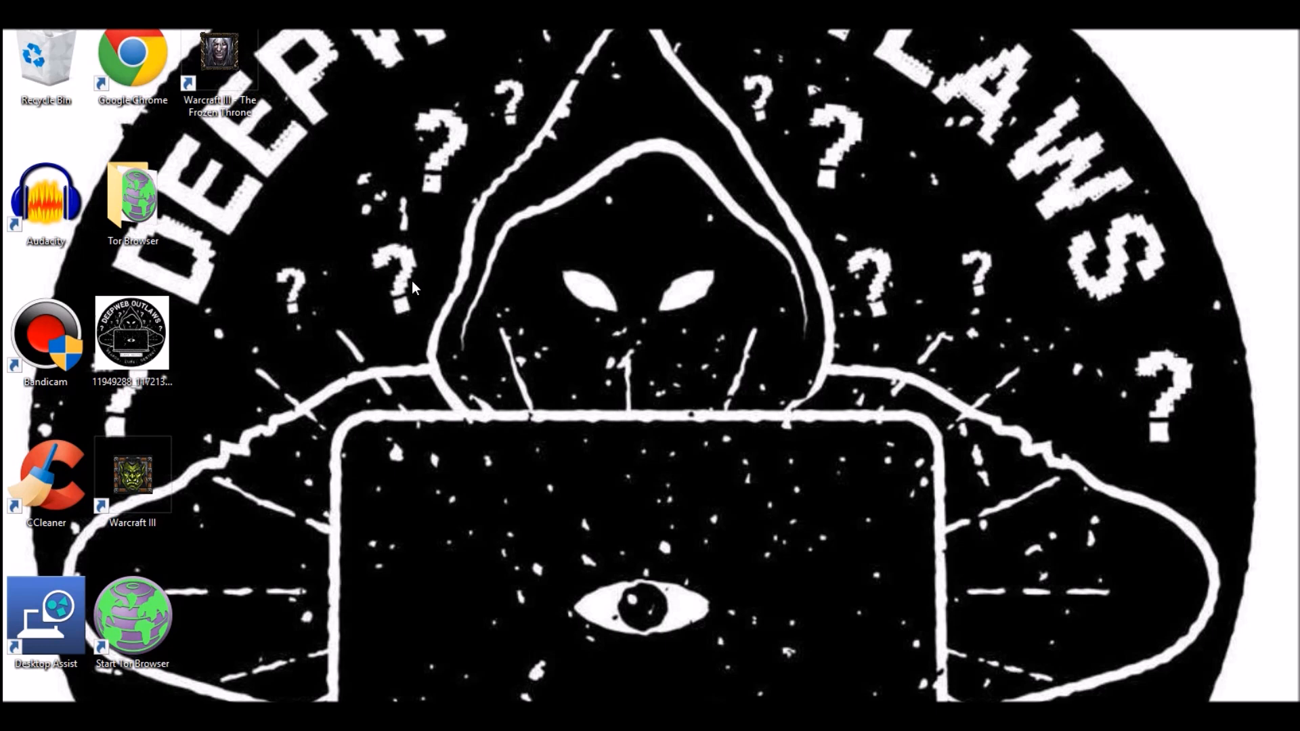
mouse_move(535, 212)
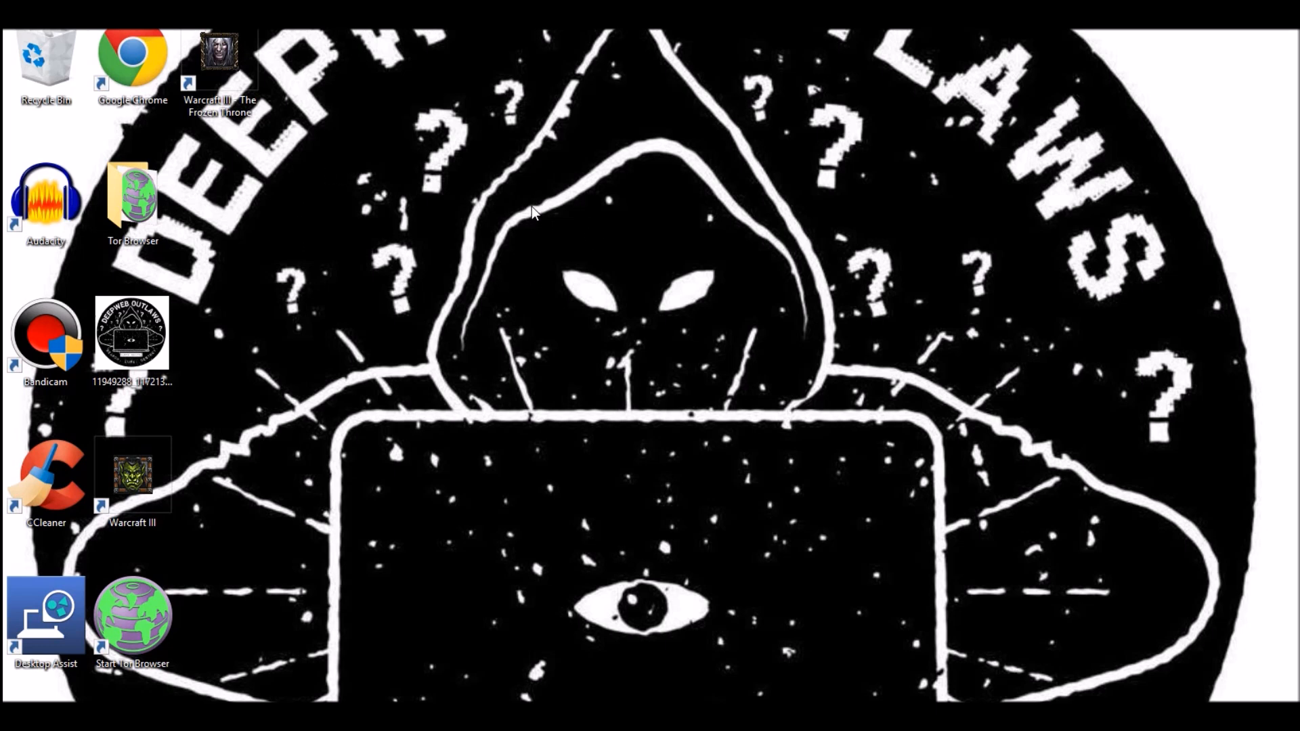
mouse_move(301, 230)
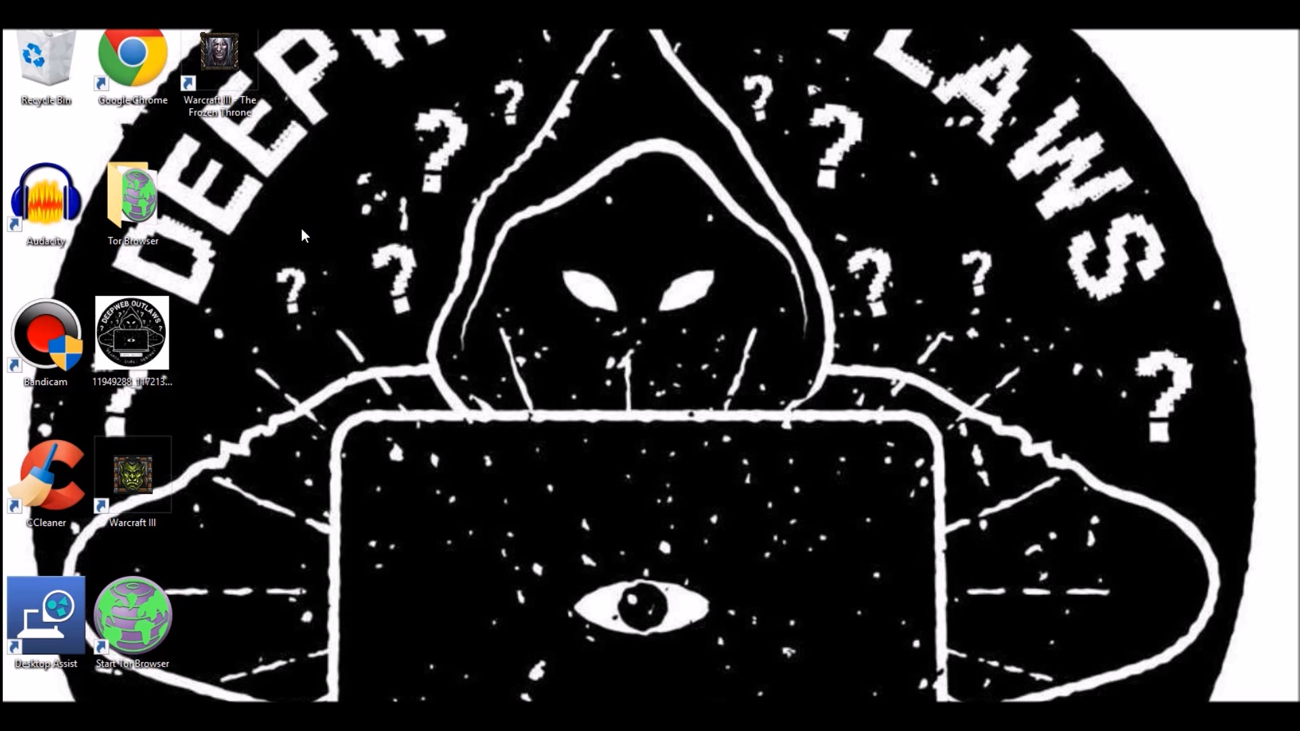
mouse_move(410, 183)
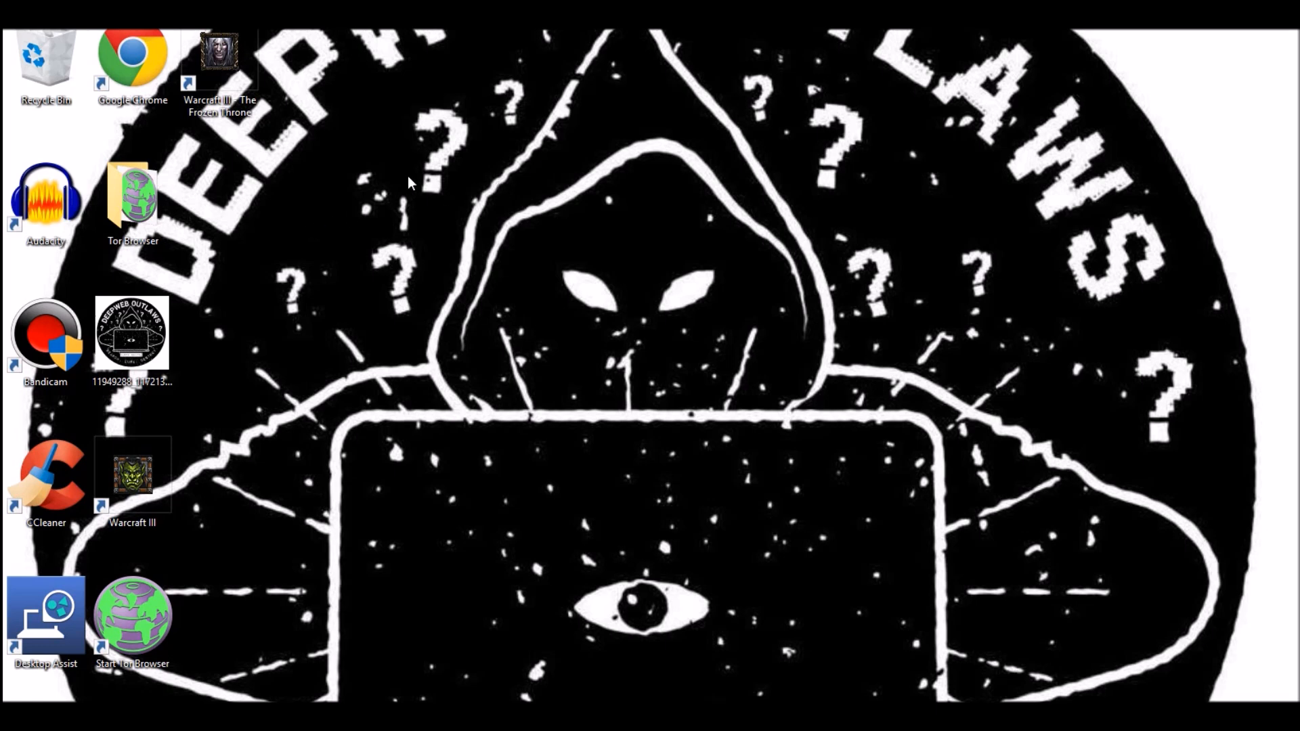
mouse_move(360, 185)
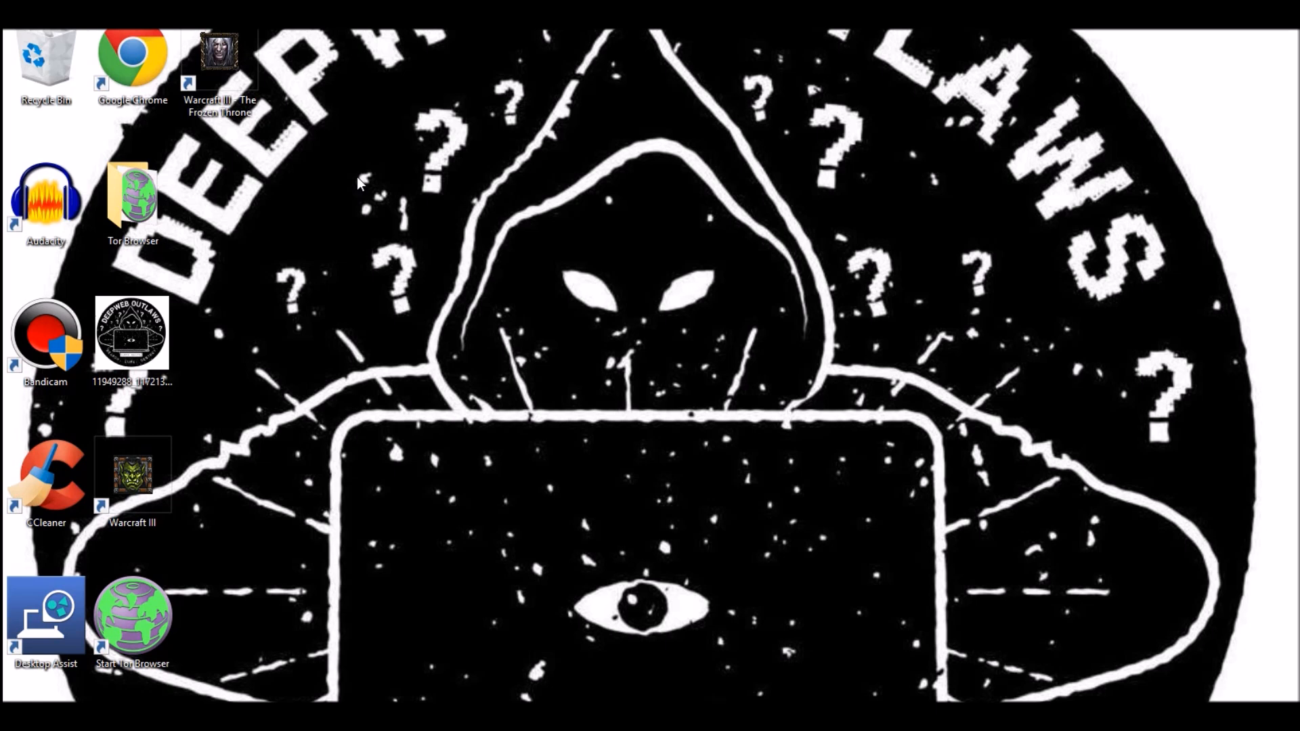
mouse_move(296, 138)
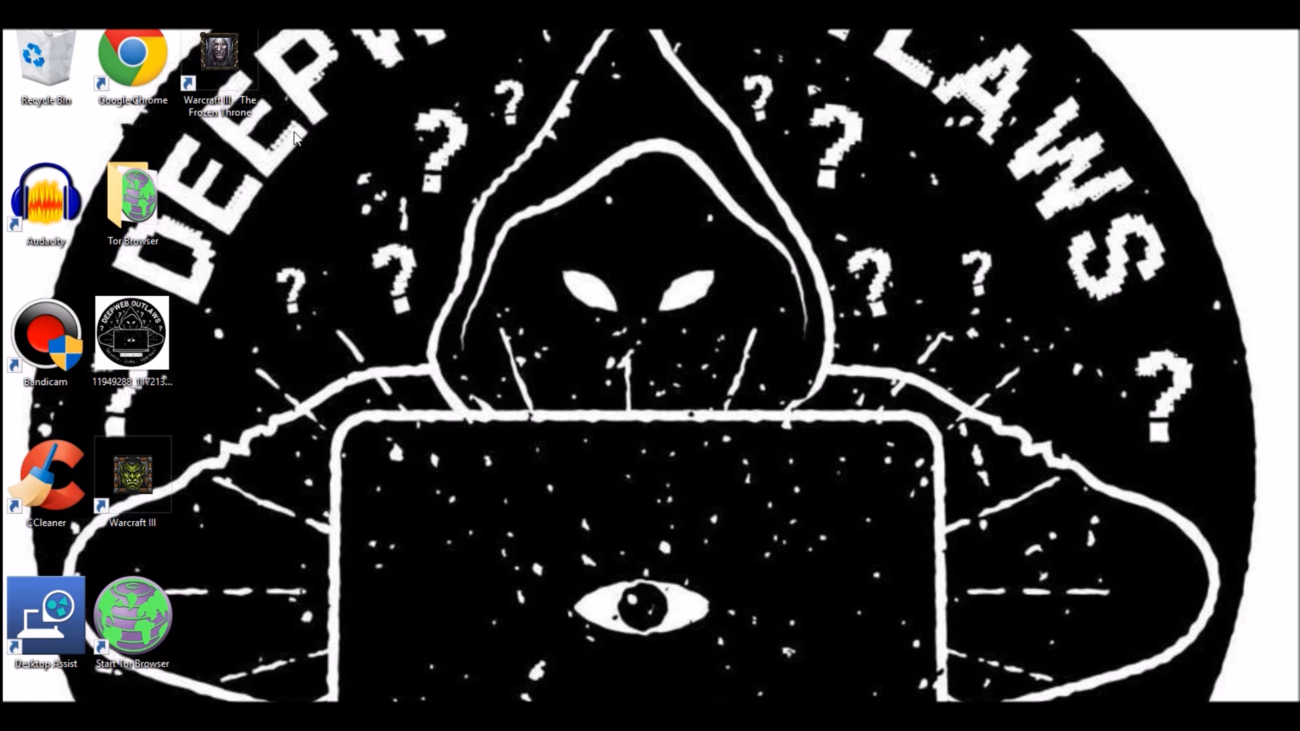
mouse_move(734, 73)
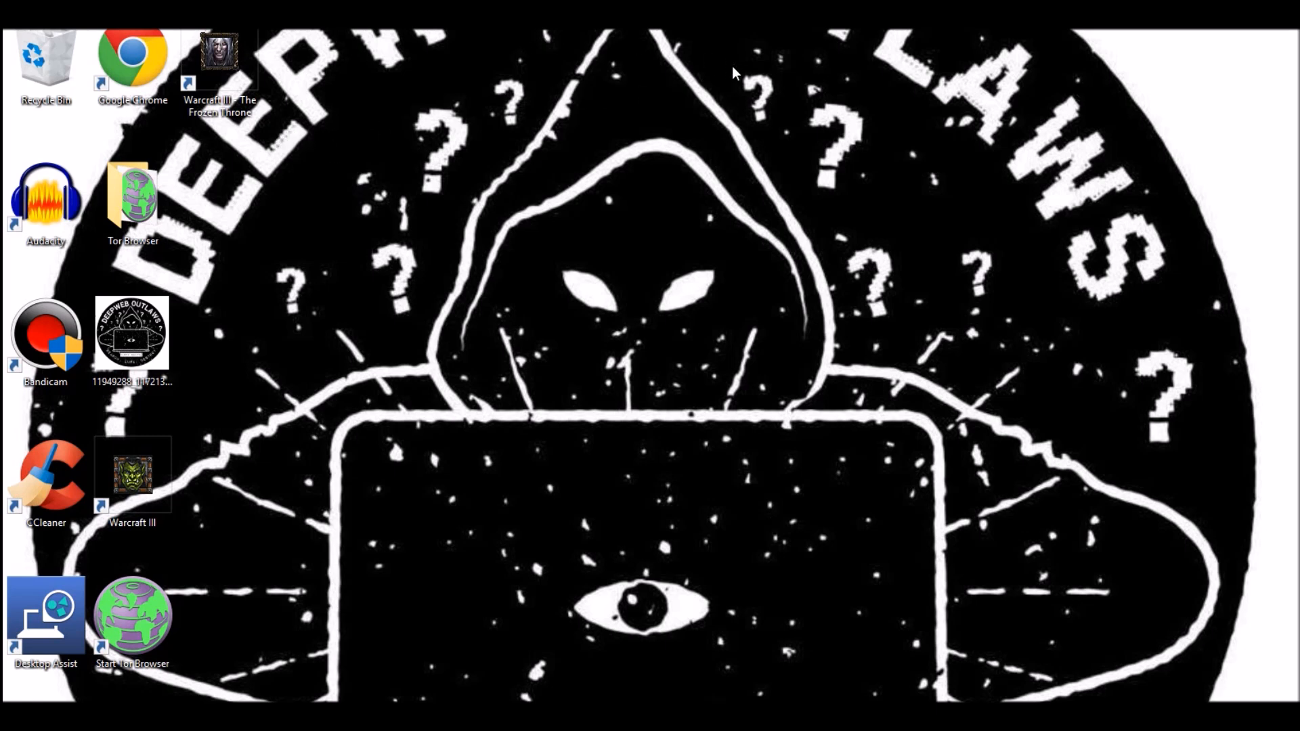
mouse_move(777, 108)
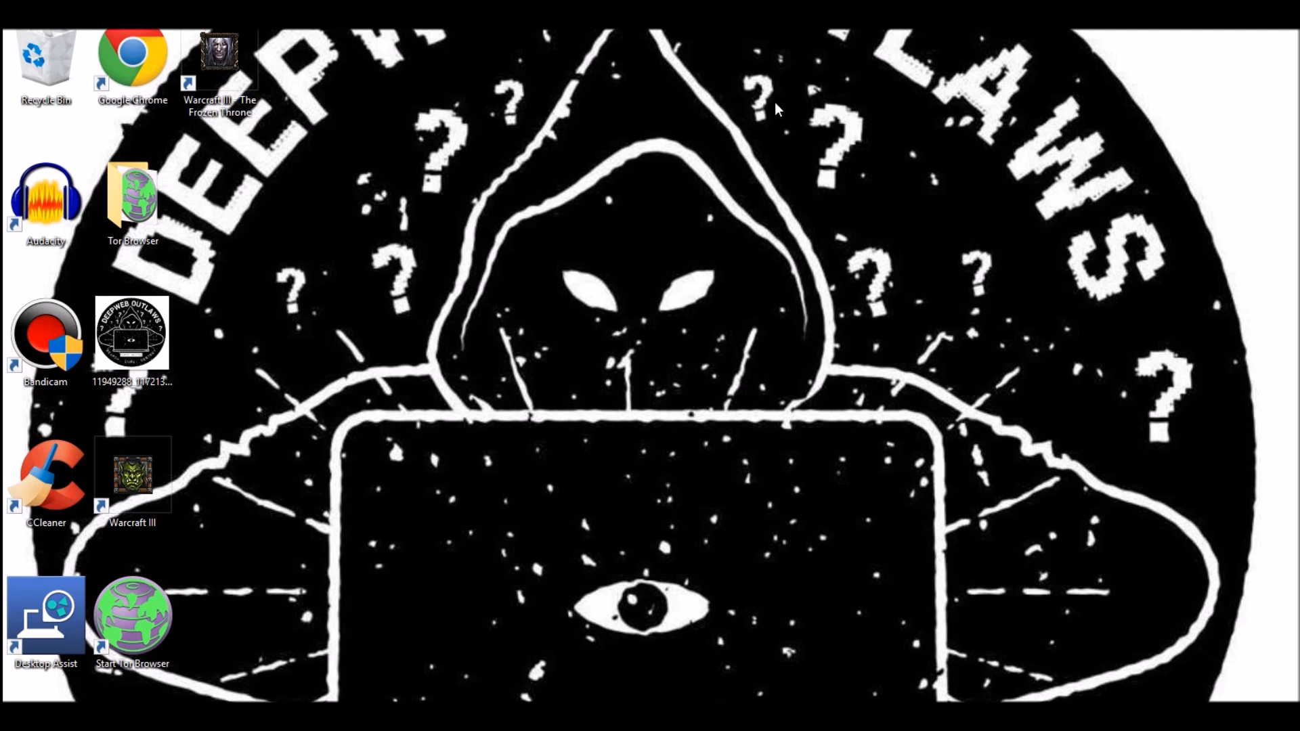
mouse_move(766, 216)
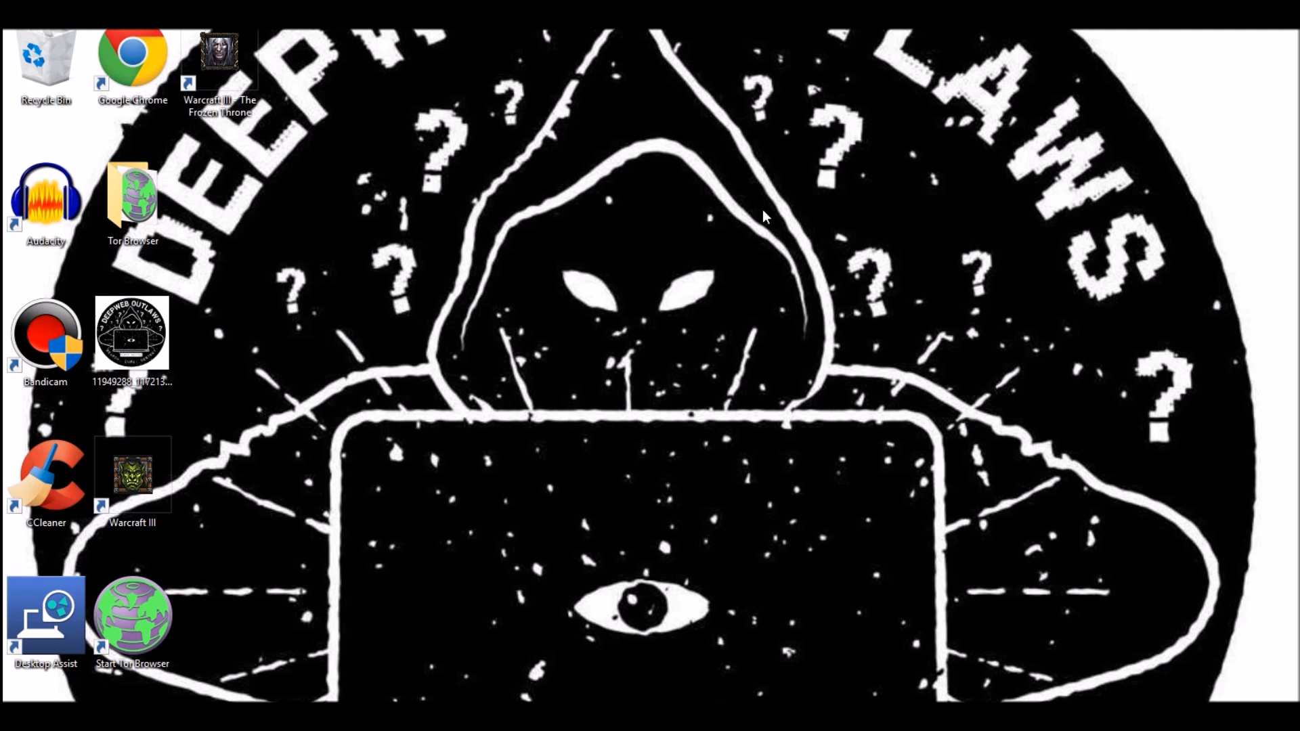
mouse_move(927, 195)
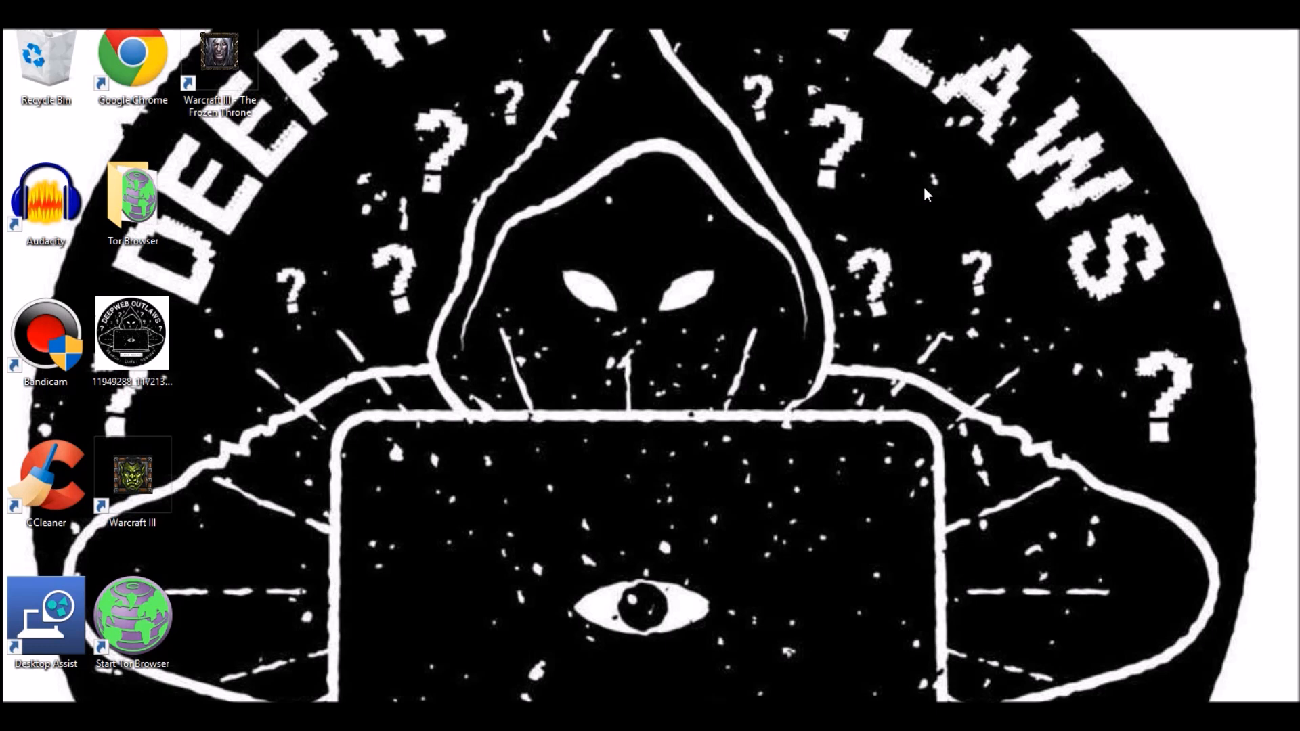
mouse_move(1174, 80)
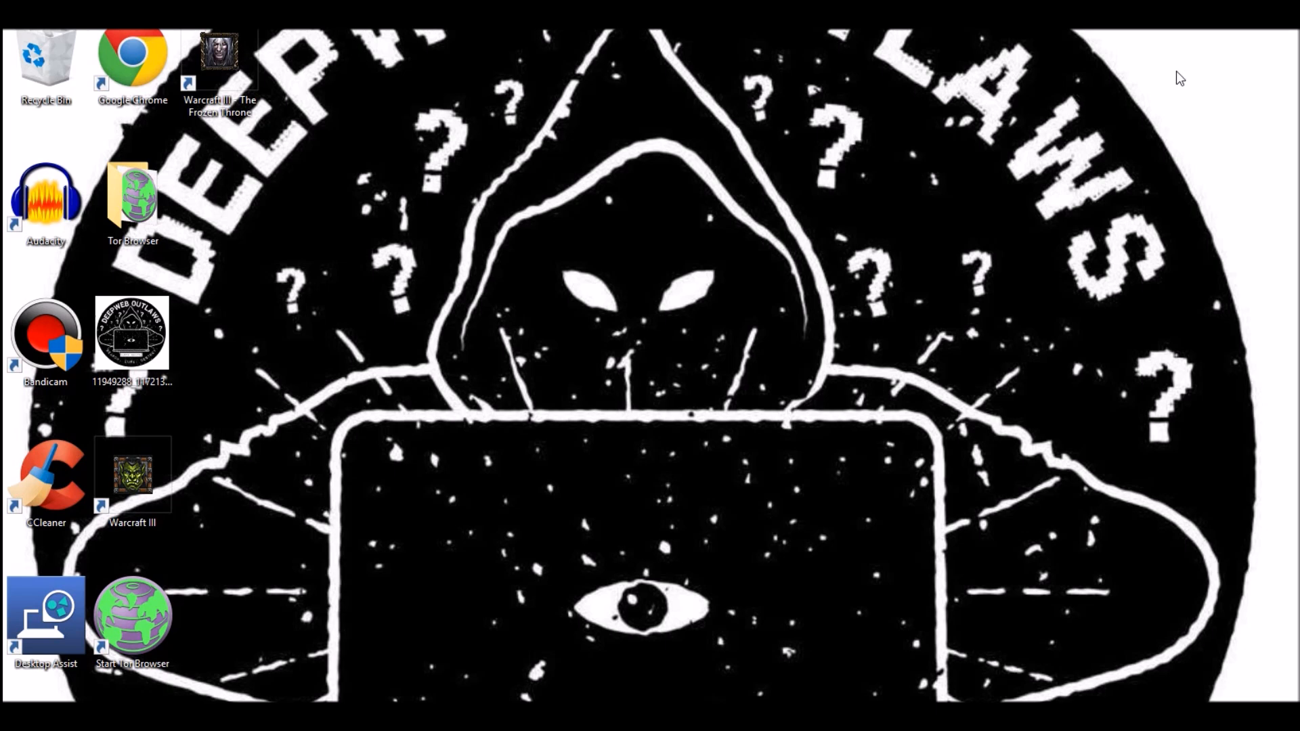
mouse_move(1214, 68)
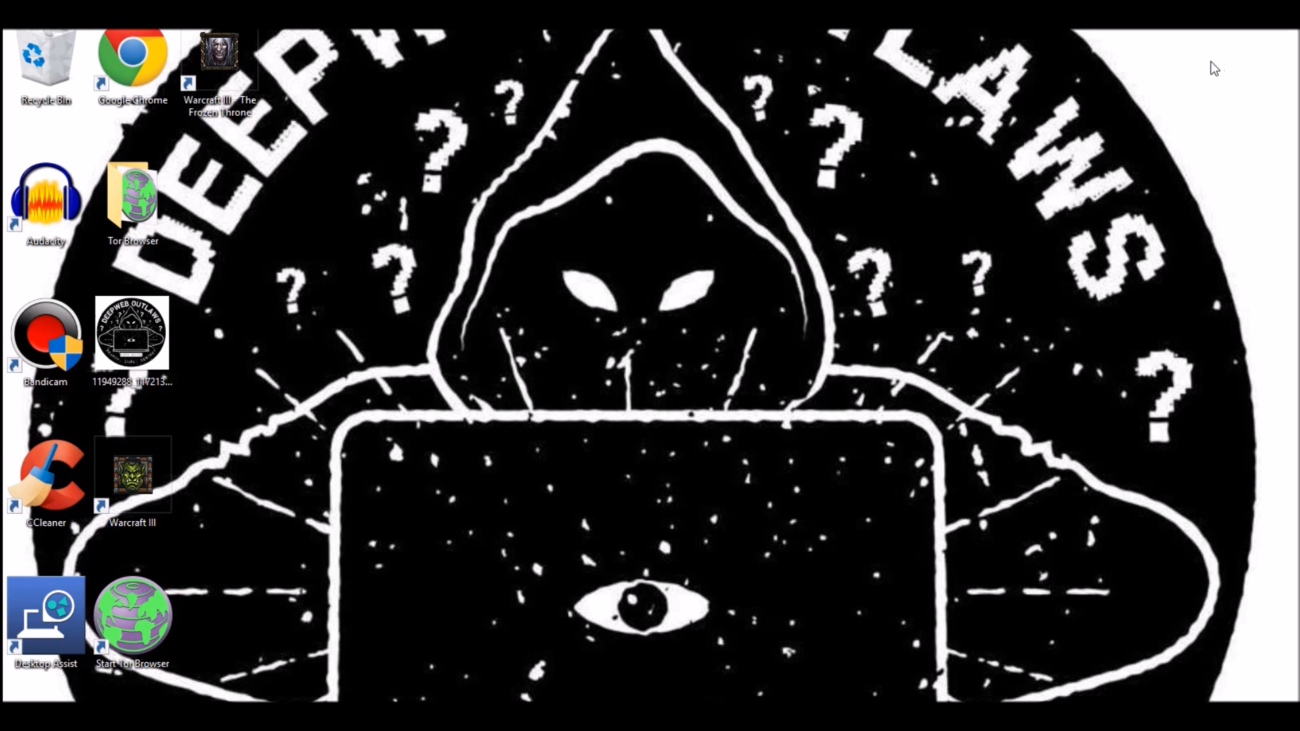
mouse_move(1165, 107)
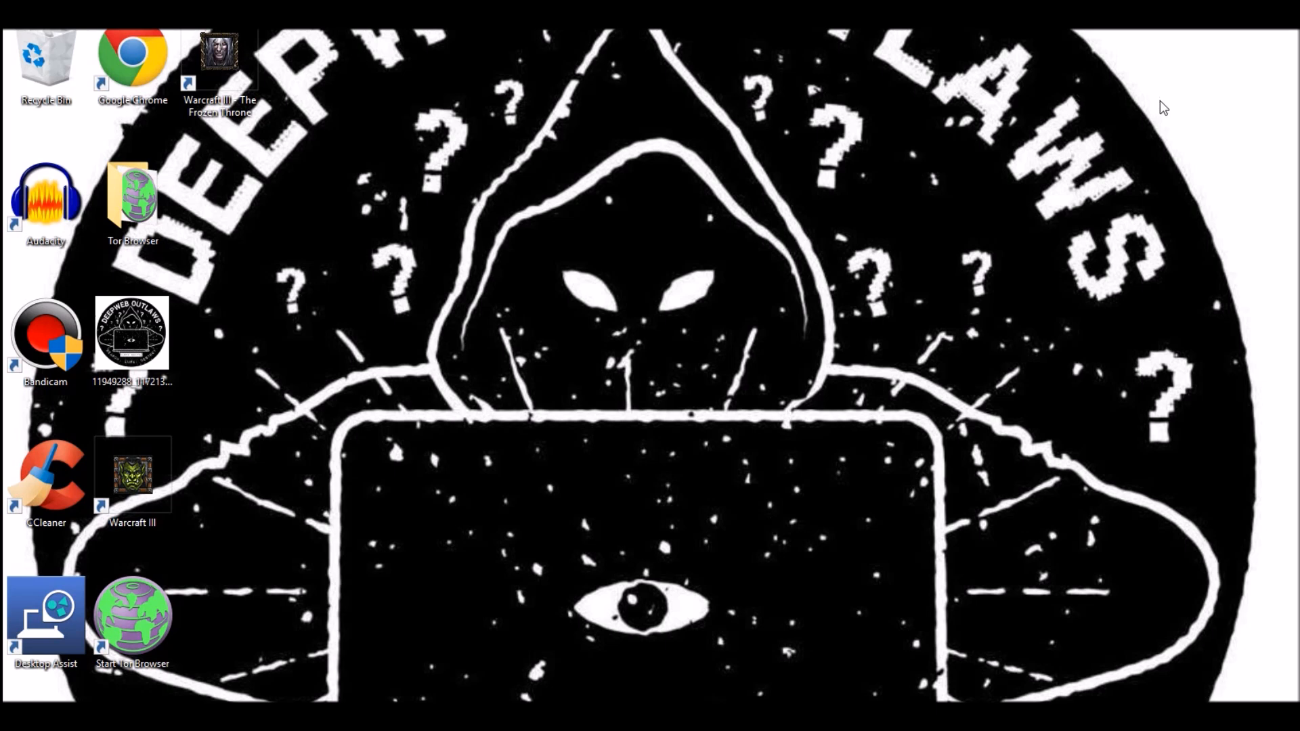
mouse_move(1195, 93)
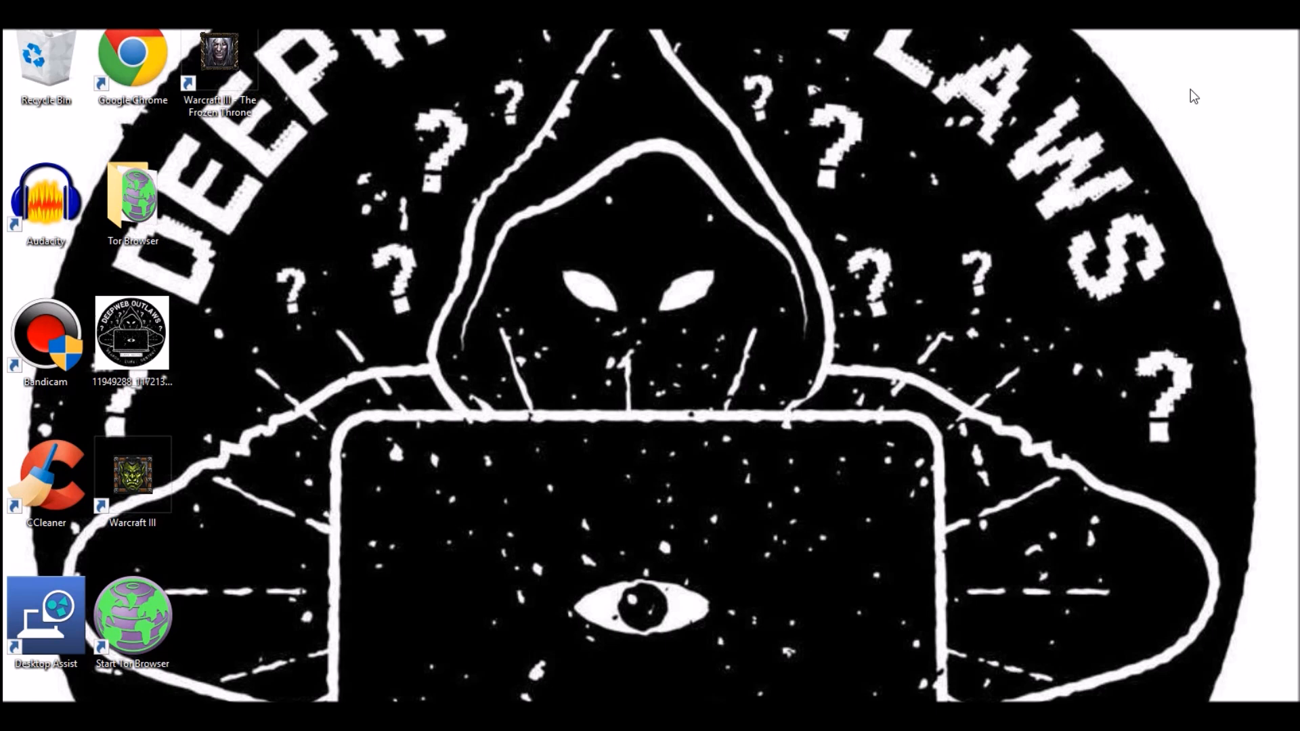
mouse_move(1176, 83)
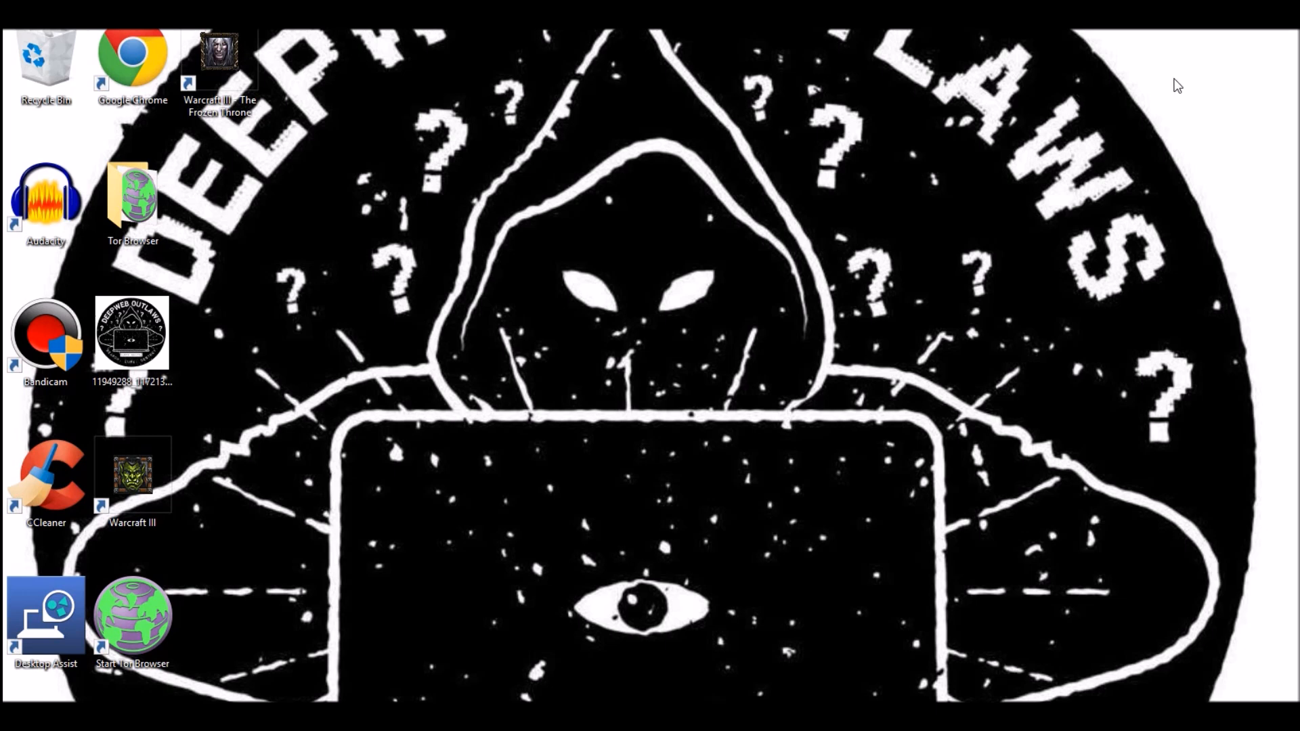
mouse_move(1169, 69)
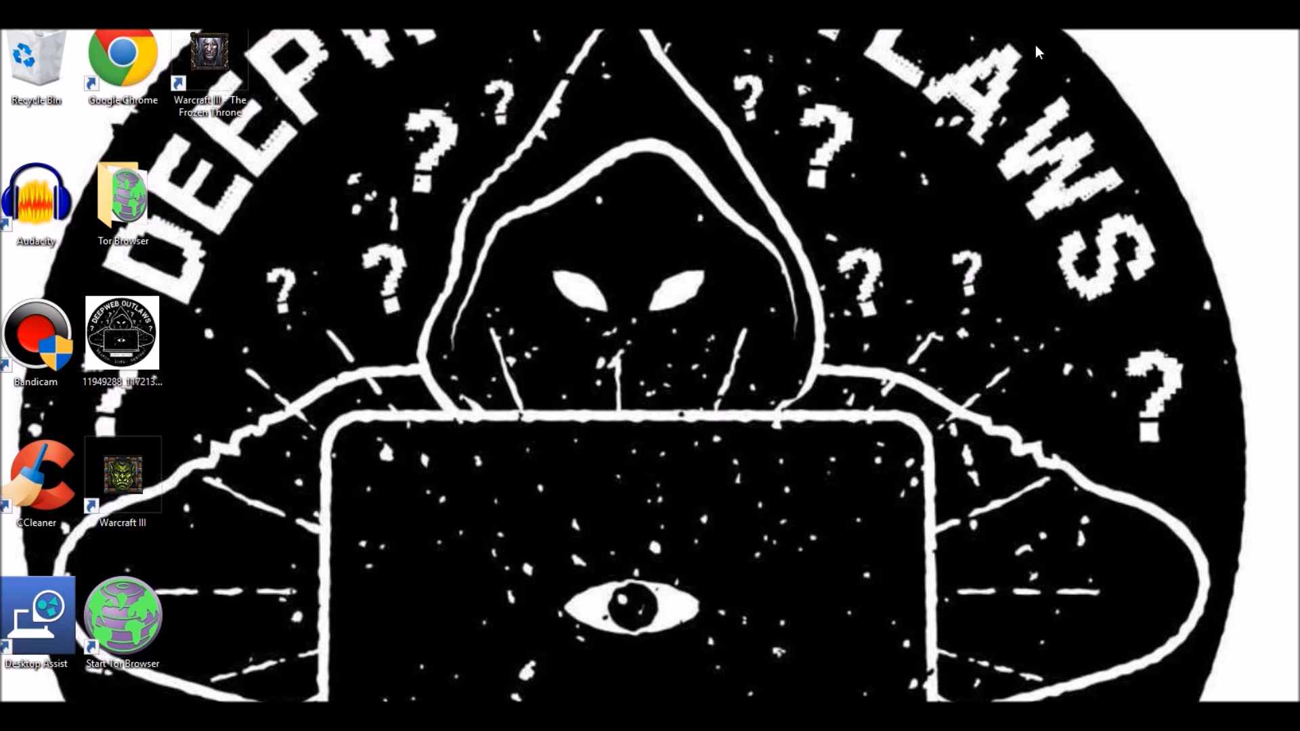
mouse_move(1167, 99)
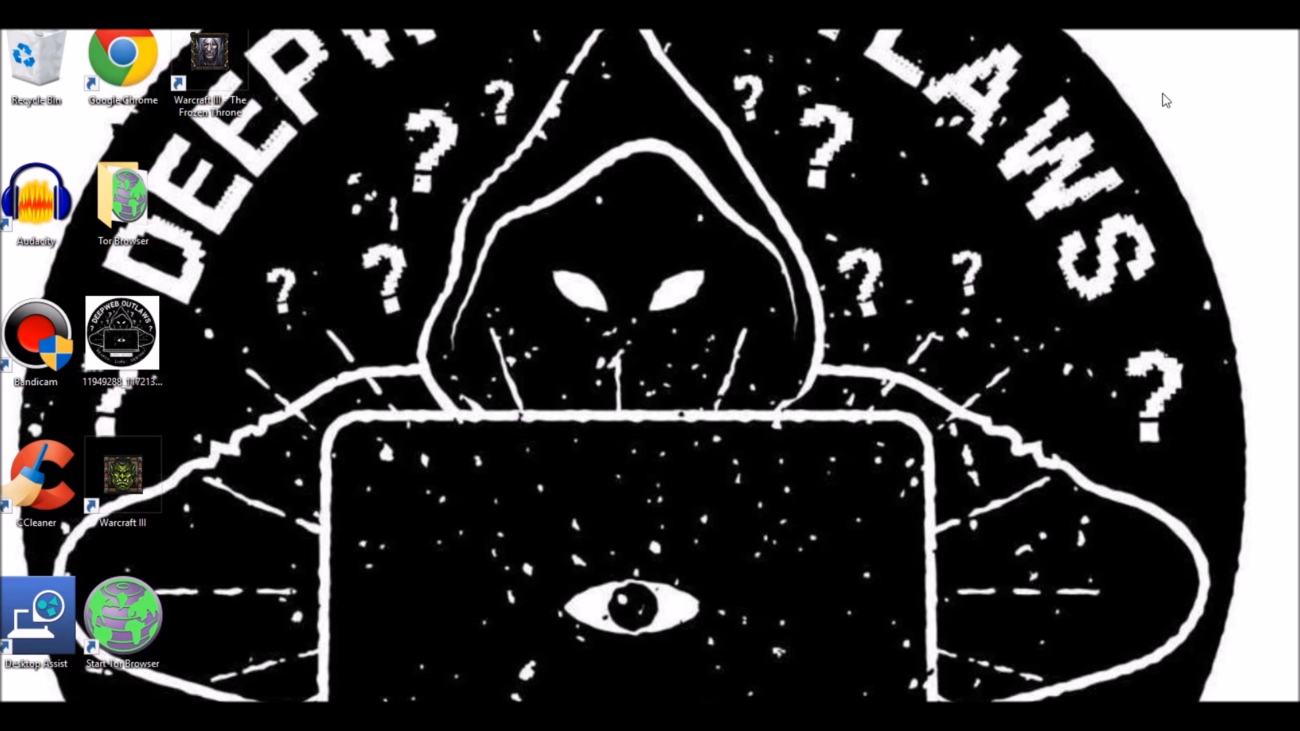
mouse_move(1180, 124)
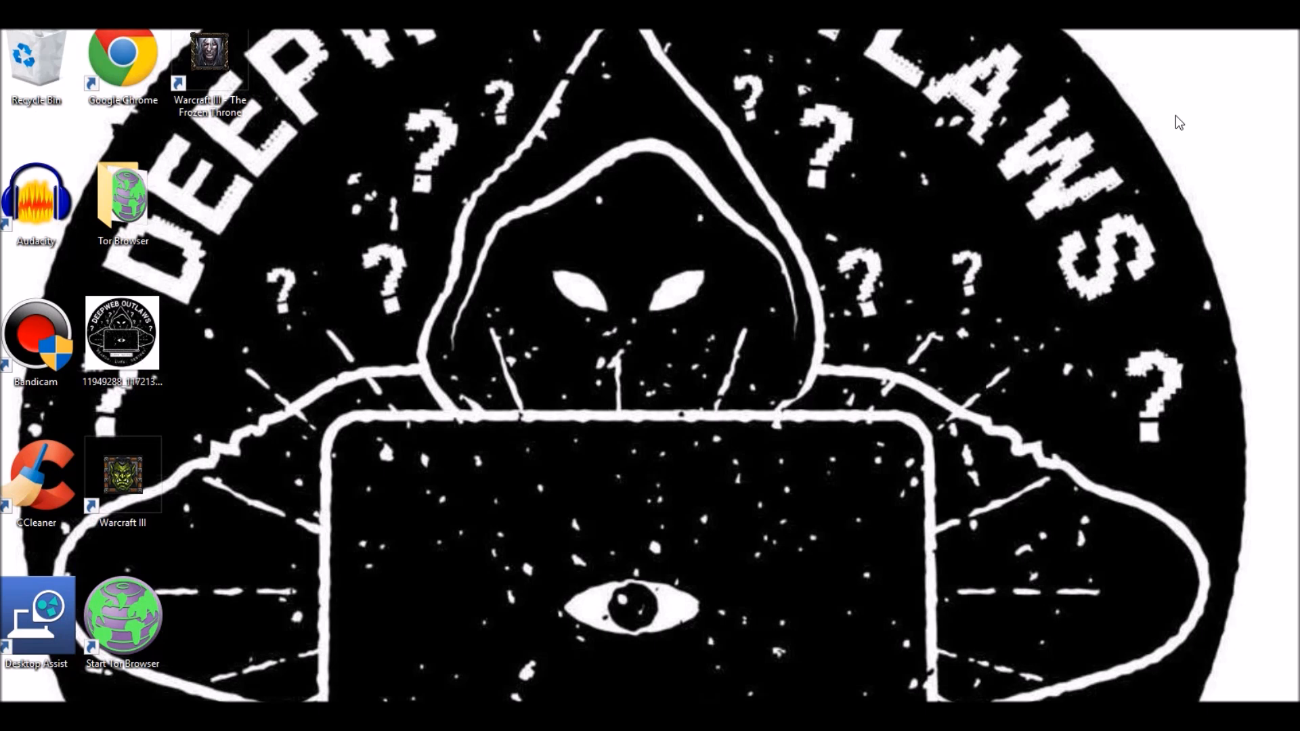
mouse_move(1212, 100)
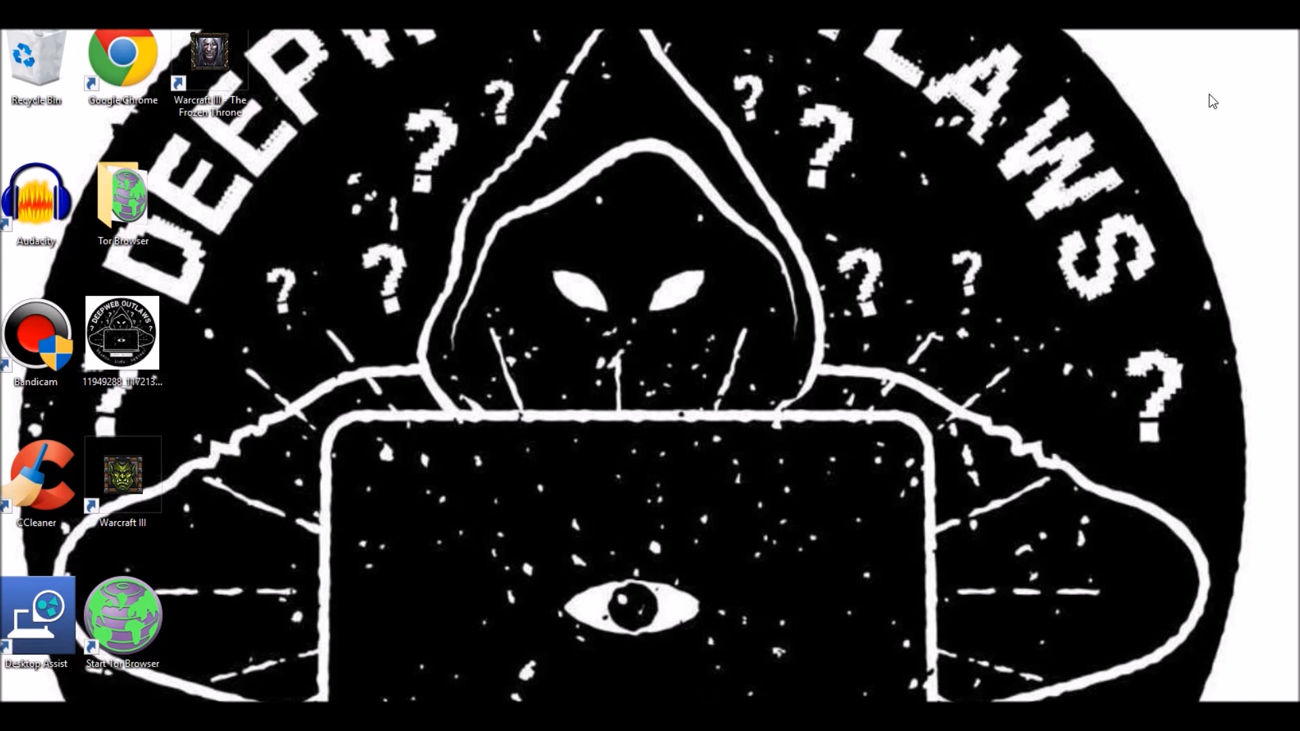
mouse_move(1126, 71)
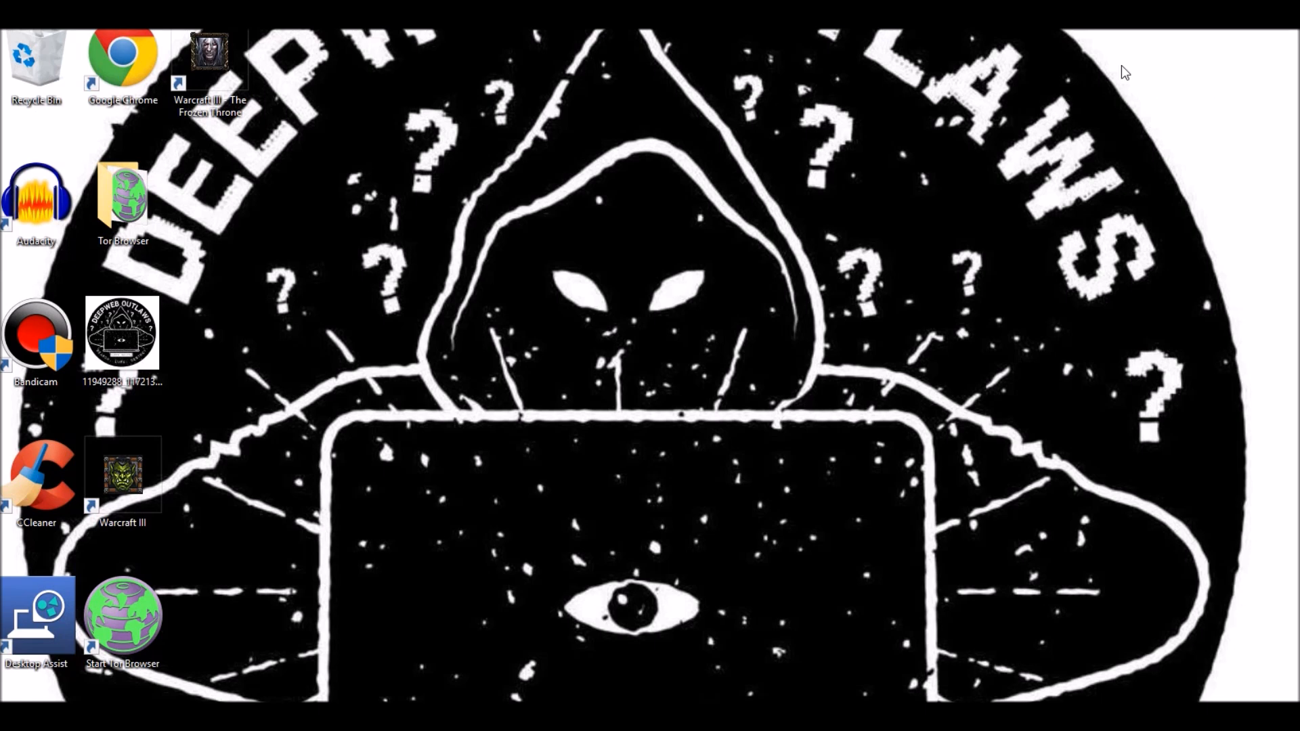
mouse_move(1287, 31)
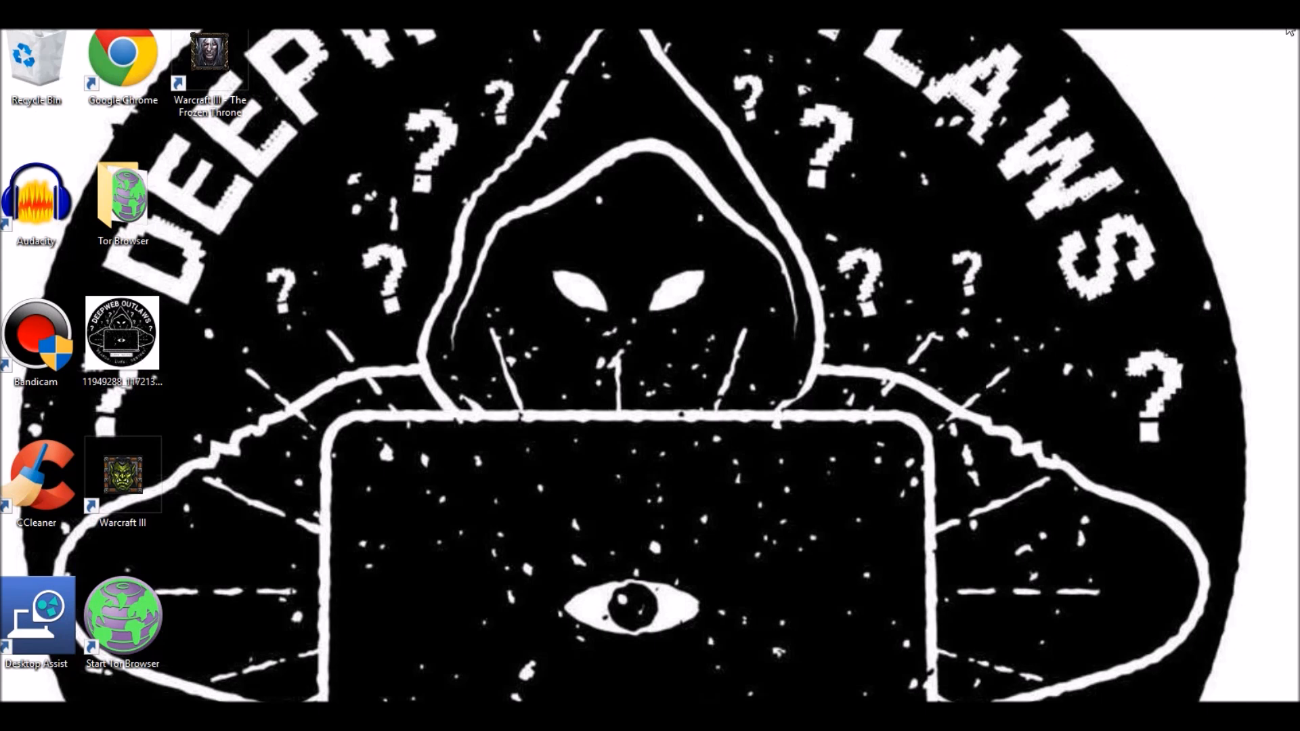